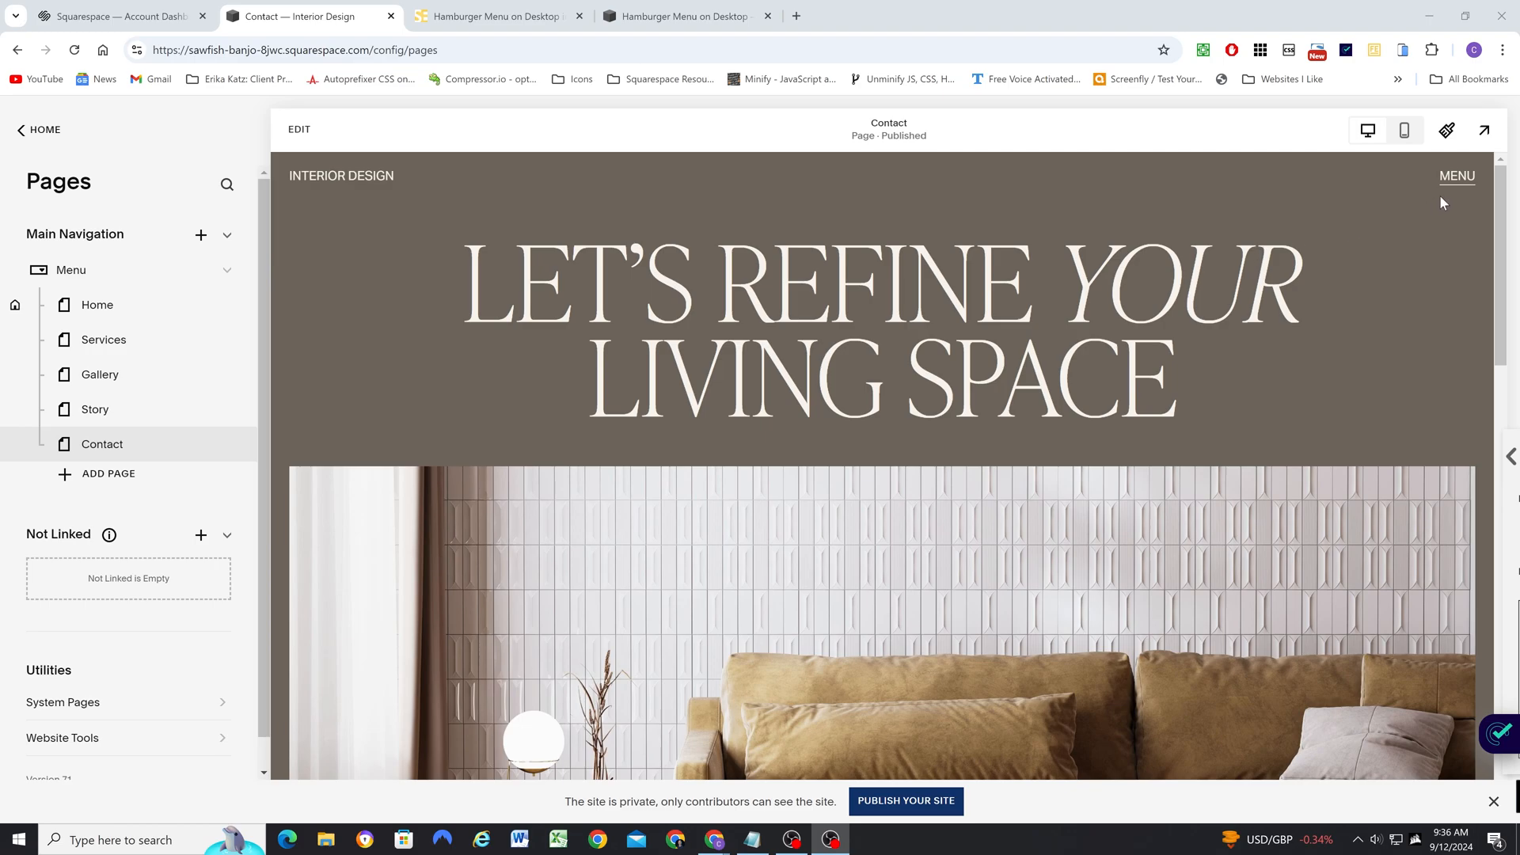
# - Show the desktop MENU dropdown, then switch to mobile preview and reveal the navigation overlay
pyautogui.click(1457, 176)
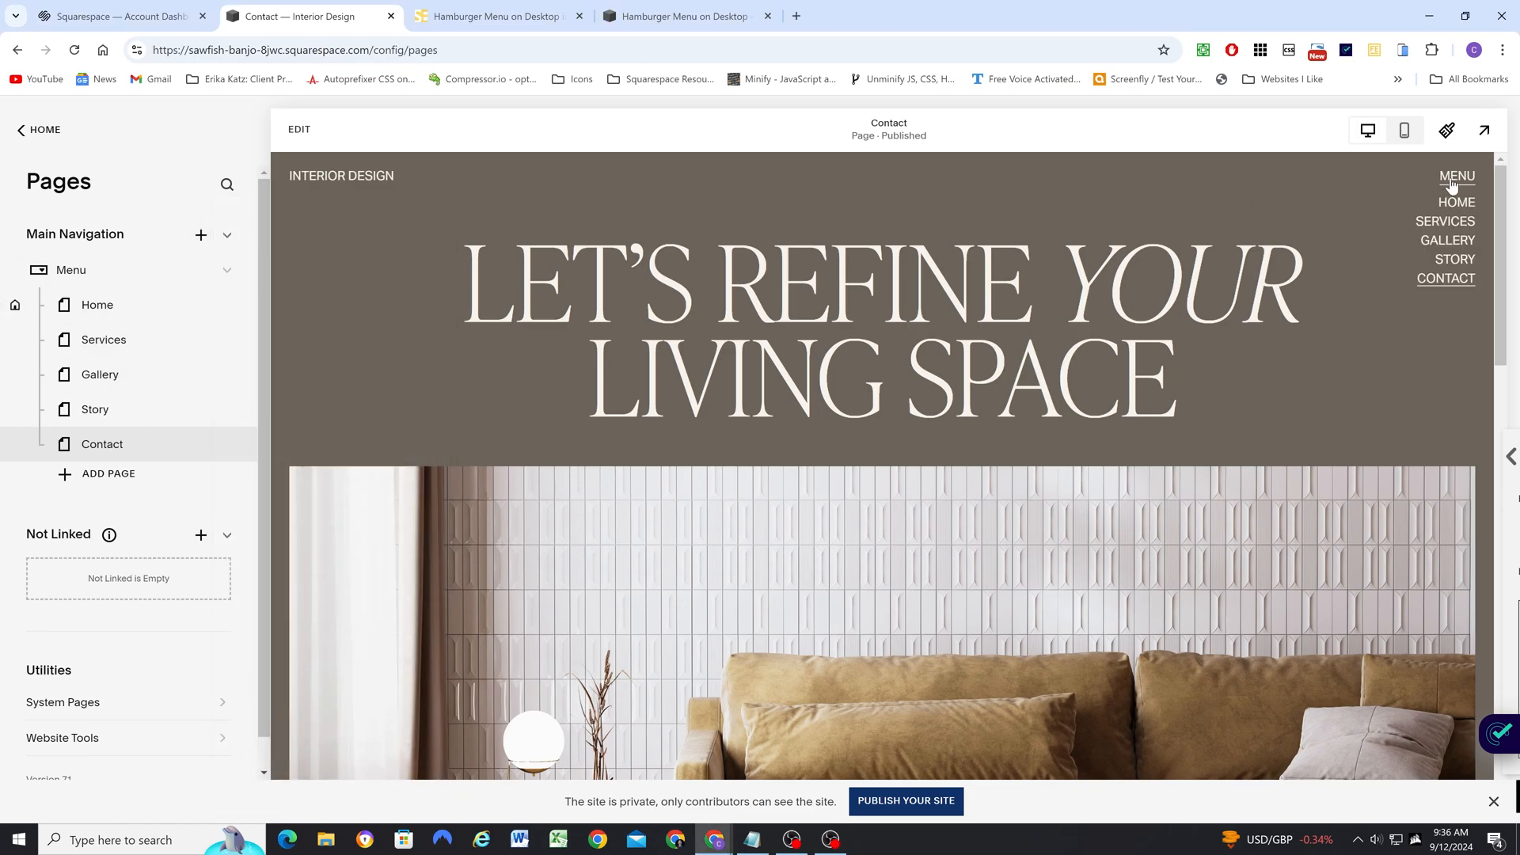
pyautogui.moveTo(1447, 197)
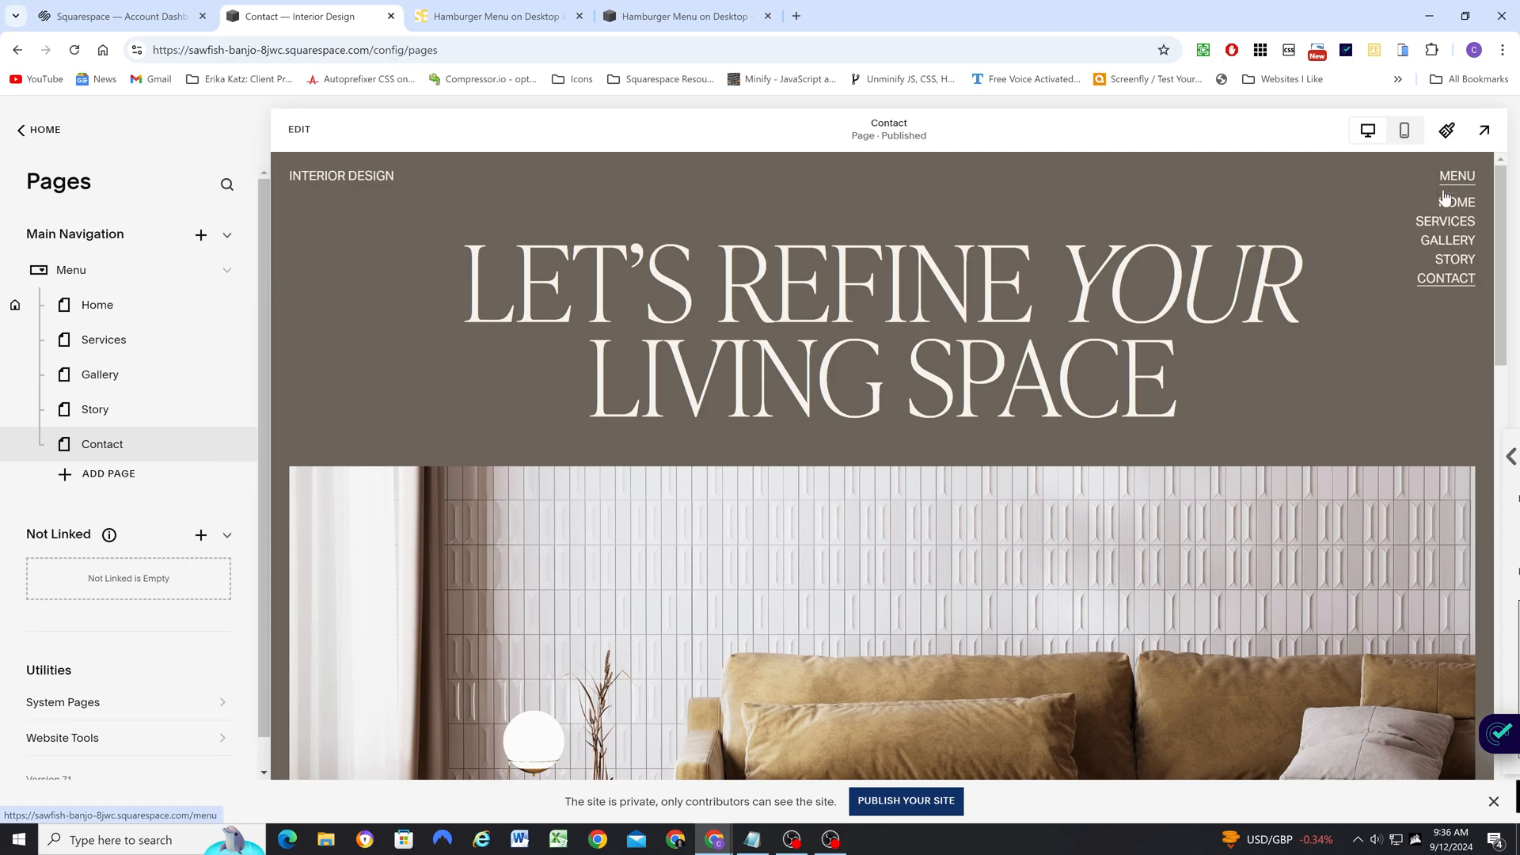
pyautogui.click(1404, 130)
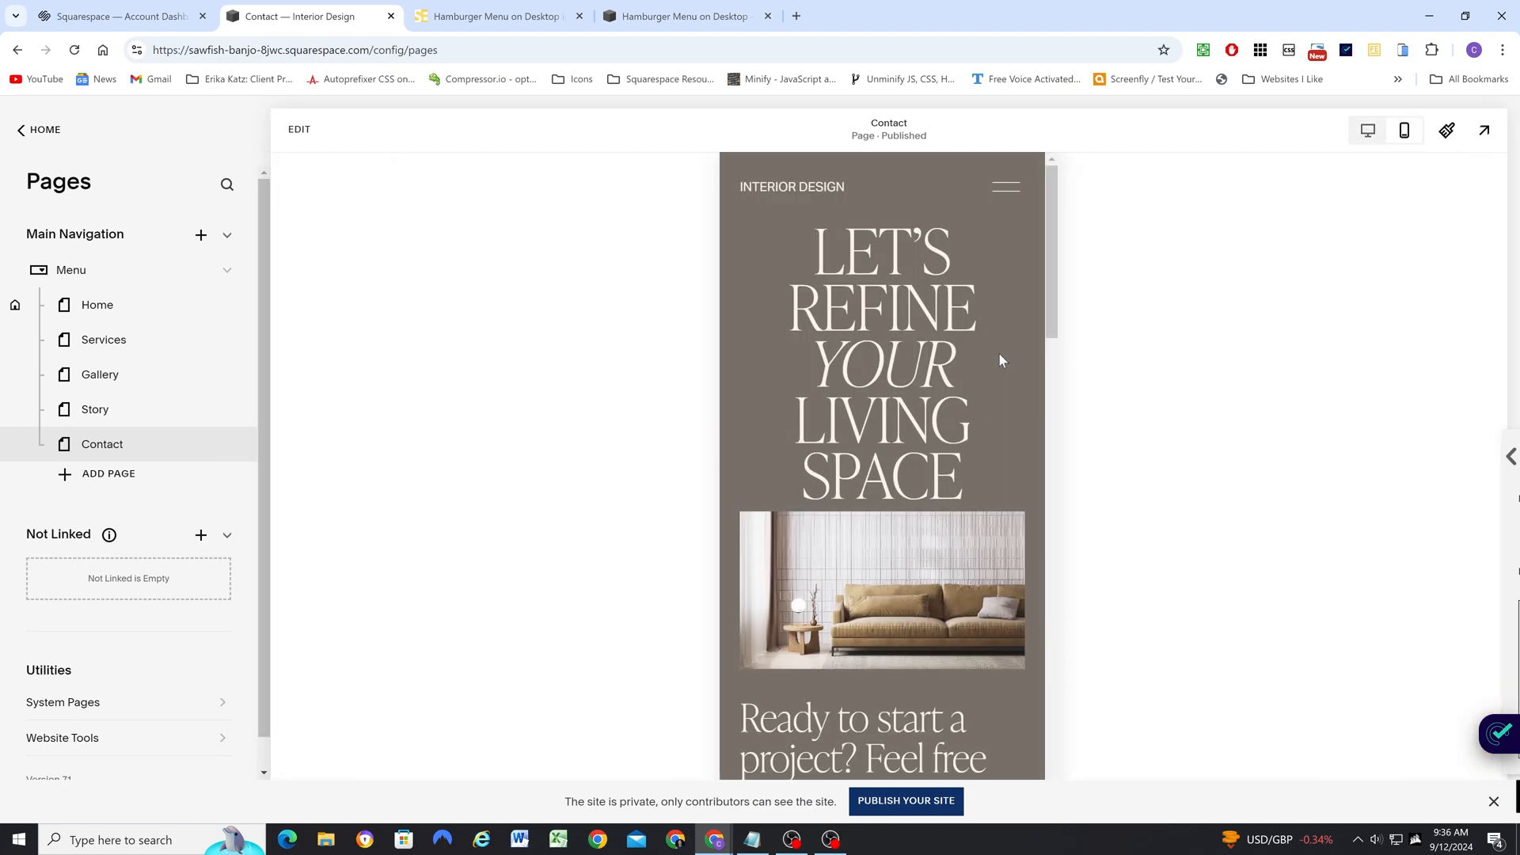
pyautogui.click(1005, 187)
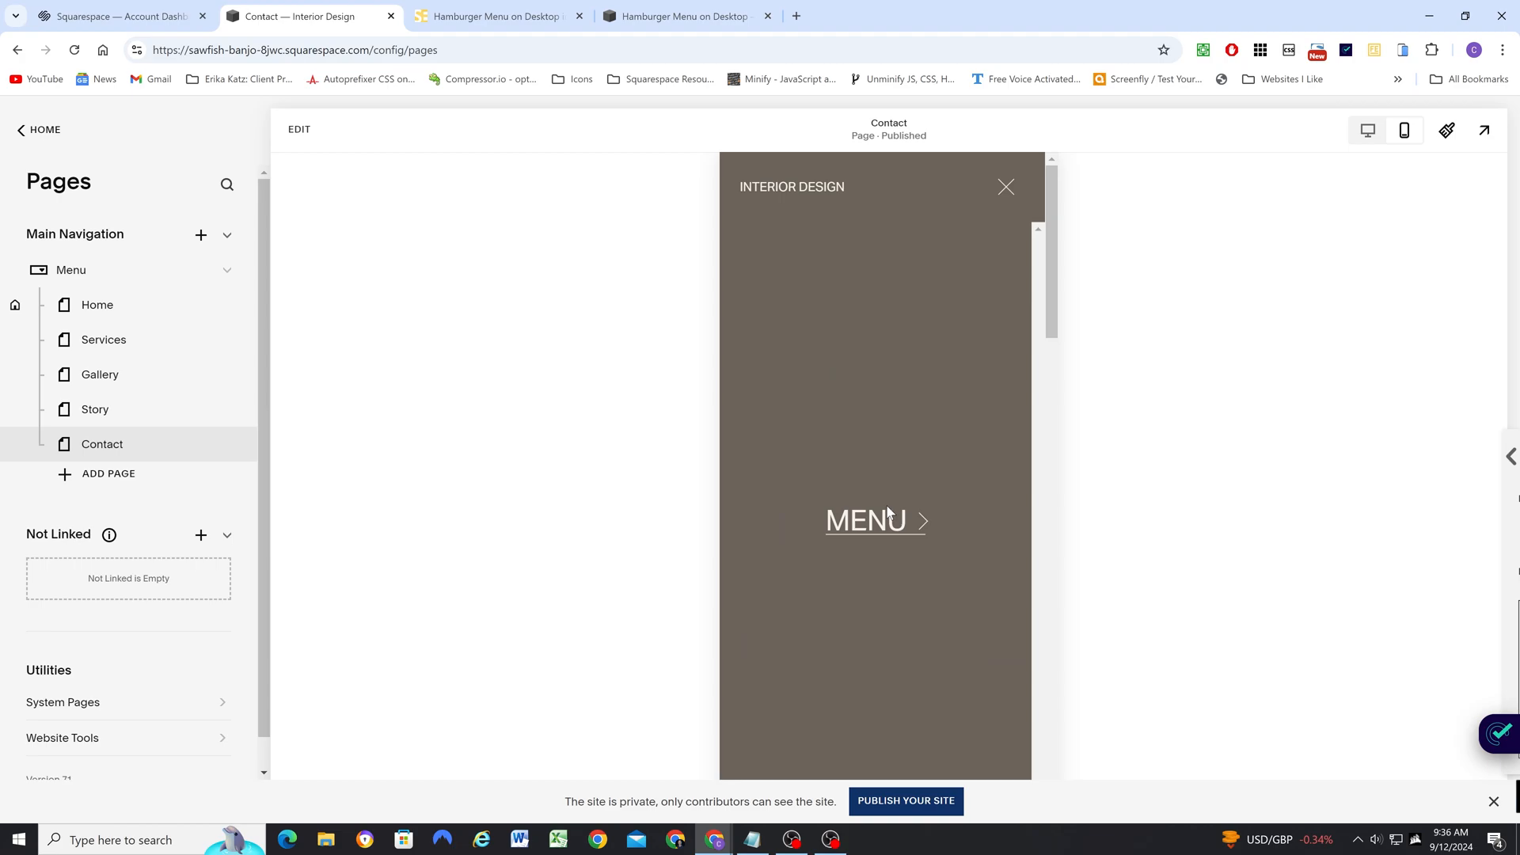
# - Expand the Menu folder to its page links and go BACK to the top level, twice
pyautogui.click(874, 521)
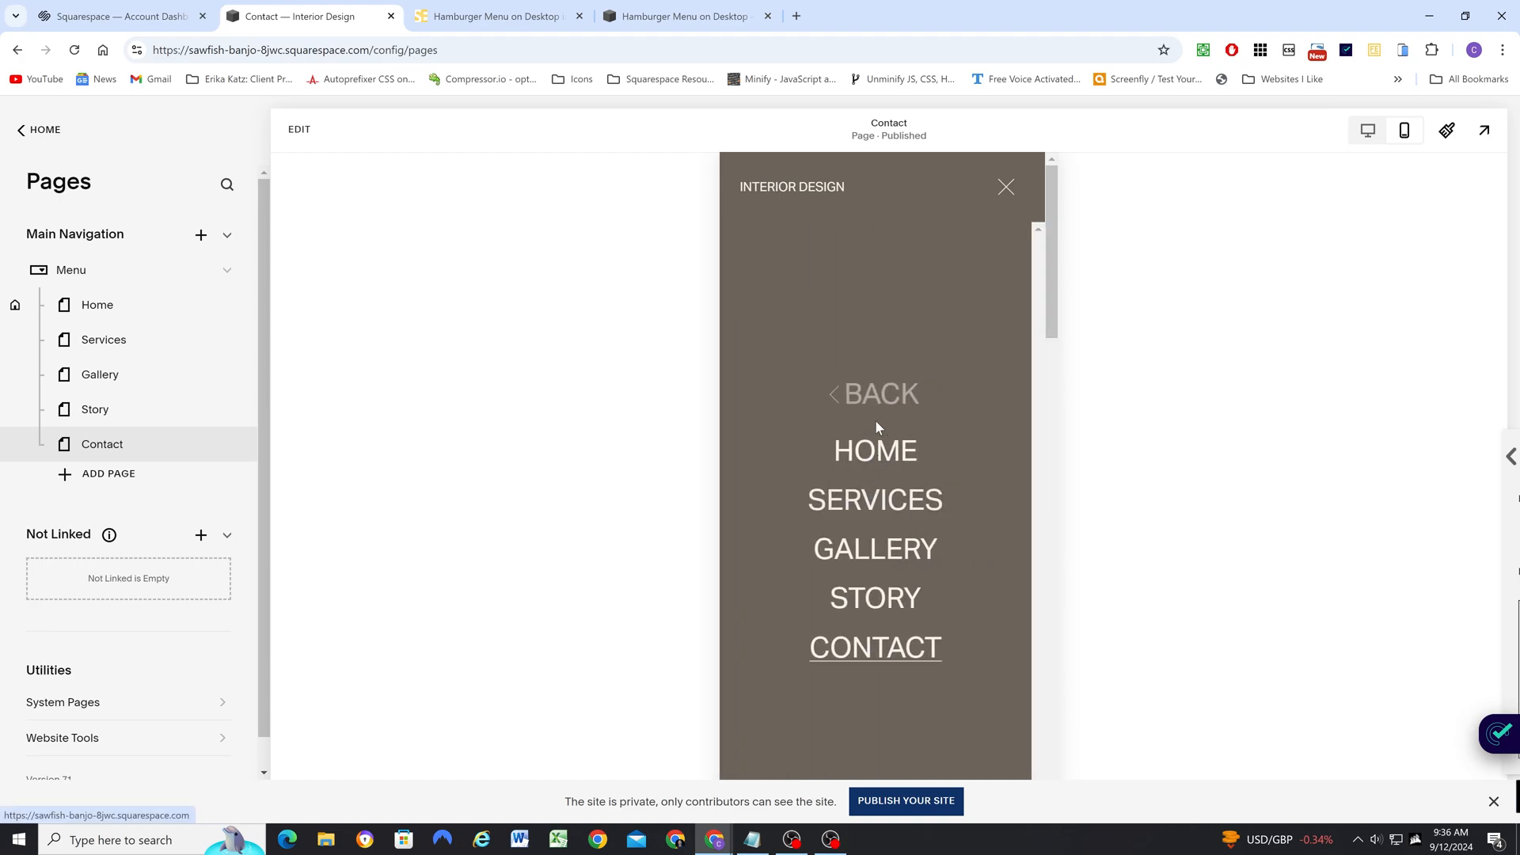
pyautogui.moveTo(874, 389)
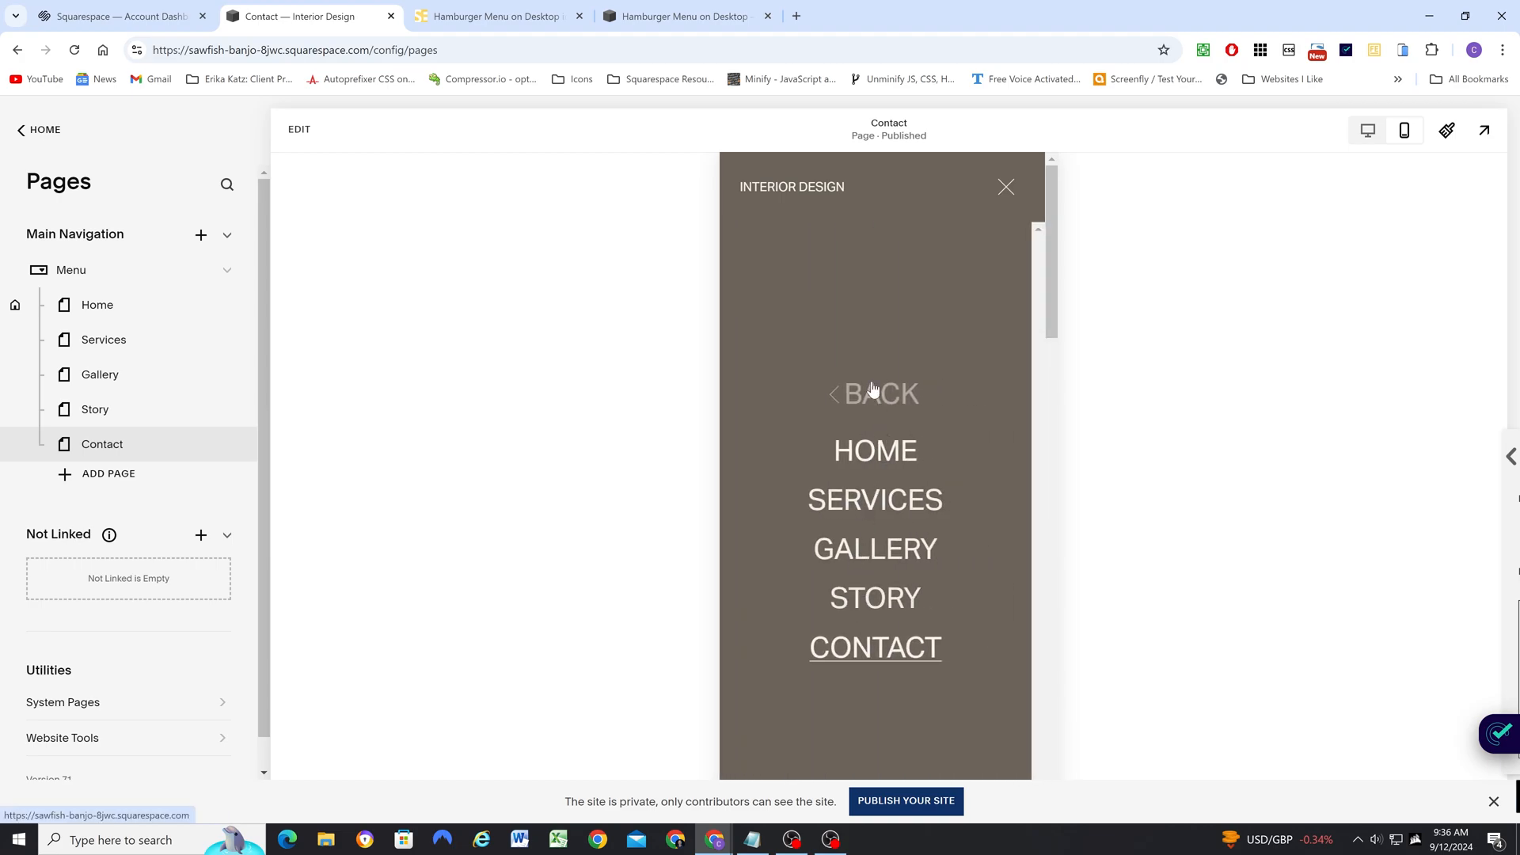
pyautogui.click(874, 393)
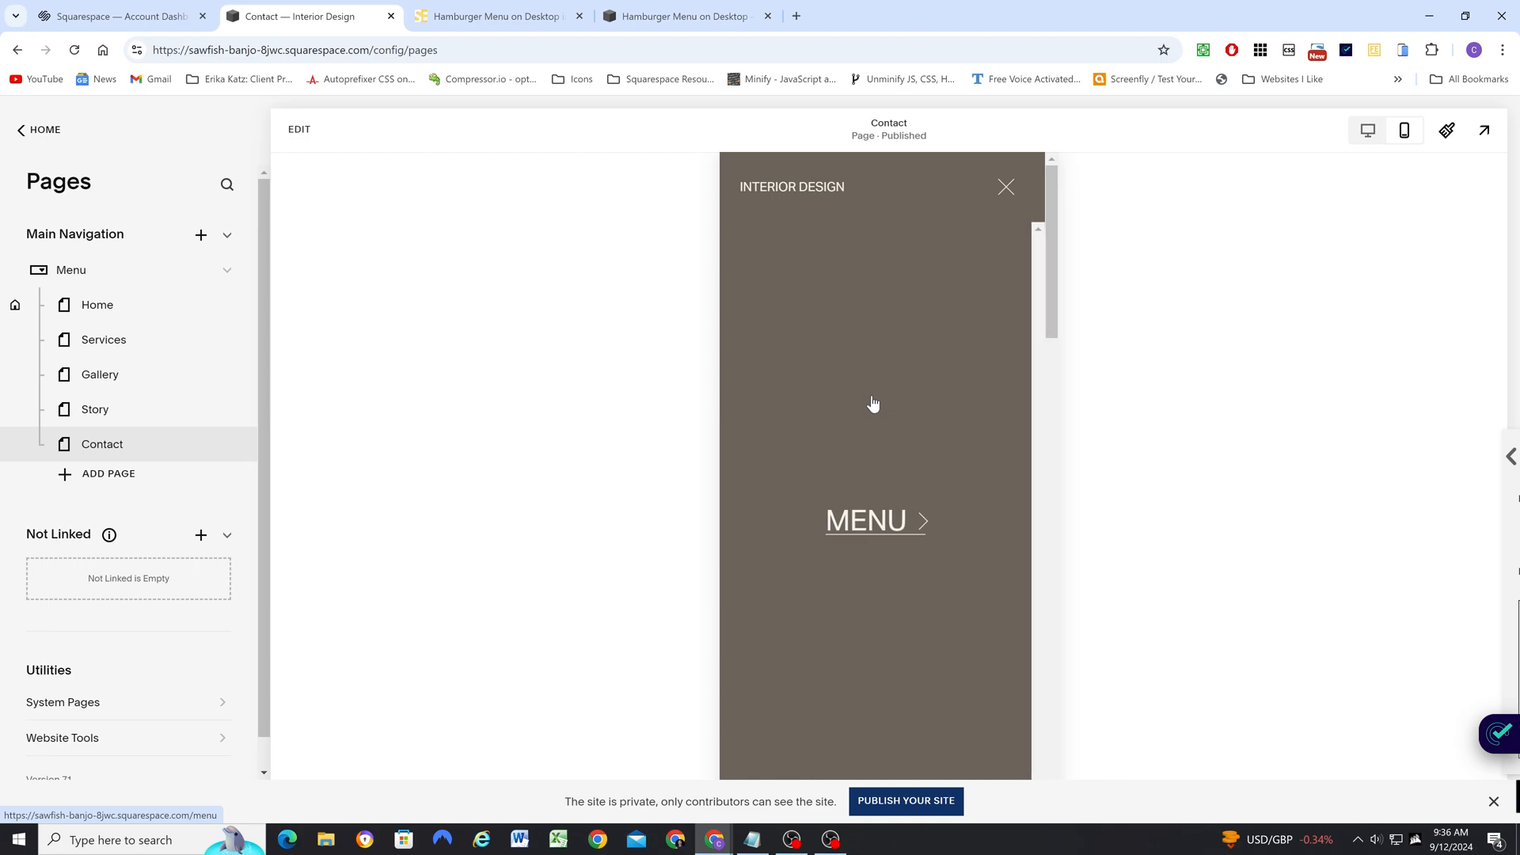
pyautogui.click(874, 521)
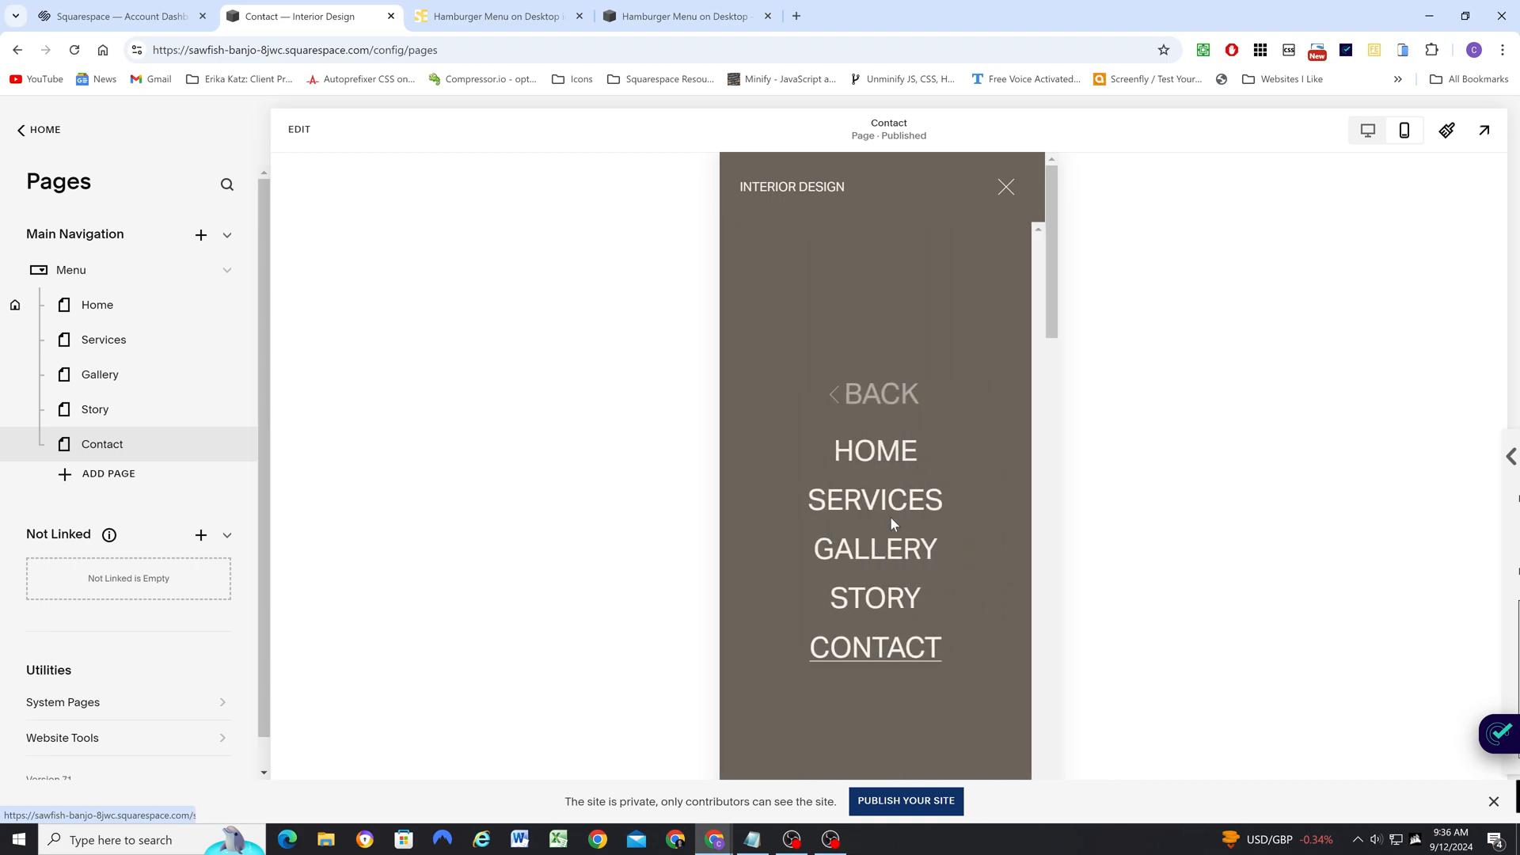
pyautogui.moveTo(883, 423)
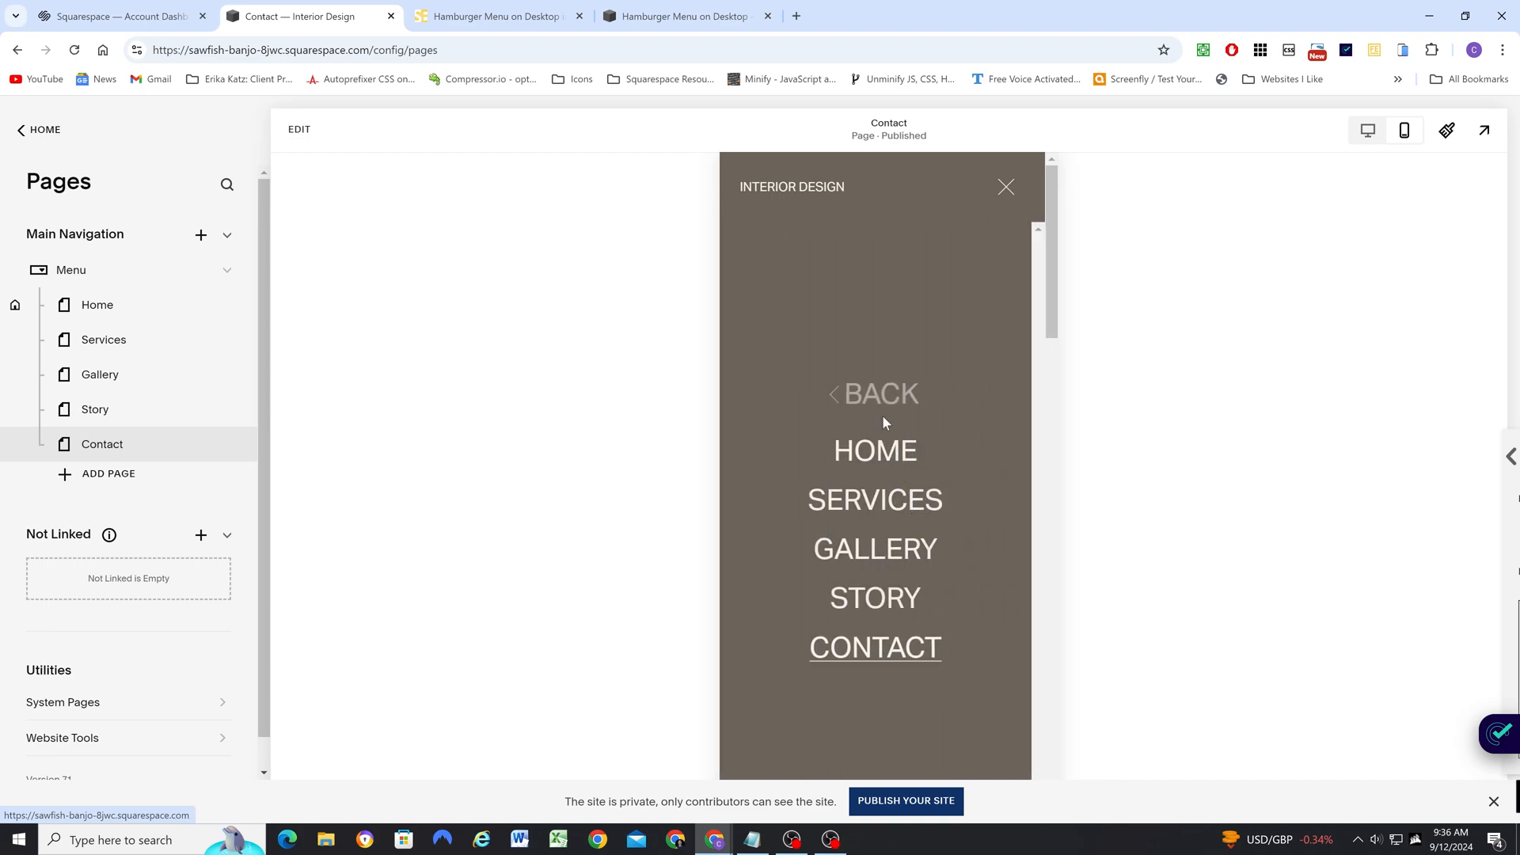
pyautogui.click(874, 393)
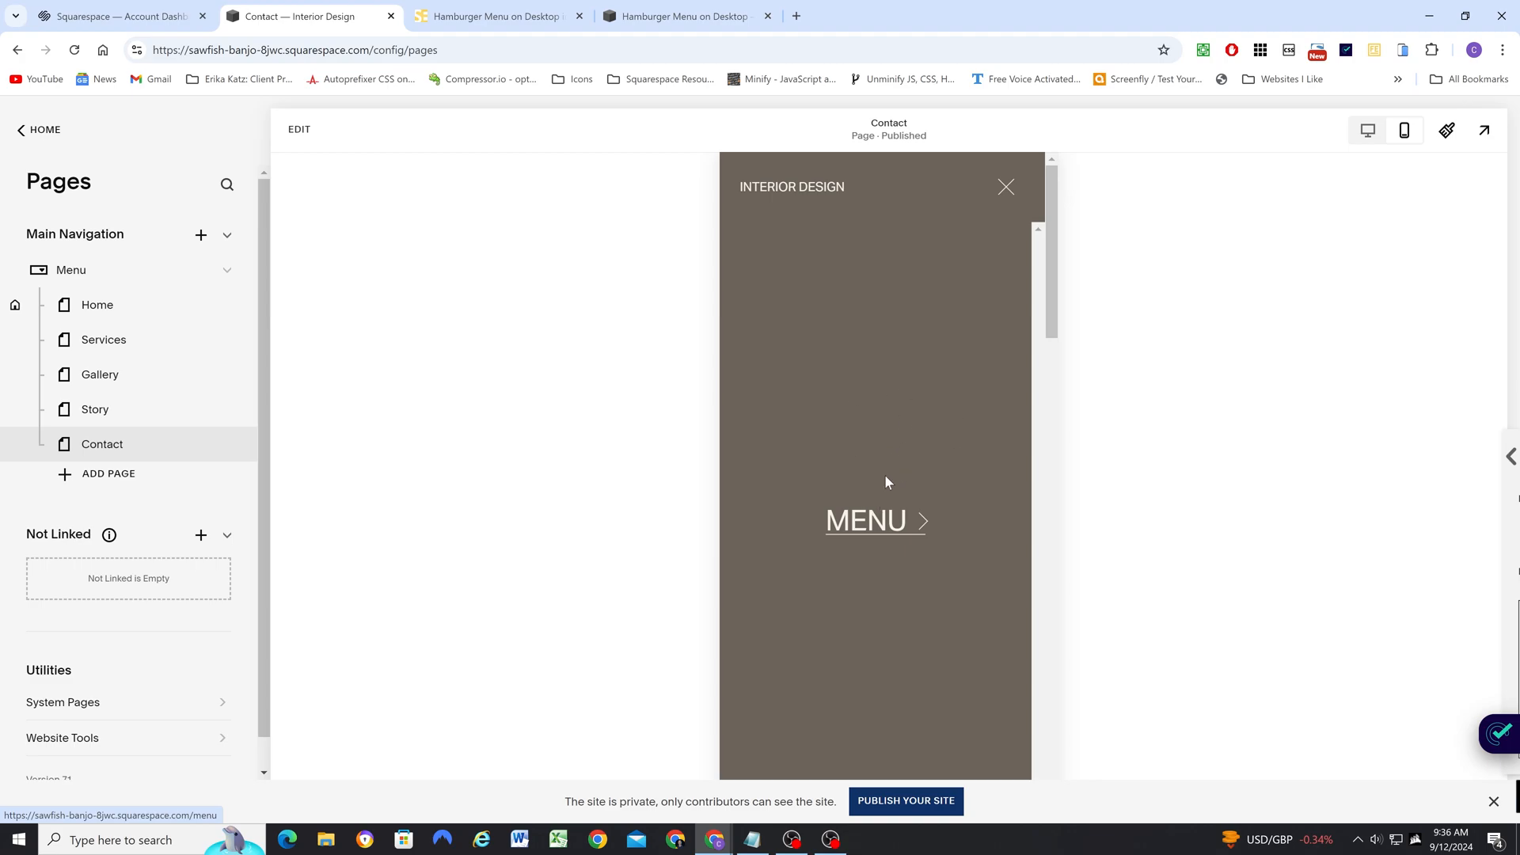
pyautogui.moveTo(903, 382)
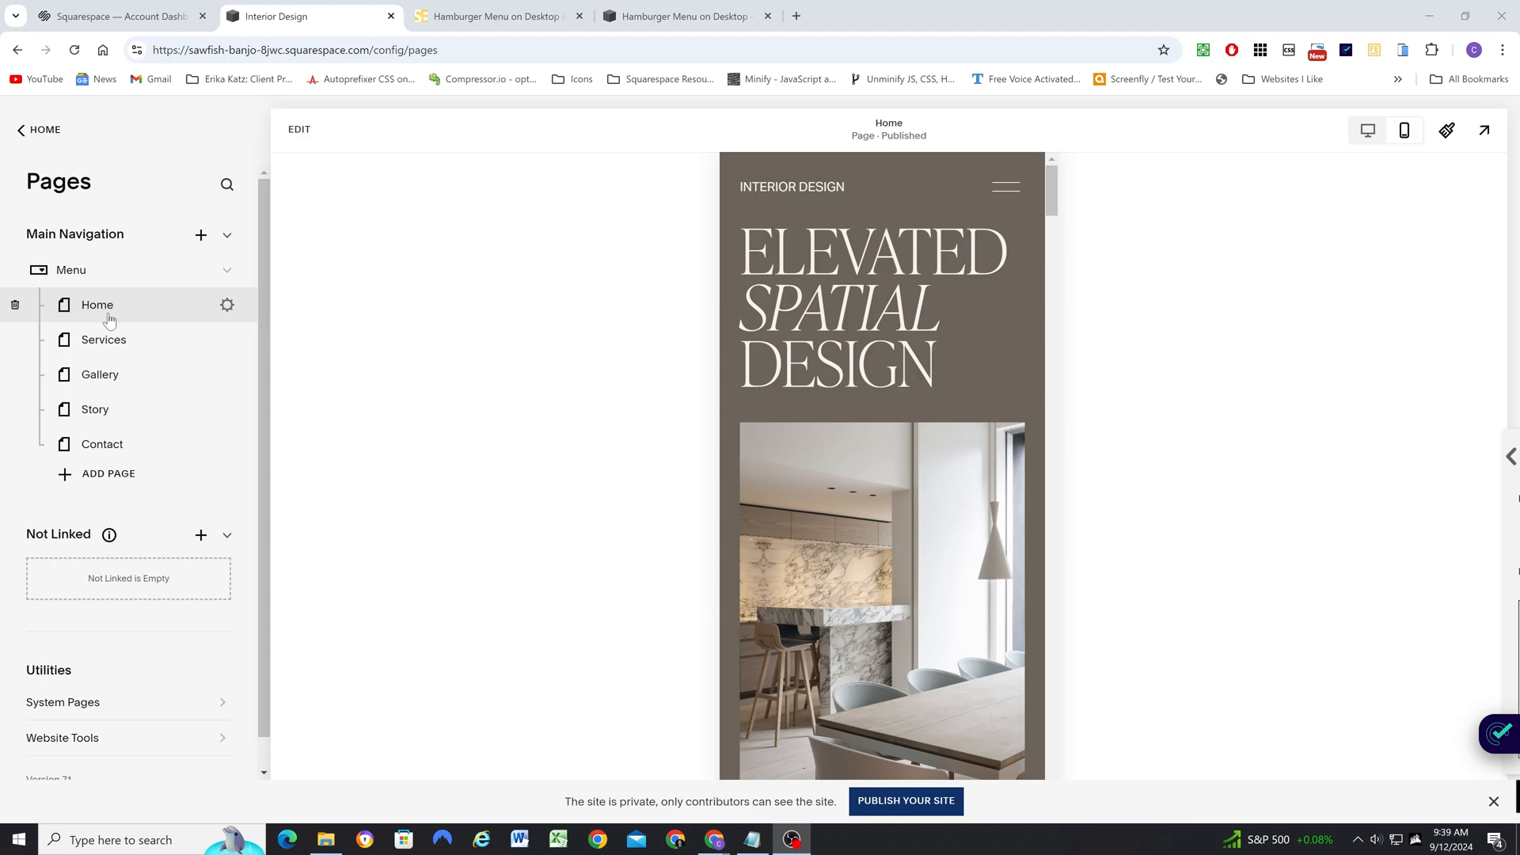
pyautogui.moveTo(108, 275)
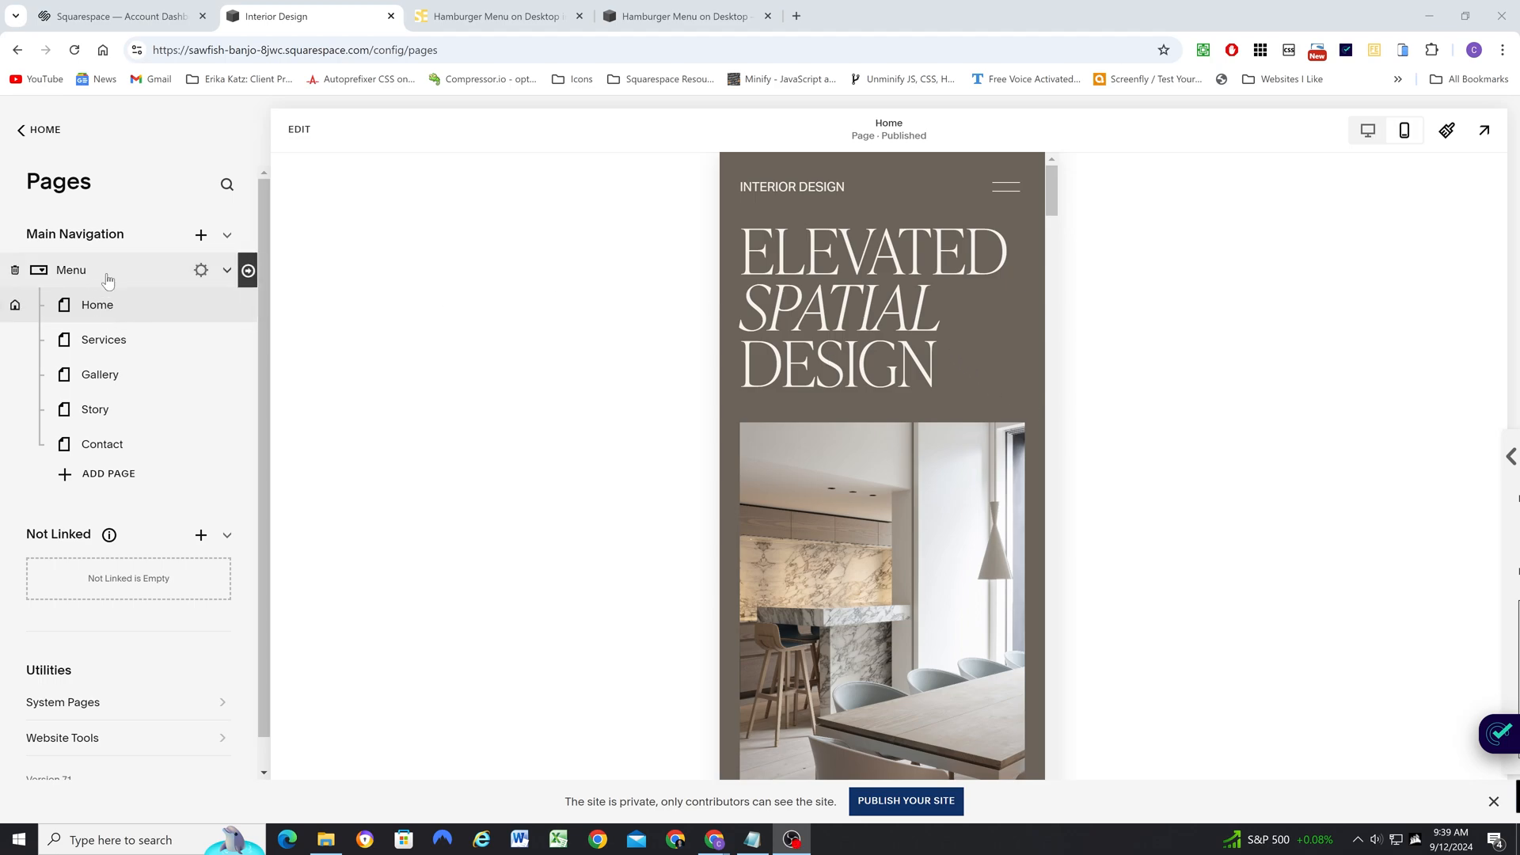
# - Review the Menu dropdown's settings showing title Menu and slug /menu, then close them
pyautogui.click(200, 269)
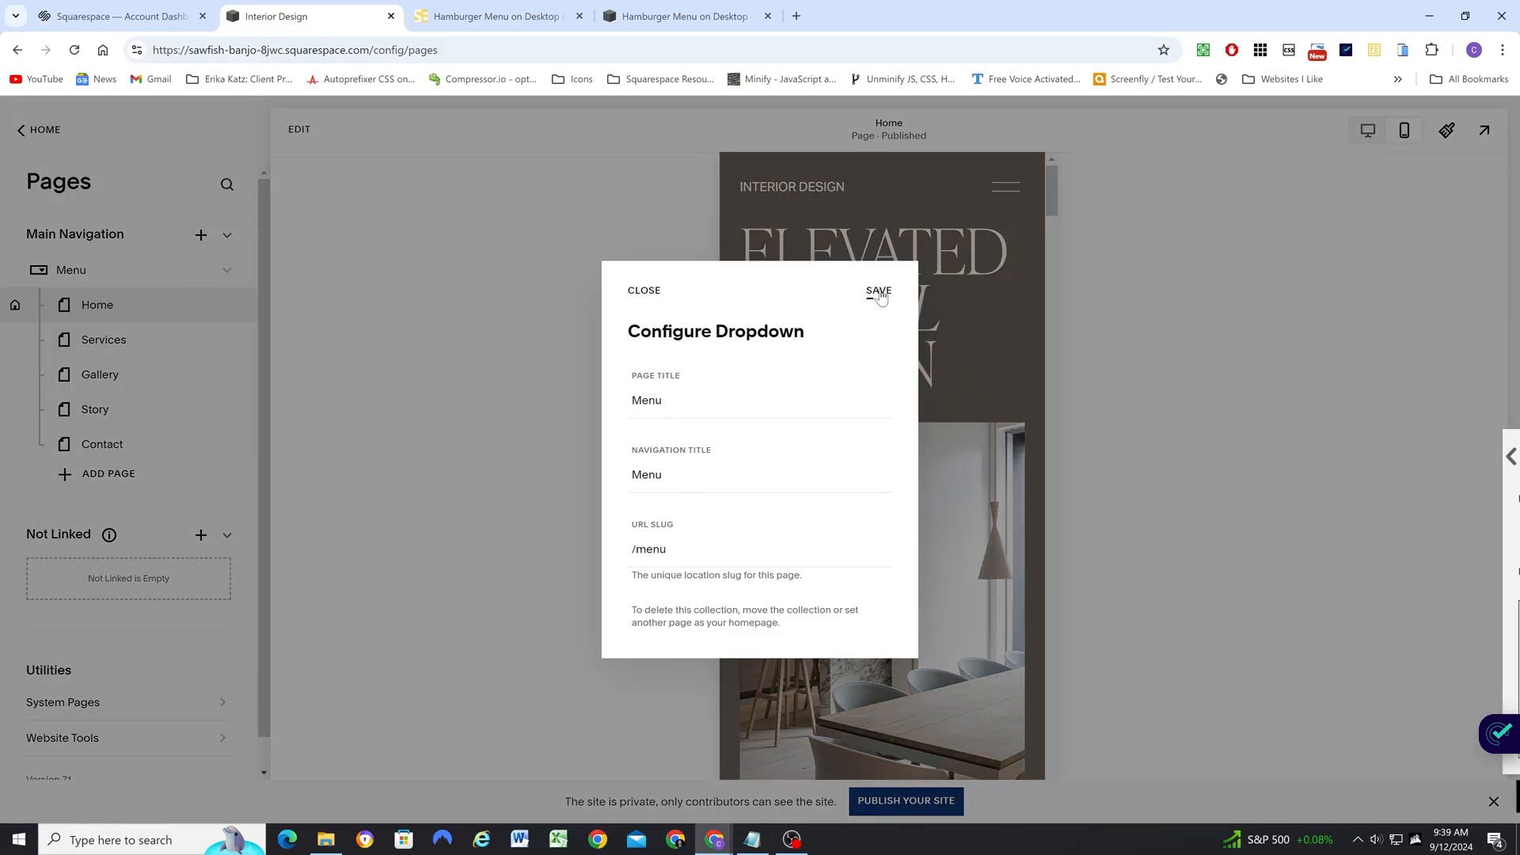
pyautogui.click(877, 291)
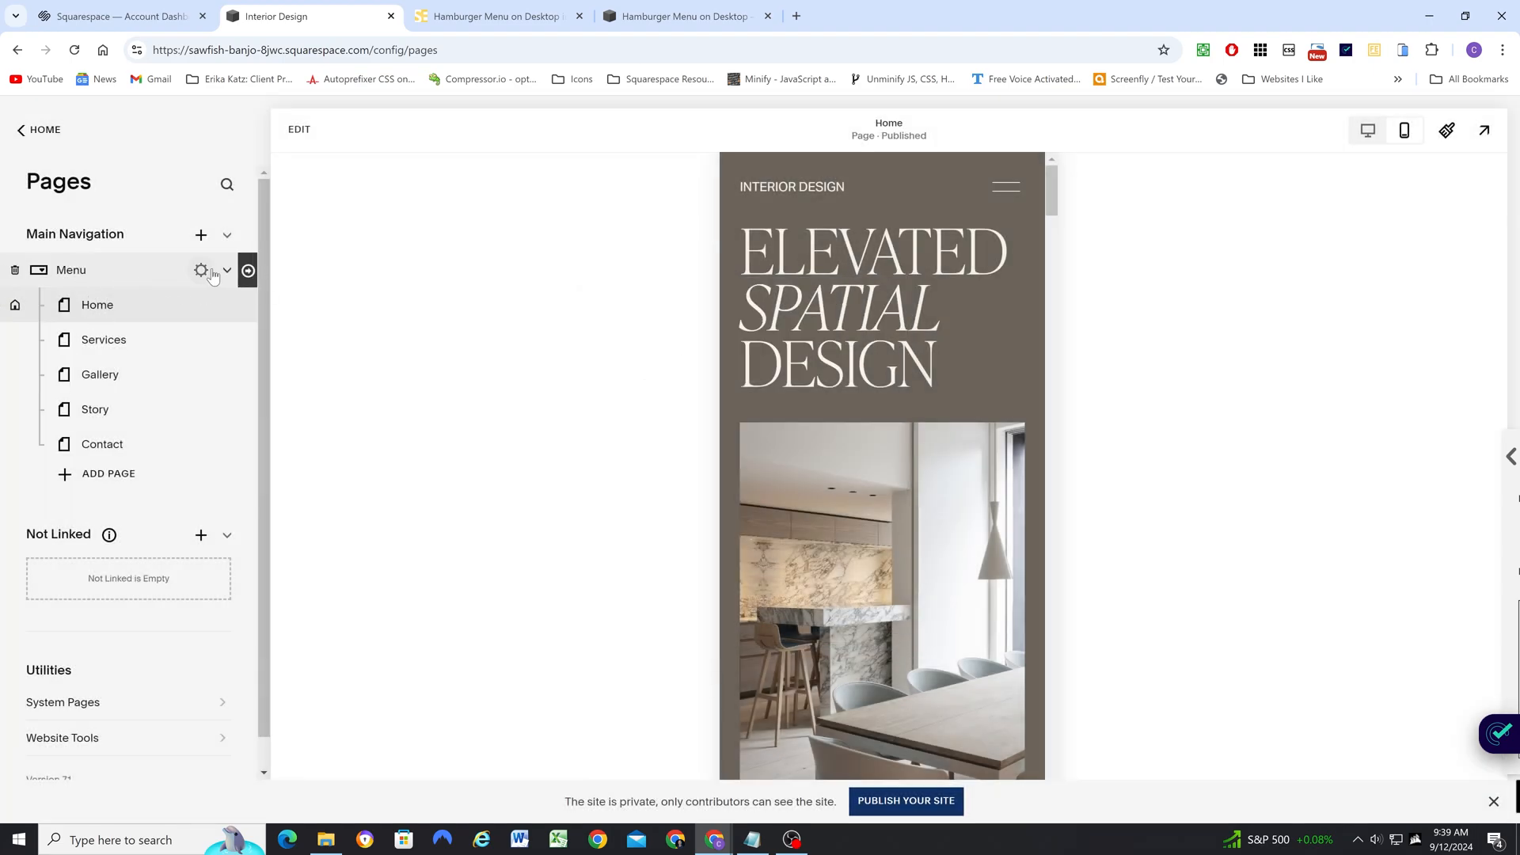
pyautogui.click(201, 269)
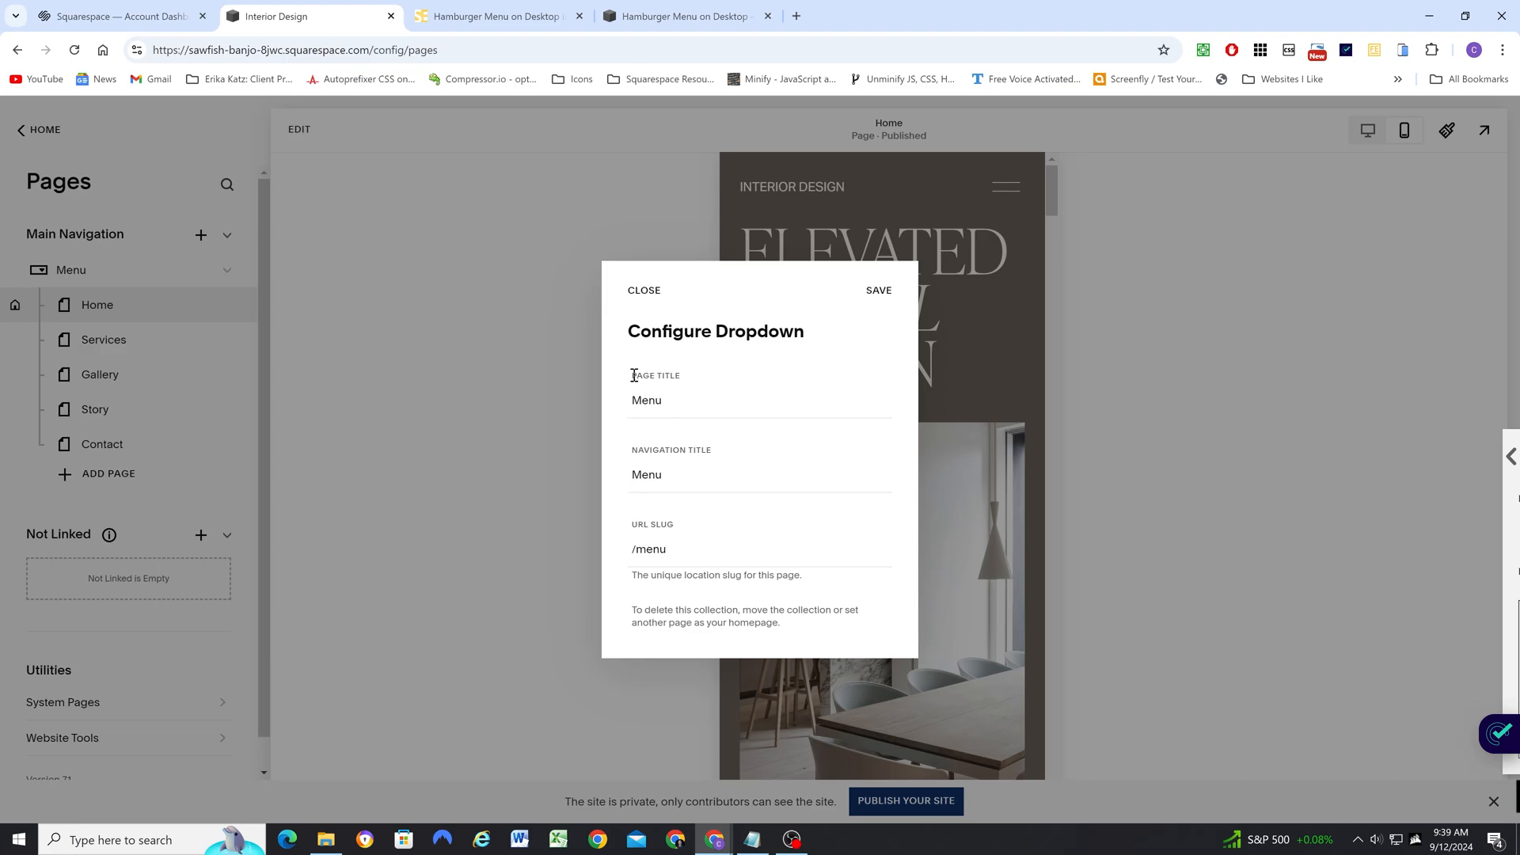
pyautogui.click(643, 290)
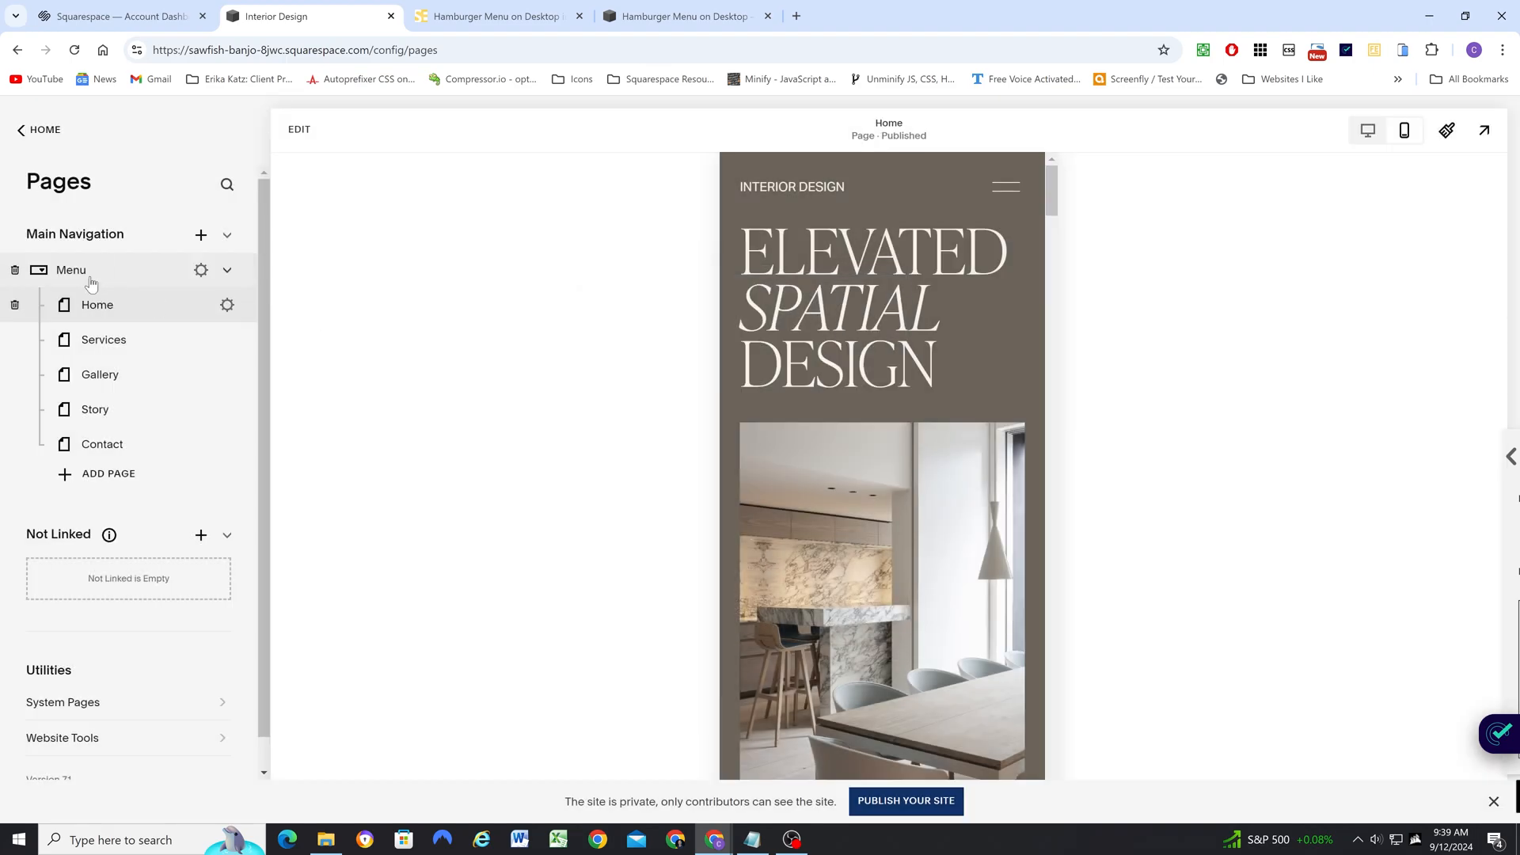
pyautogui.moveTo(110, 306)
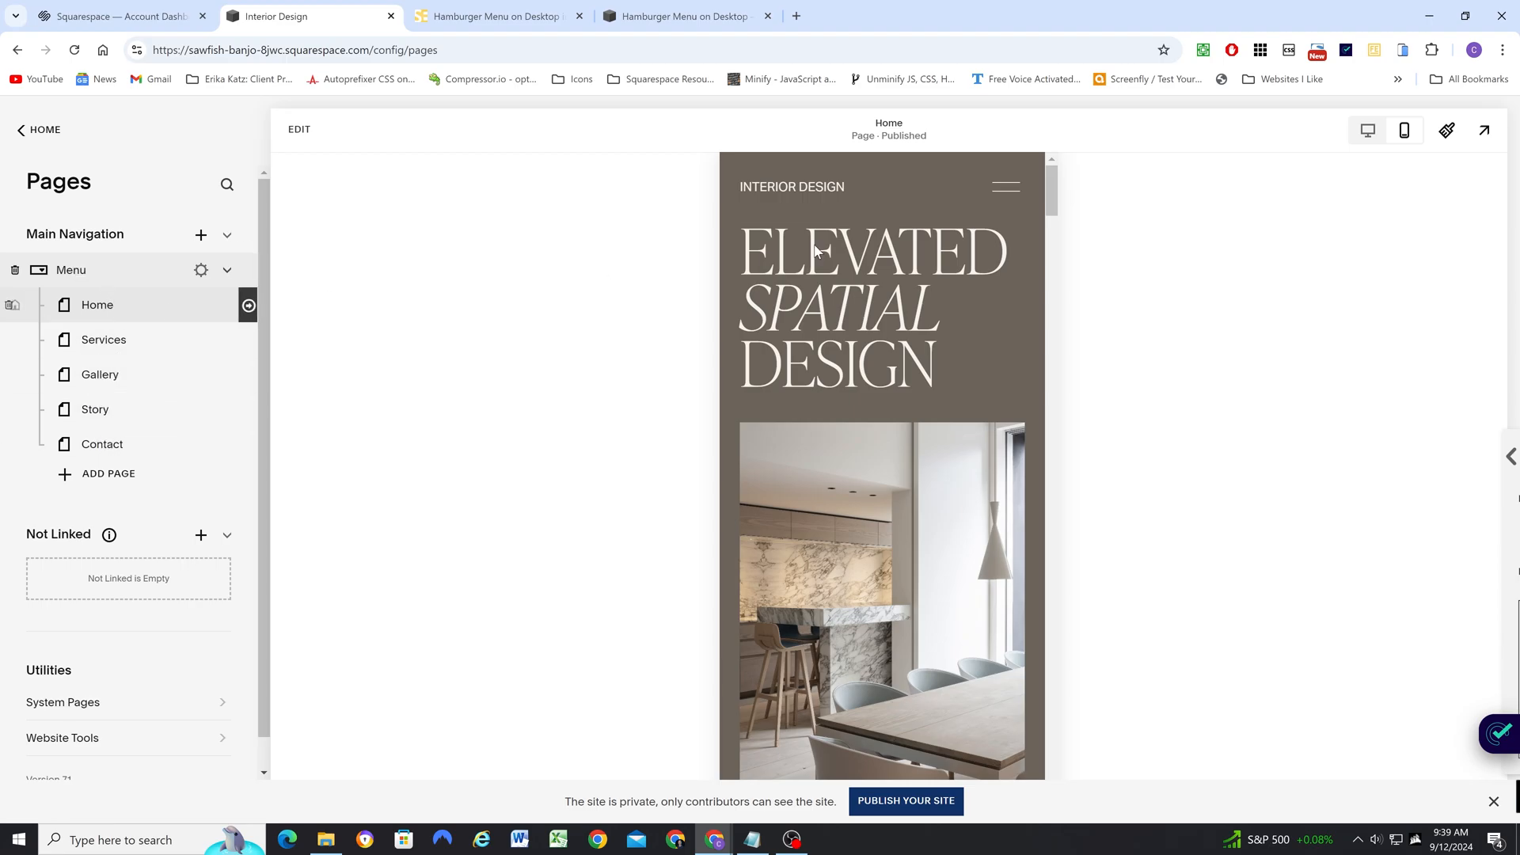
# - Switch to desktop preview showing the single MENU header link and its dropdown
pyautogui.click(1368, 130)
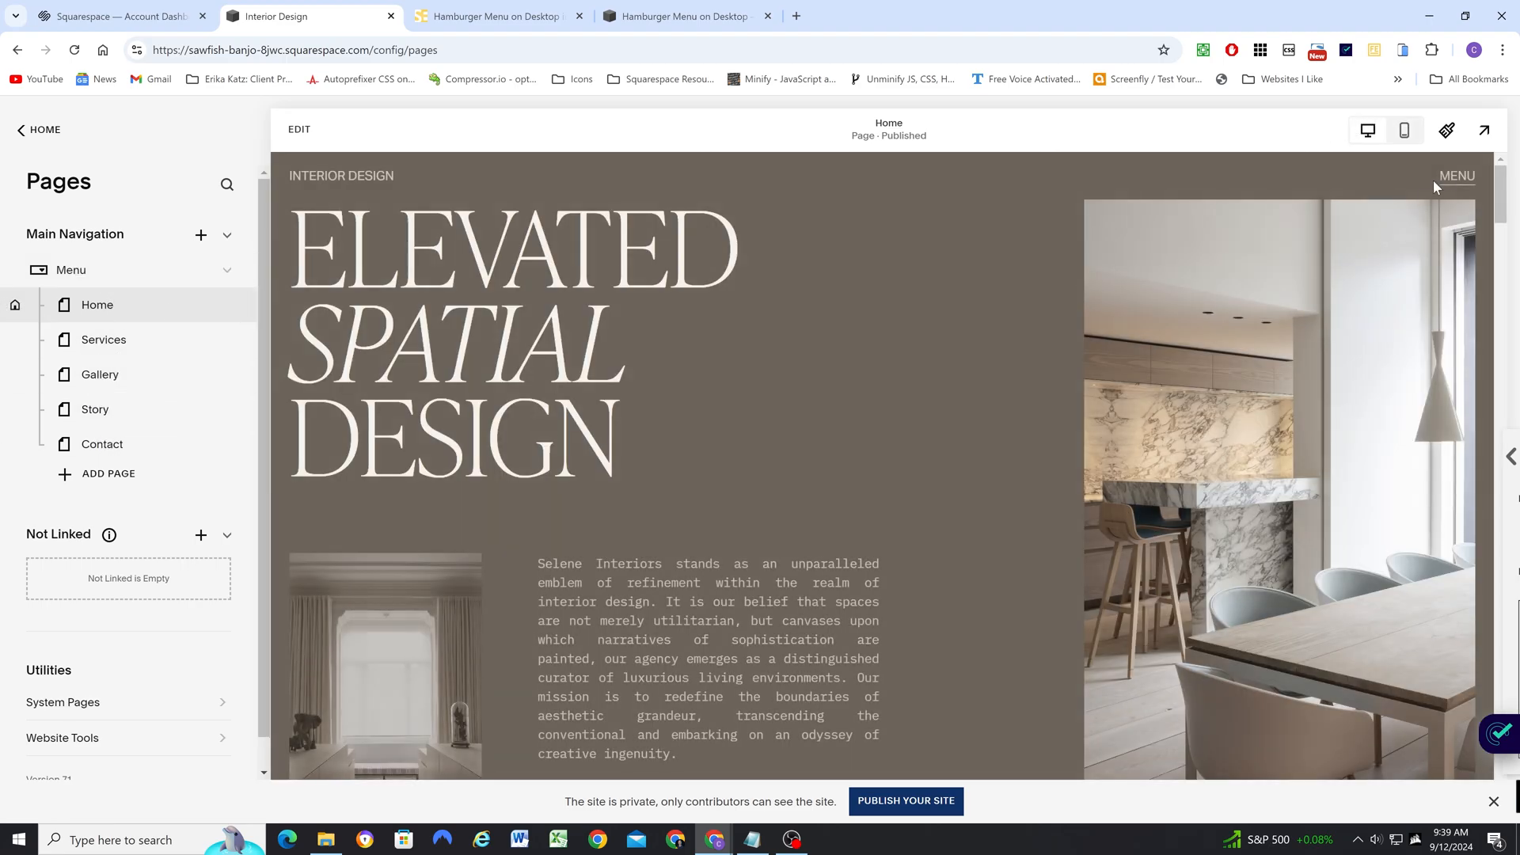
pyautogui.click(1457, 175)
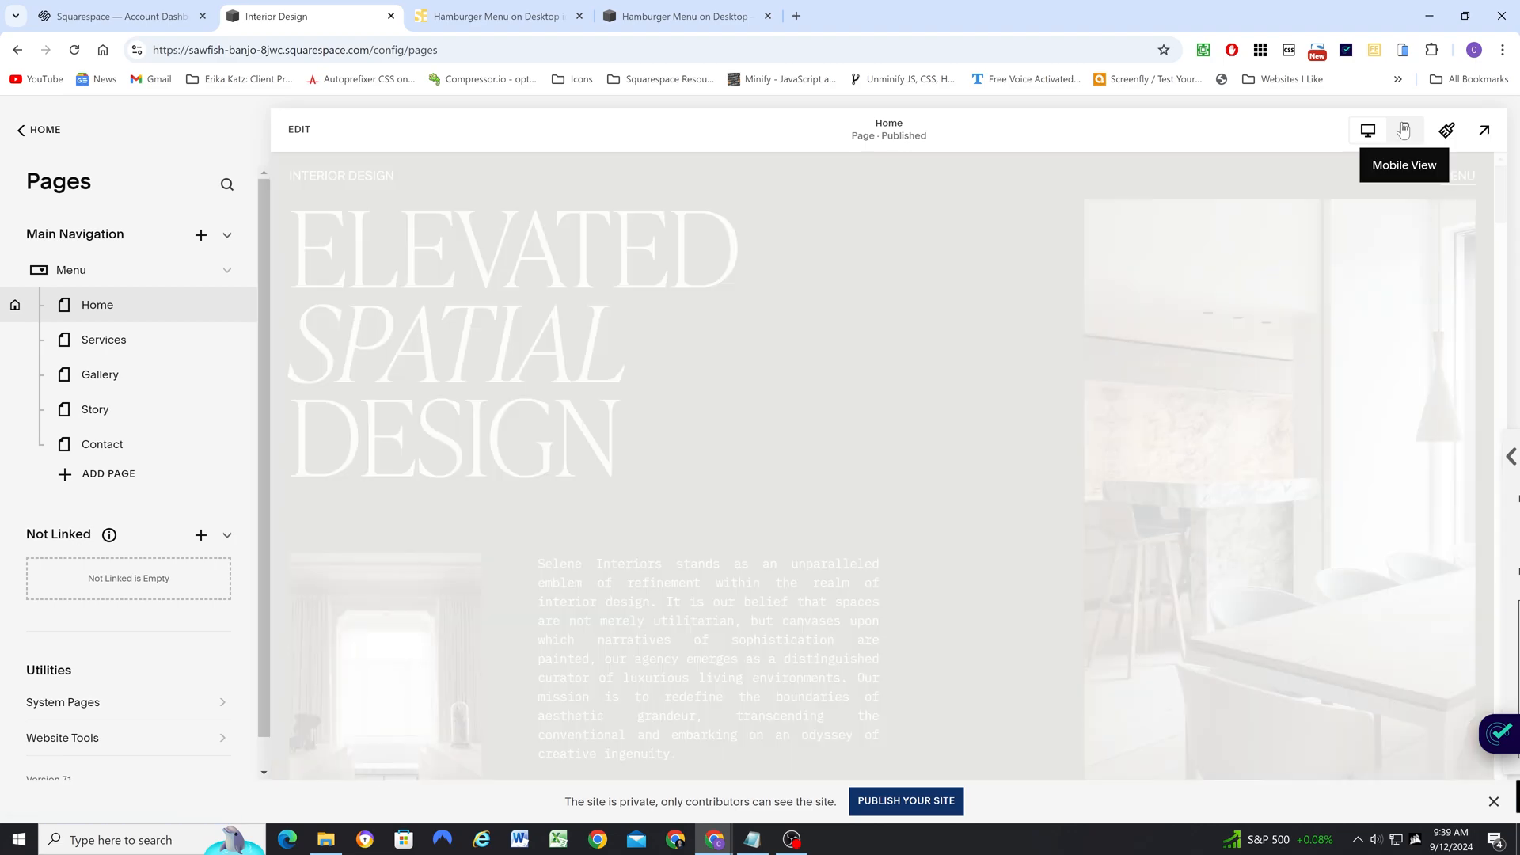
# - In mobile preview, inspect the root and /menu folder elements of the menu overlay in DevTools
pyautogui.click(1404, 130)
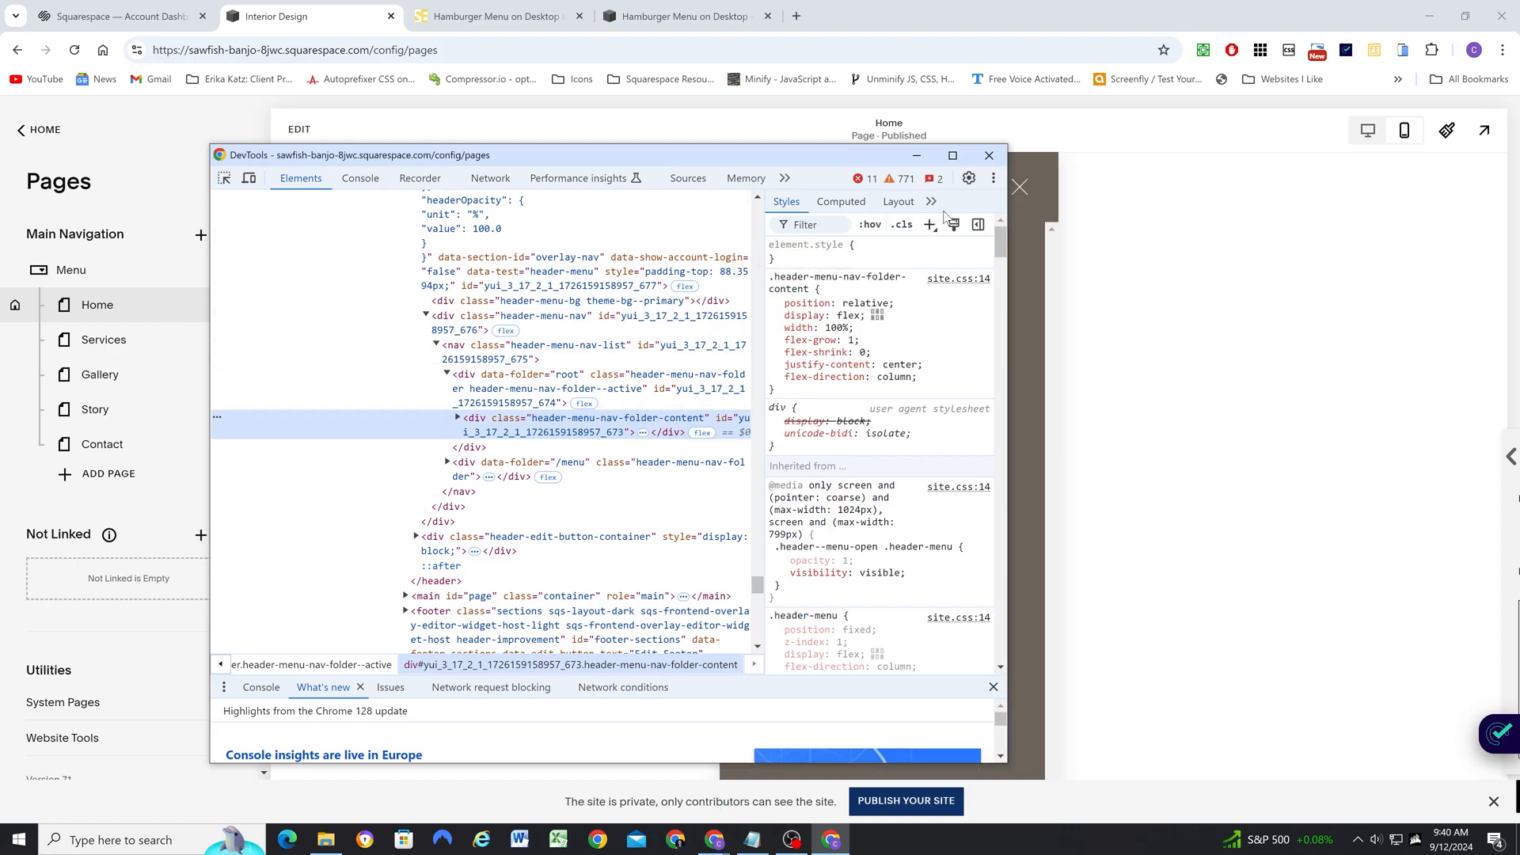
pyautogui.click(995, 177)
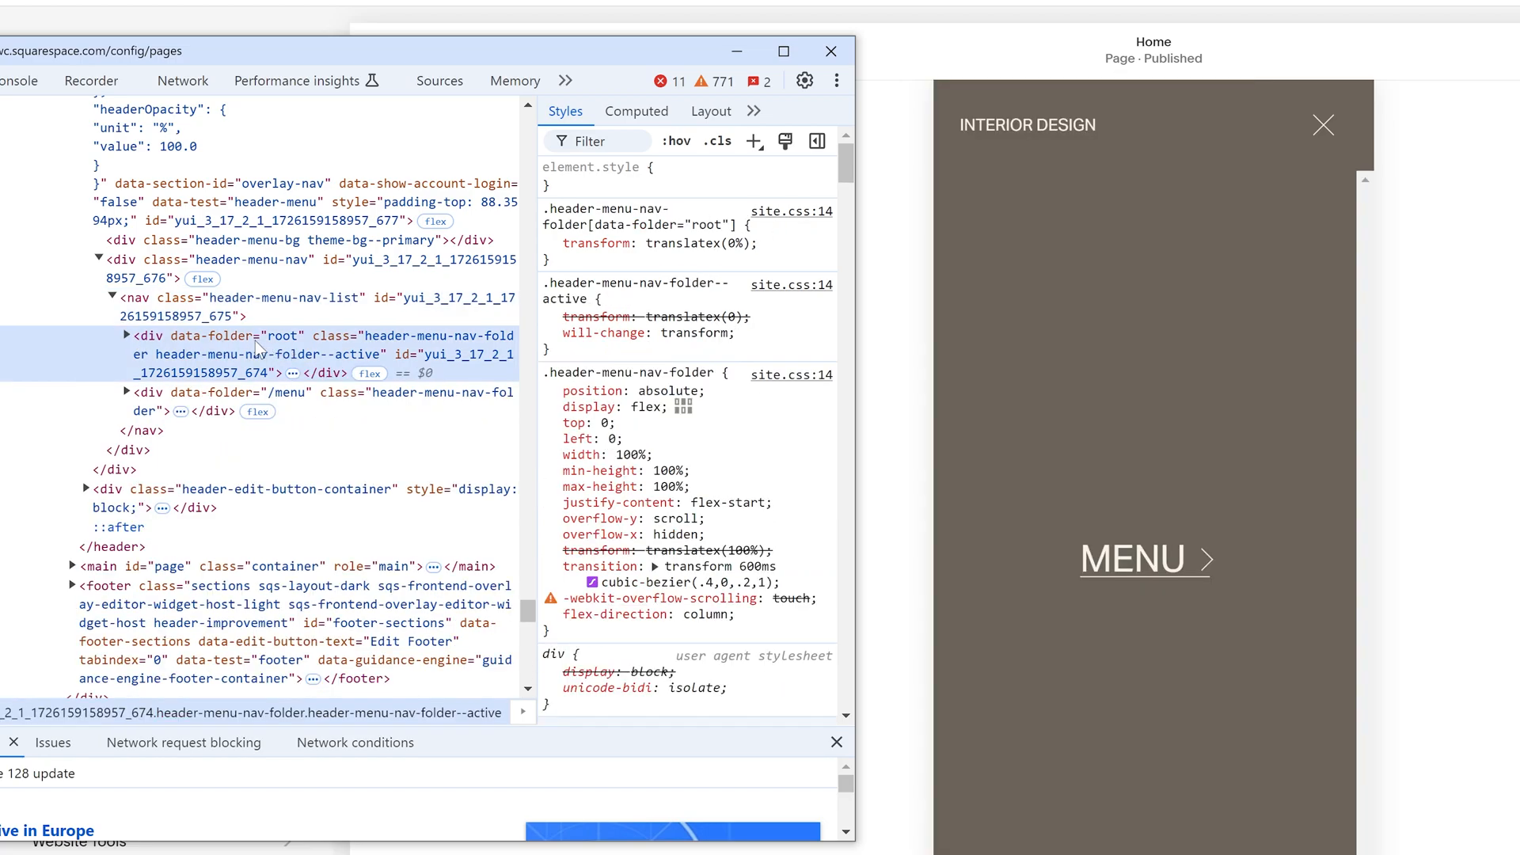
pyautogui.moveTo(200, 399)
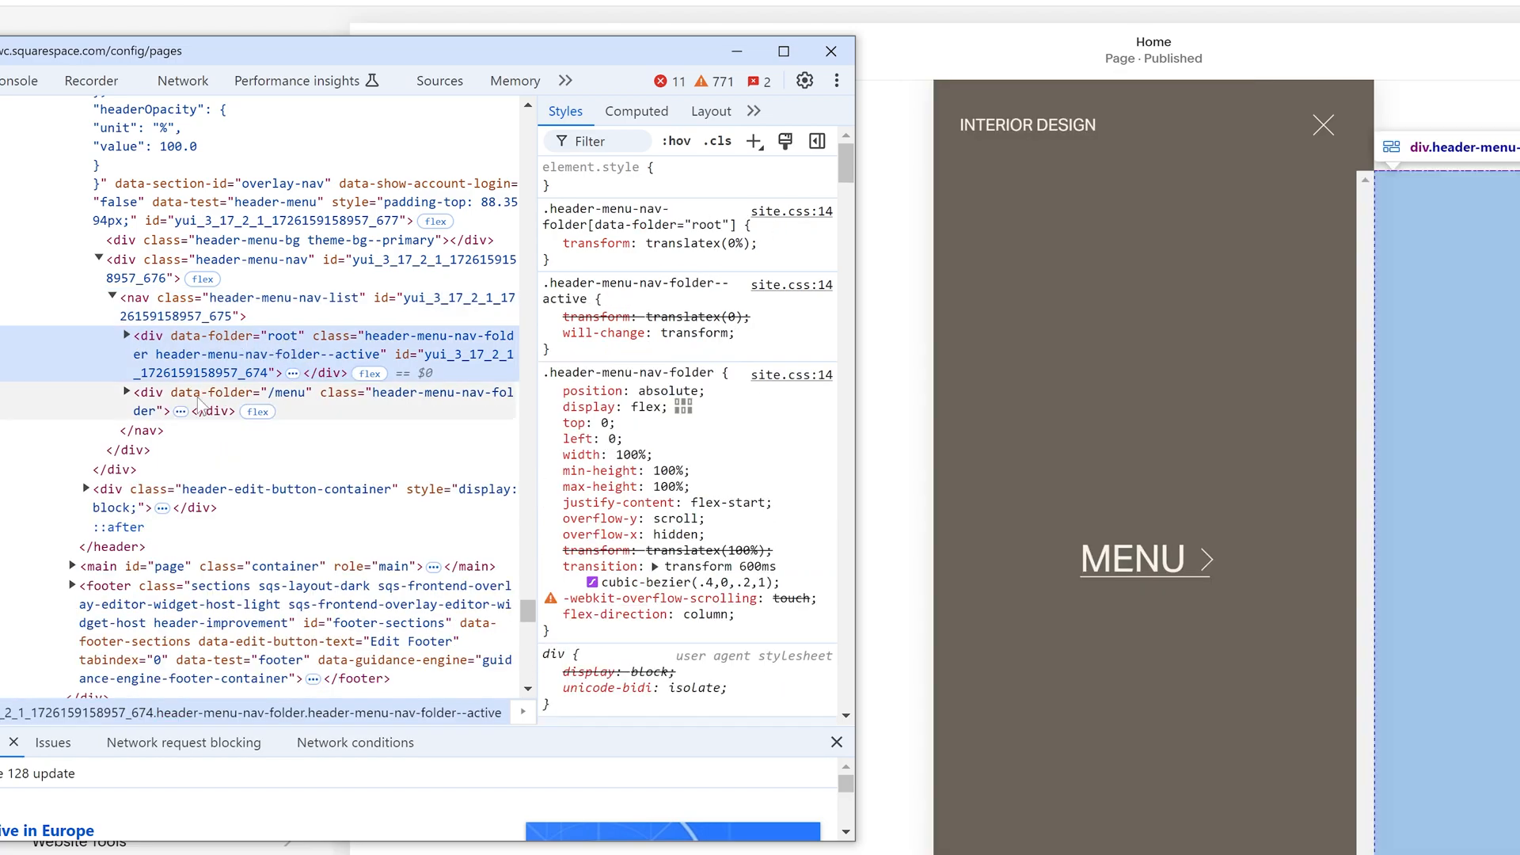
pyautogui.moveTo(275, 346)
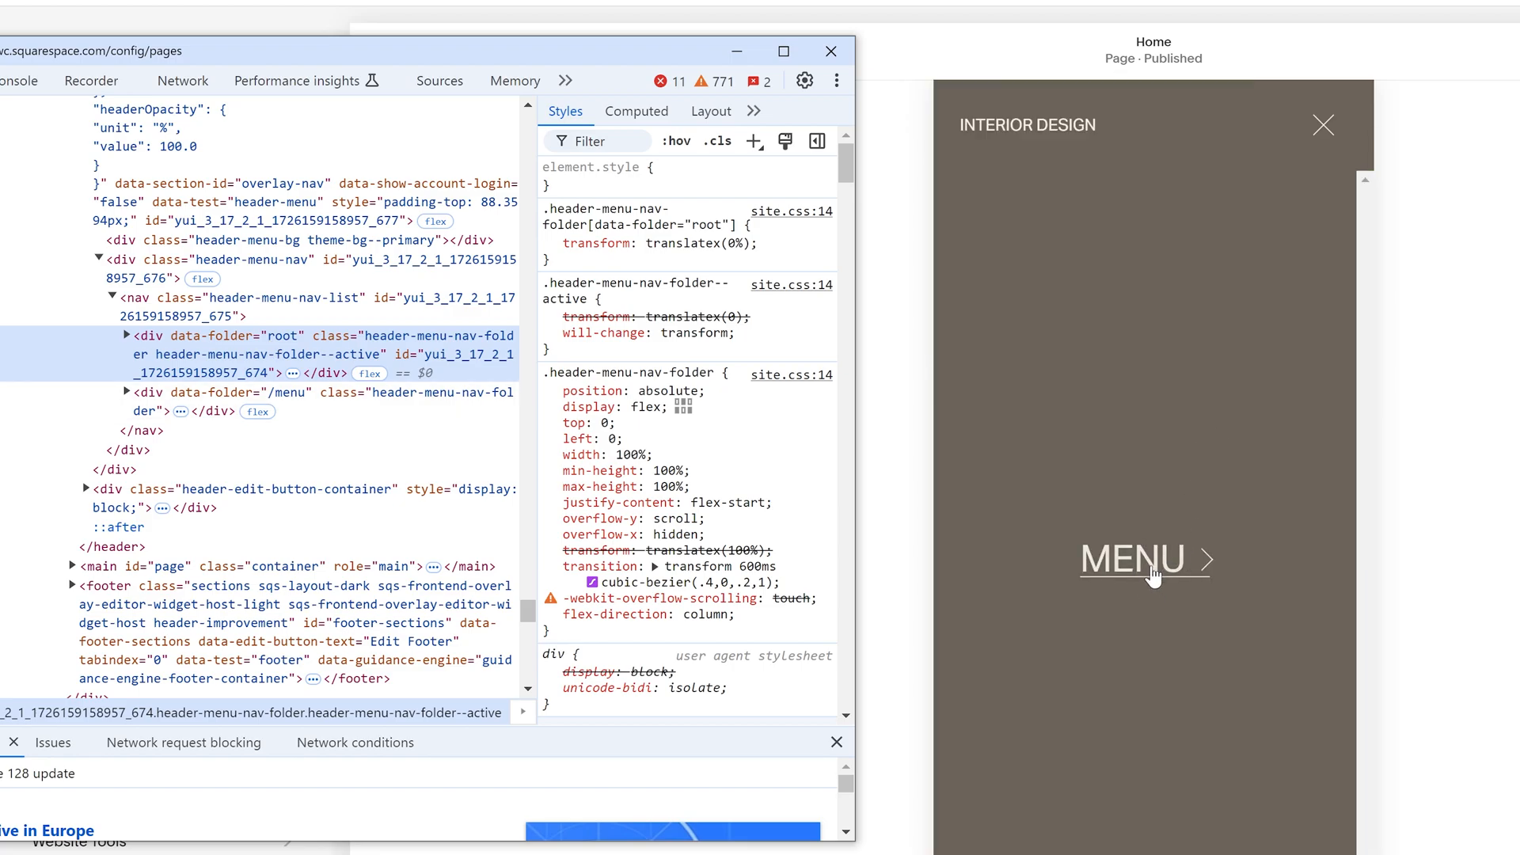
pyautogui.moveTo(1148, 567)
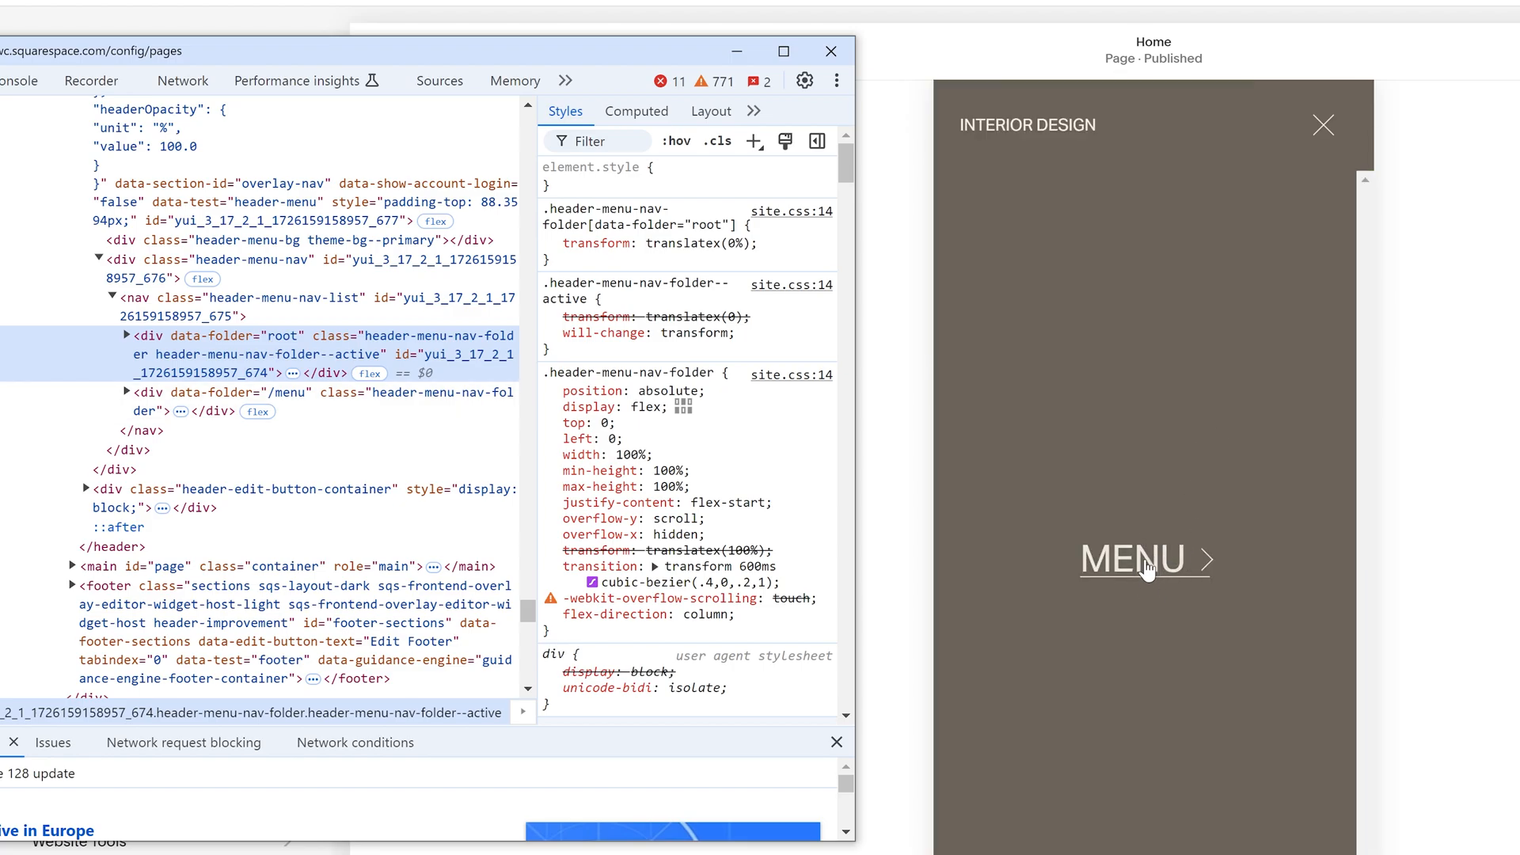
pyautogui.moveTo(368, 412)
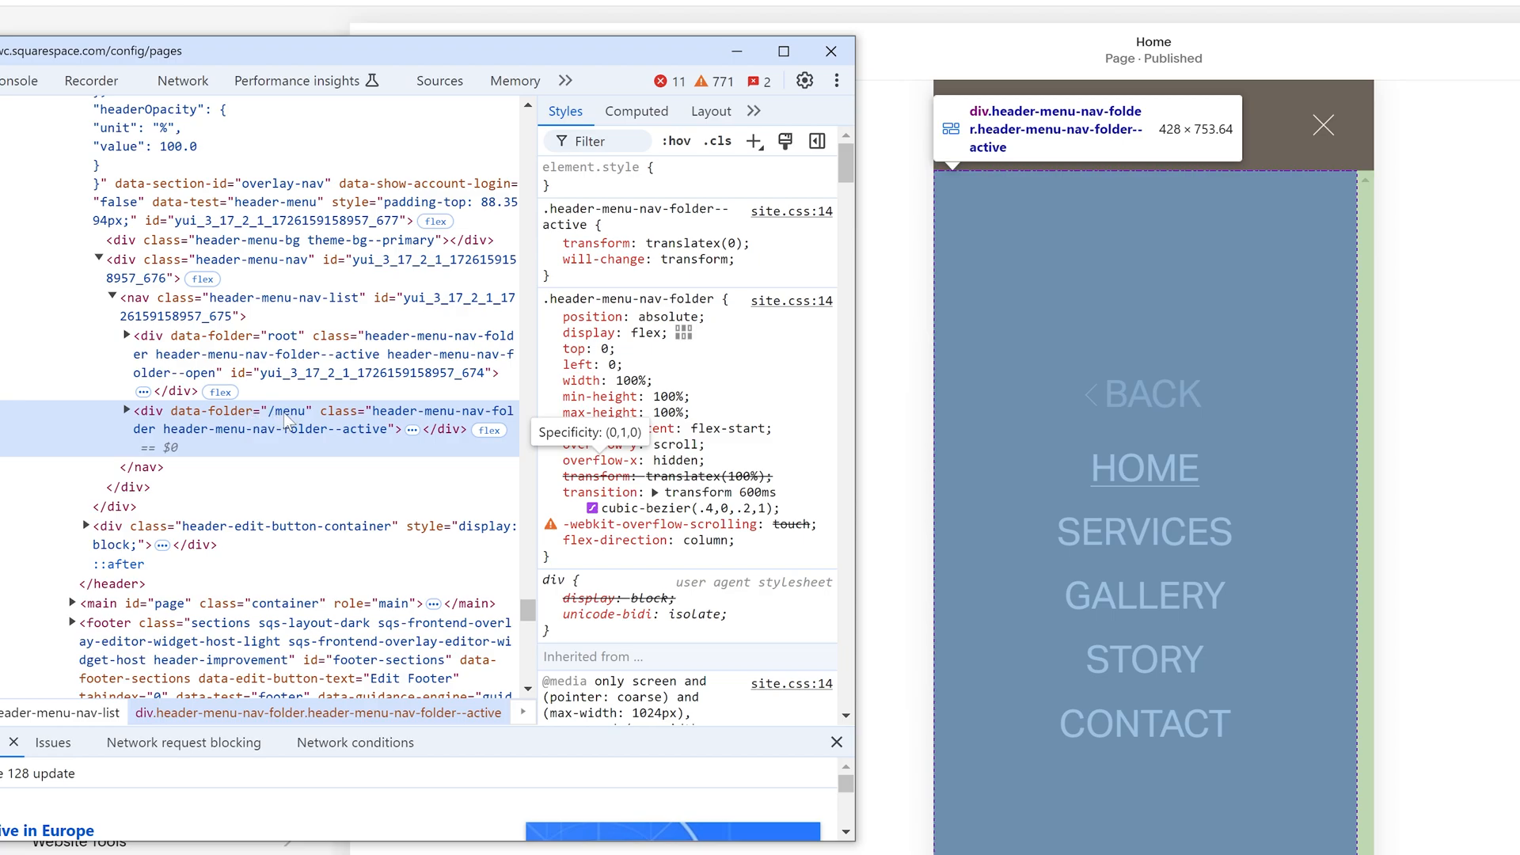
pyautogui.moveTo(357, 440)
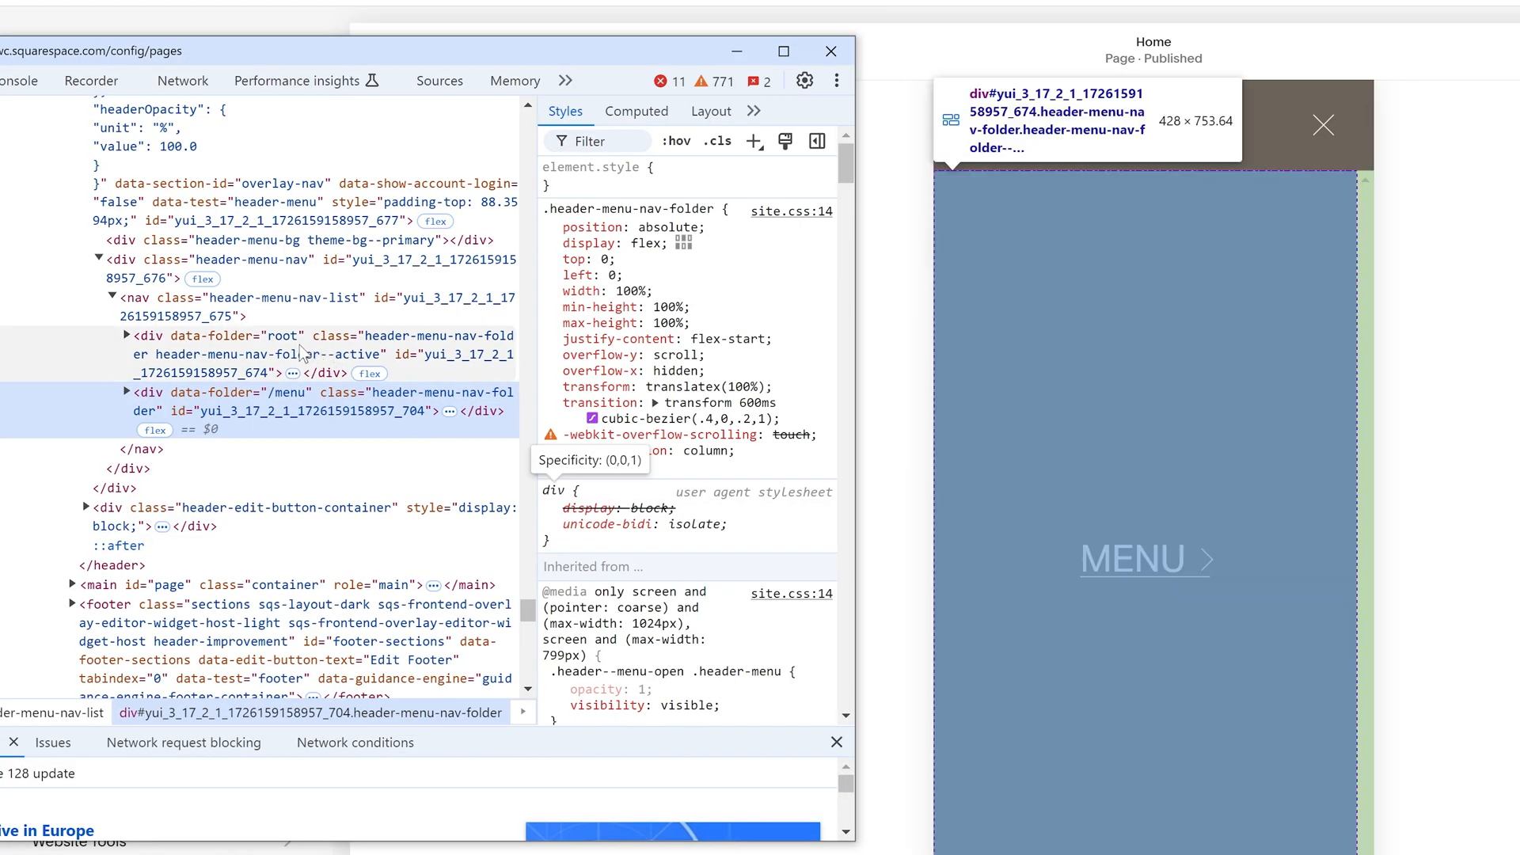
pyautogui.click(222, 336)
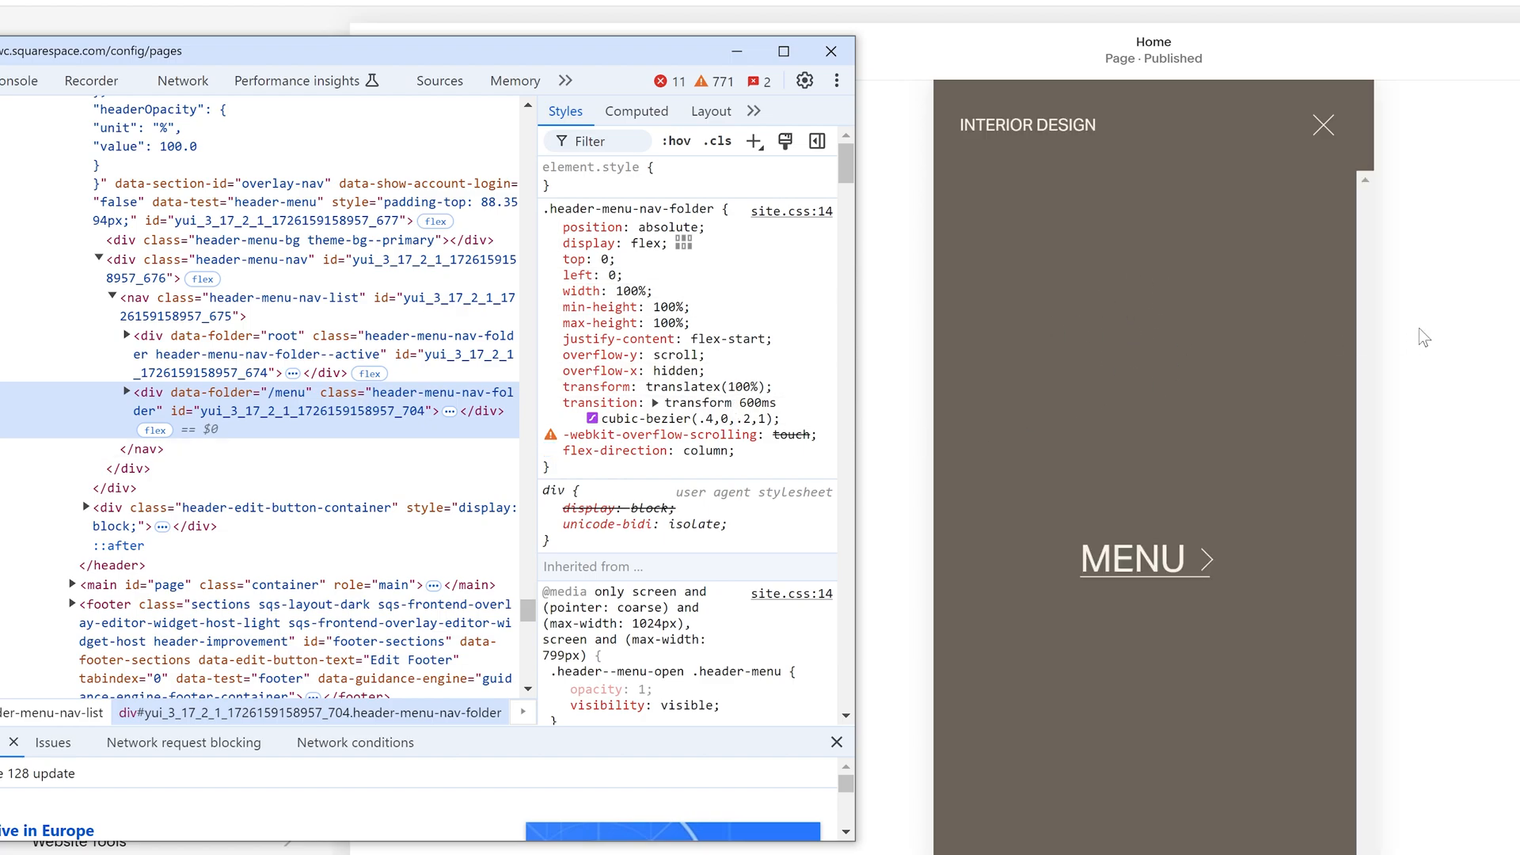
pyautogui.moveTo(350, 415)
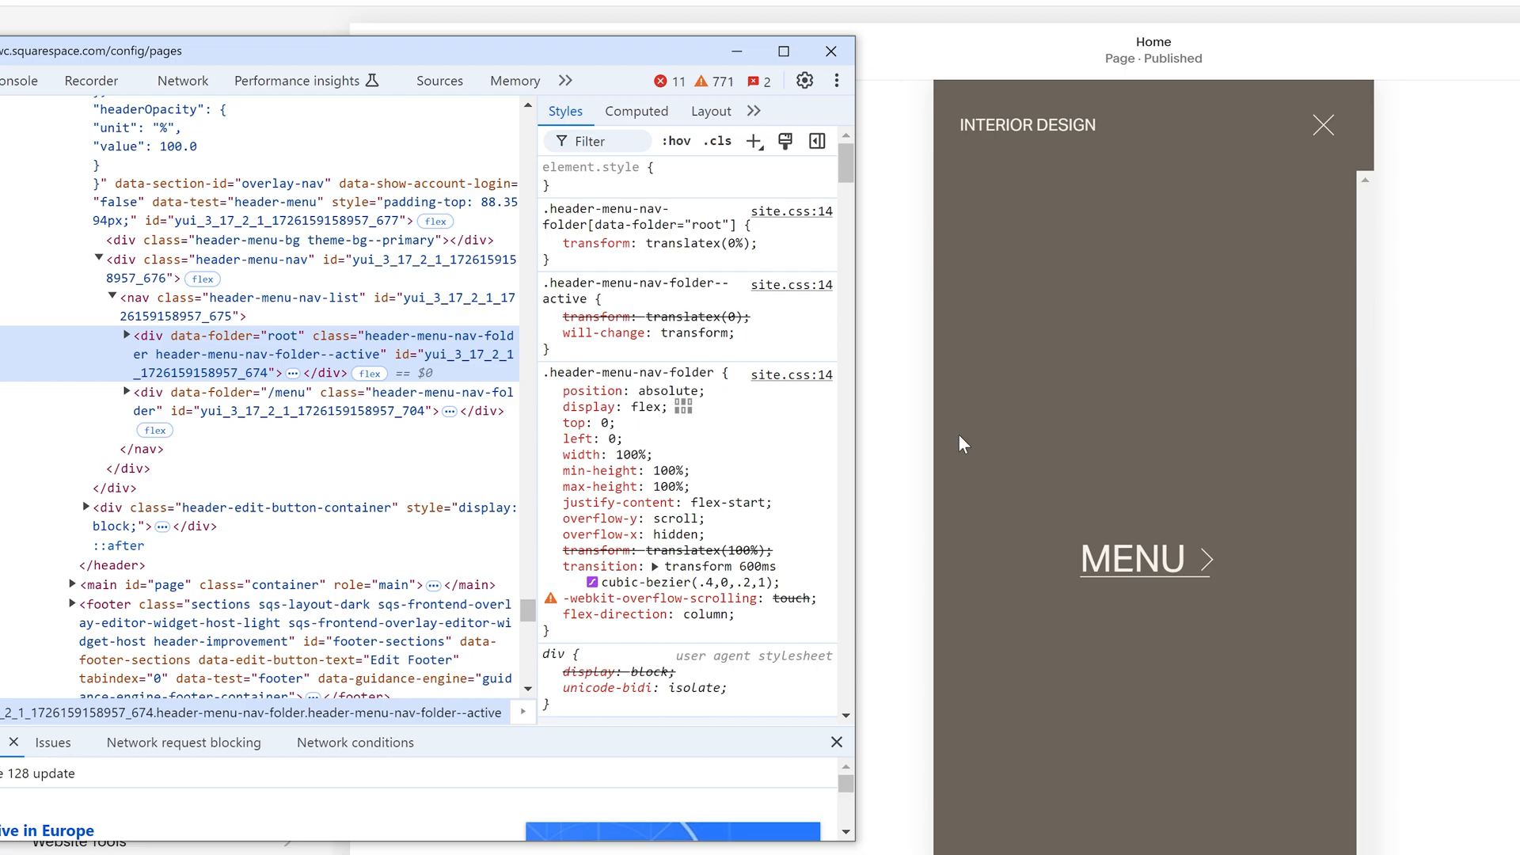
pyautogui.moveTo(228, 406)
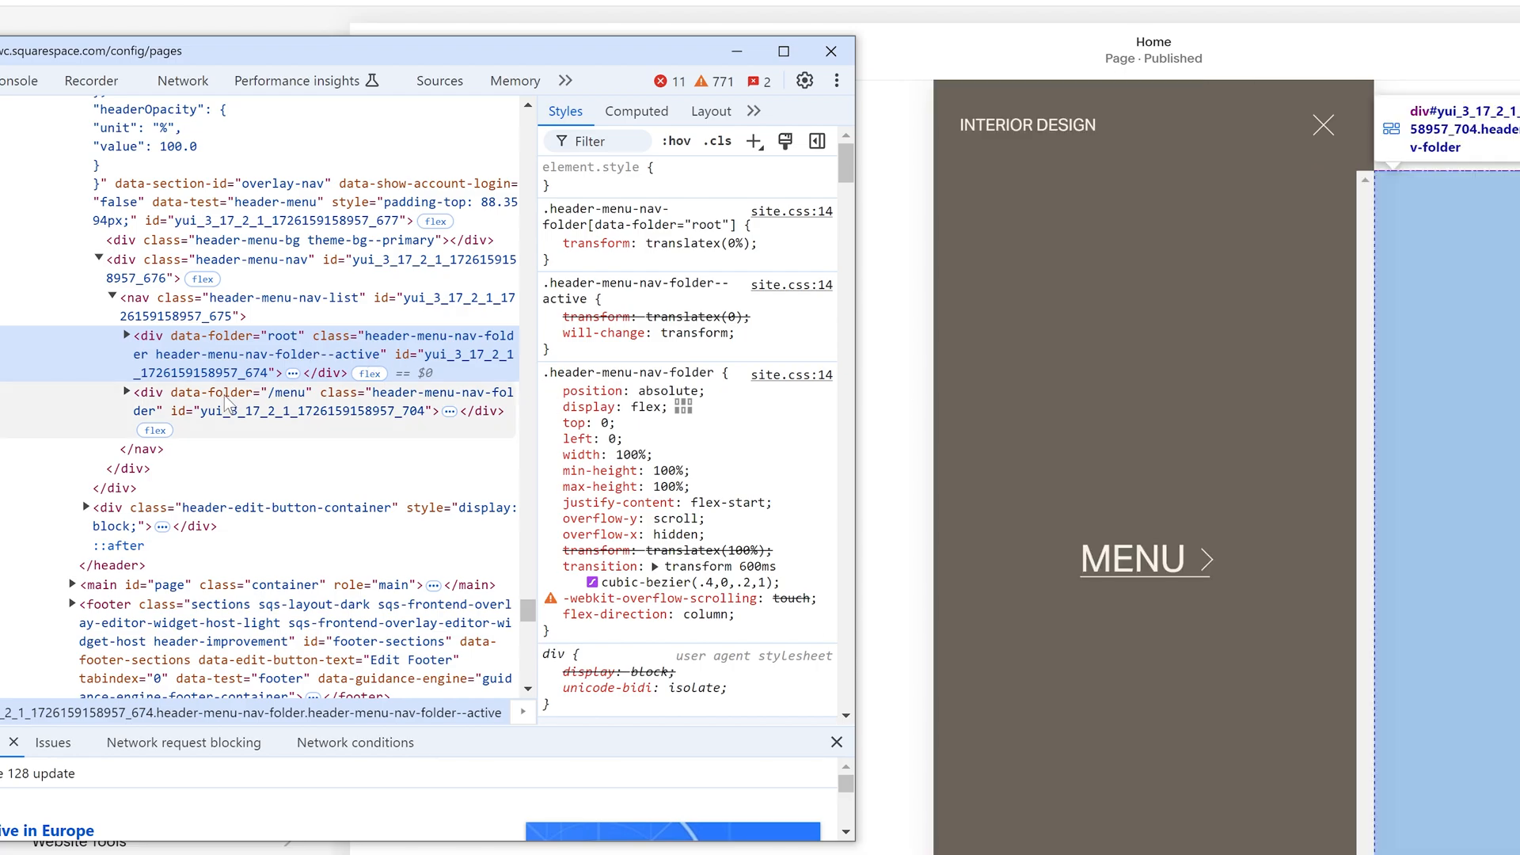
pyautogui.click(229, 402)
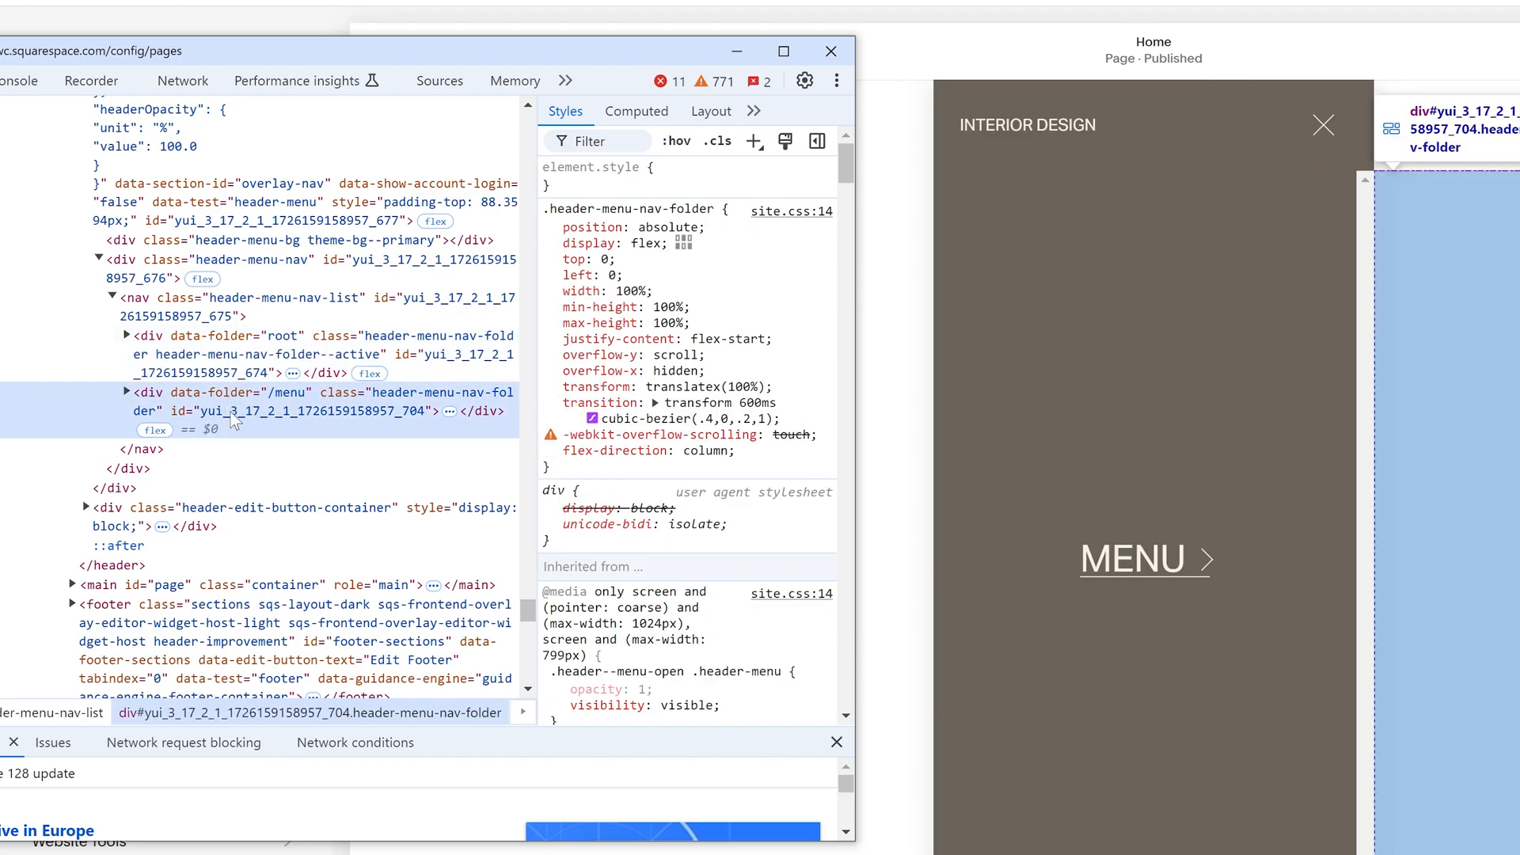
pyautogui.moveTo(275, 396)
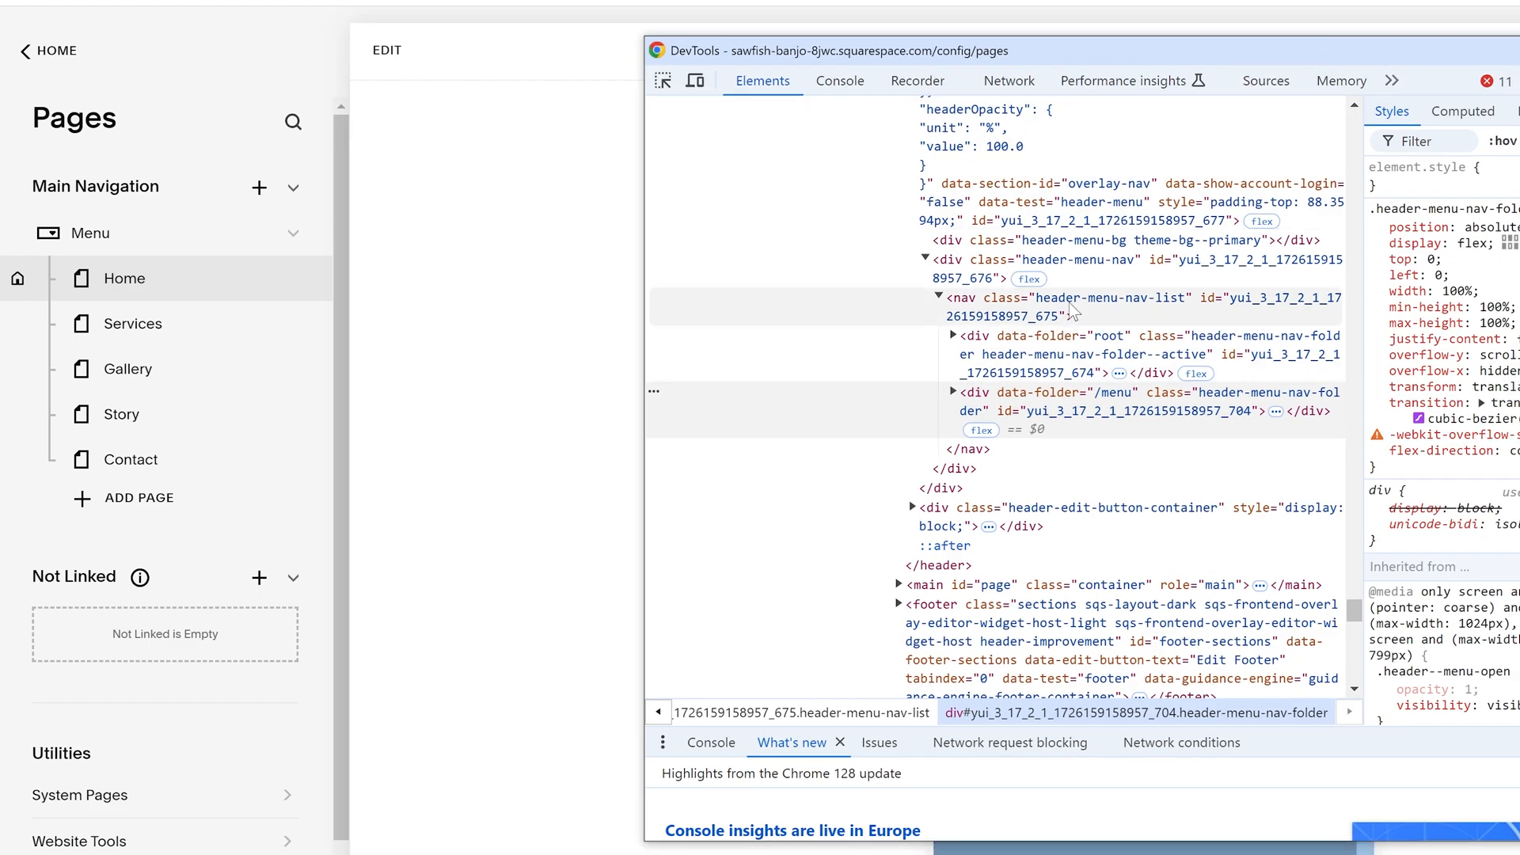
pyautogui.moveTo(1092, 301)
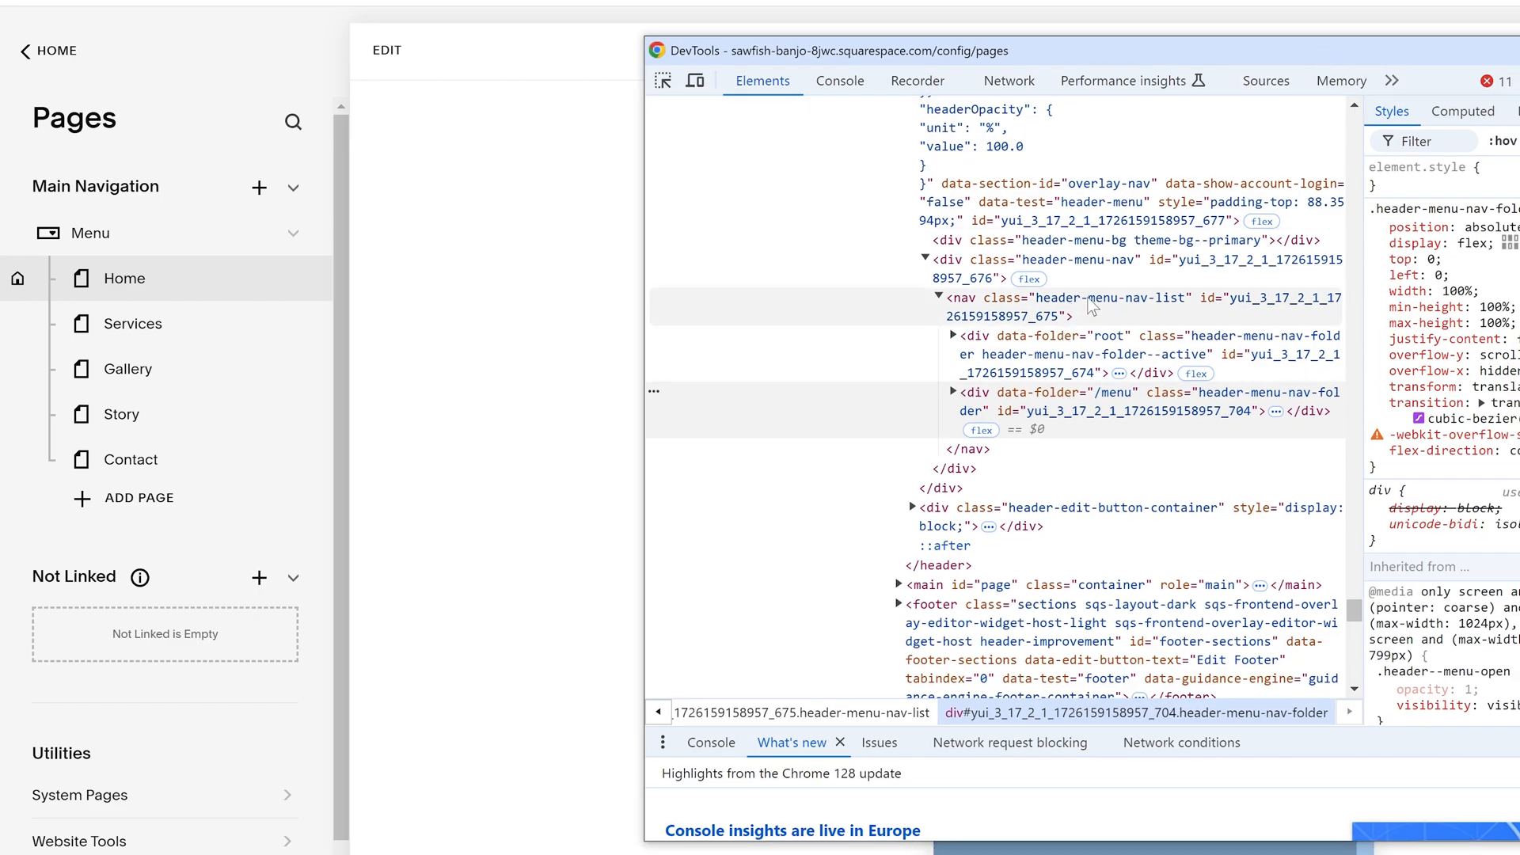
# - Select the header-menu-nav-list nav node to view its position, flex-grow, width and transition styles
pyautogui.click(1092, 298)
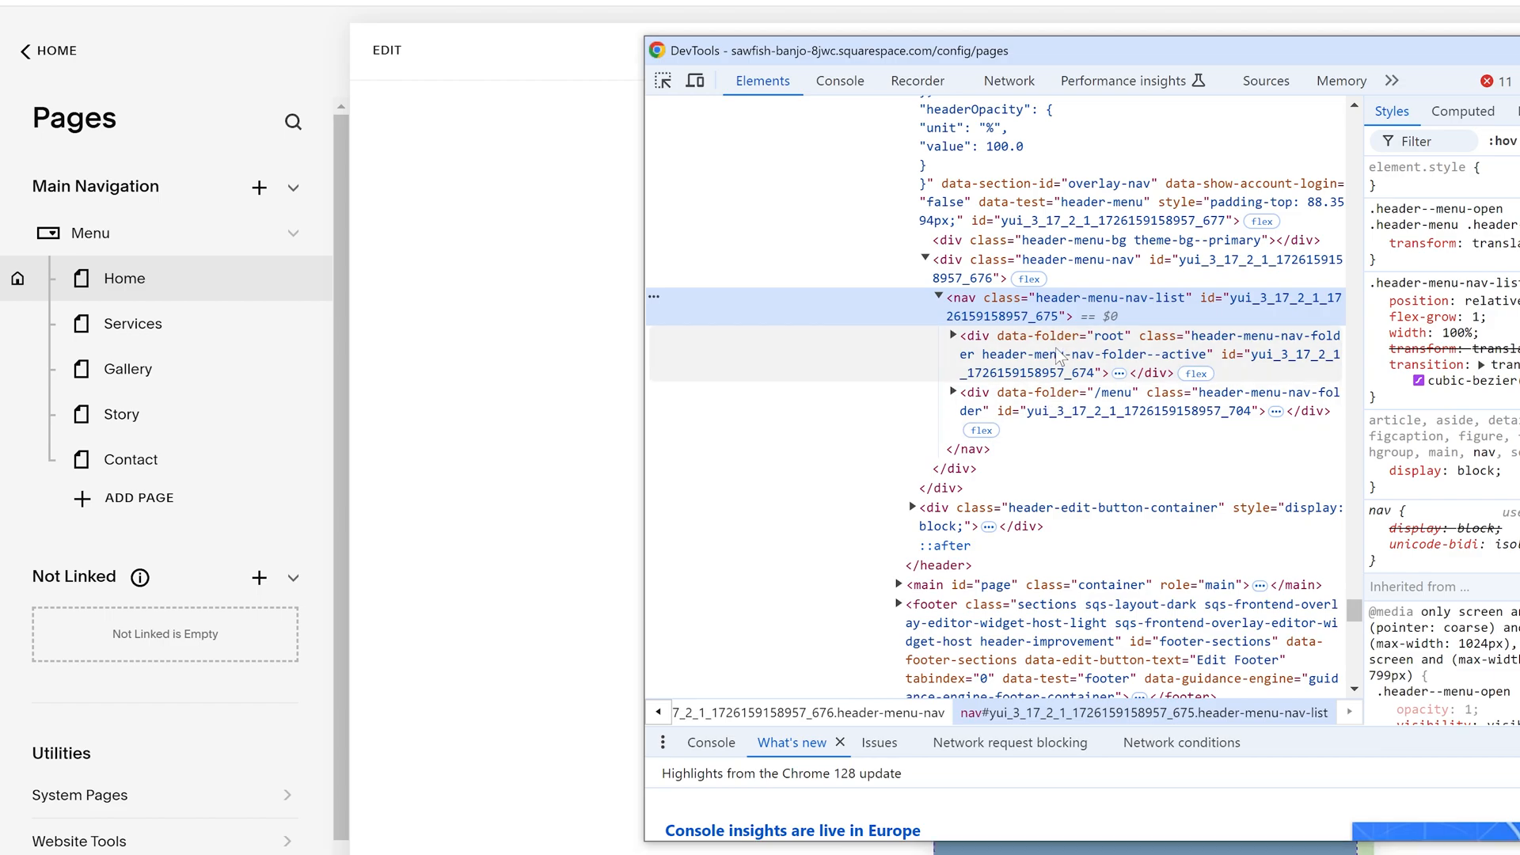
pyautogui.moveTo(1113, 301)
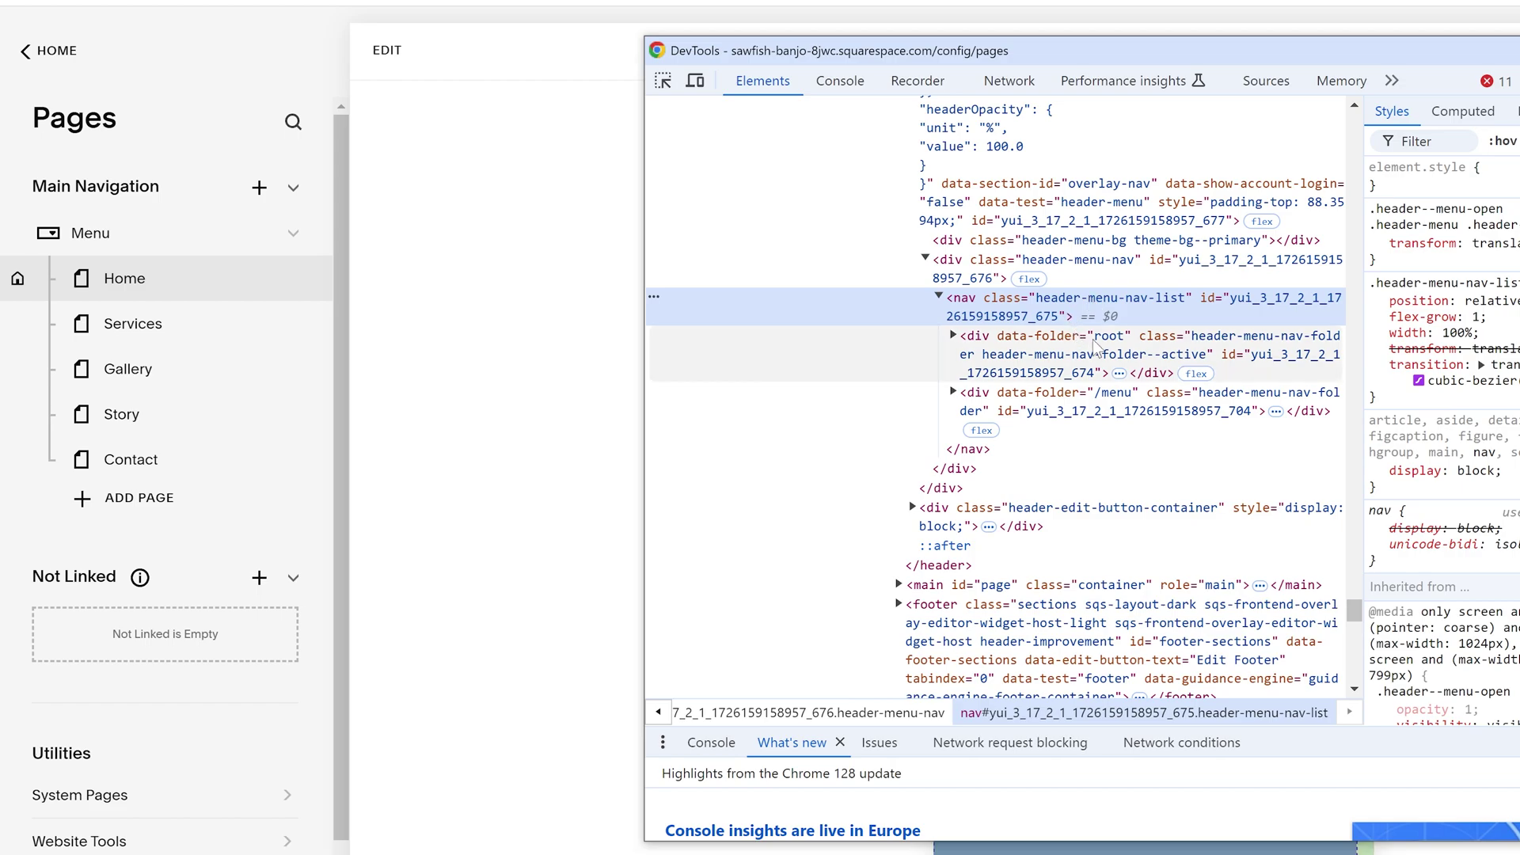
pyautogui.moveTo(1071, 348)
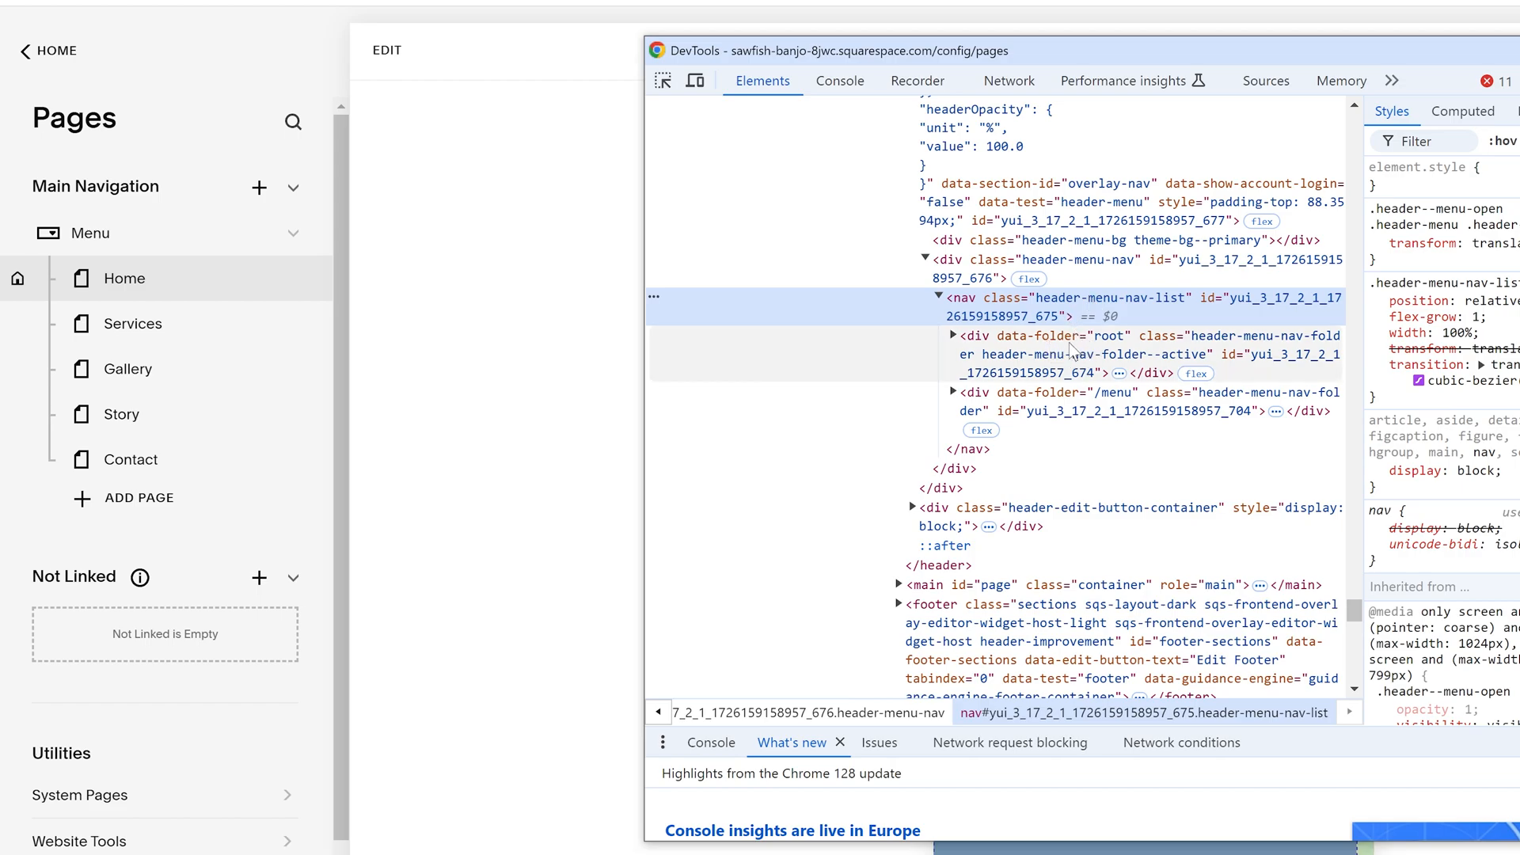
pyautogui.moveTo(1089, 349)
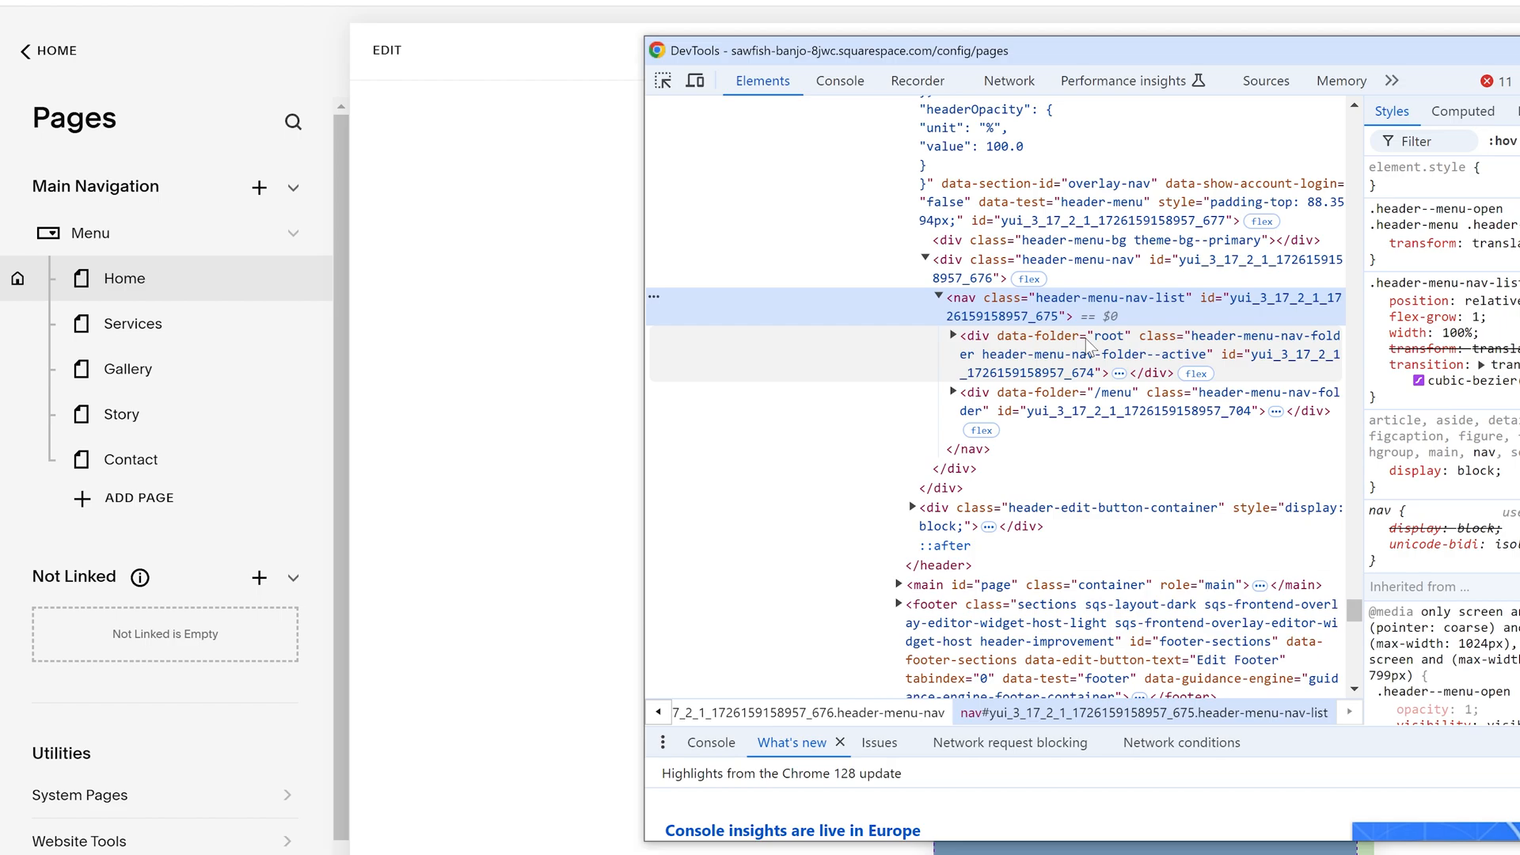
pyautogui.moveTo(1115, 306)
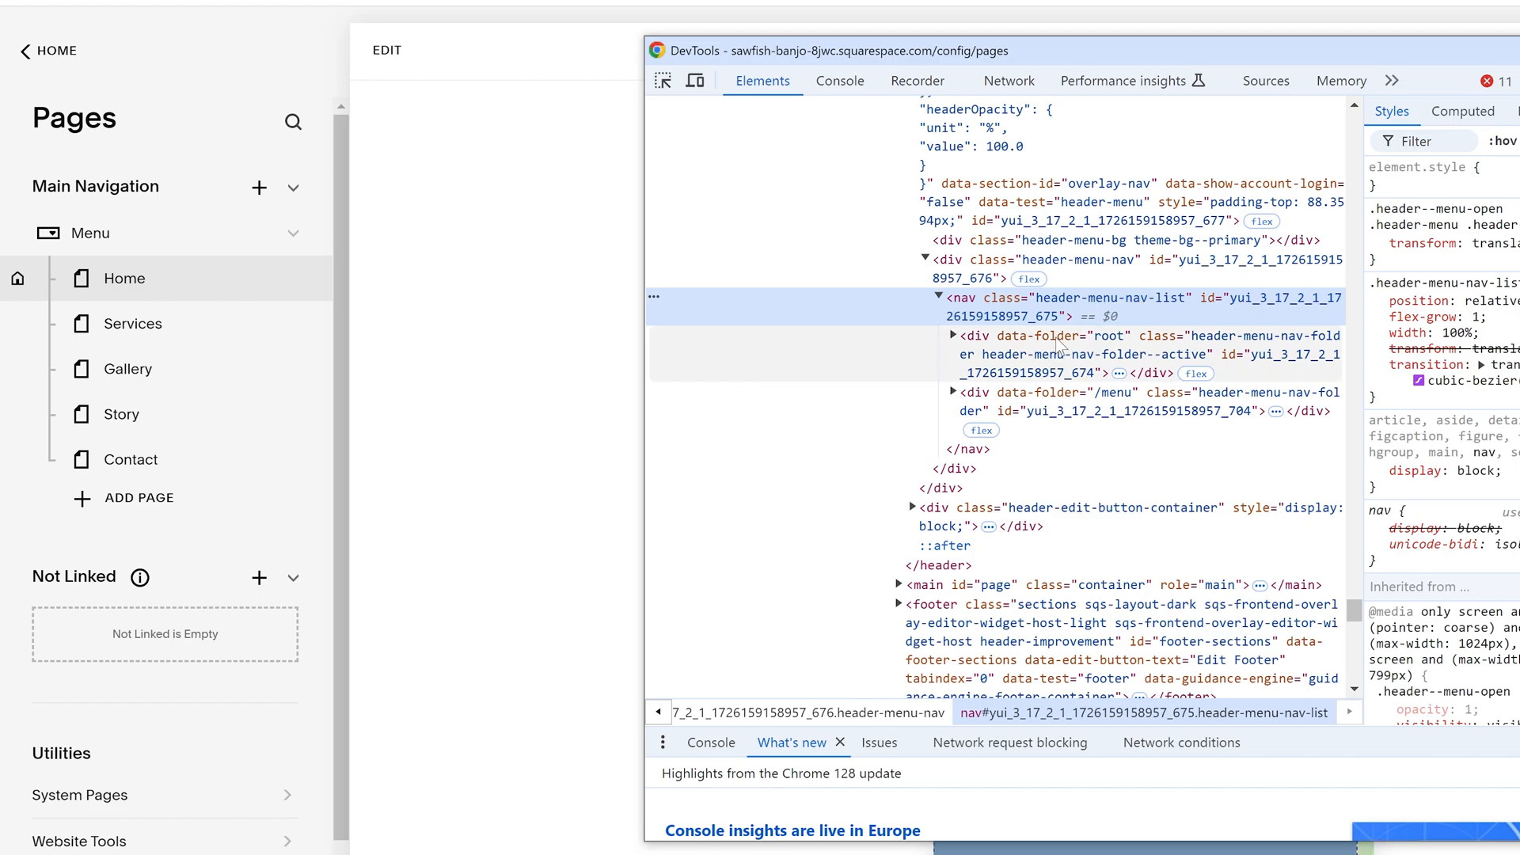
pyautogui.moveTo(1227, 359)
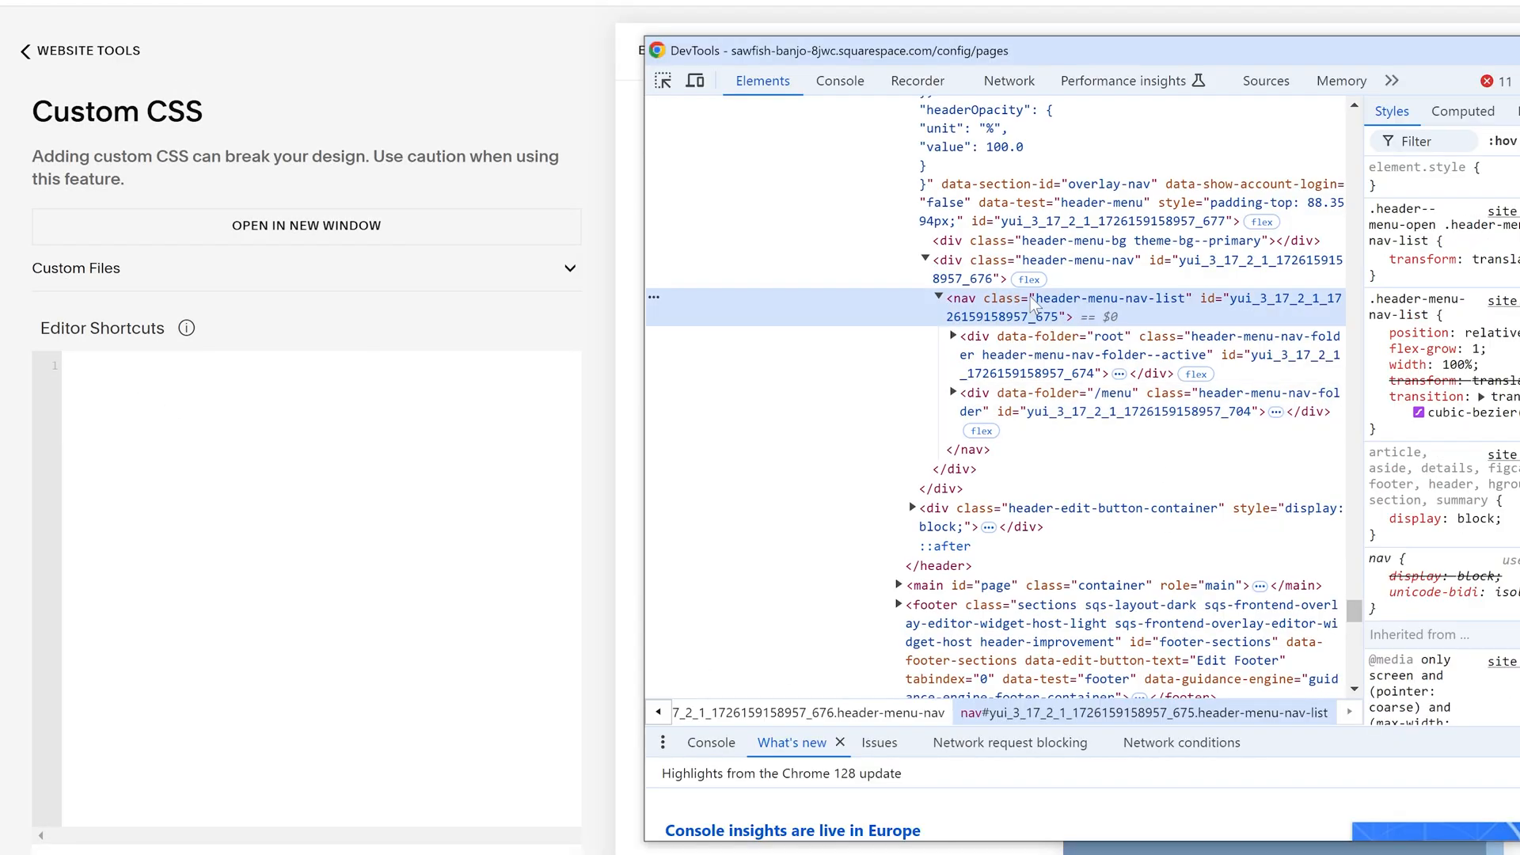
pyautogui.moveTo(1094, 310)
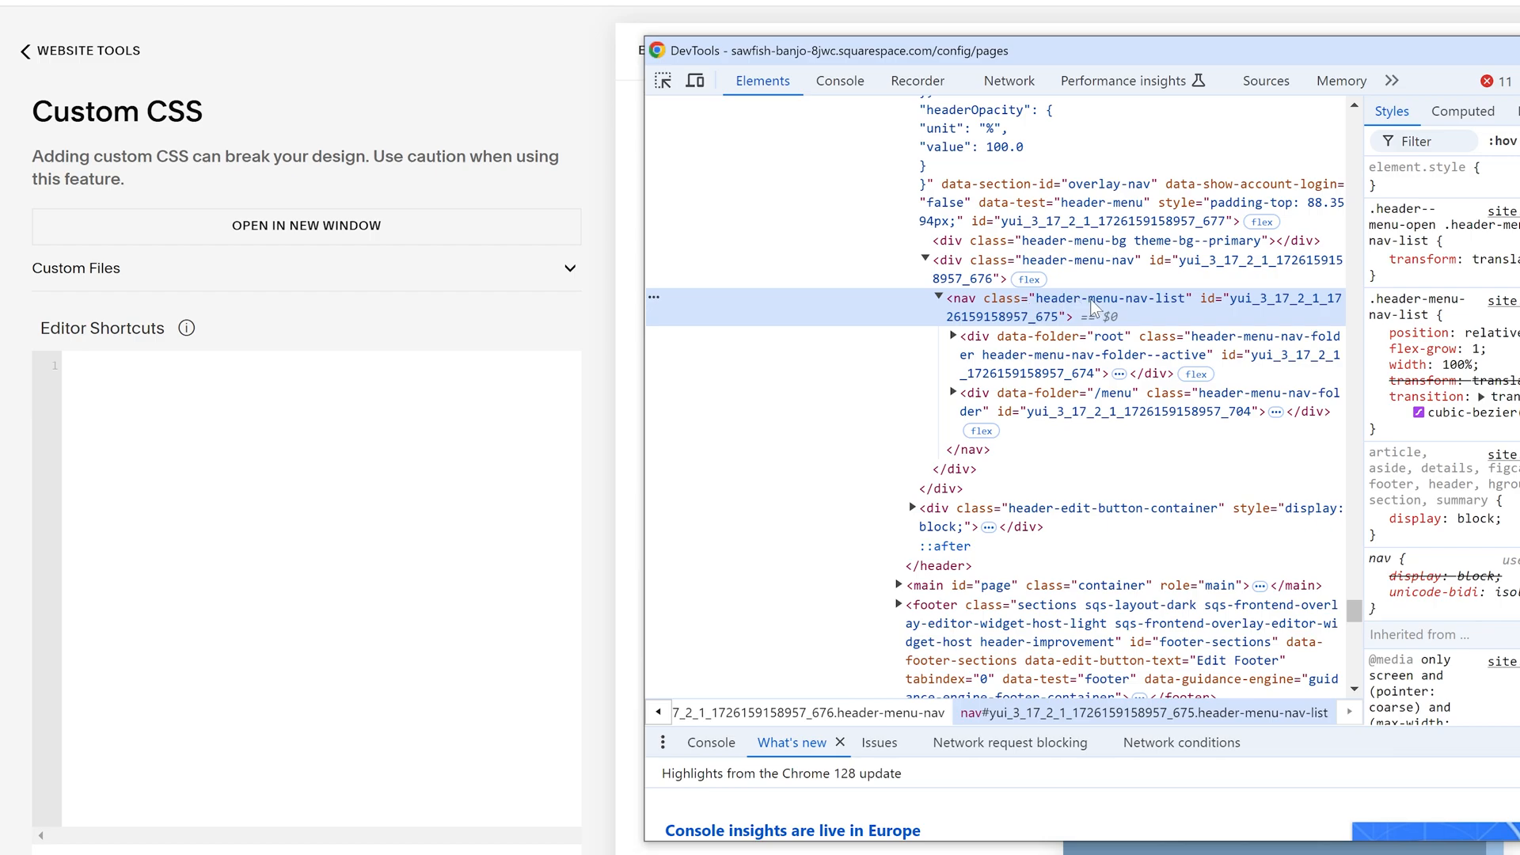
pyautogui.moveTo(1105, 297)
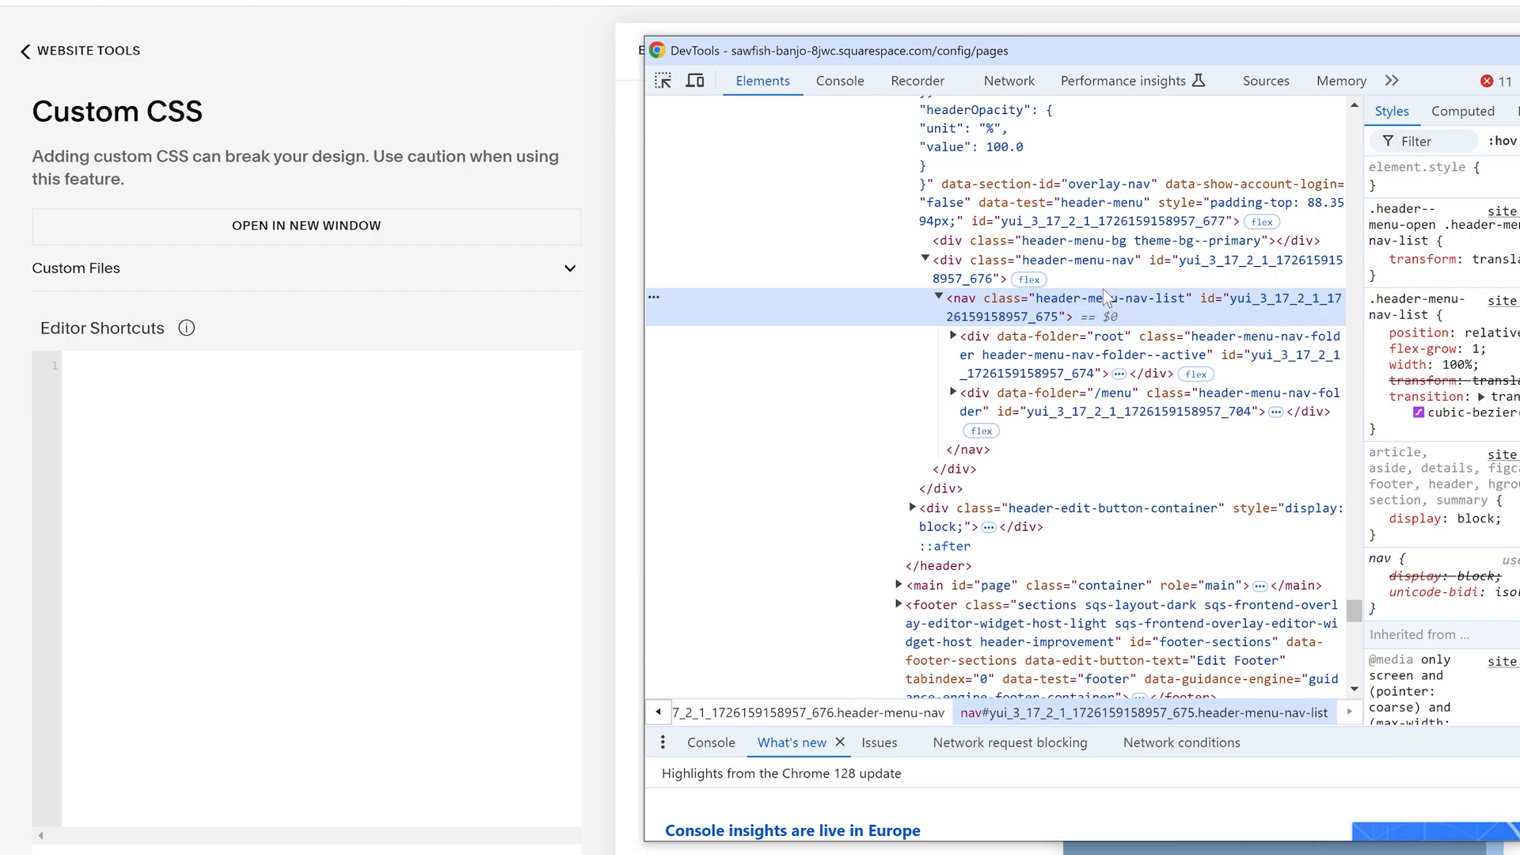
pyautogui.moveTo(1083, 312)
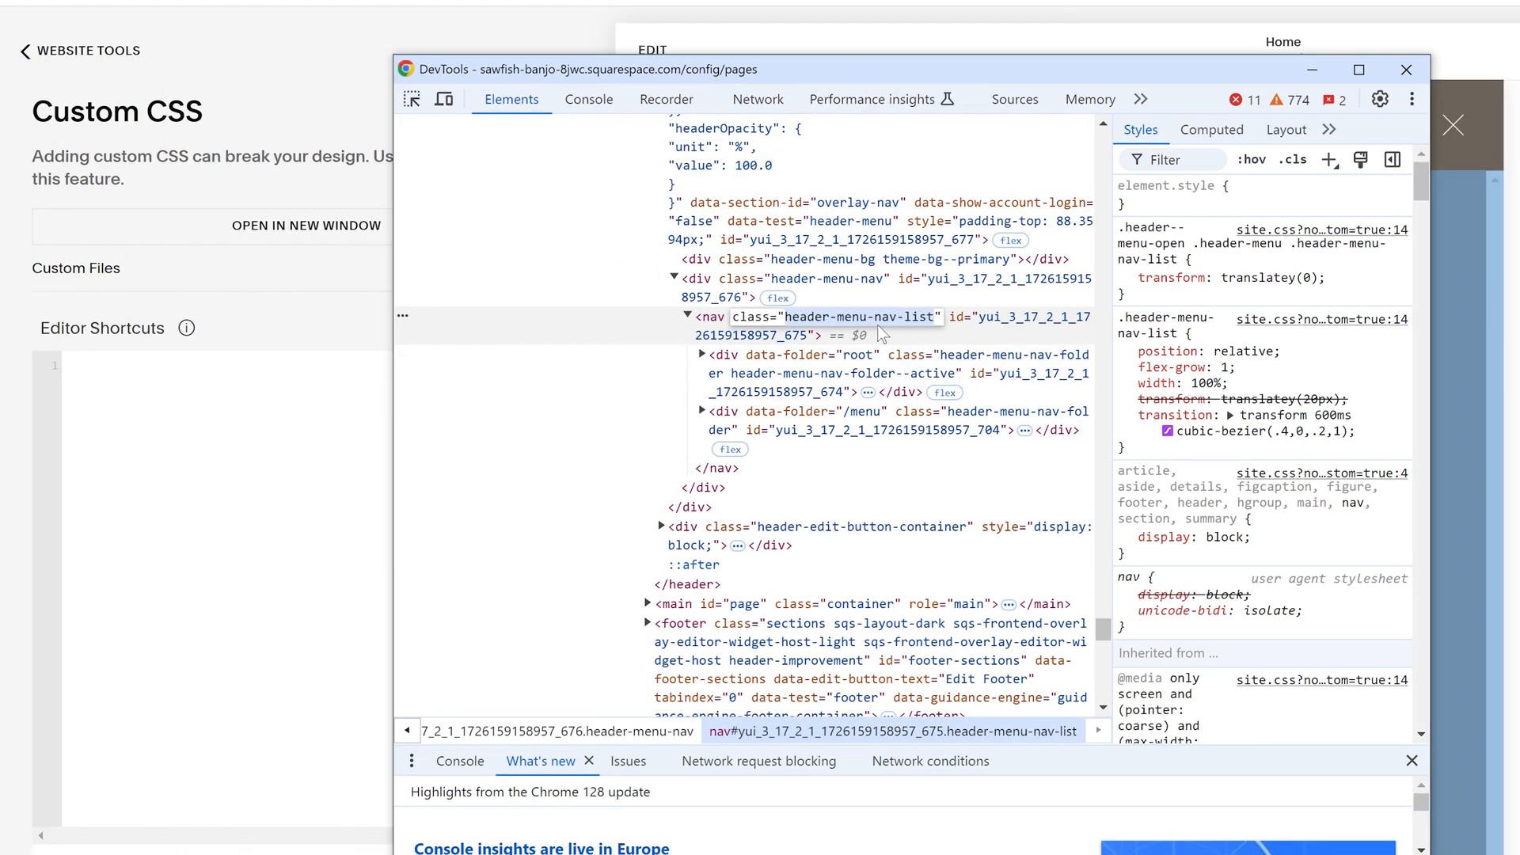
# - Write .header-menu-nav-list [data-folder="root"] { display: none; } in the Custom CSS editor
pyautogui.click(1406, 70)
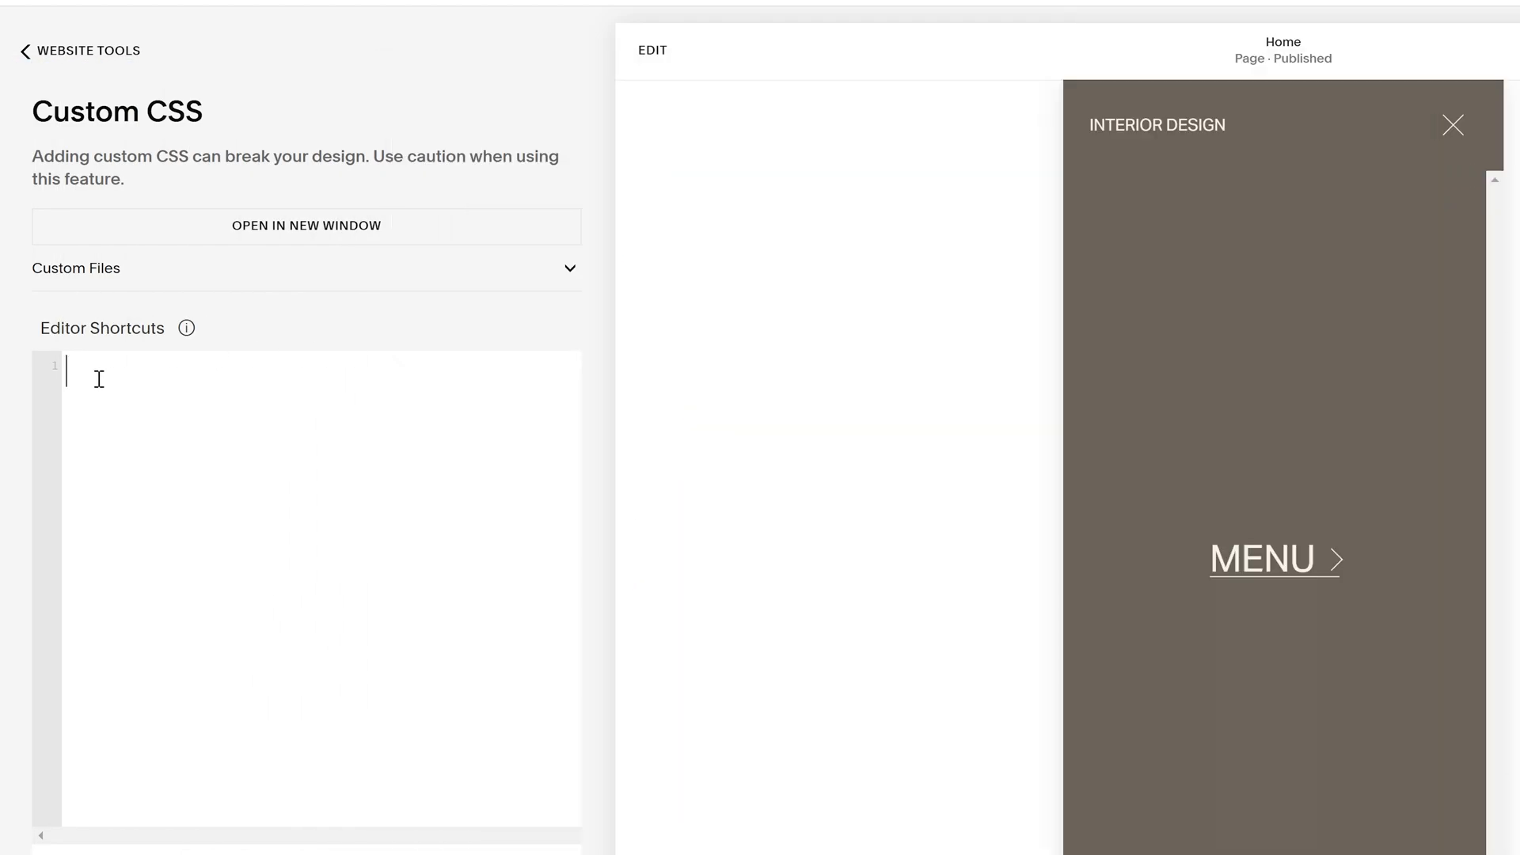
pyautogui.write('.header-menu-nav-list')
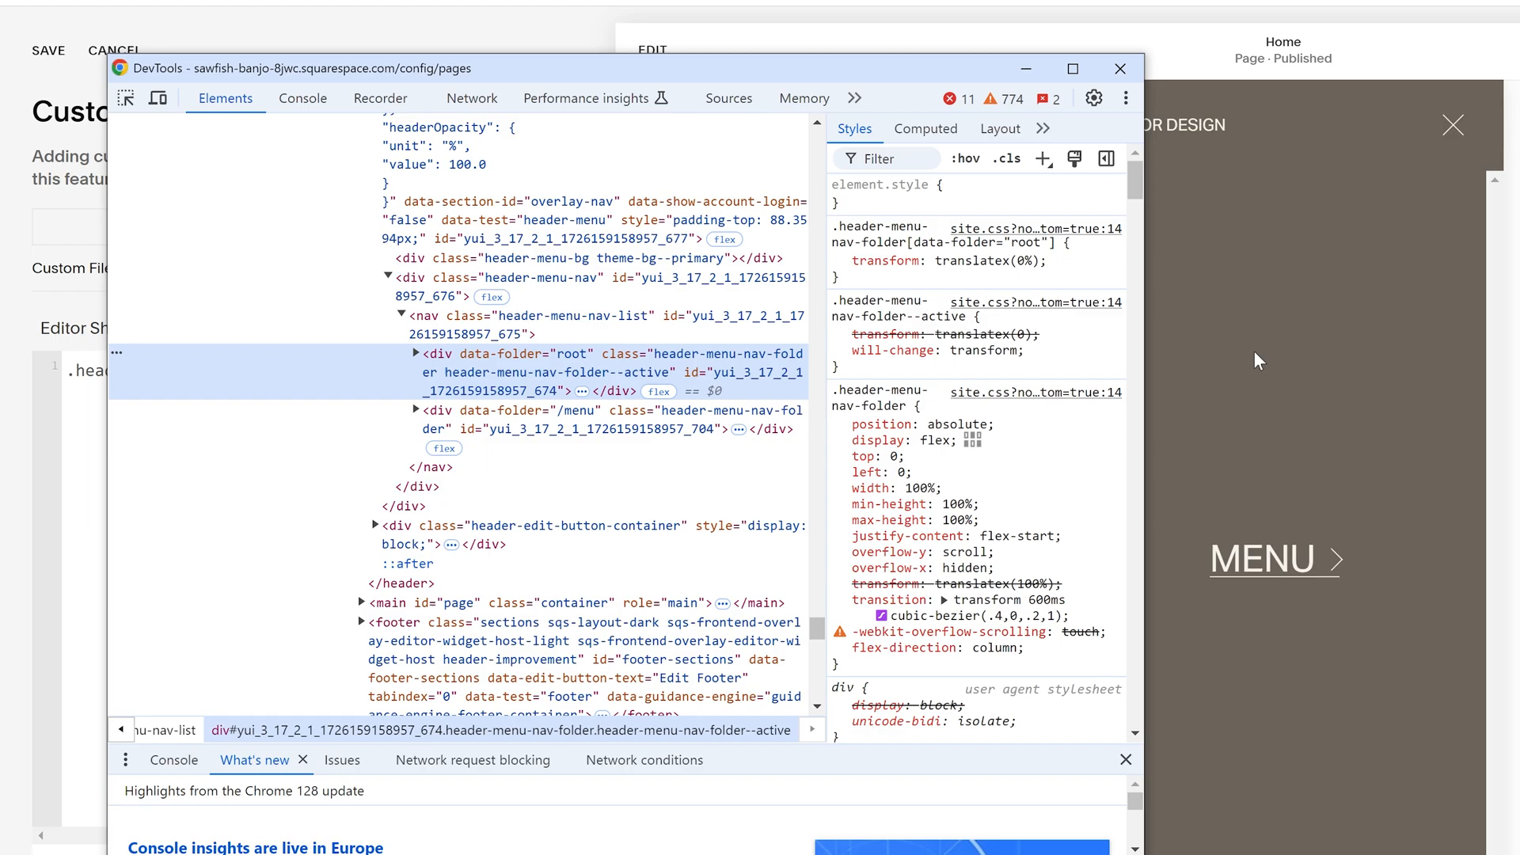
pyautogui.click(415, 353)
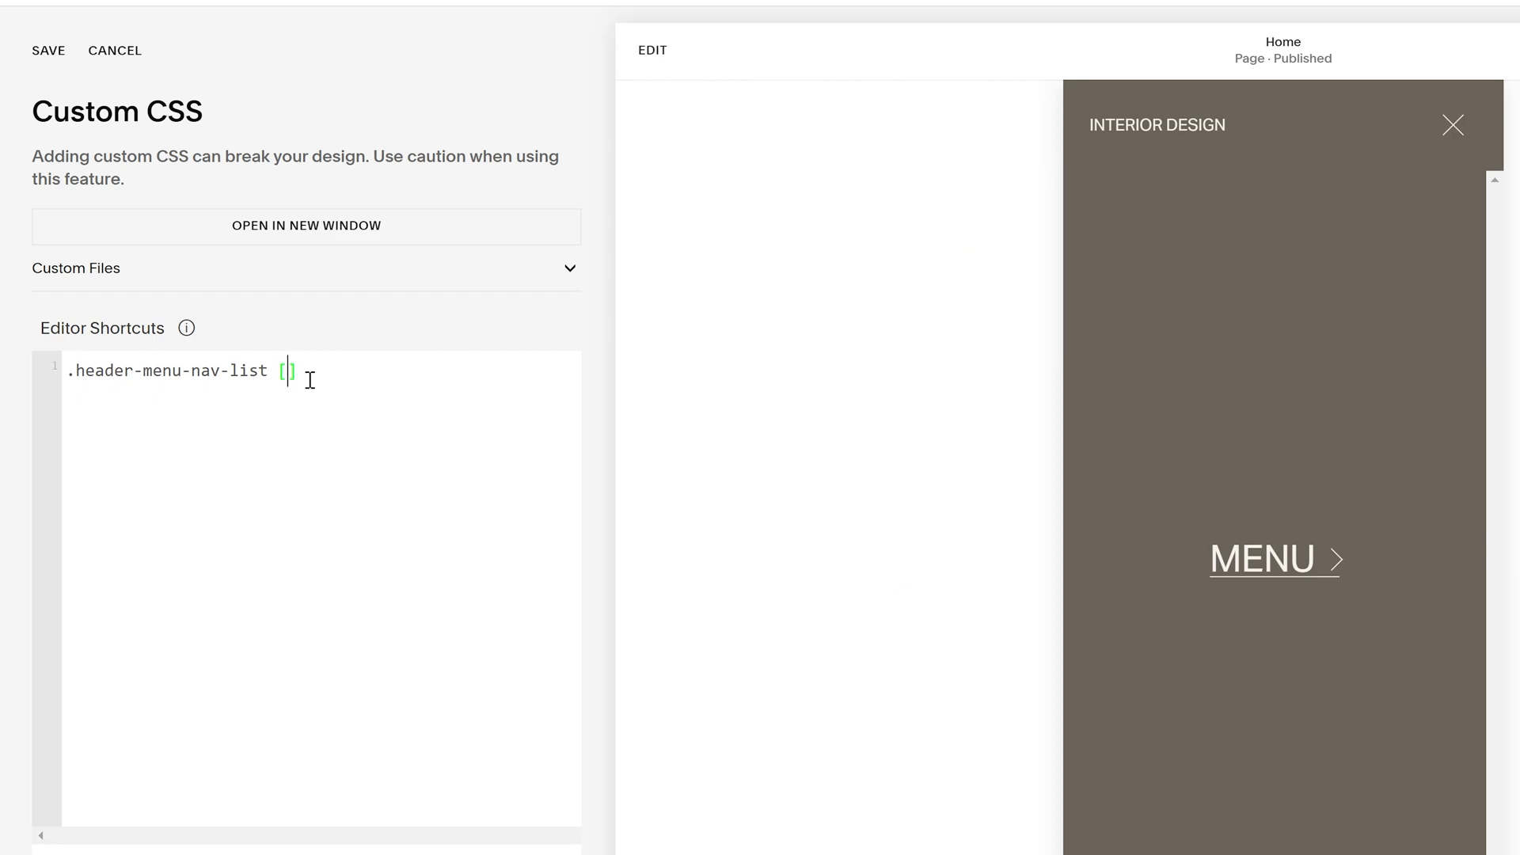
pyautogui.write('data-folder="root"')
pyautogui.write('display:')
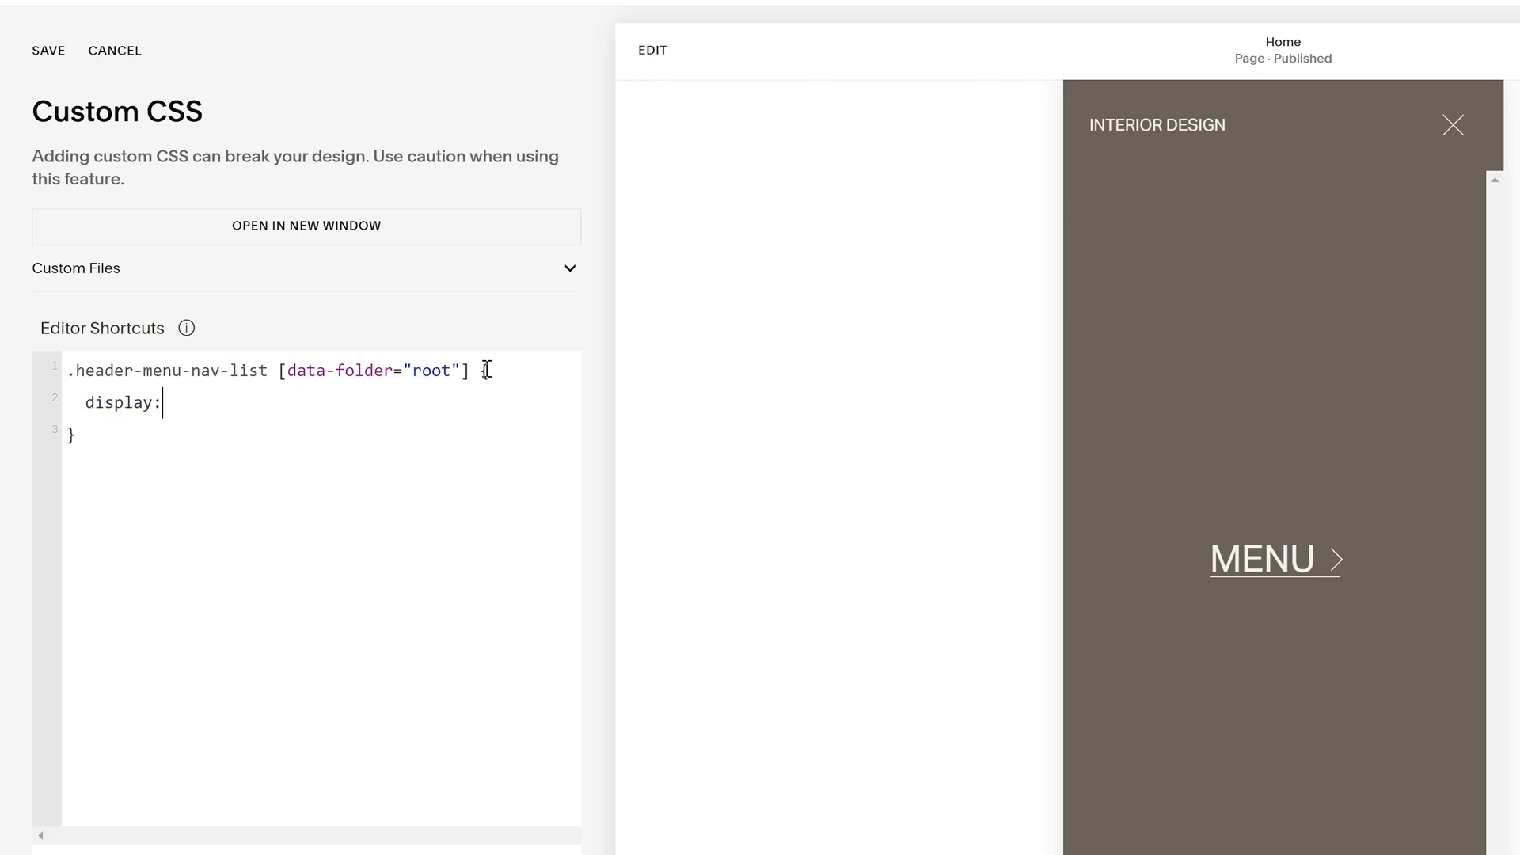
pyautogui.write('none;')
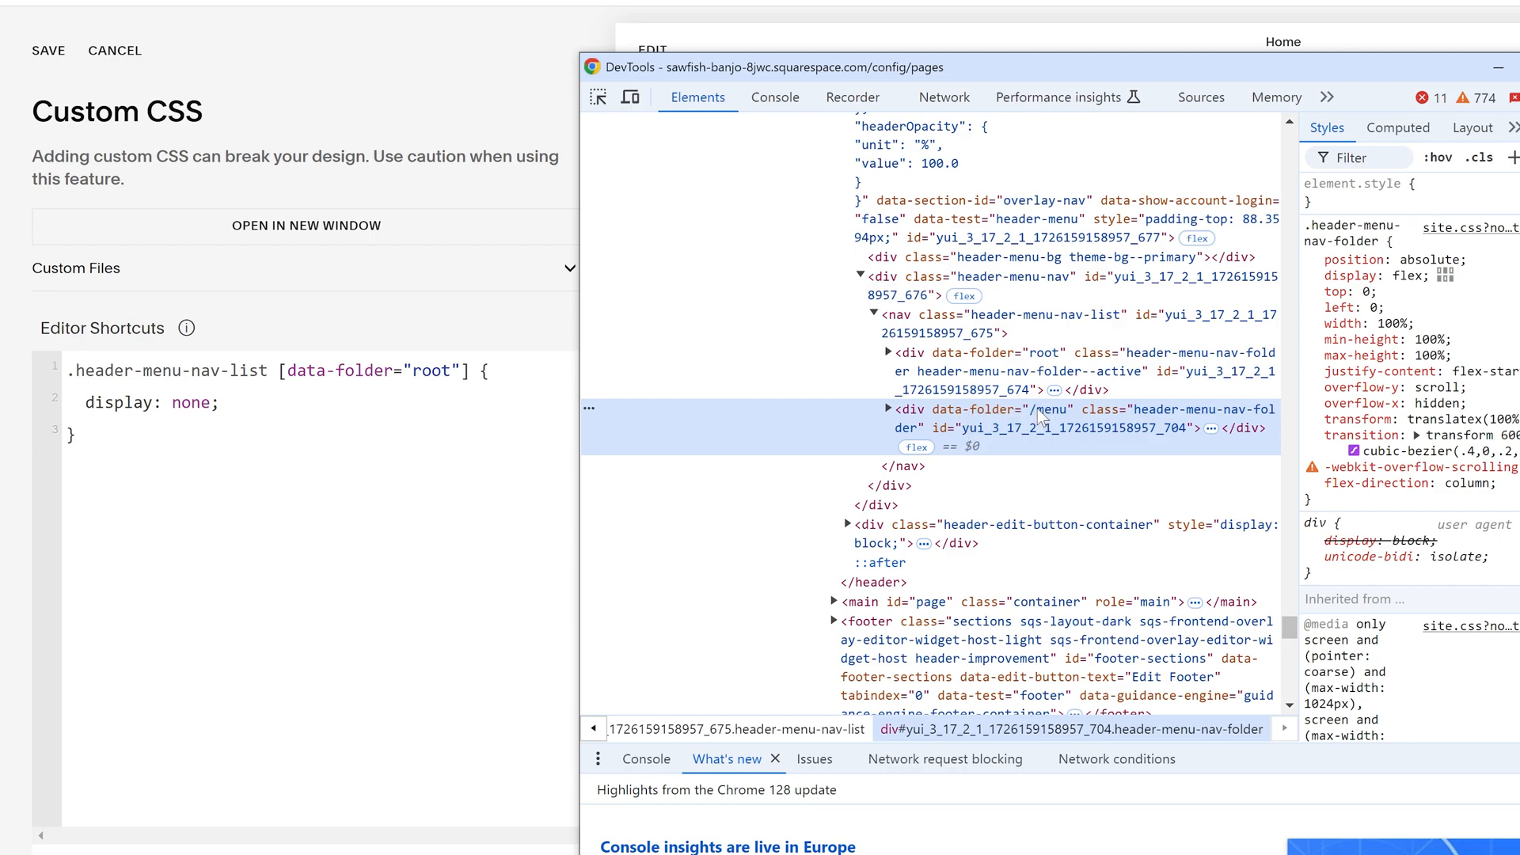
pyautogui.moveTo(180, 222)
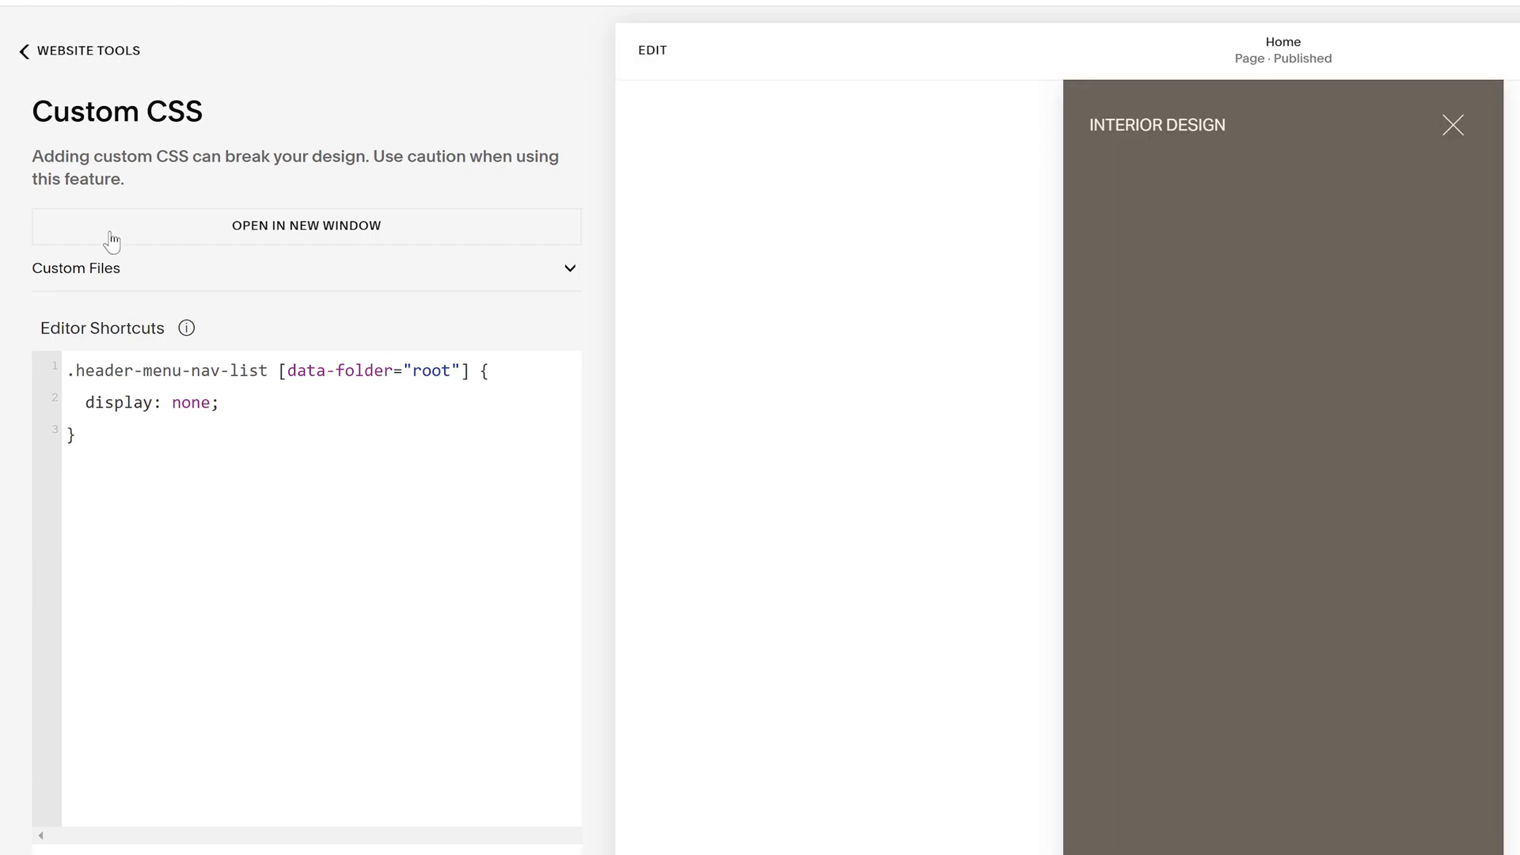
# - Rename the dropdown folder to Example with navigation title Example and slug /example, and save
pyautogui.click(24, 51)
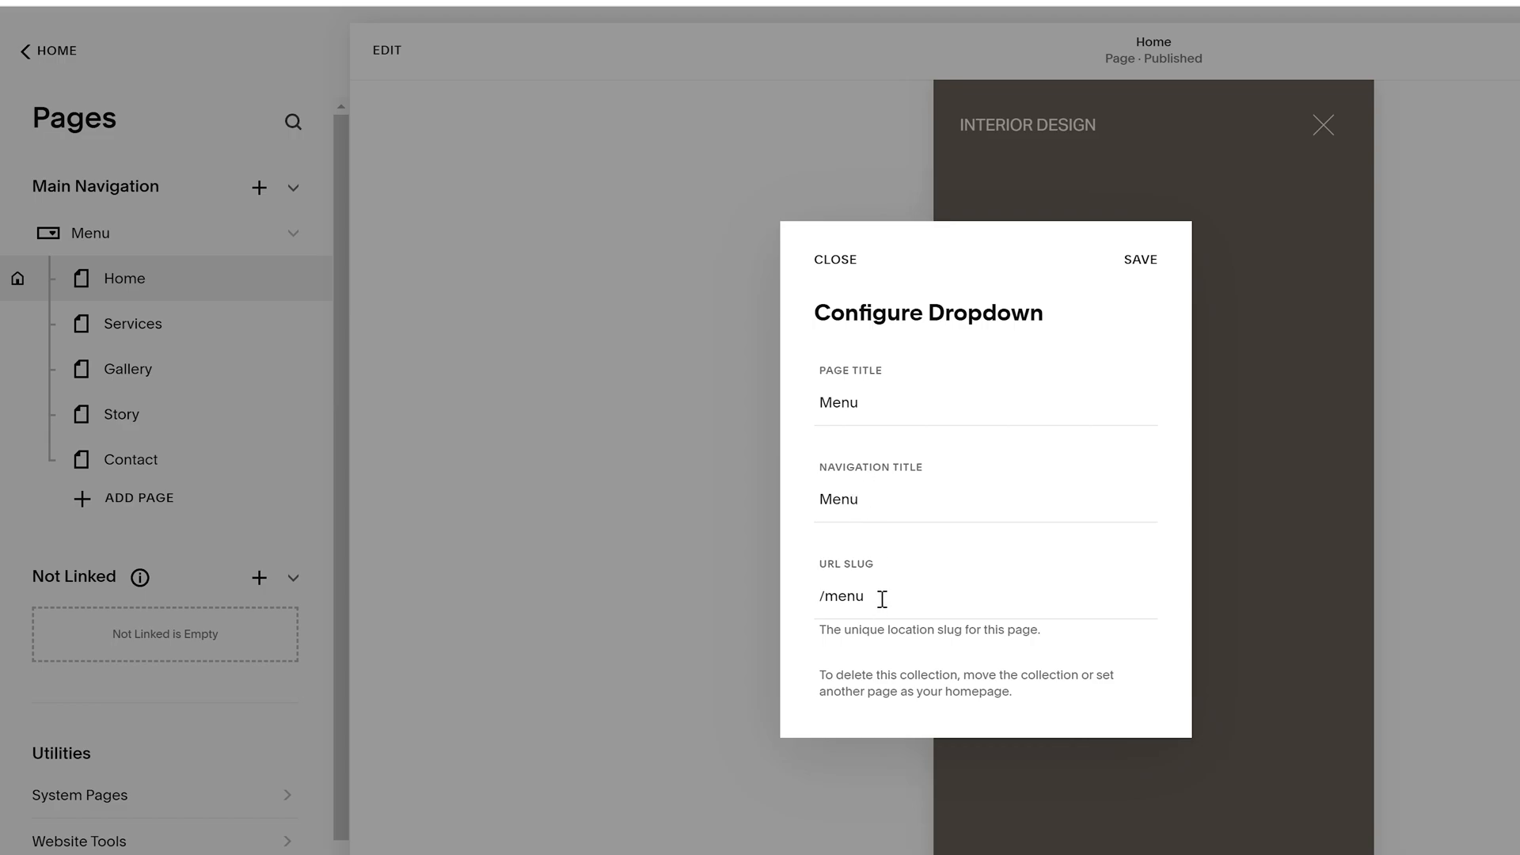
pyautogui.doubleClick(839, 499)
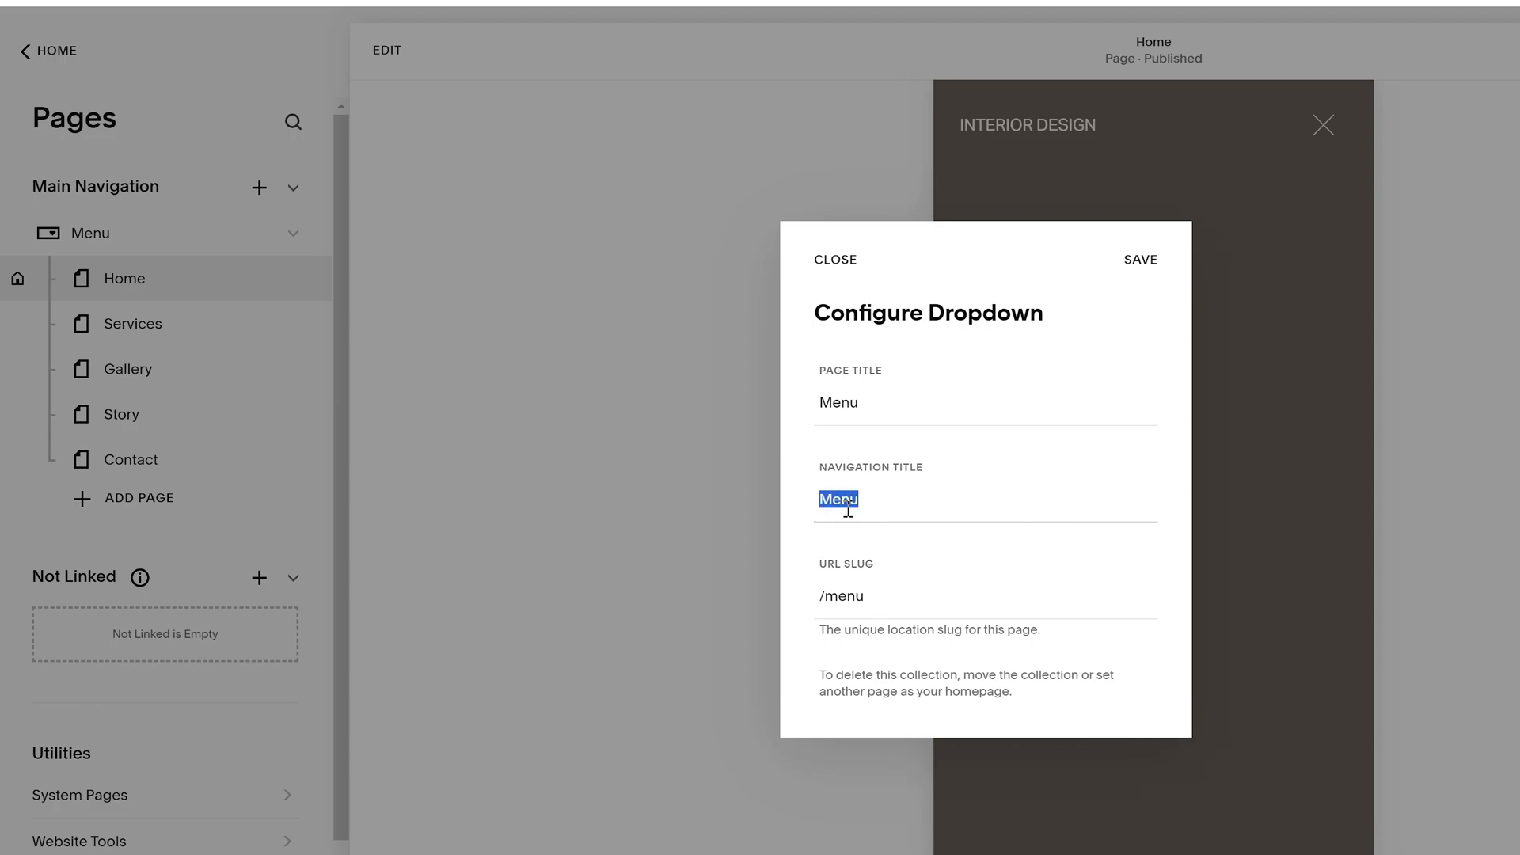
pyautogui.write('Example')
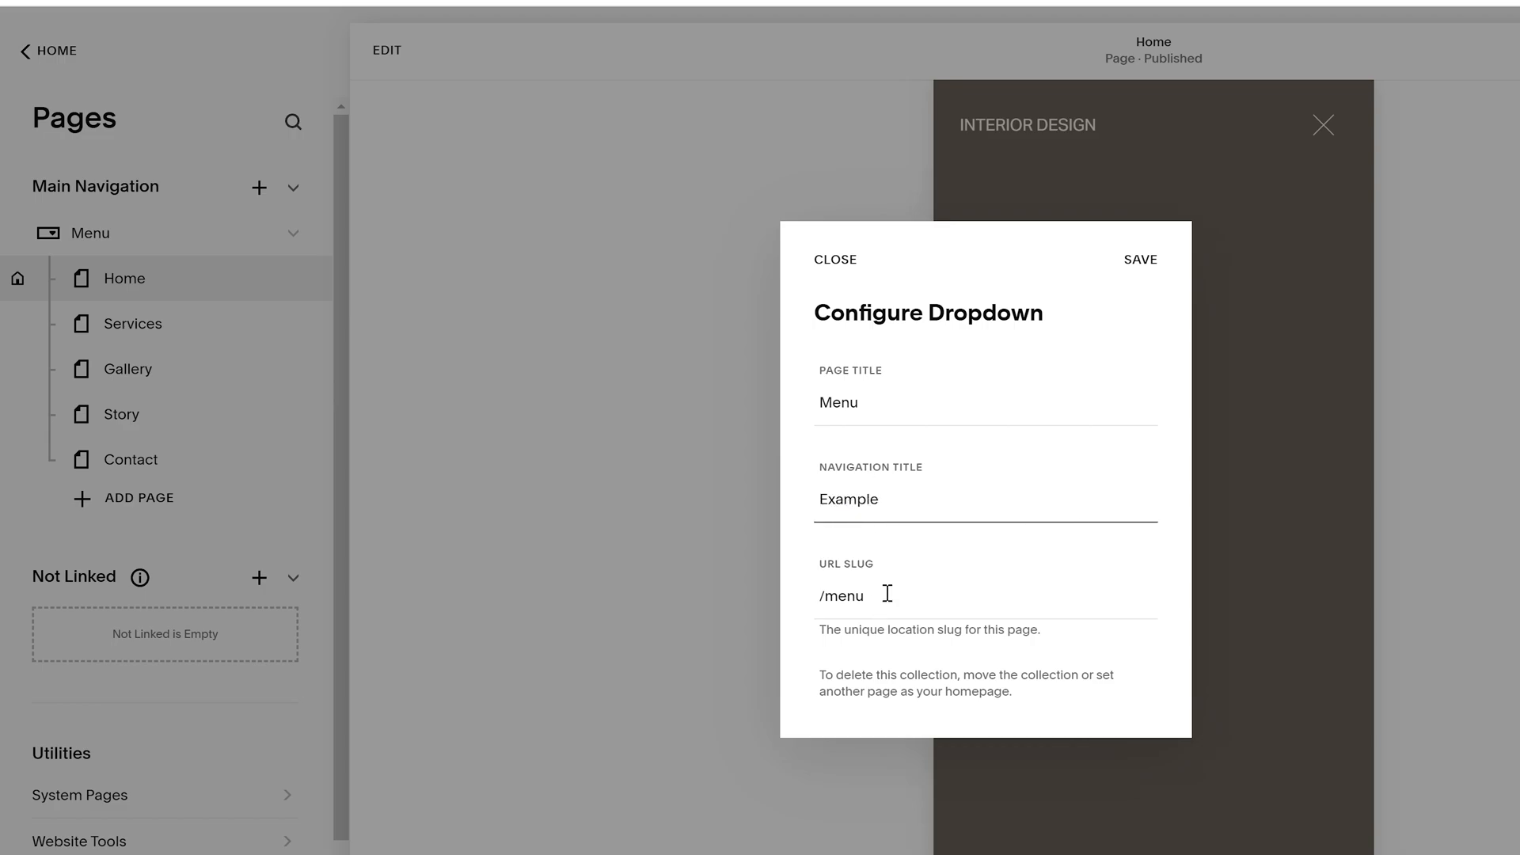
pyautogui.write('example')
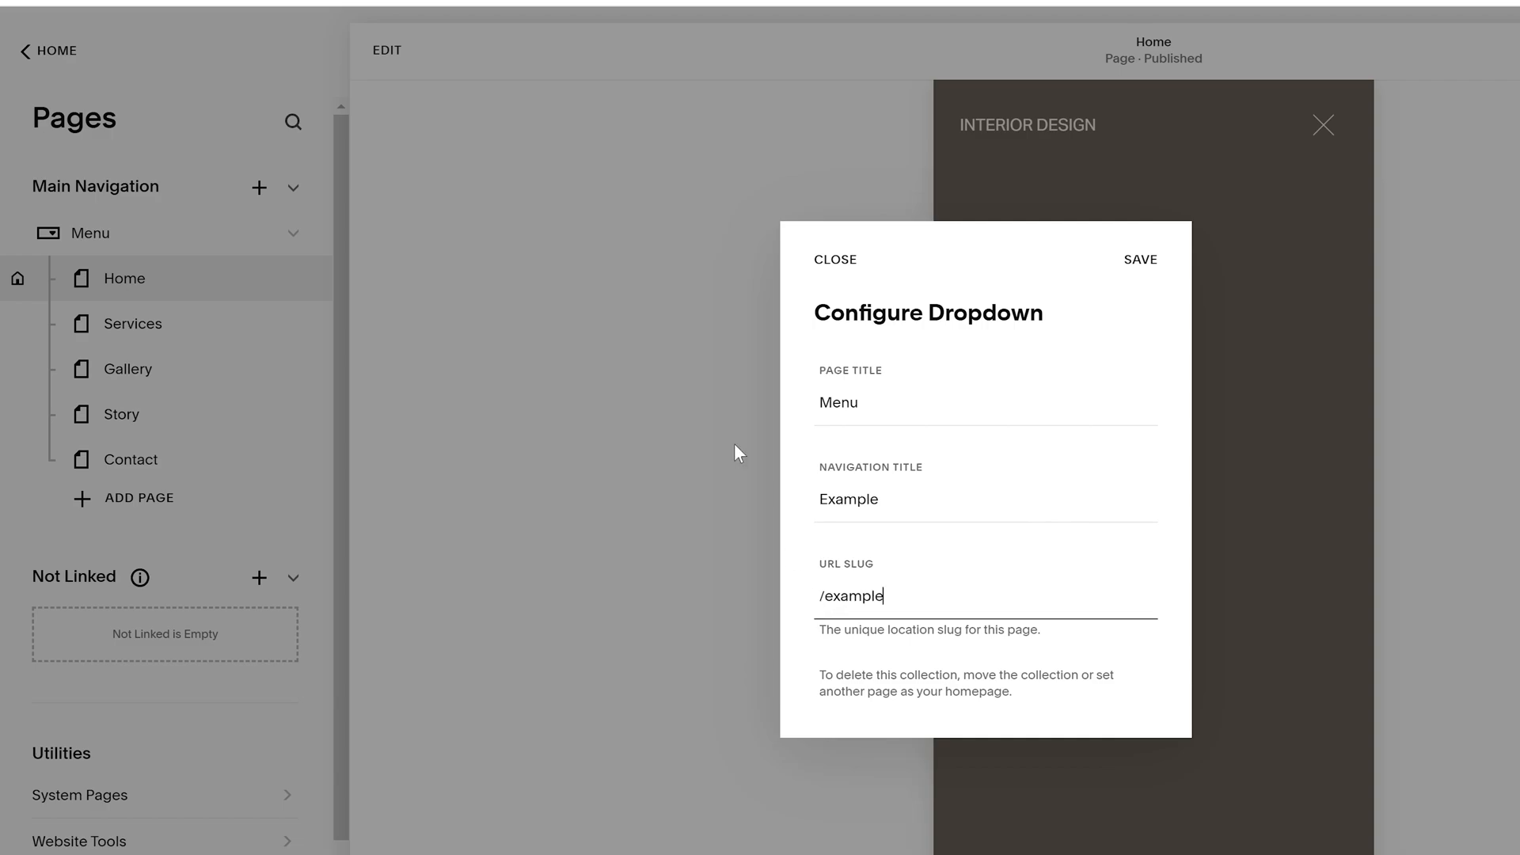
pyautogui.write('Ed')
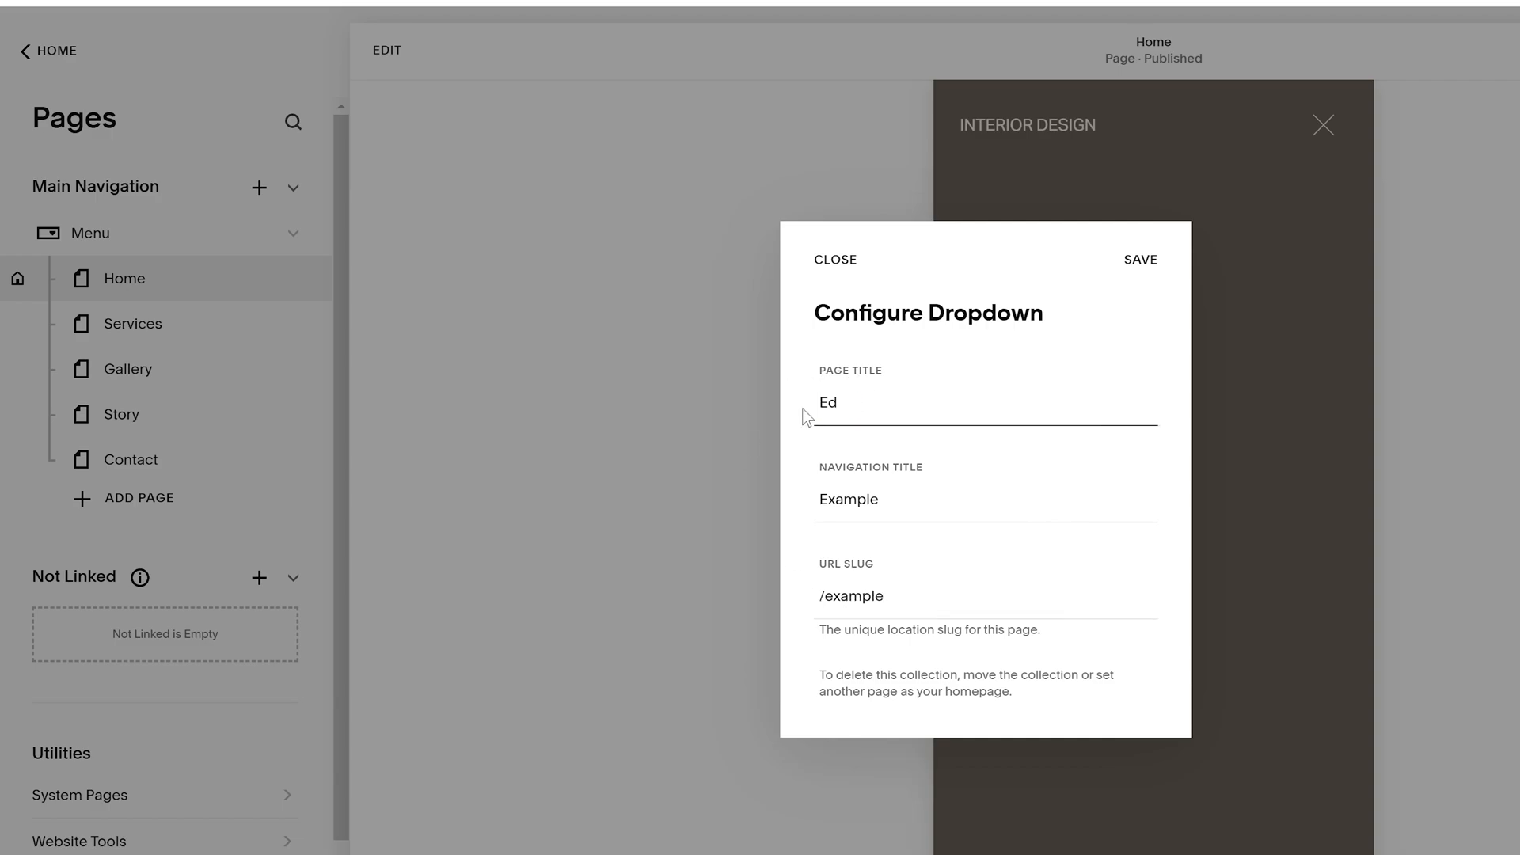
pyautogui.write('Example')
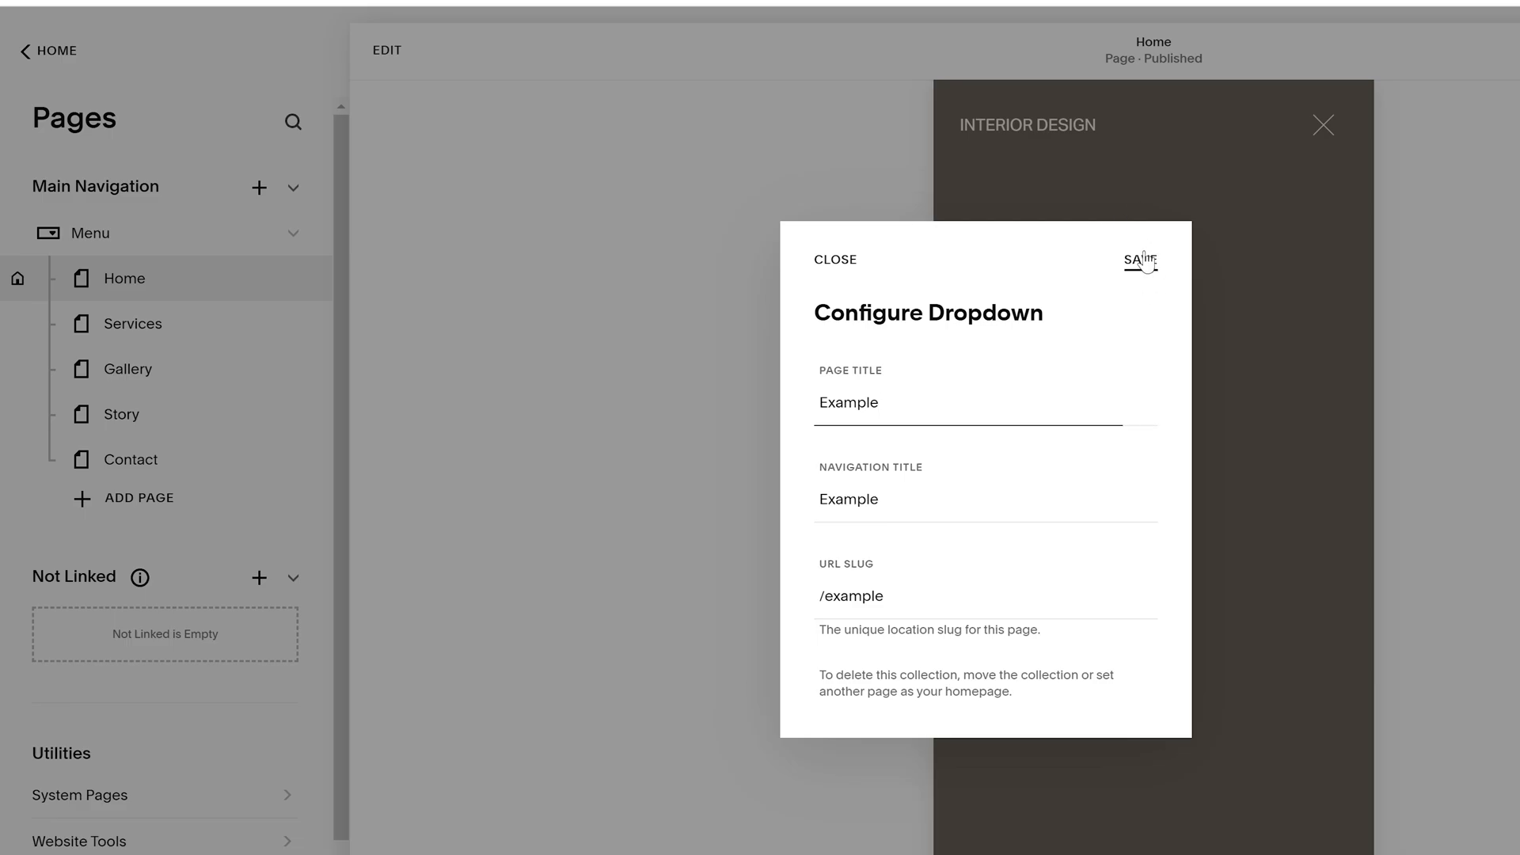
pyautogui.click(1137, 259)
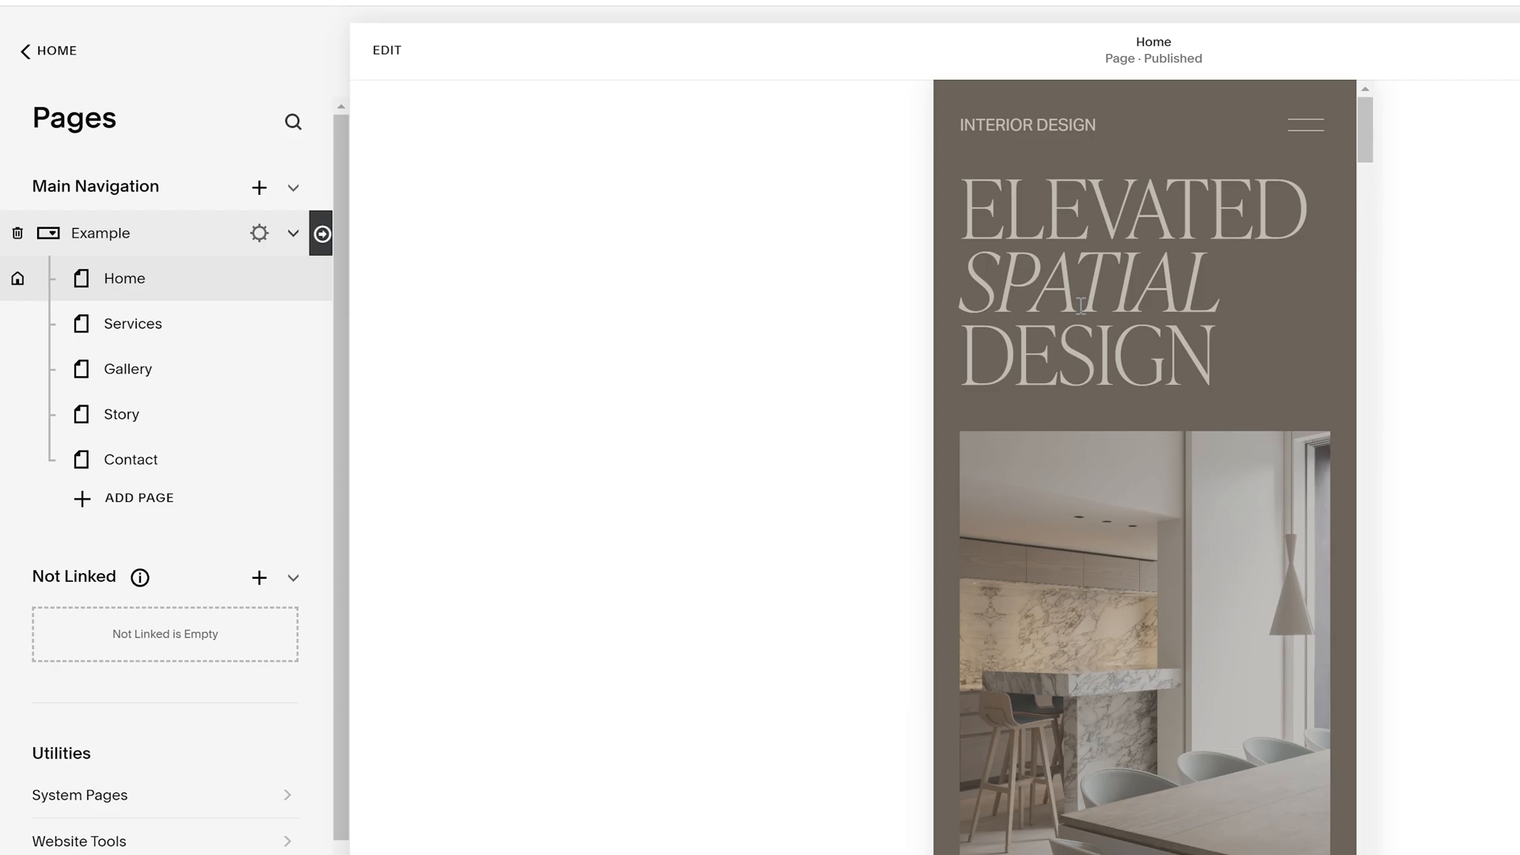
# - Inspect the mobile menu markup where the second folder now carries data-folder="/example"
pyautogui.rightClick(1078, 300)
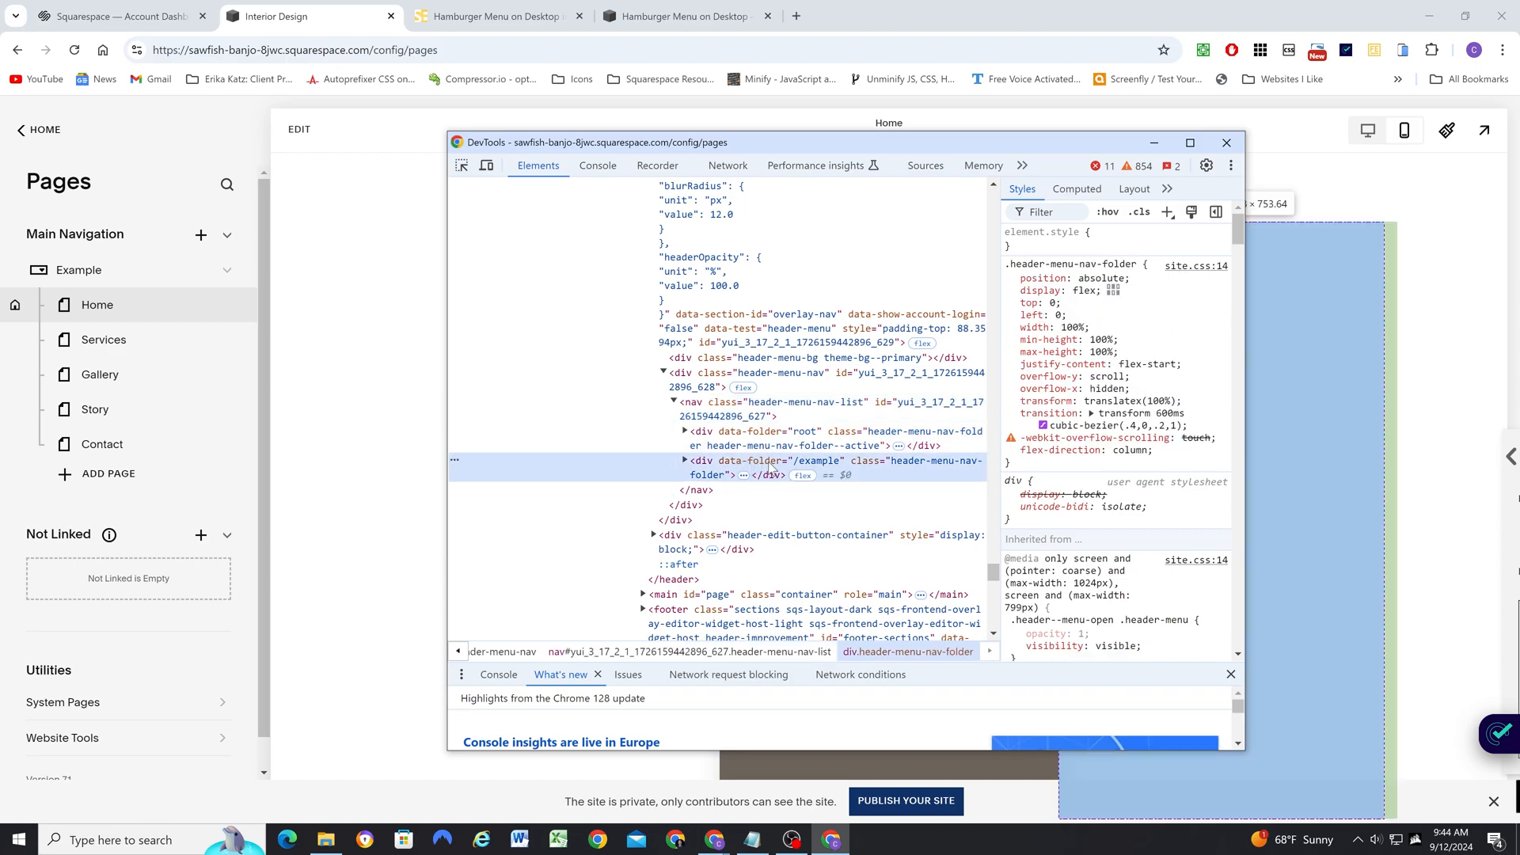
pyautogui.moveTo(796, 464)
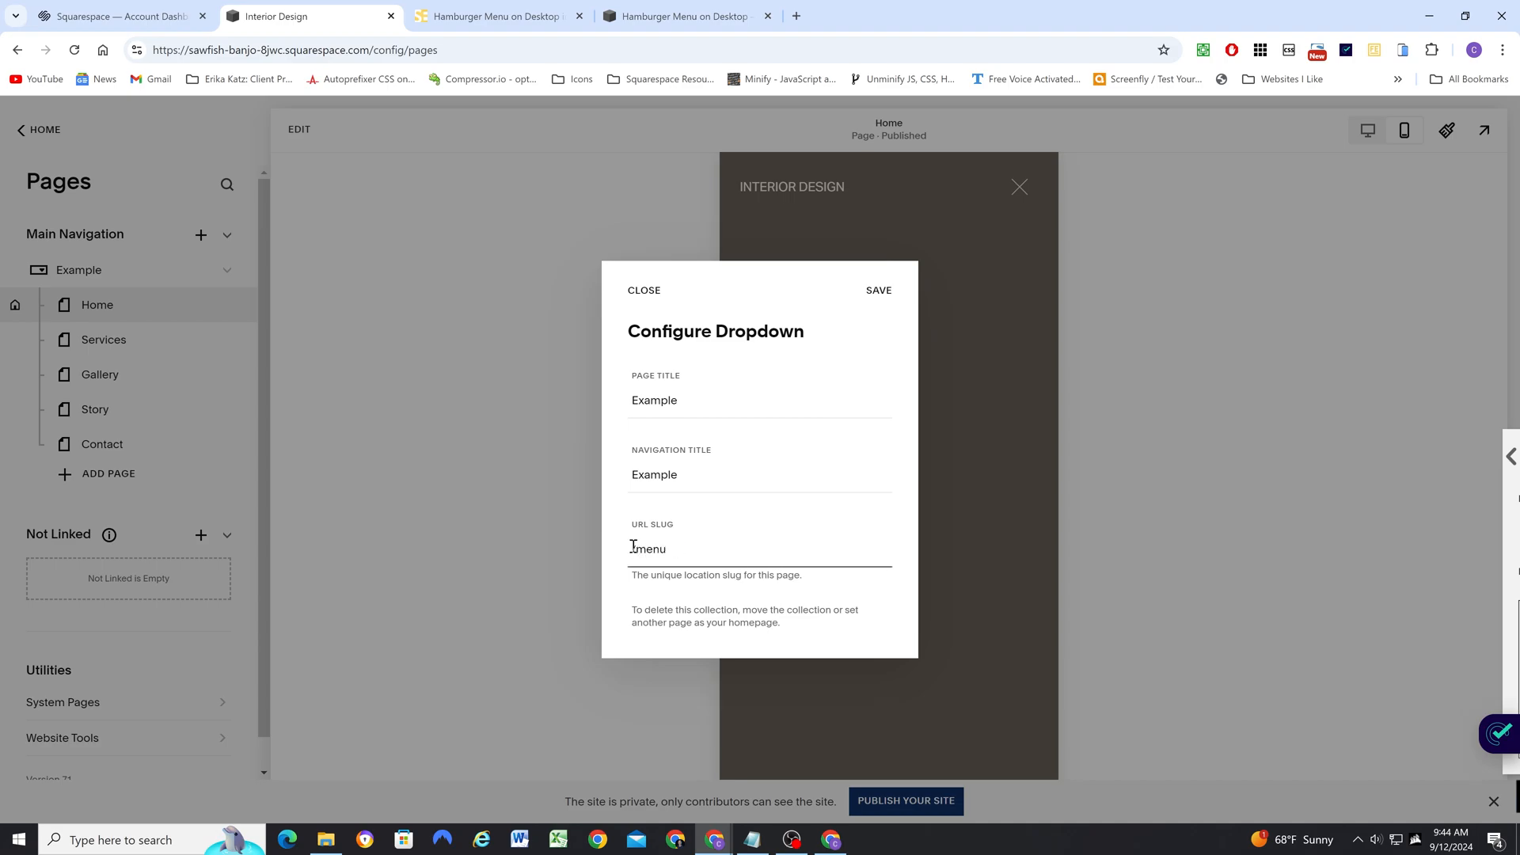
# - Rename the dropdown back to Menu with the /menu slug and save
pyautogui.doubleClick(649, 548)
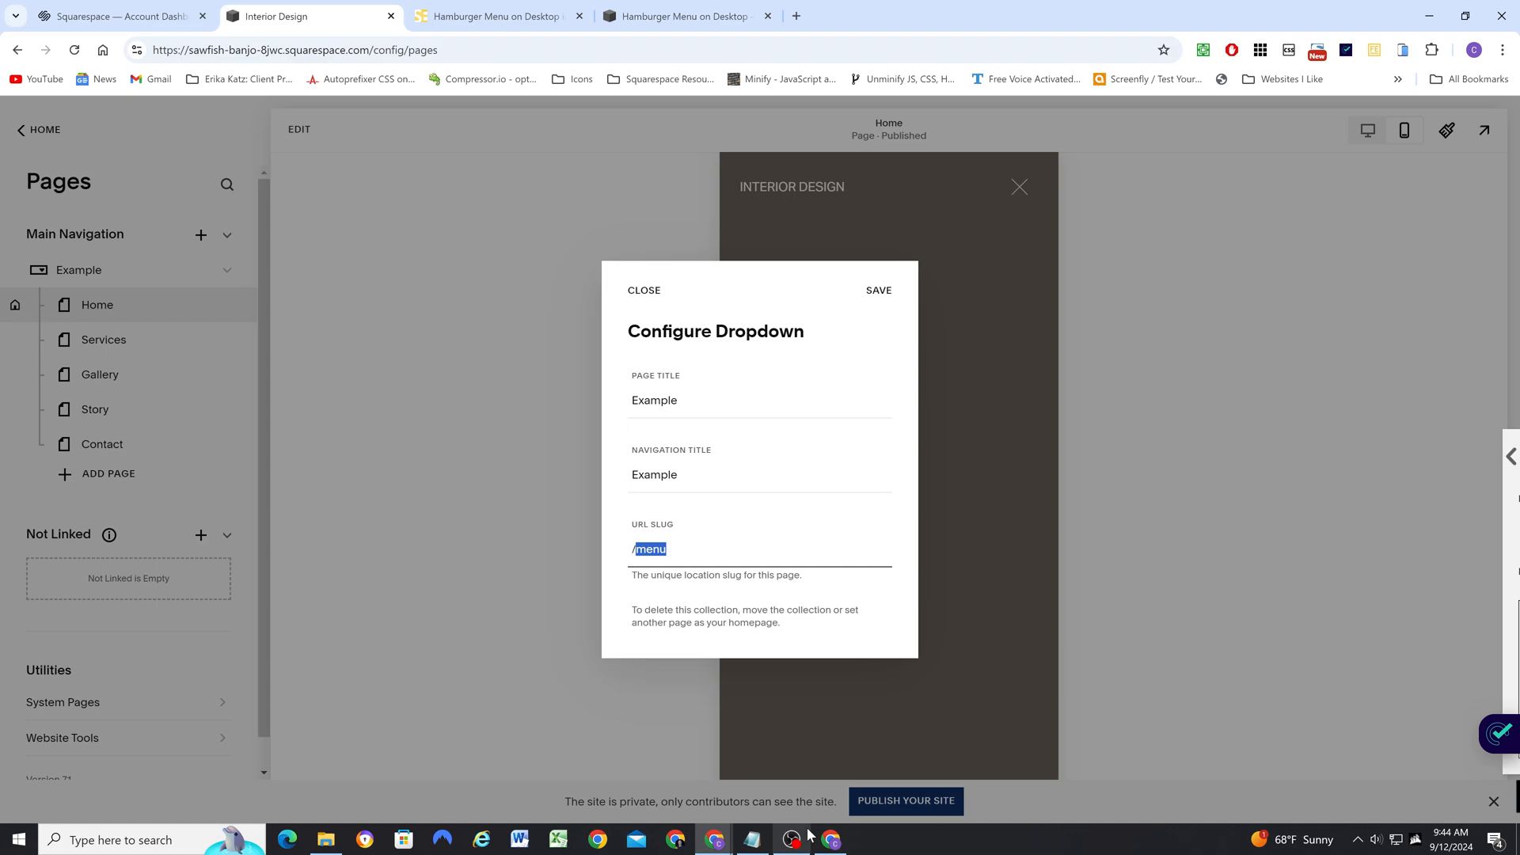
pyautogui.click(669, 550)
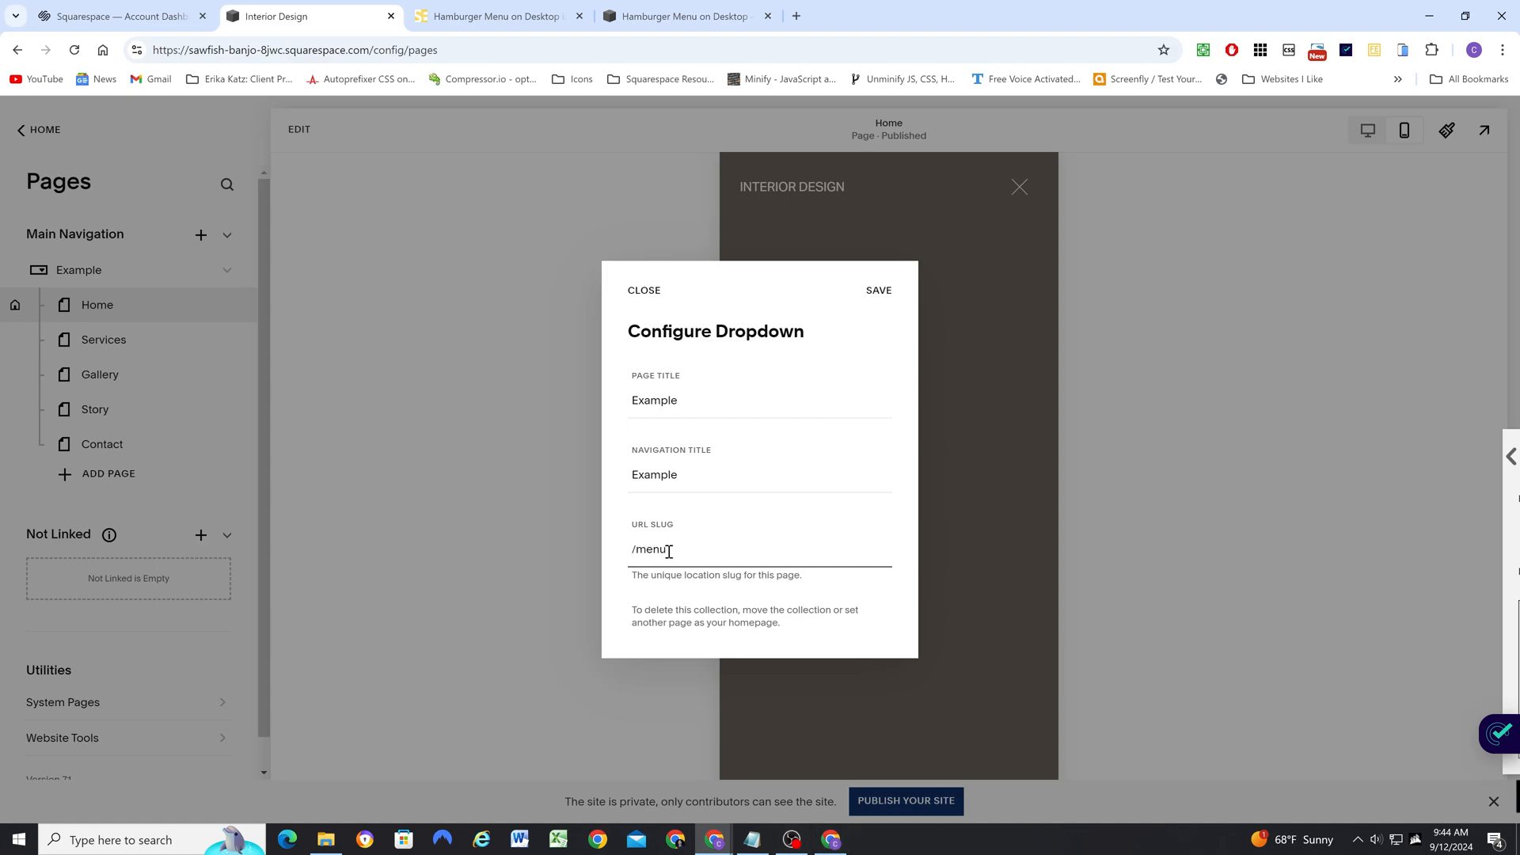
pyautogui.write('Menu')
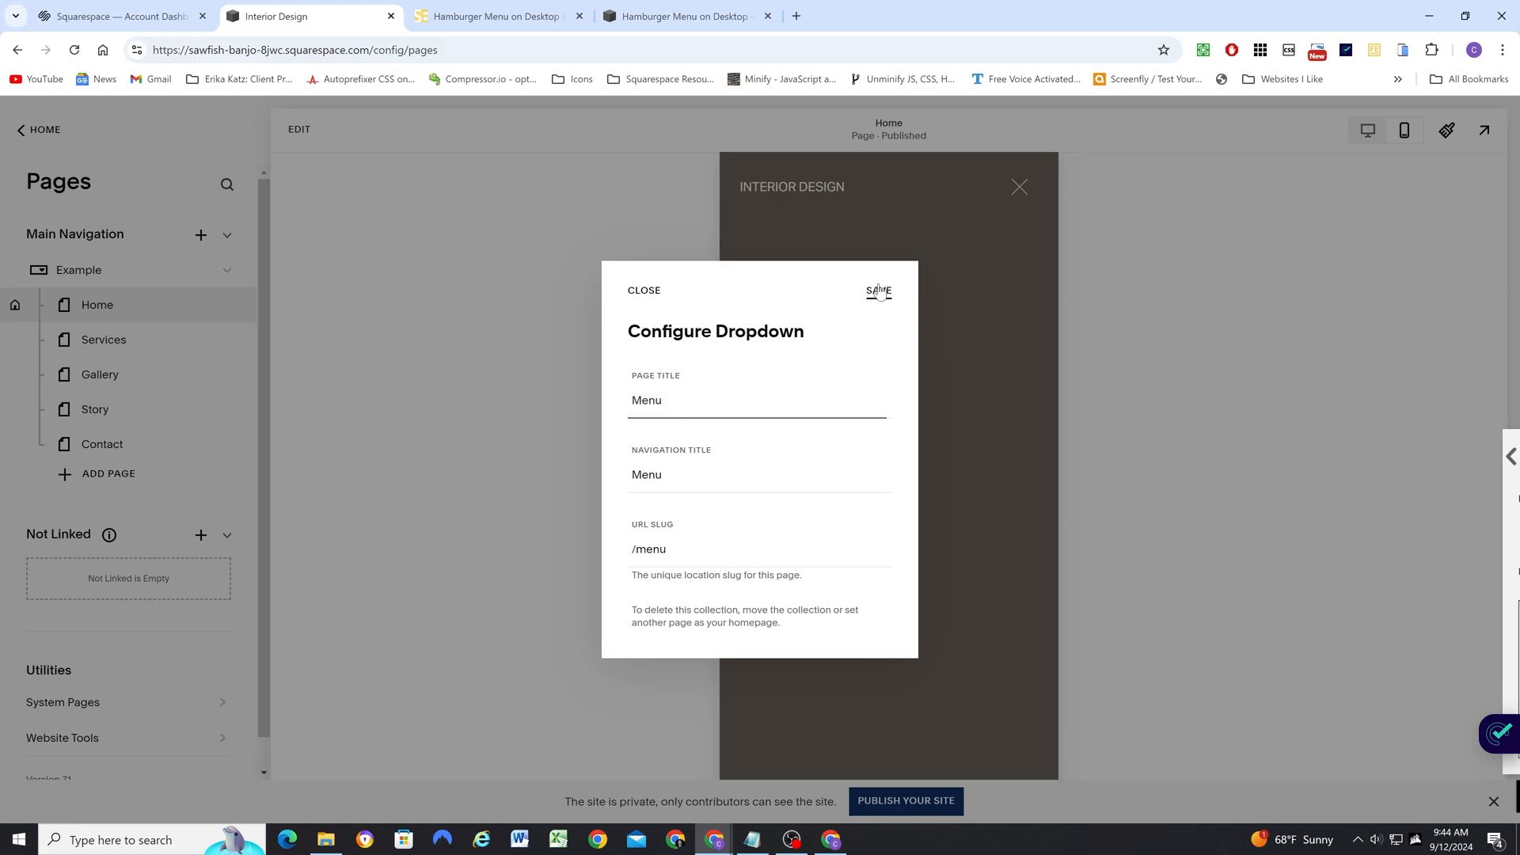
pyautogui.click(879, 291)
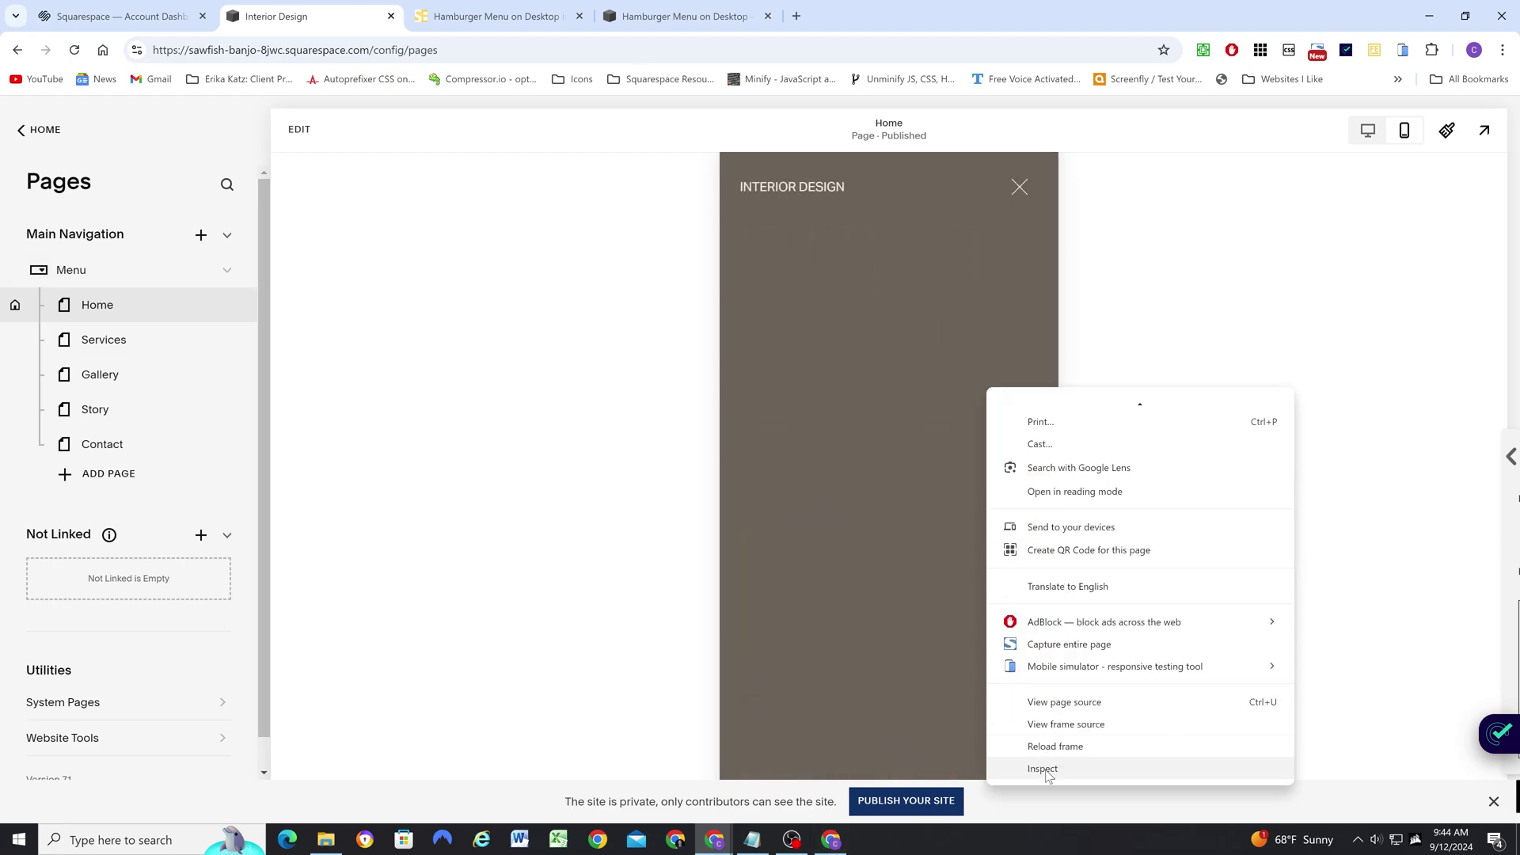
# - Expand the navigation list markup in DevTools confirming the second folder's data-folder="/menu"
pyautogui.click(1041, 769)
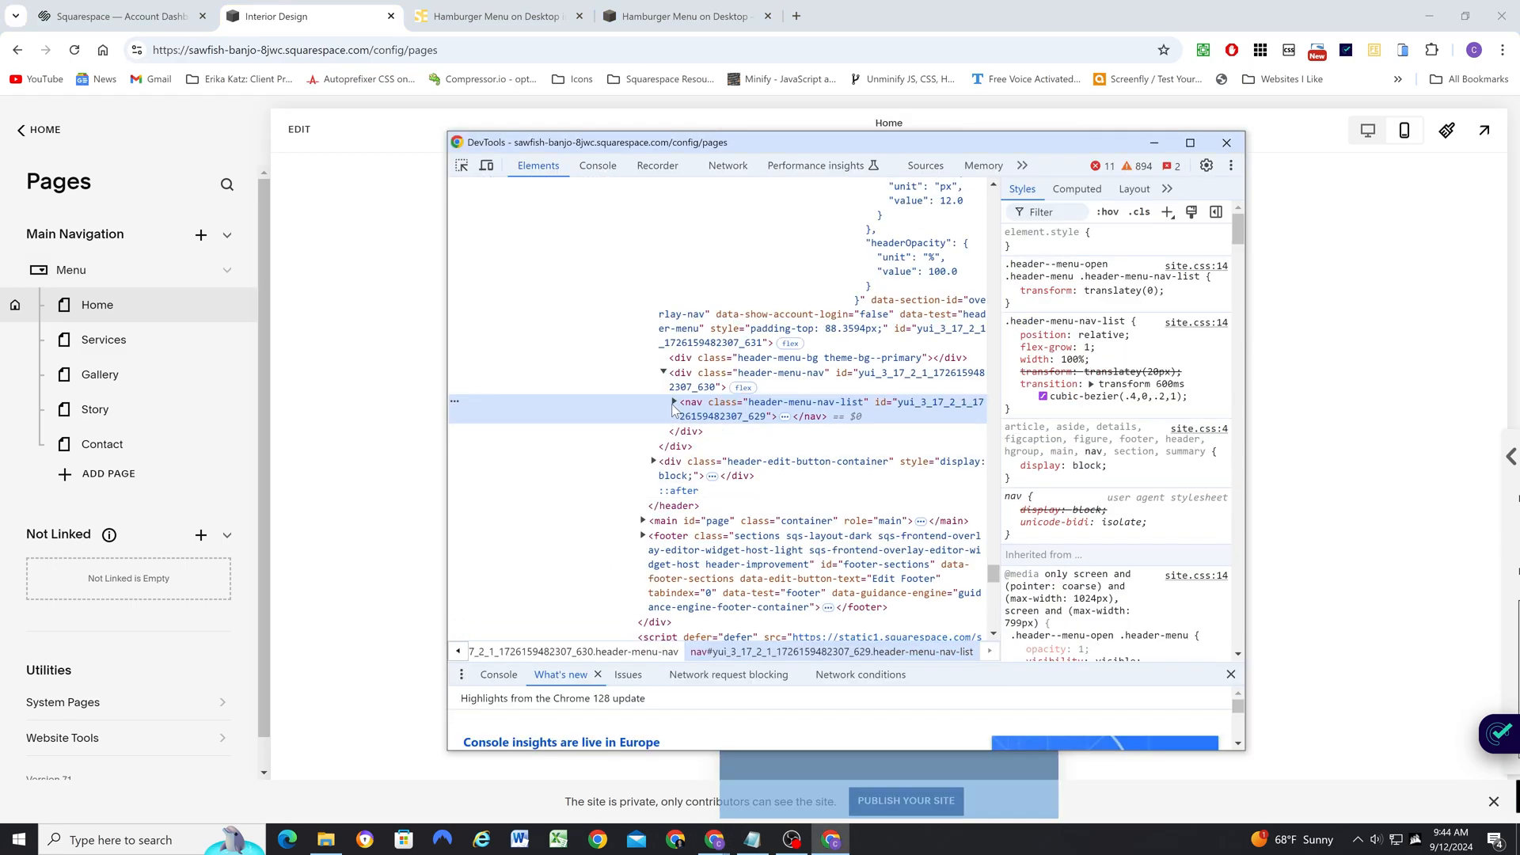
pyautogui.click(672, 402)
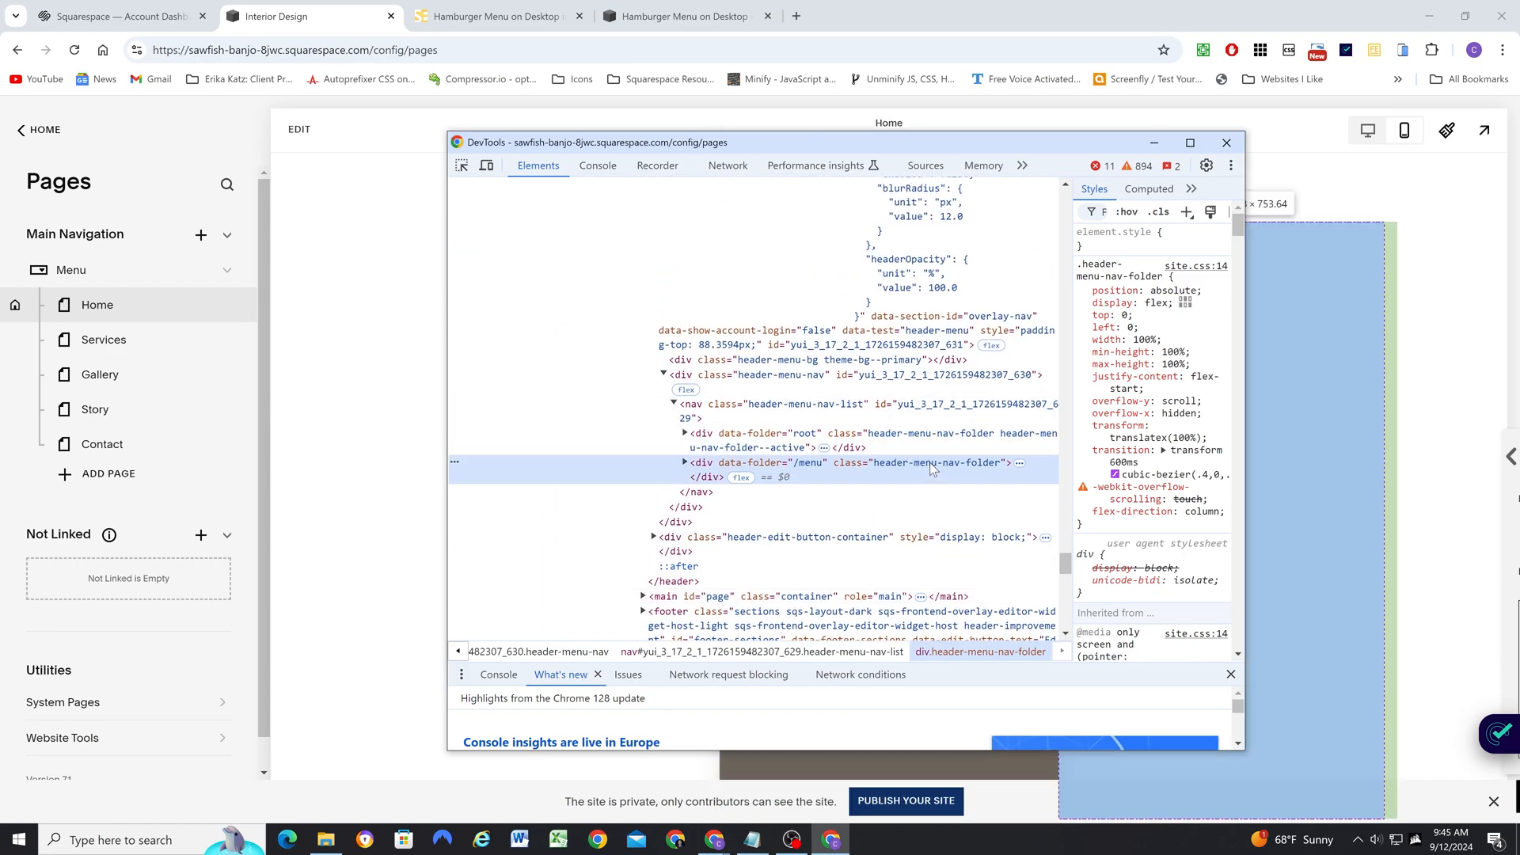
pyautogui.moveTo(907, 469)
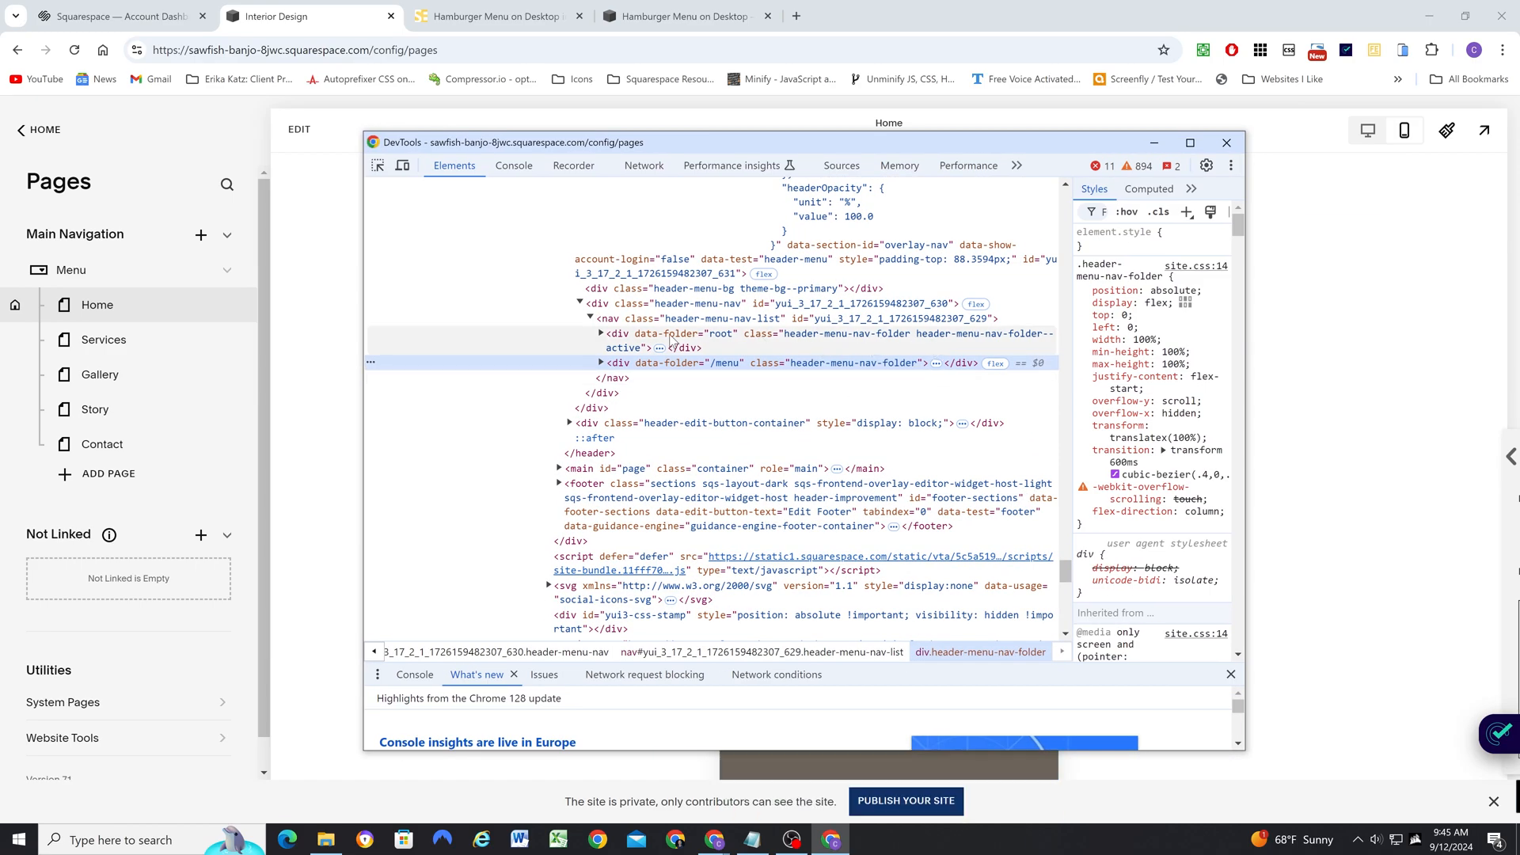
pyautogui.moveTo(812, 337)
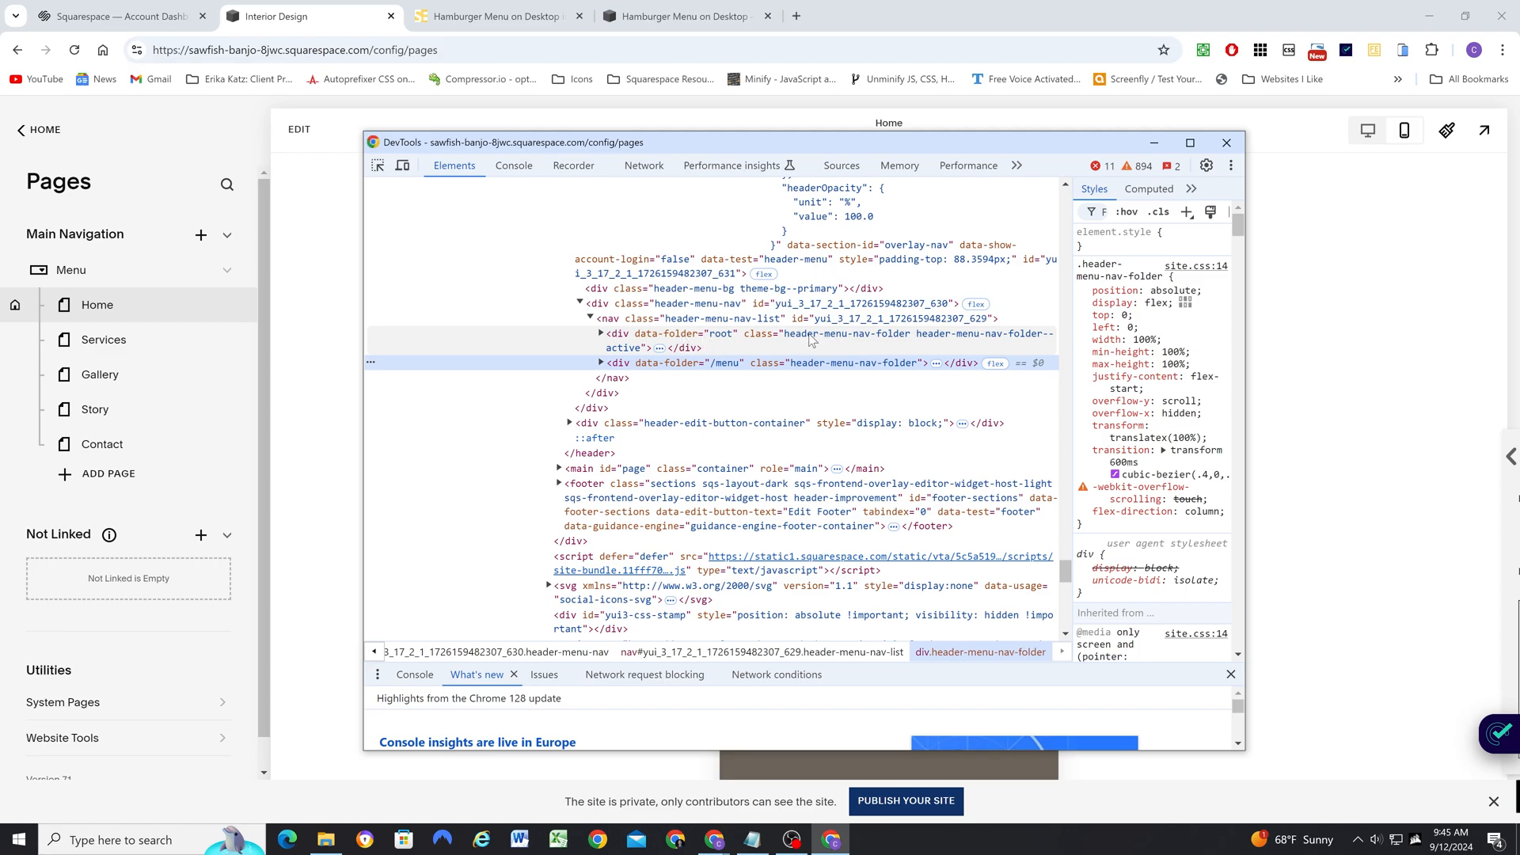
pyautogui.moveTo(796, 347)
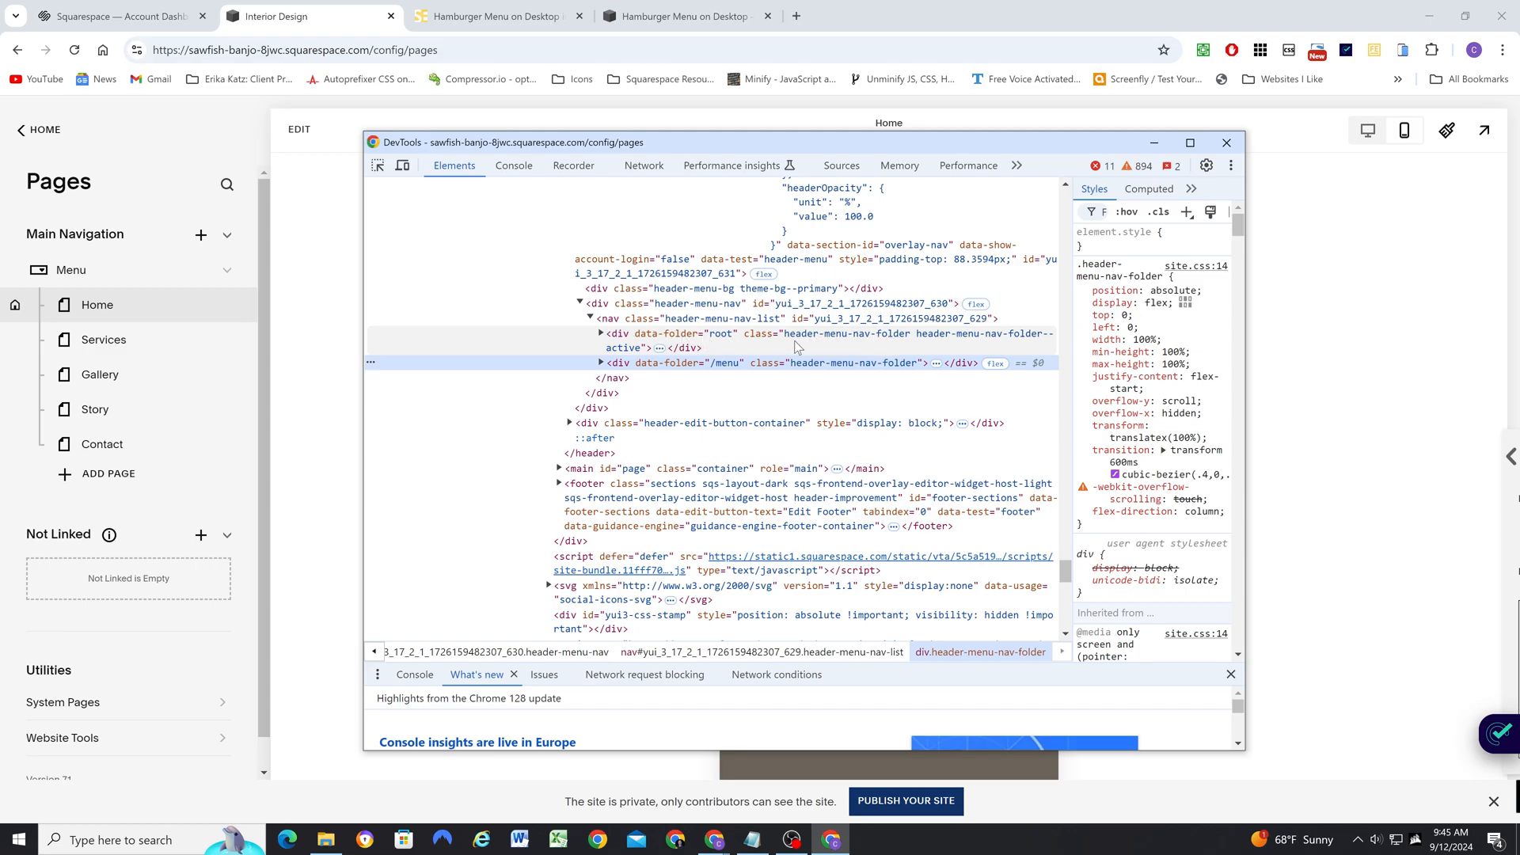
pyautogui.moveTo(796, 362)
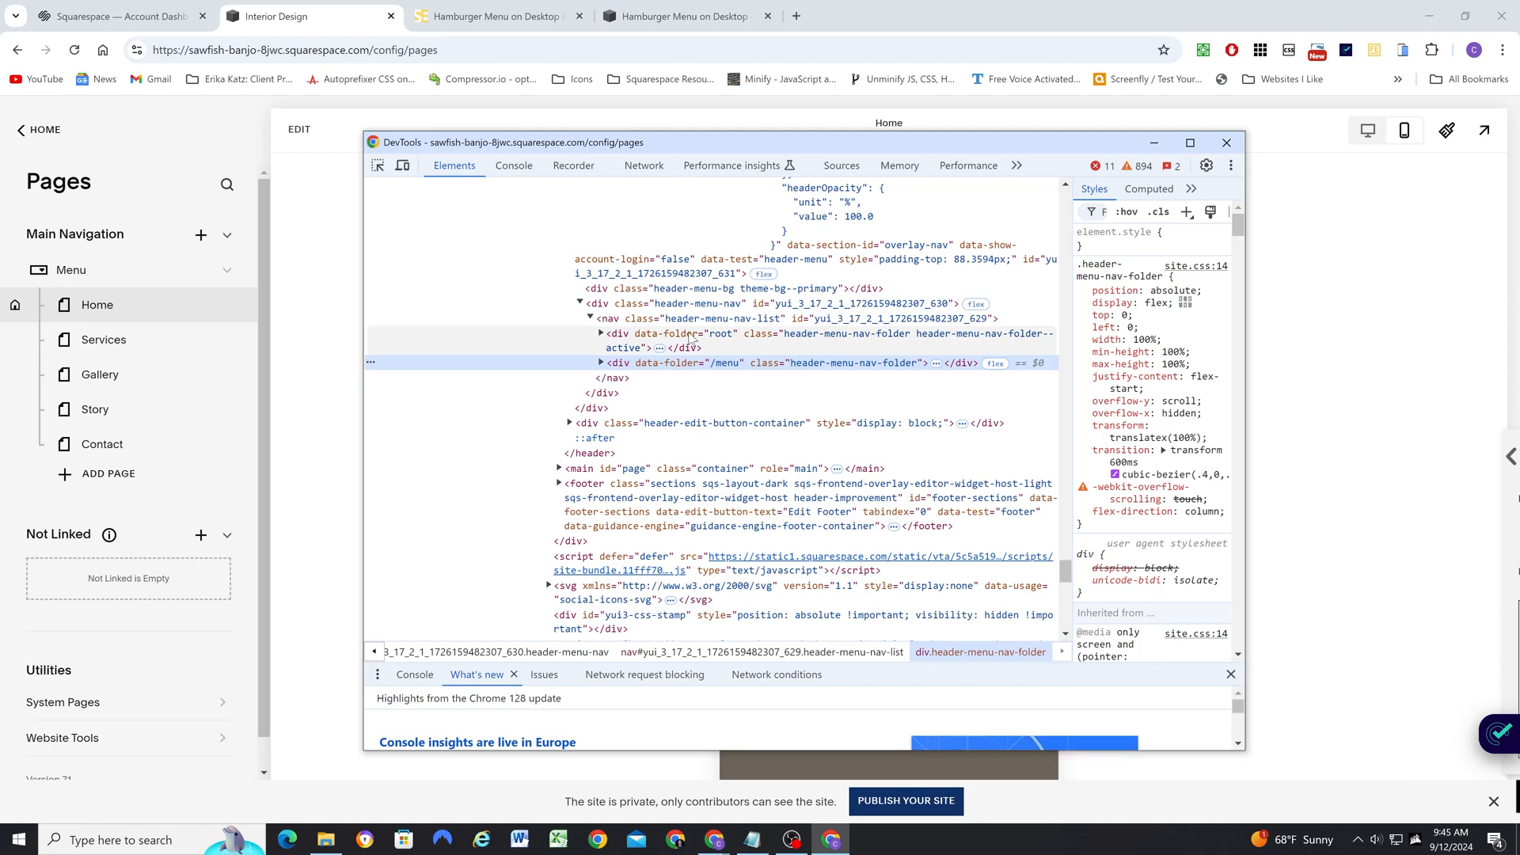
pyautogui.moveTo(846, 371)
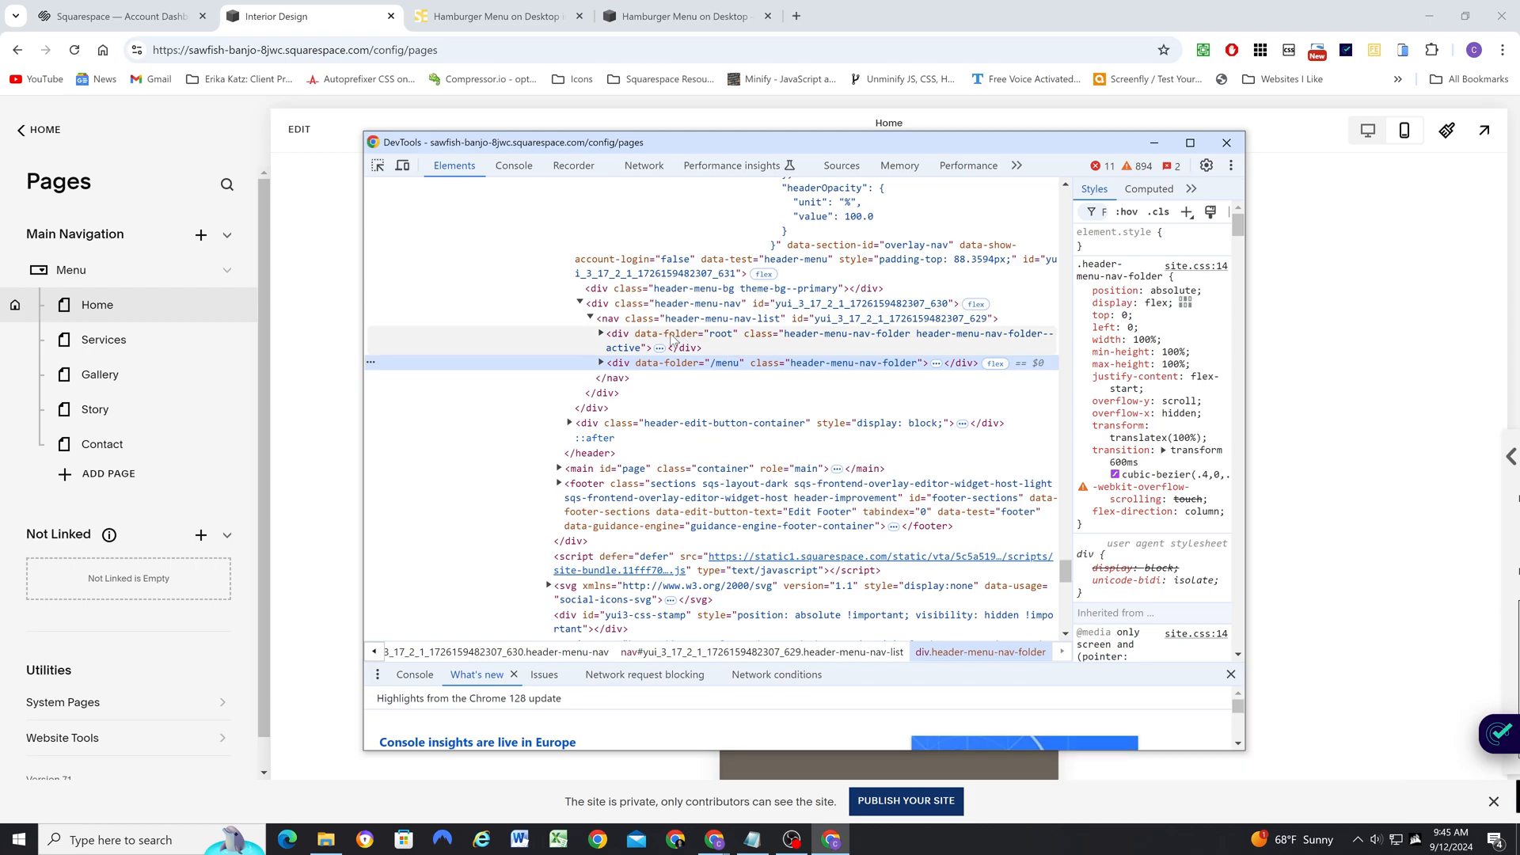
pyautogui.moveTo(690, 345)
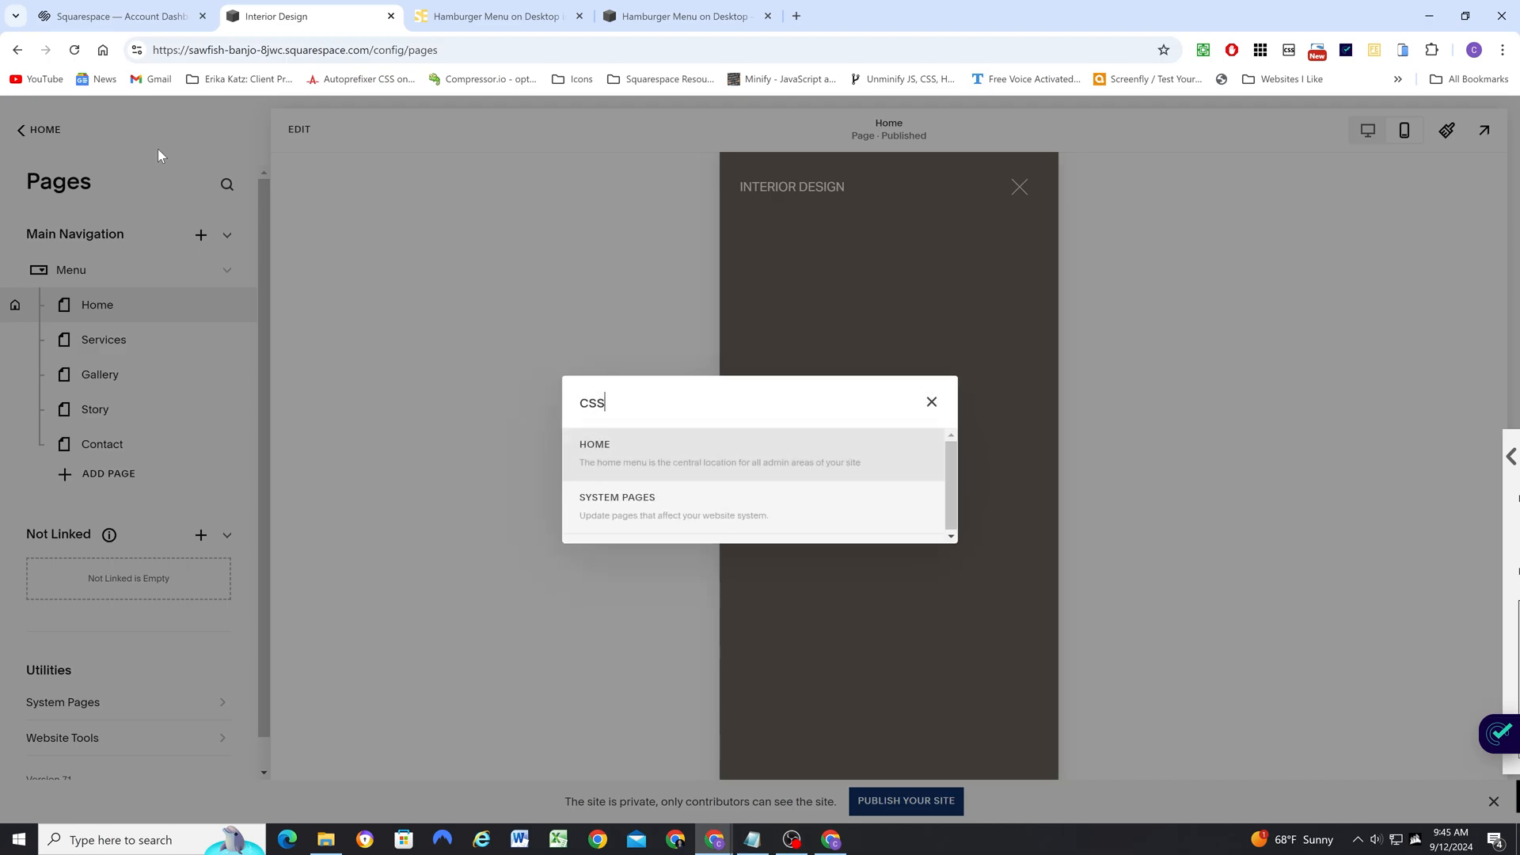
# - Search the admin for CSS and reopen the Custom CSS editor holding the root-hiding rule
pyautogui.write('css')
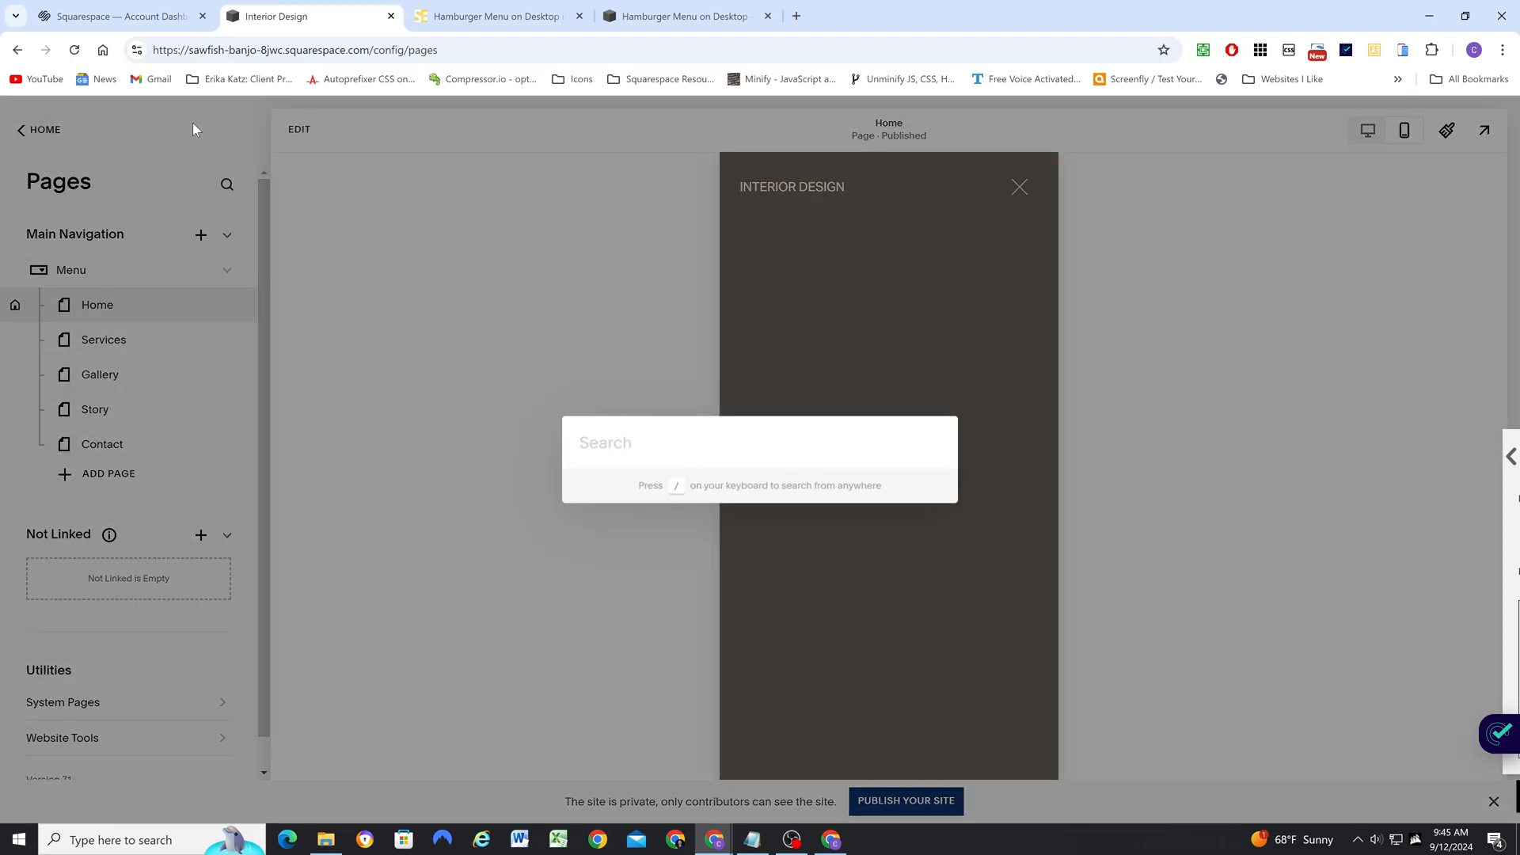
pyautogui.write('CSS')
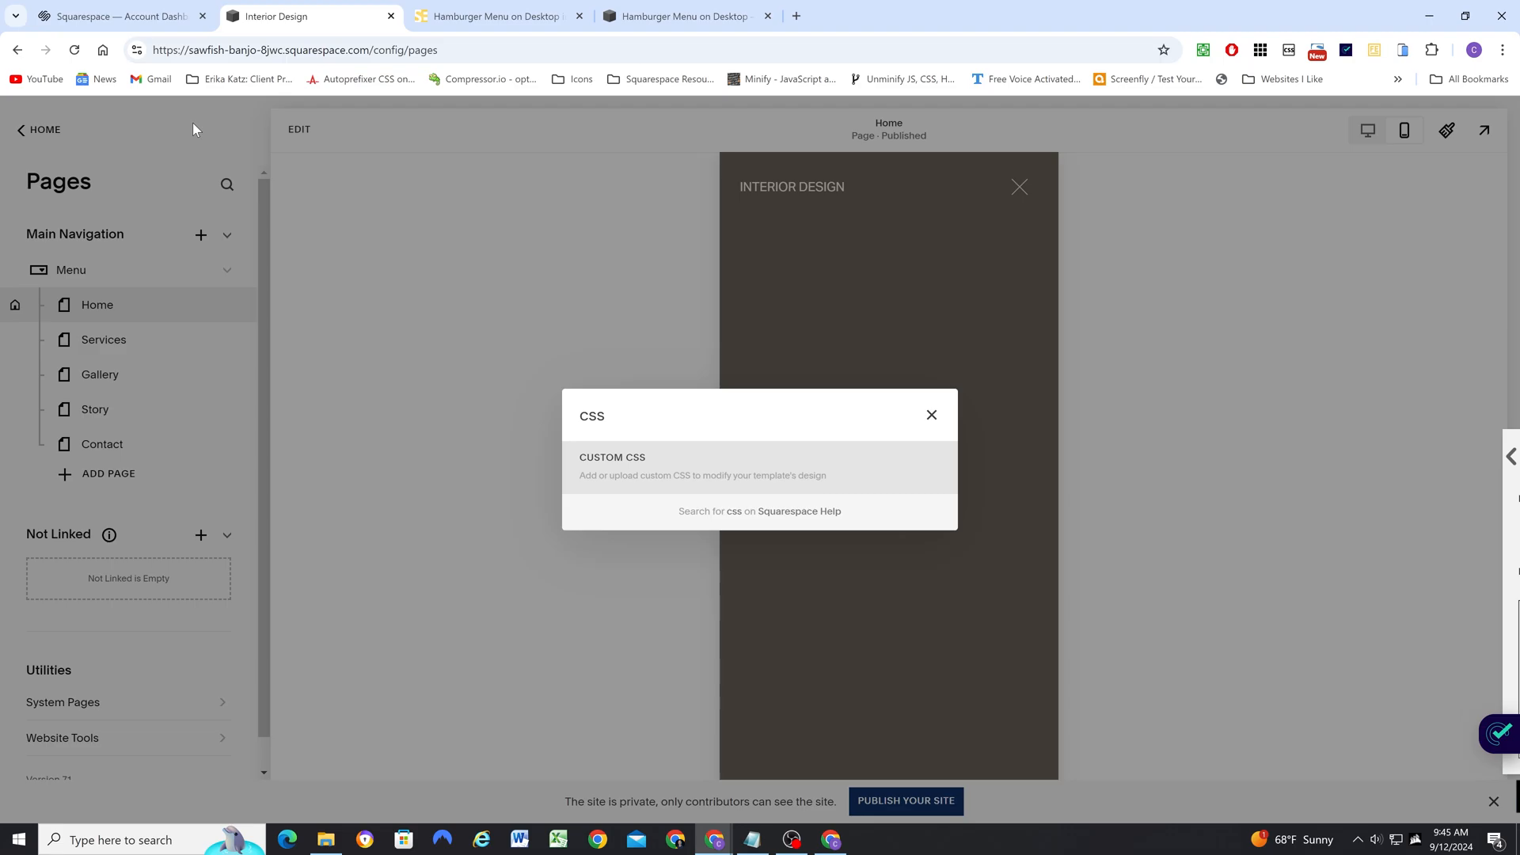
pyautogui.click(611, 465)
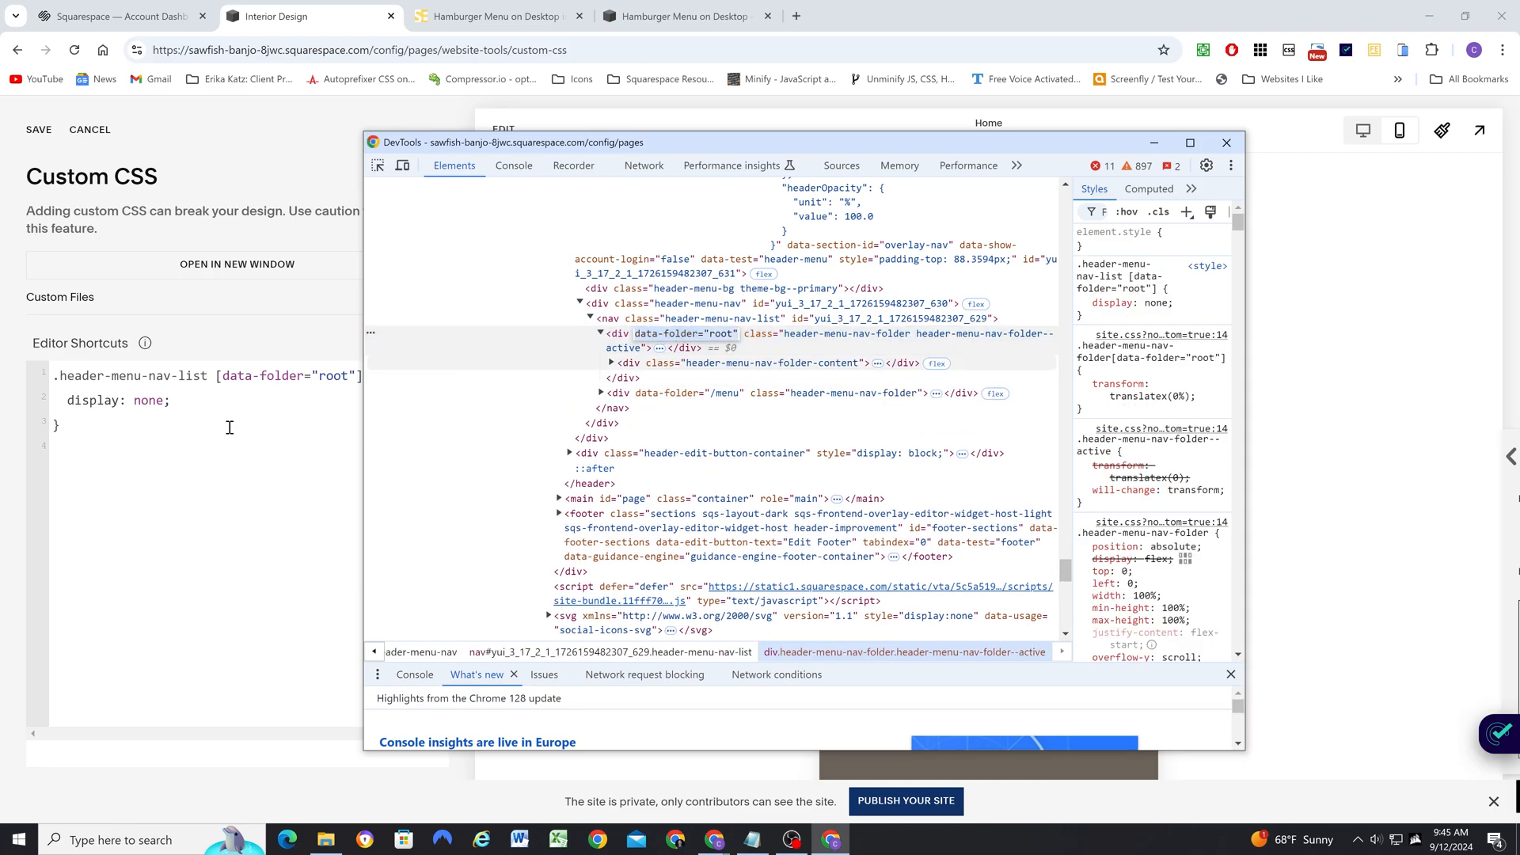
pyautogui.click(1226, 142)
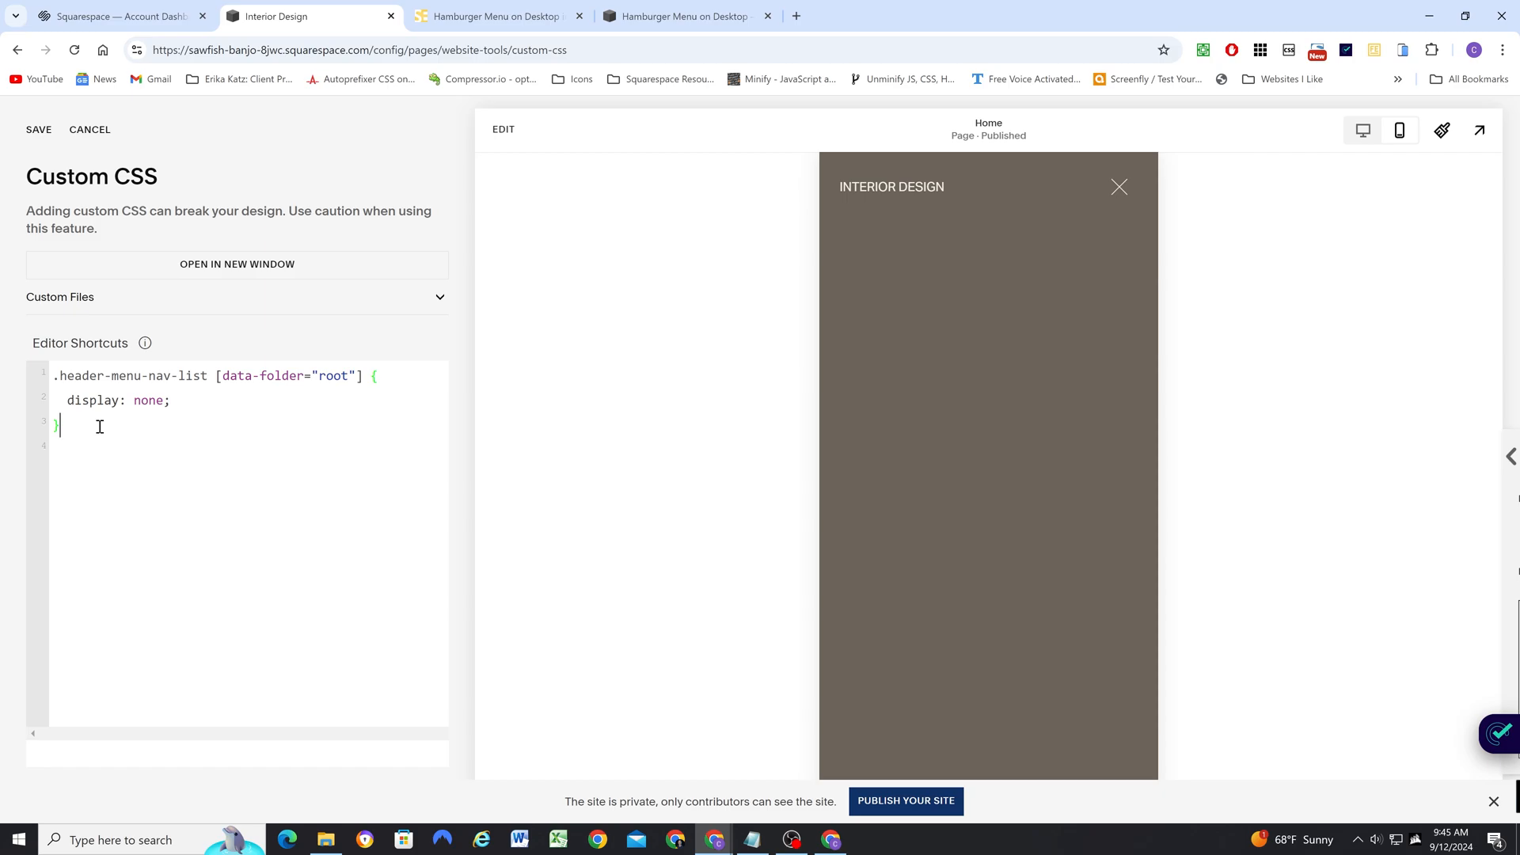
# - Begin a second rule with selector .header-menu-nav-list [data-folder="root"] on a new line
pyautogui.click(361, 376)
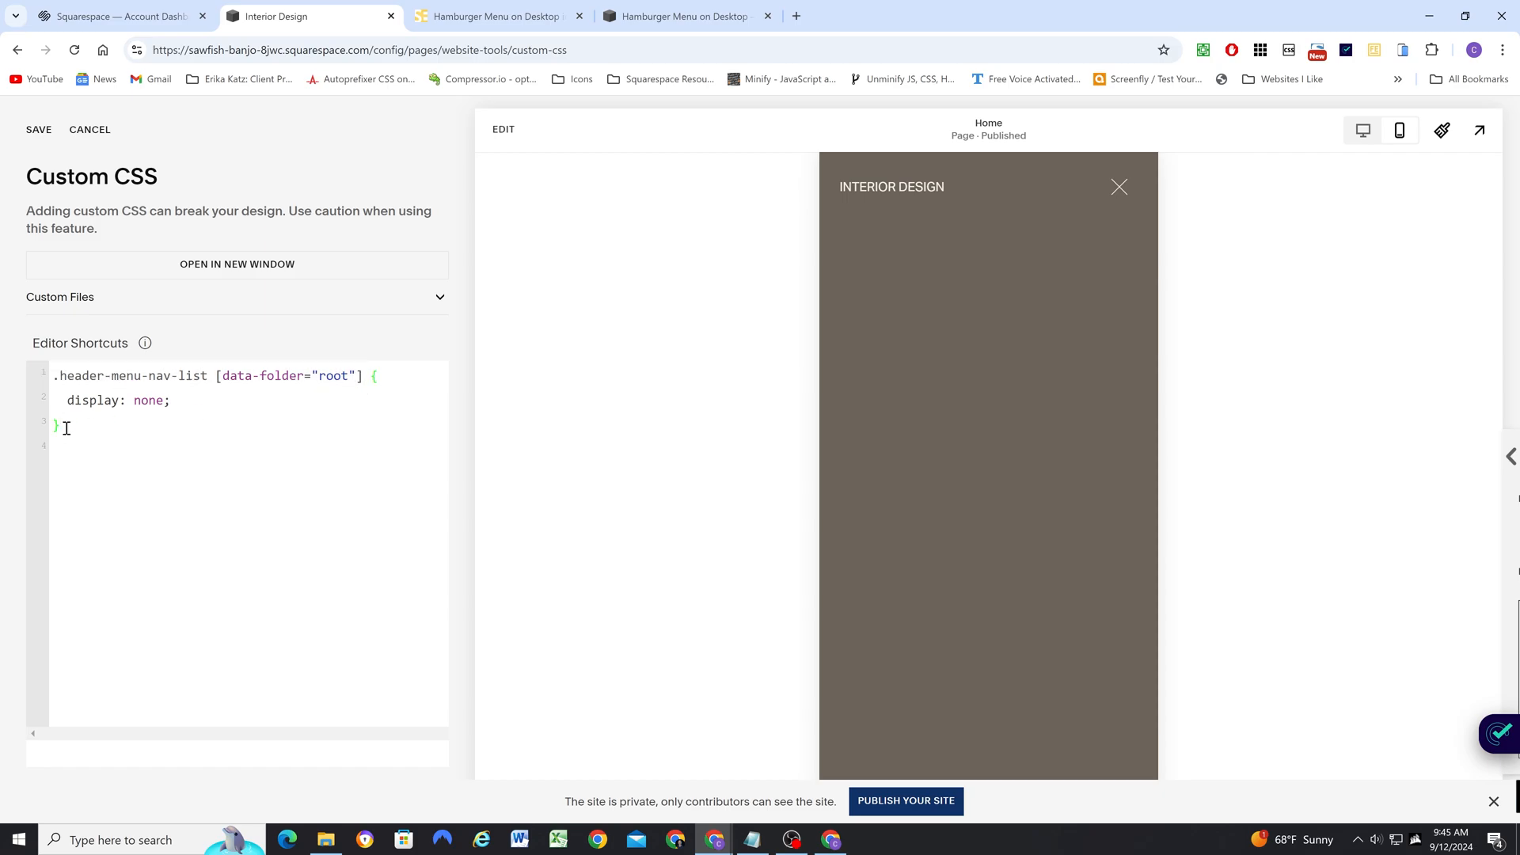
pyautogui.write('.header-menu-nav-list [data-folder="root"]')
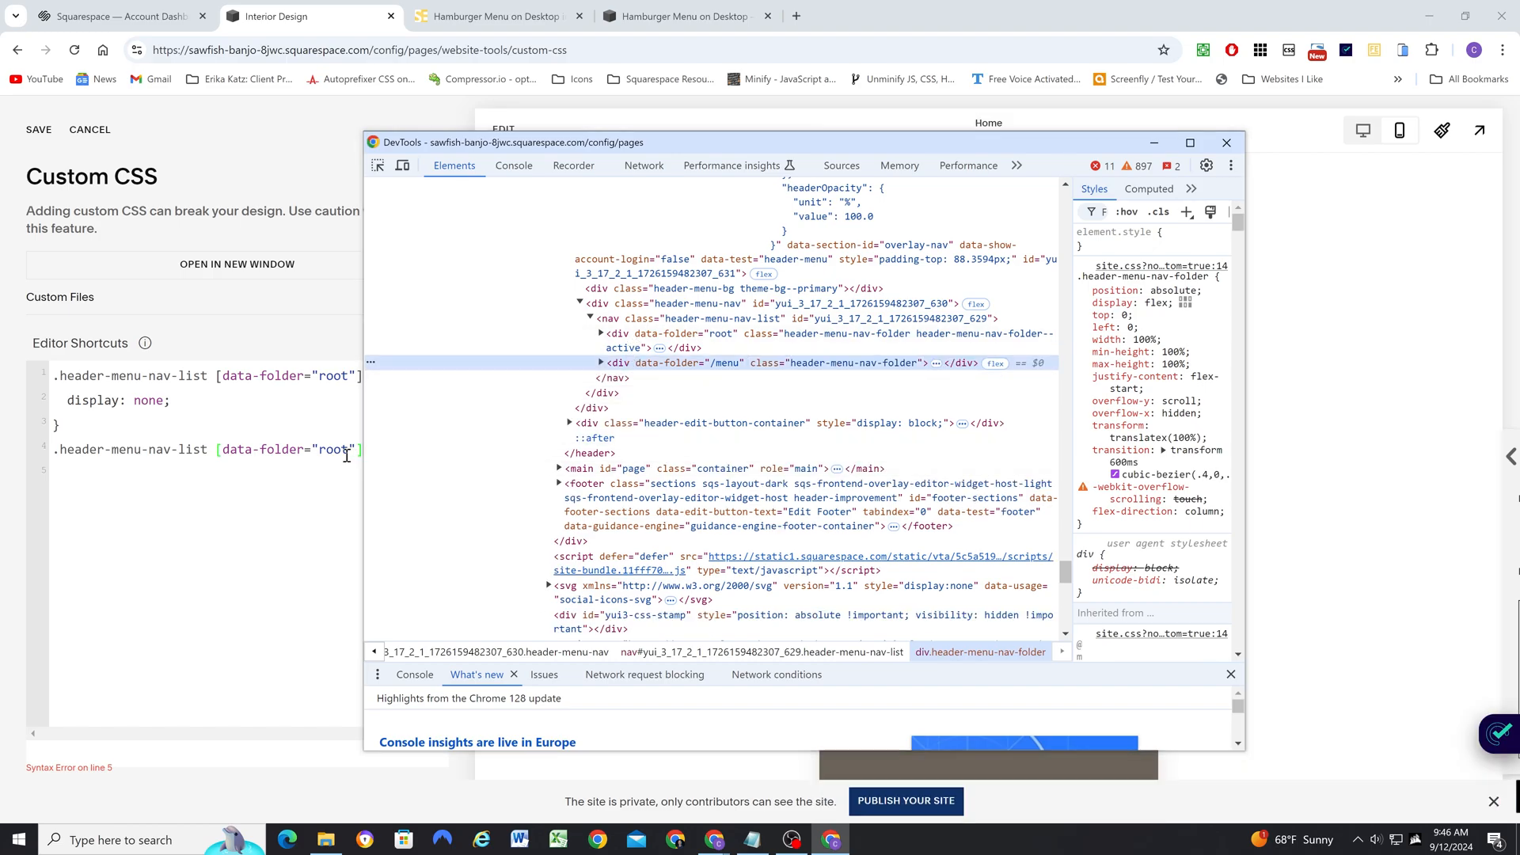
# - Start a + .header-menu-nav-folder rule in Custom CSS after closing DevTools
pyautogui.click(1226, 142)
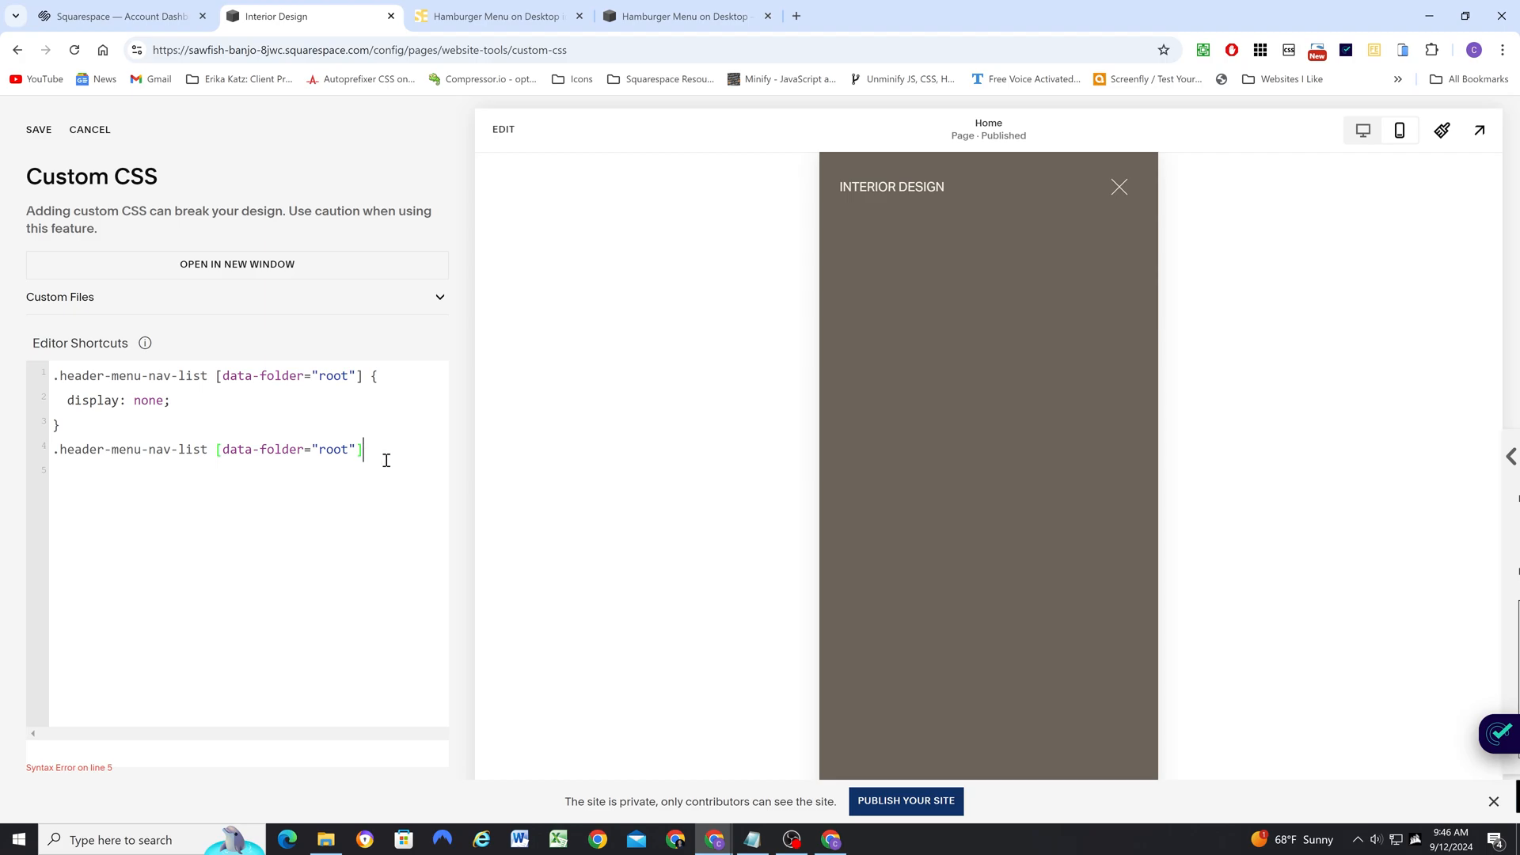
pyautogui.write('+')
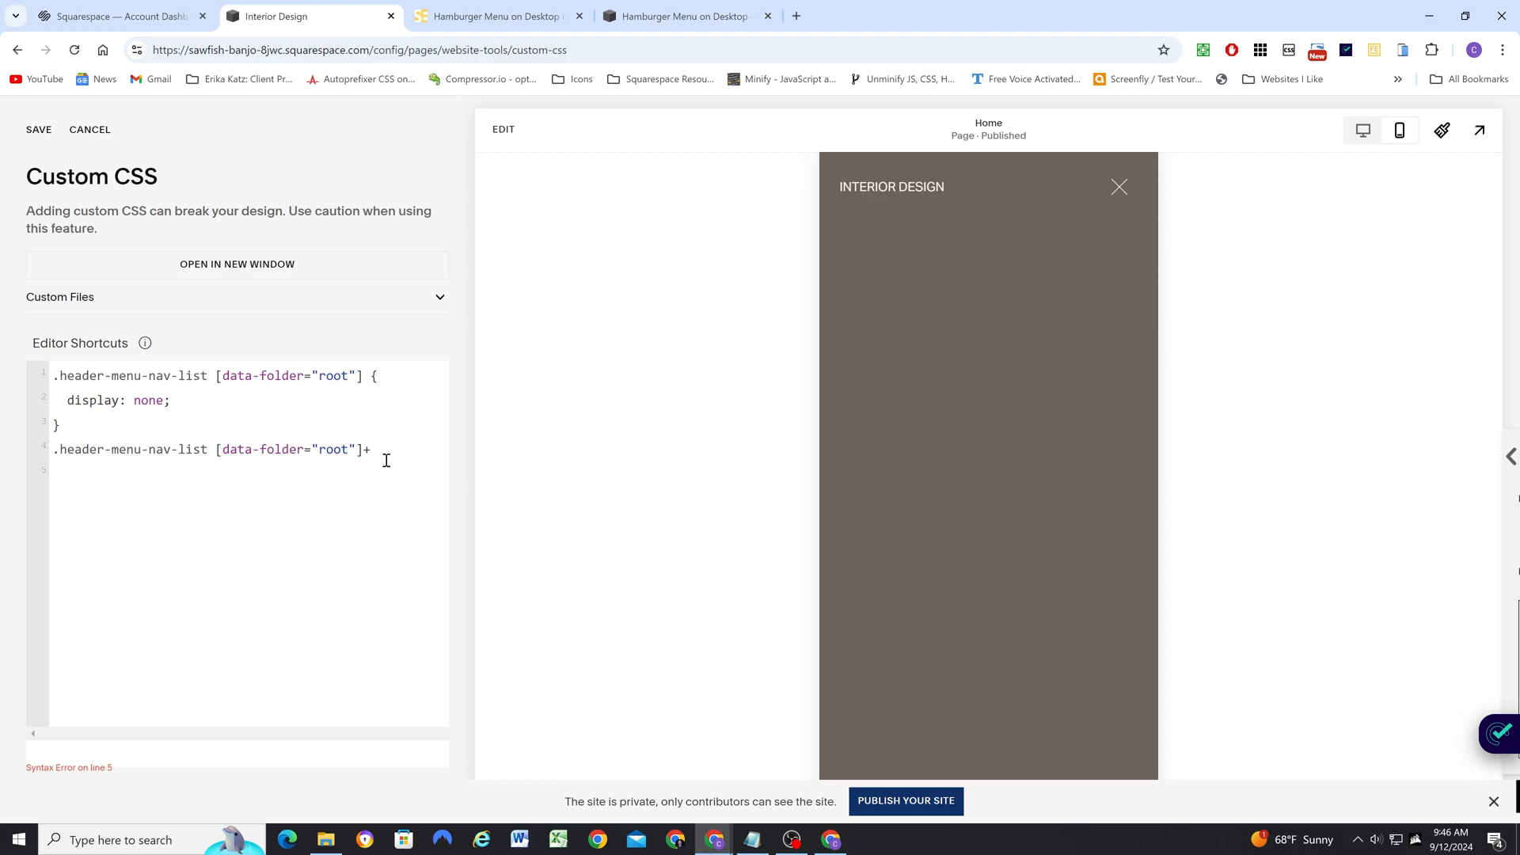
pyautogui.write('.')
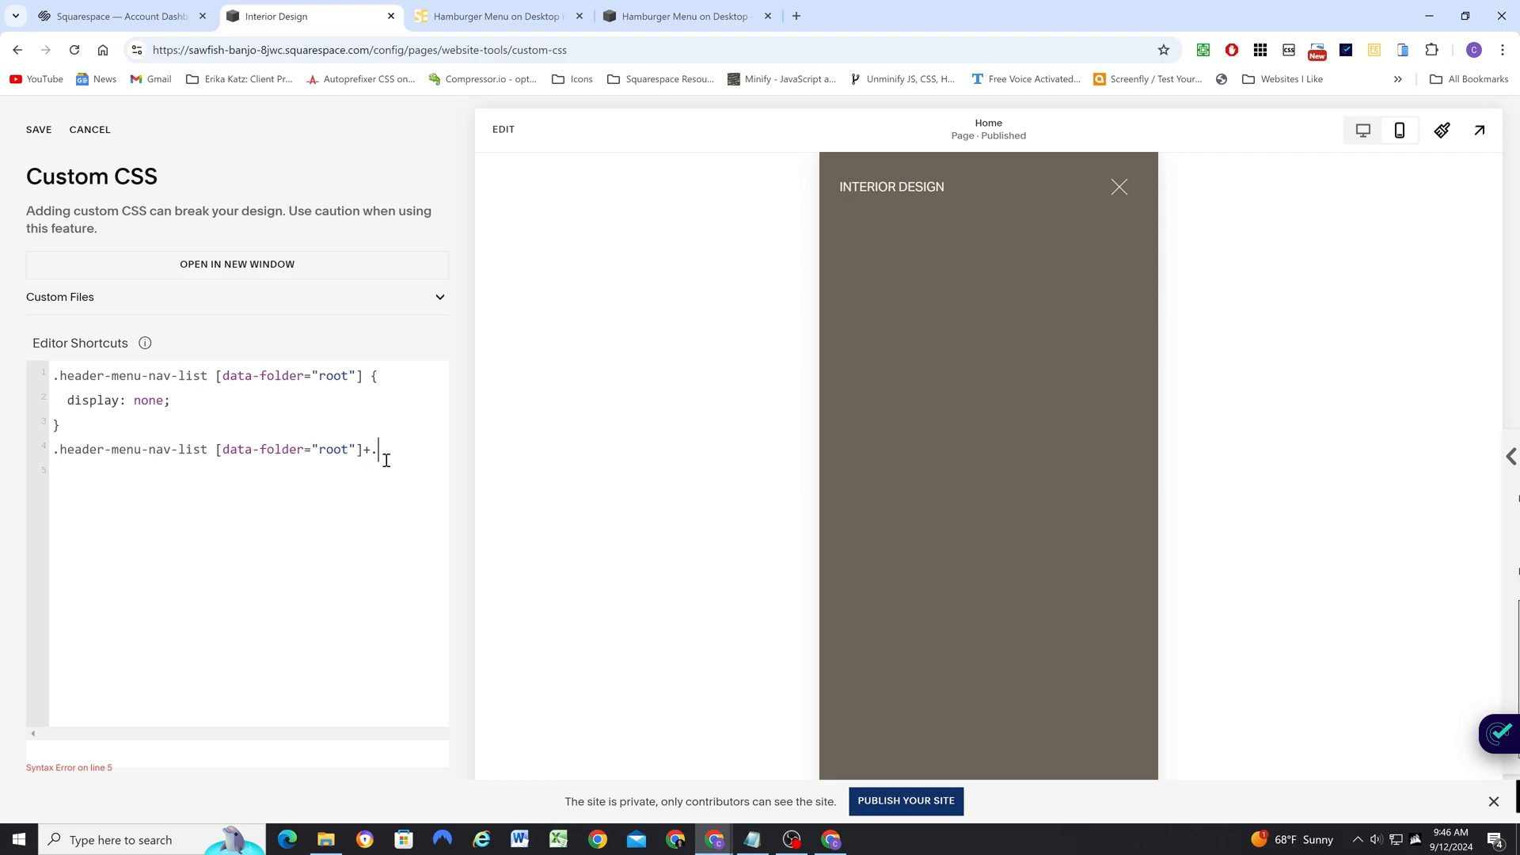
pyautogui.write('header-menu-nav-folder')
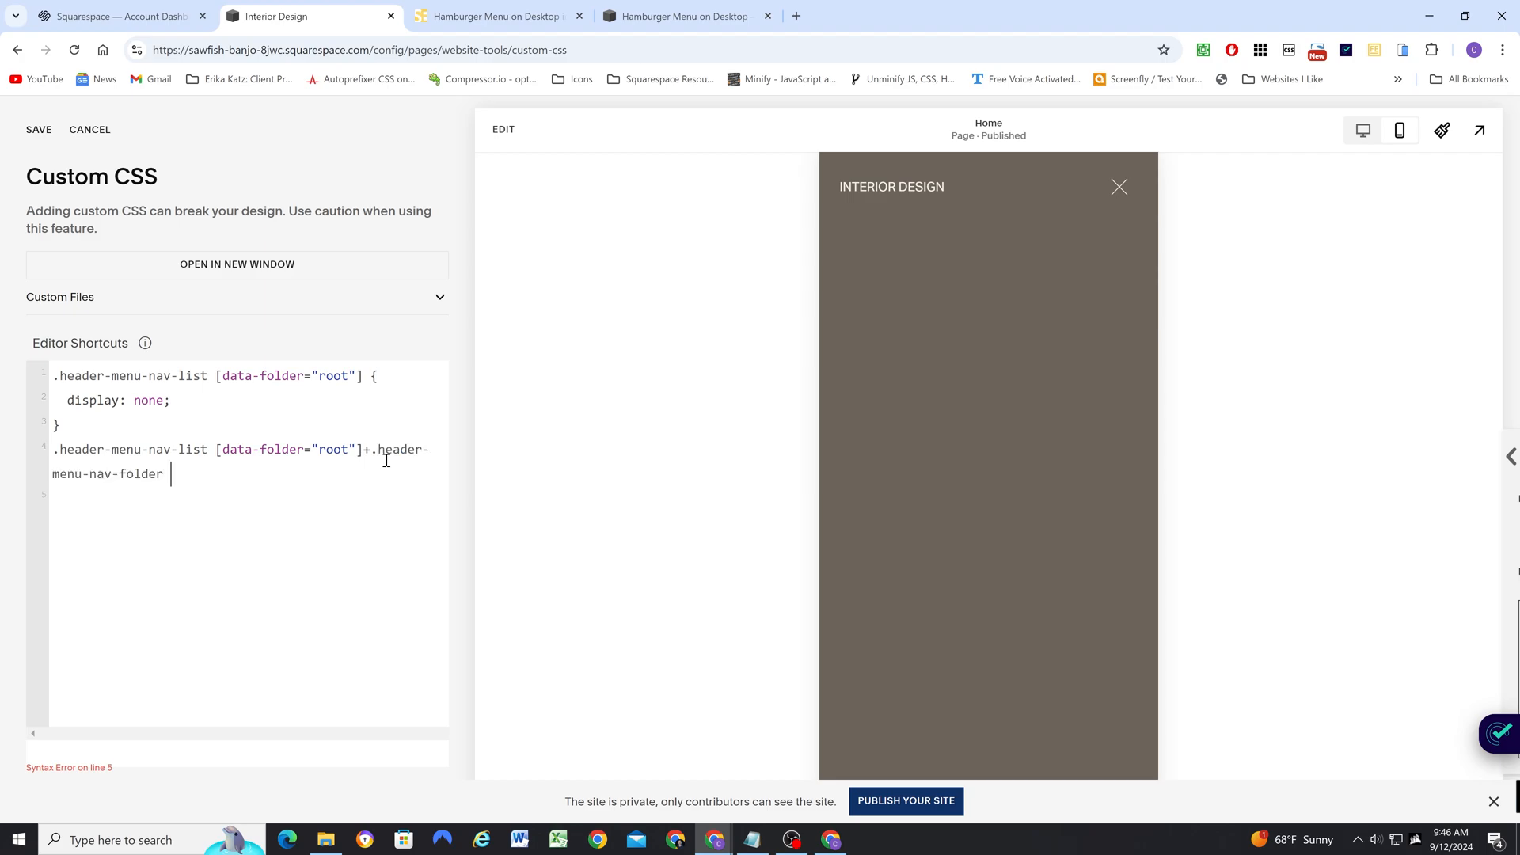
pyautogui.write('{')
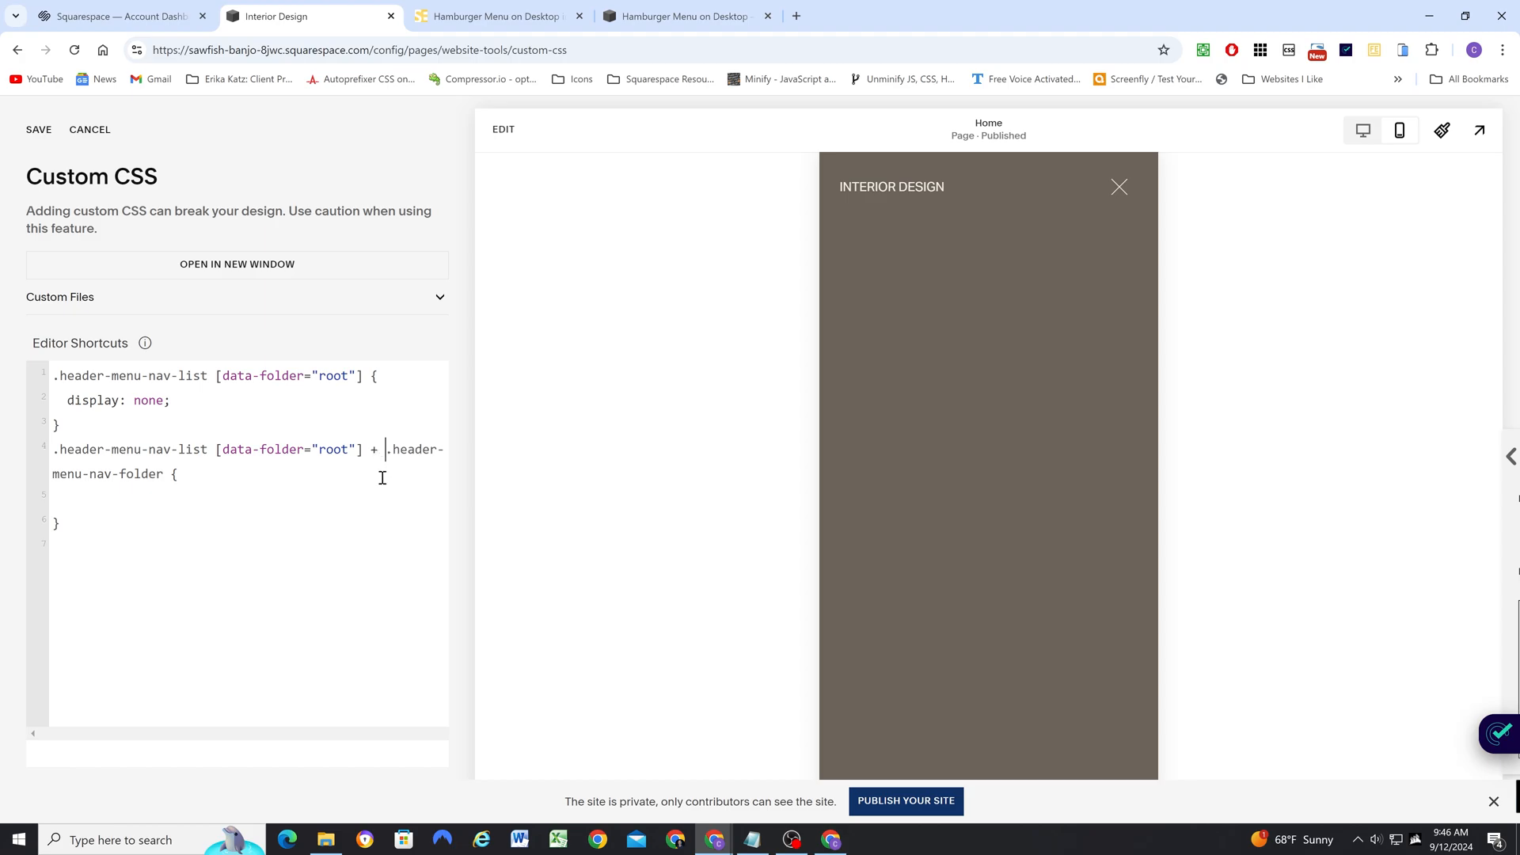
pyautogui.moveTo(374, 459)
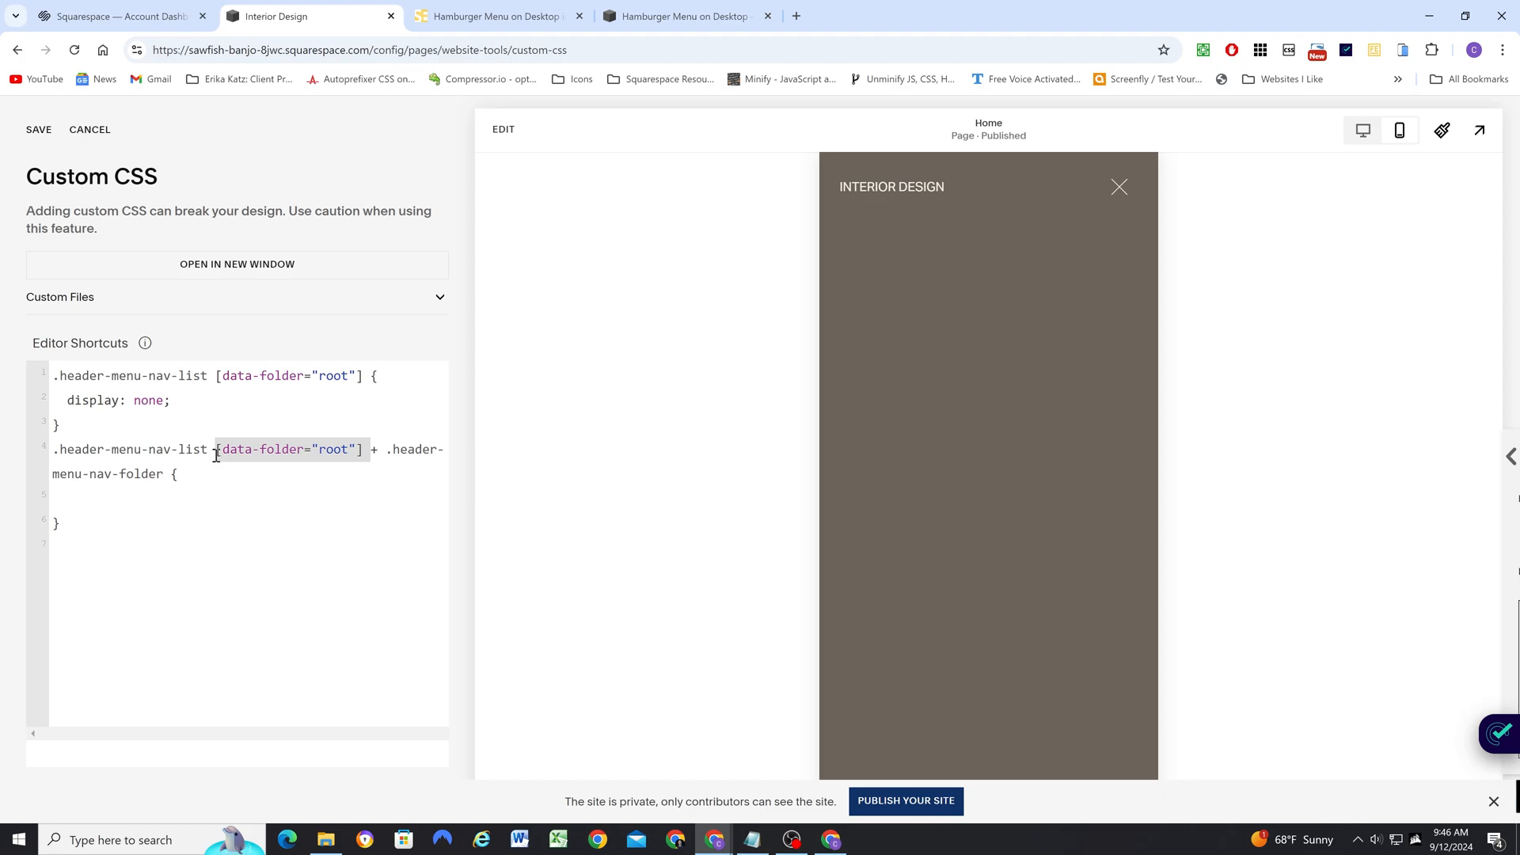
# - Add transform: translateX(0) so the folder's page links show in the mobile menu
pyautogui.write('tra')
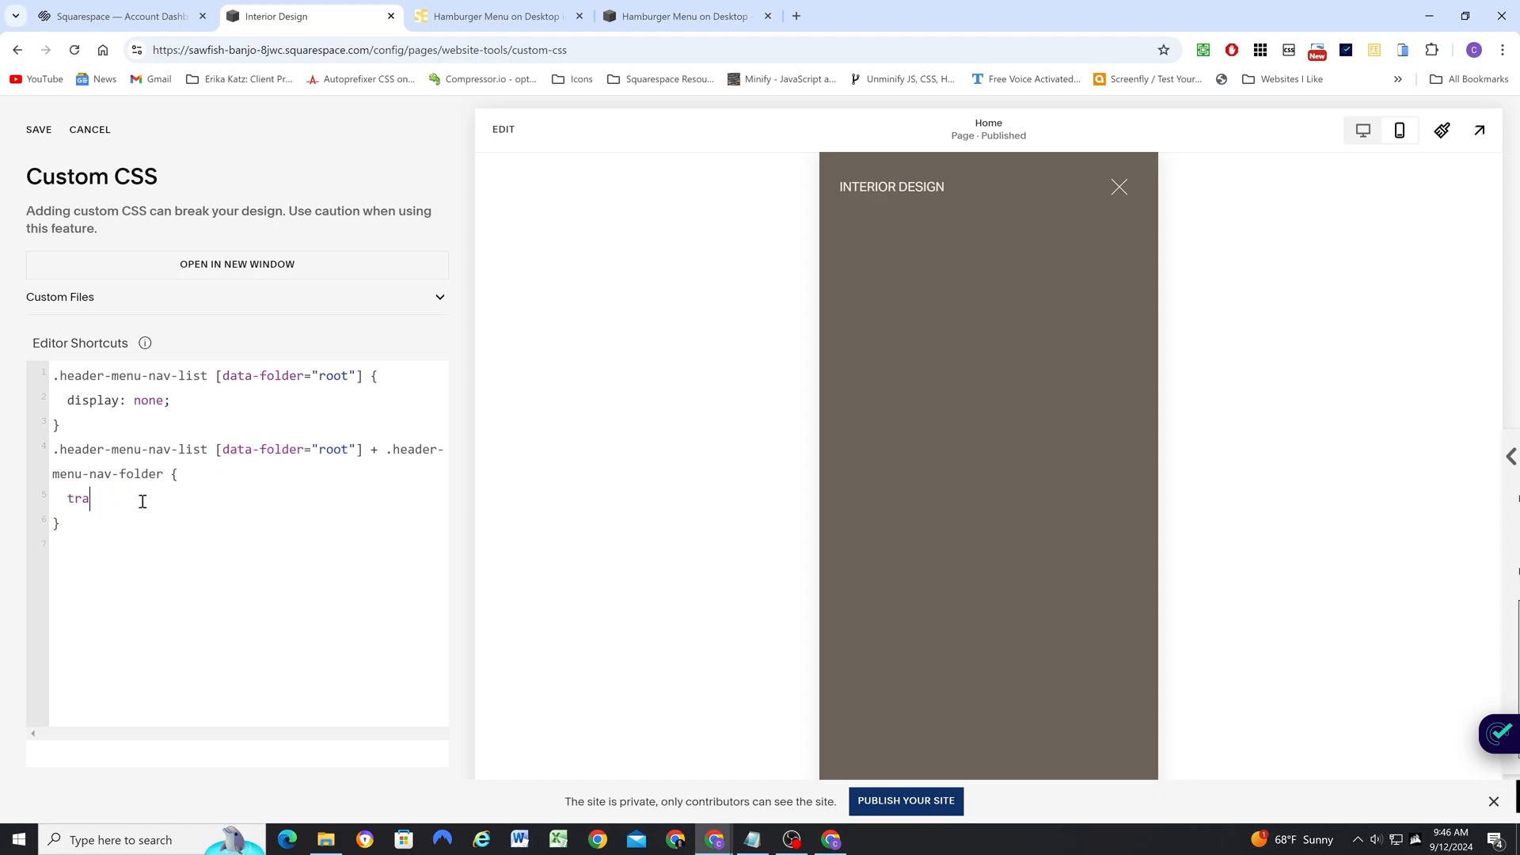
pyautogui.write('nsform: ta')
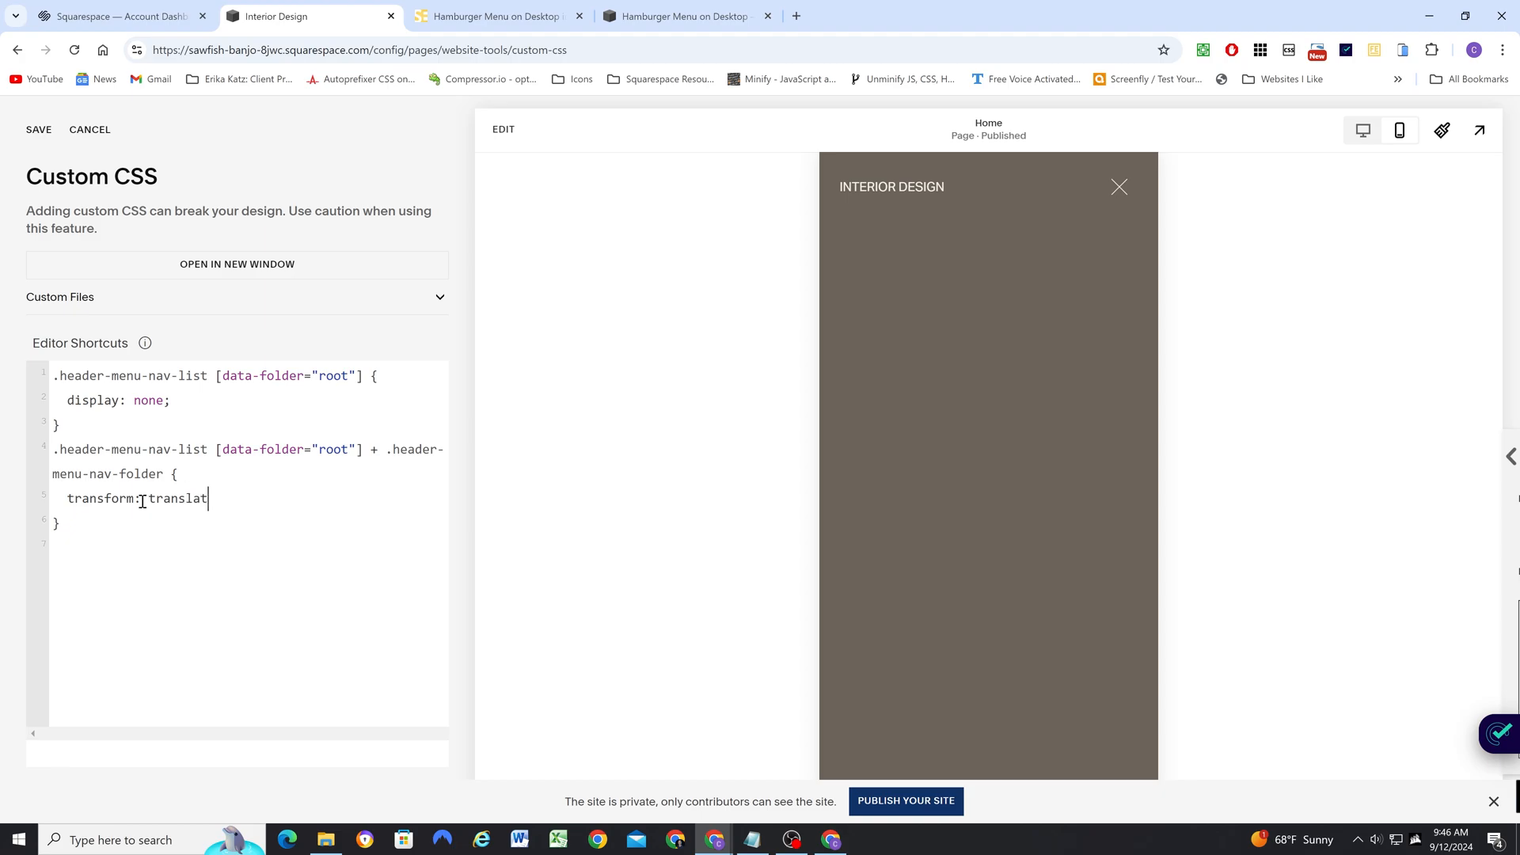
pyautogui.write('X')
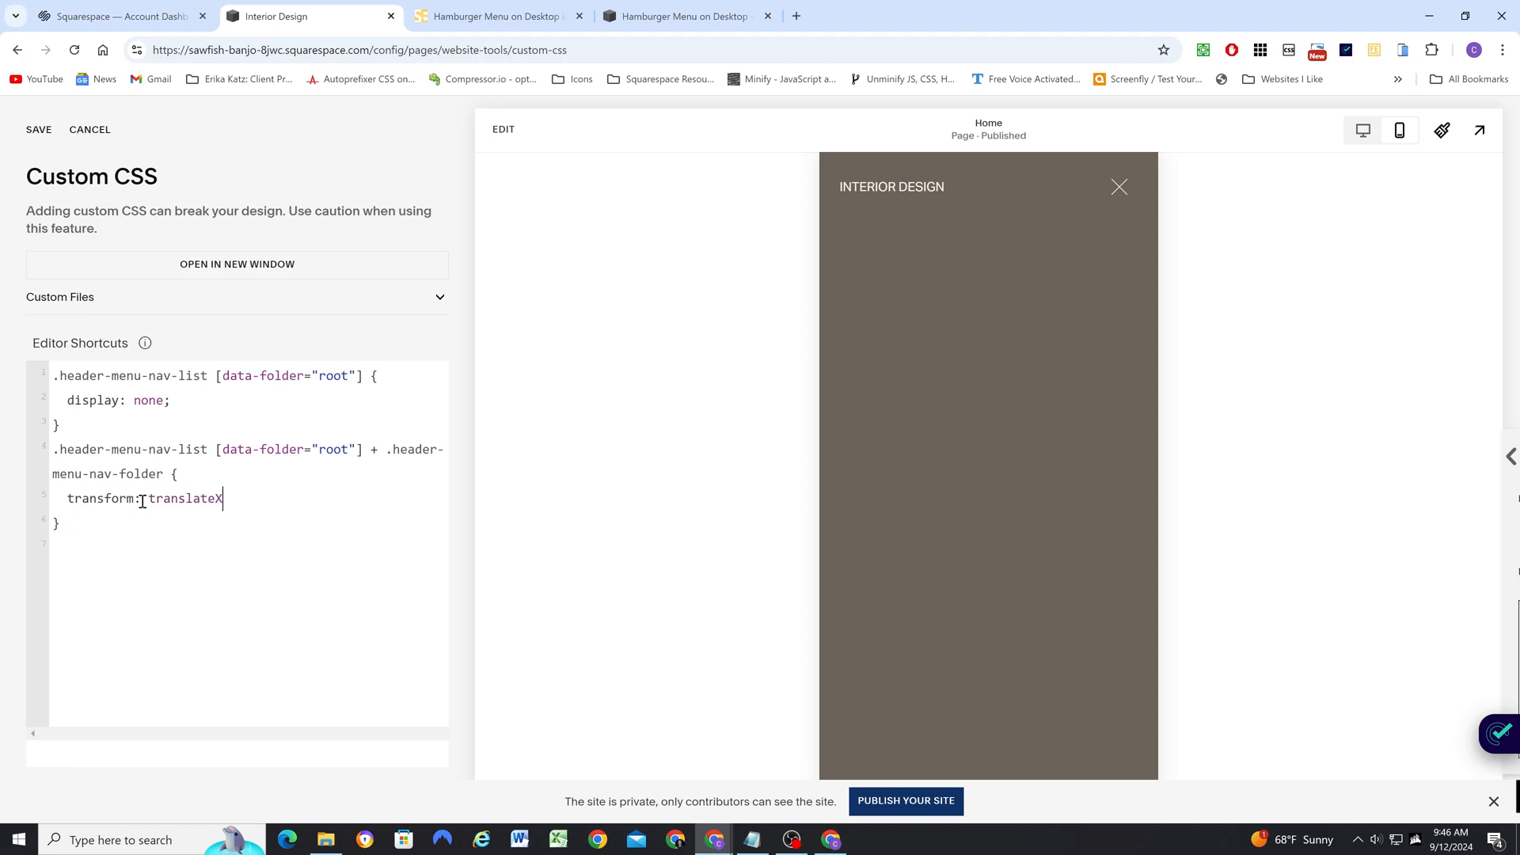
pyautogui.write('(0);')
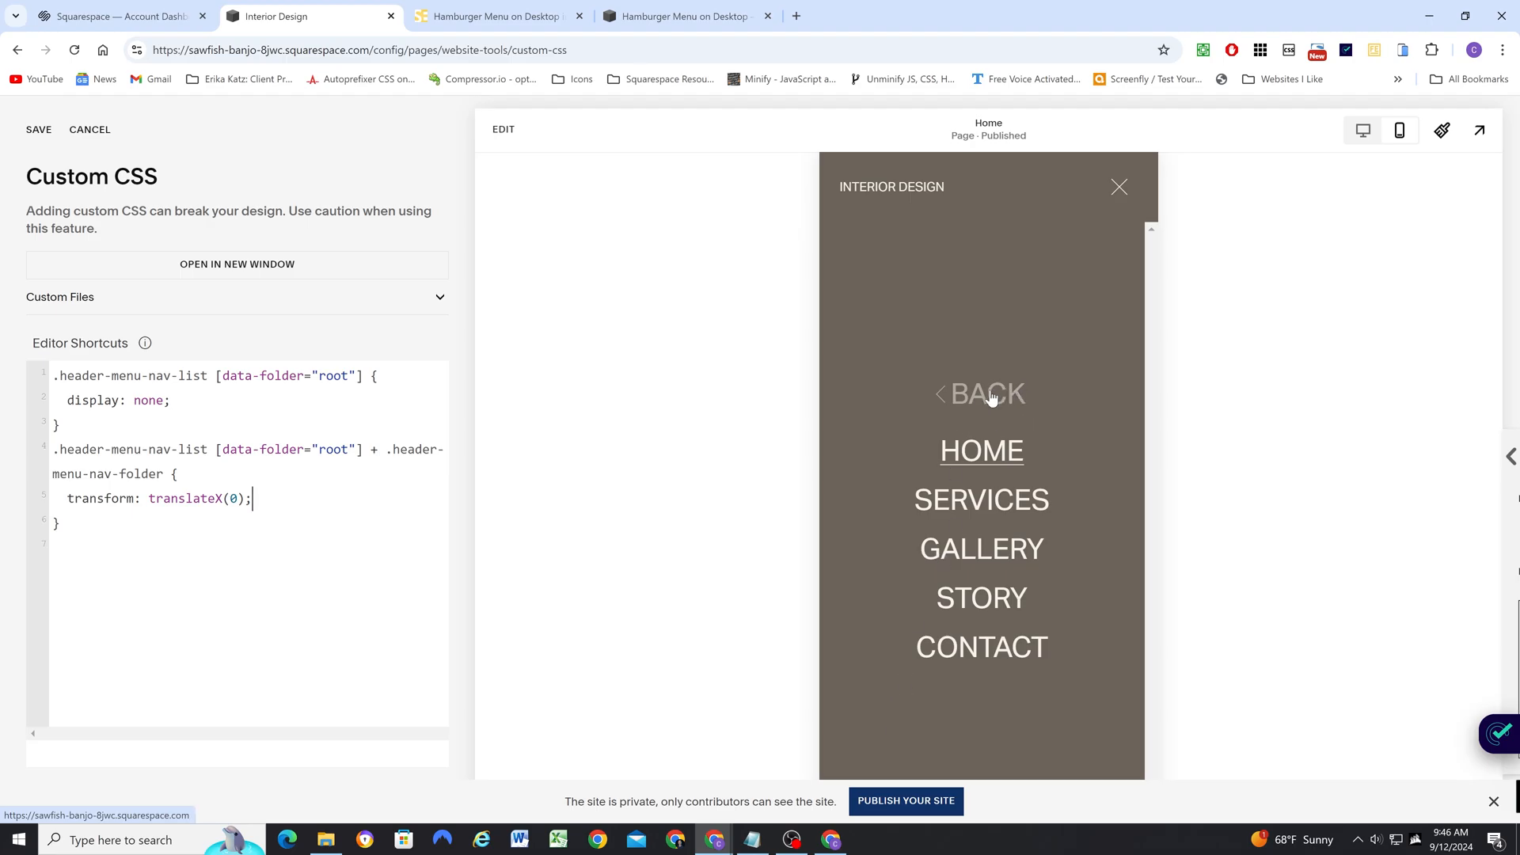
# - Inspect the BACK link in DevTools and select its container element
pyautogui.rightClick(988, 394)
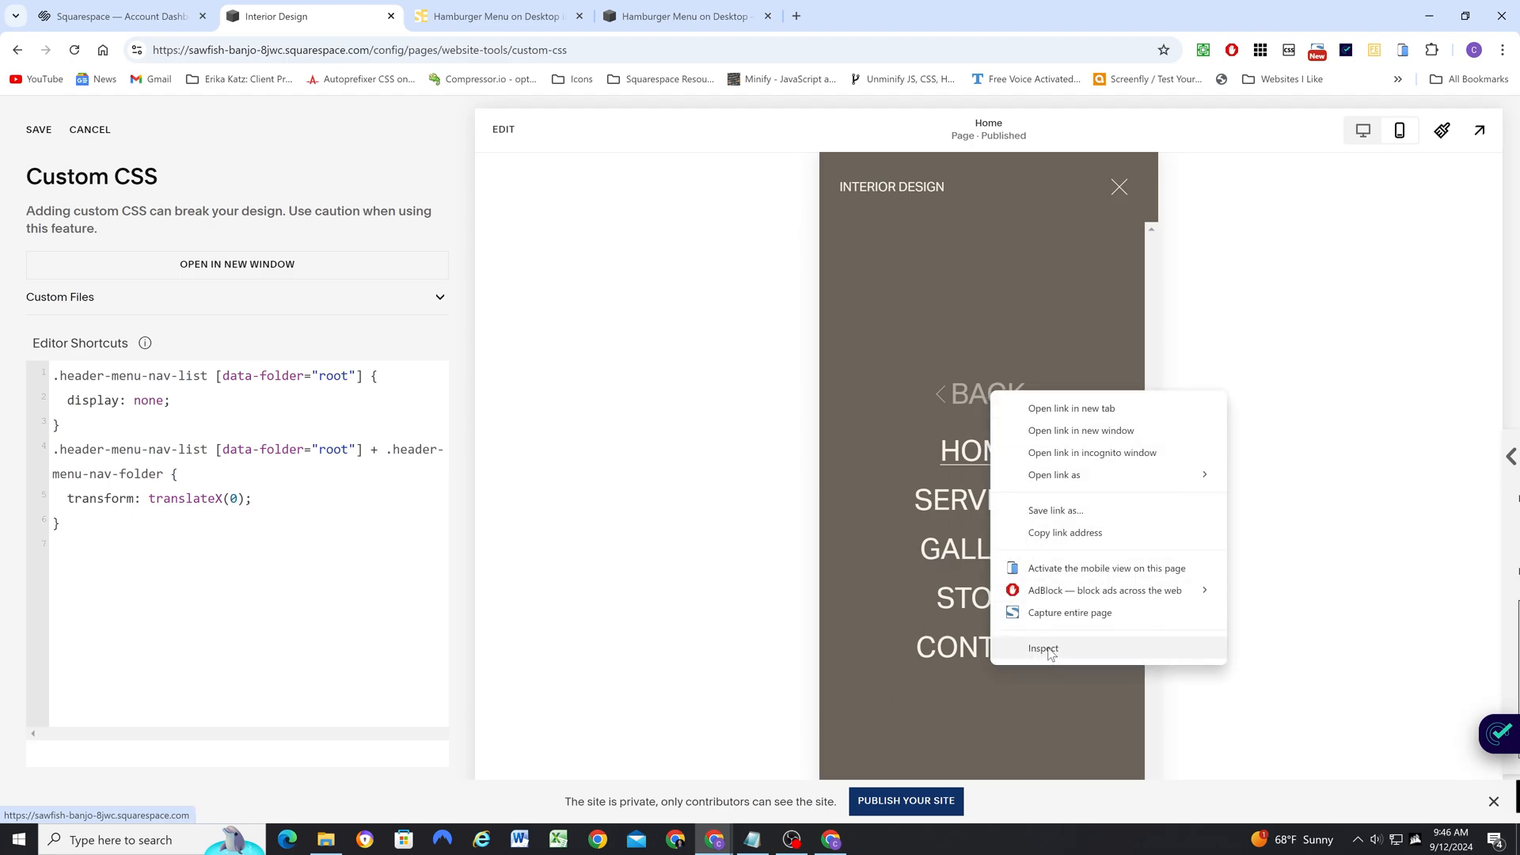
pyautogui.click(1043, 648)
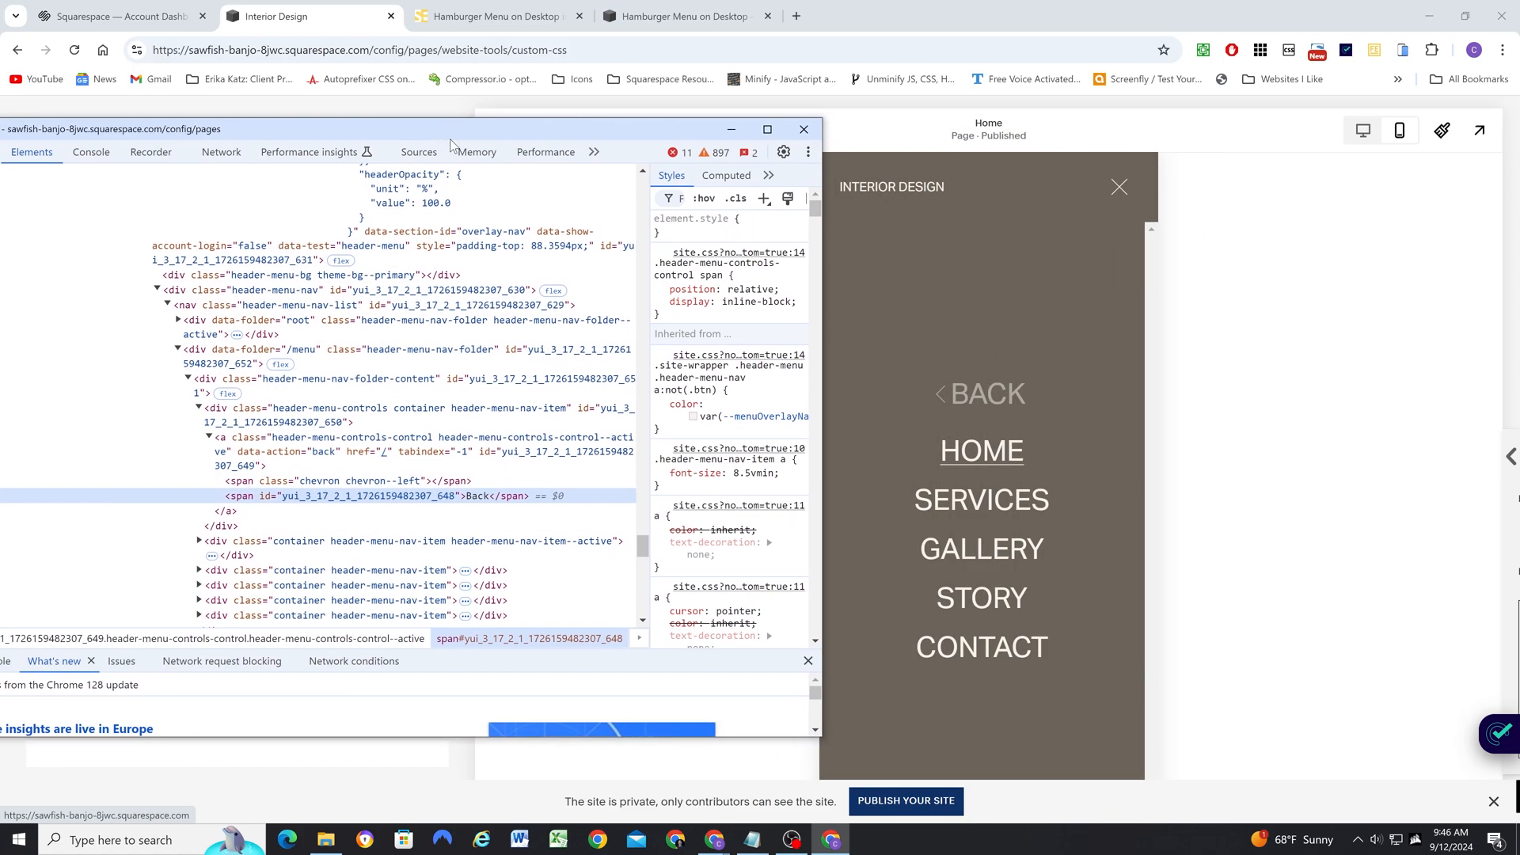
pyautogui.moveTo(336, 451)
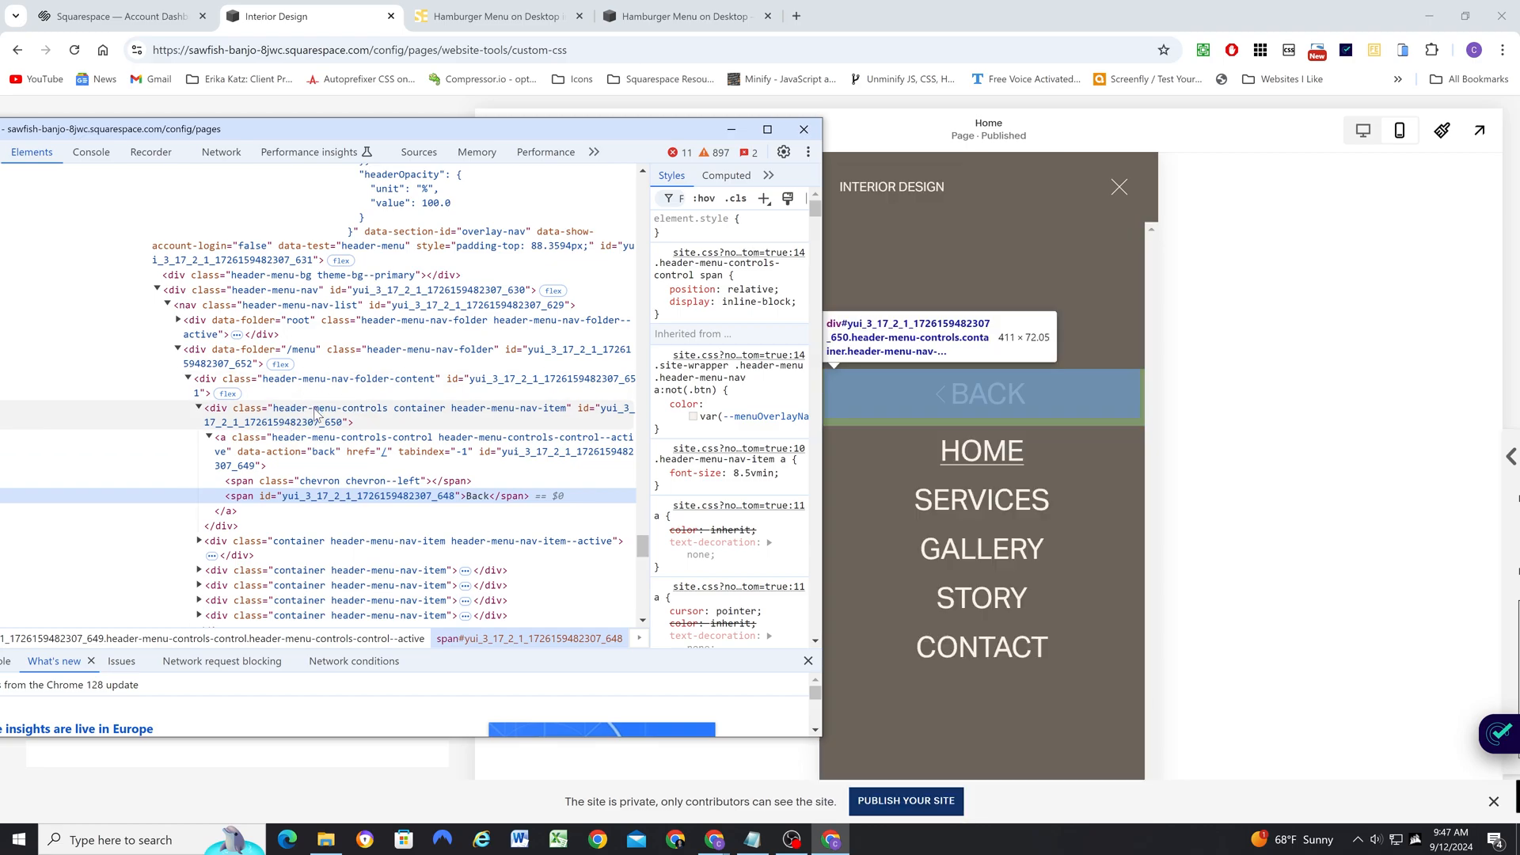
pyautogui.moveTo(318, 465)
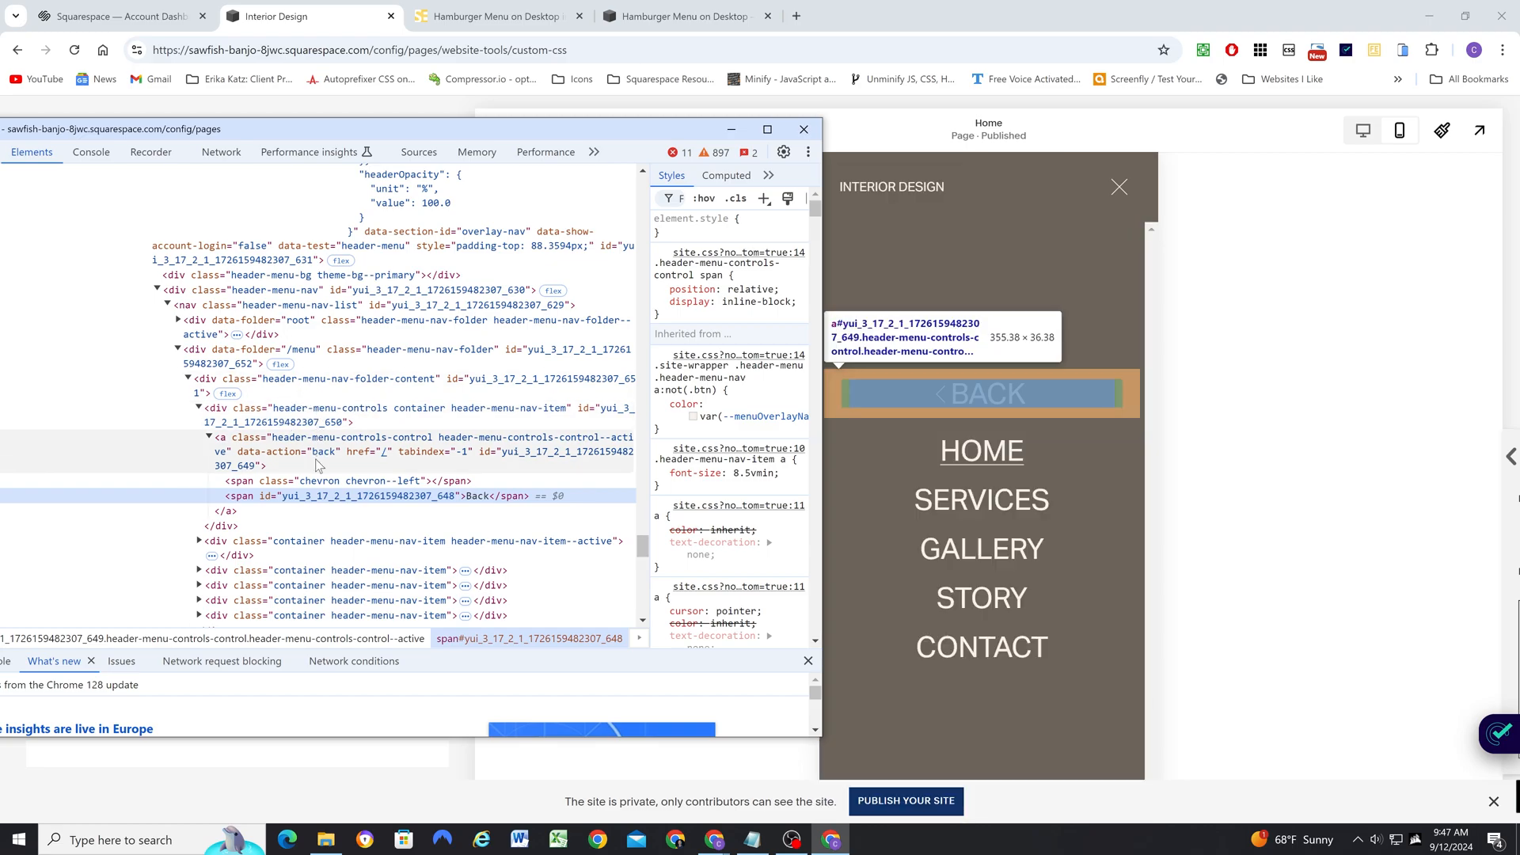
pyautogui.click(329, 408)
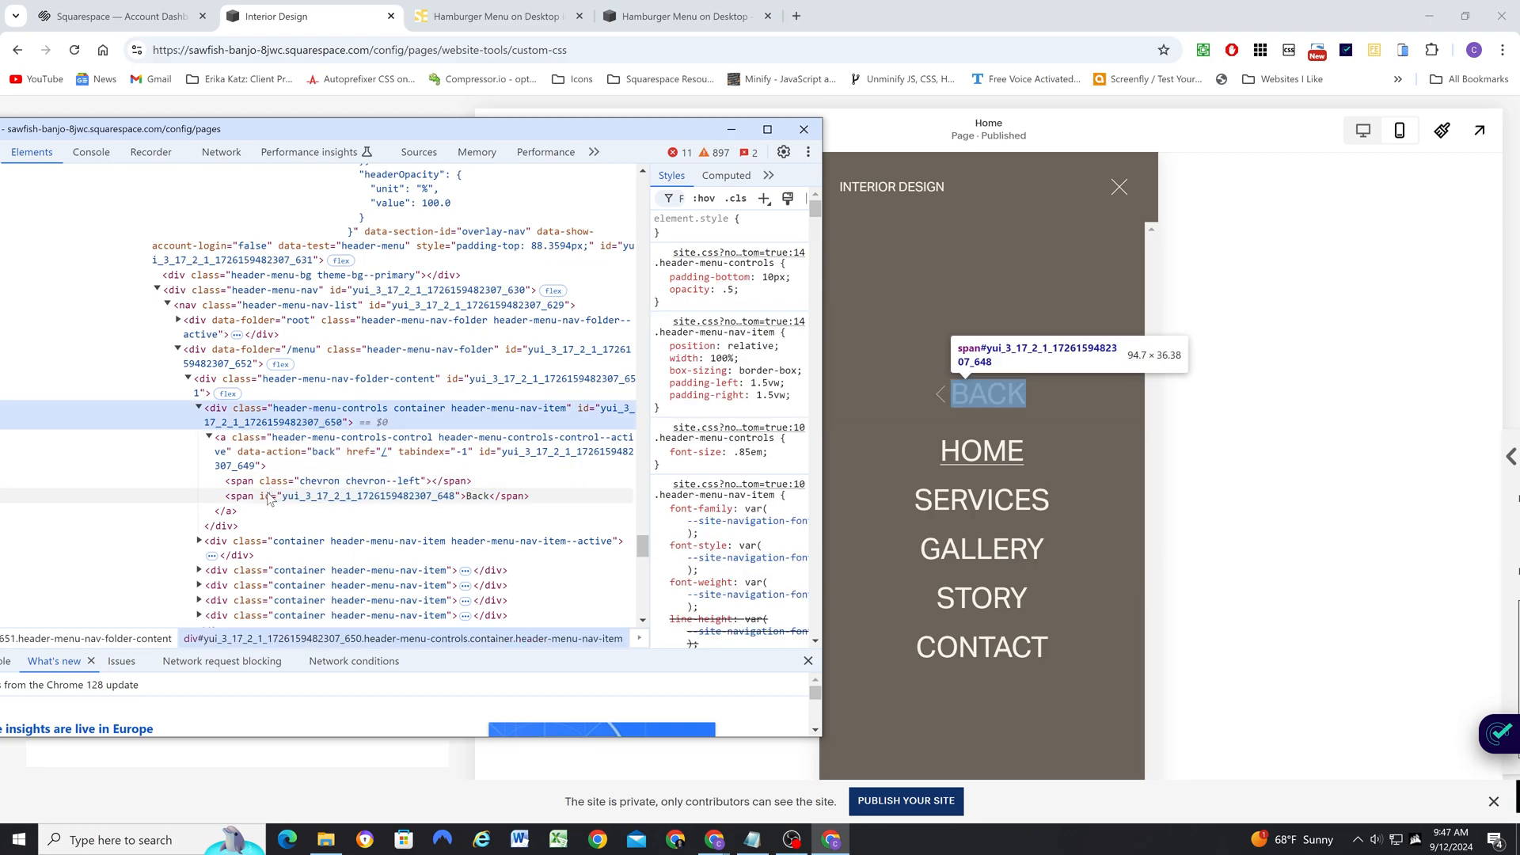
pyautogui.moveTo(475, 496)
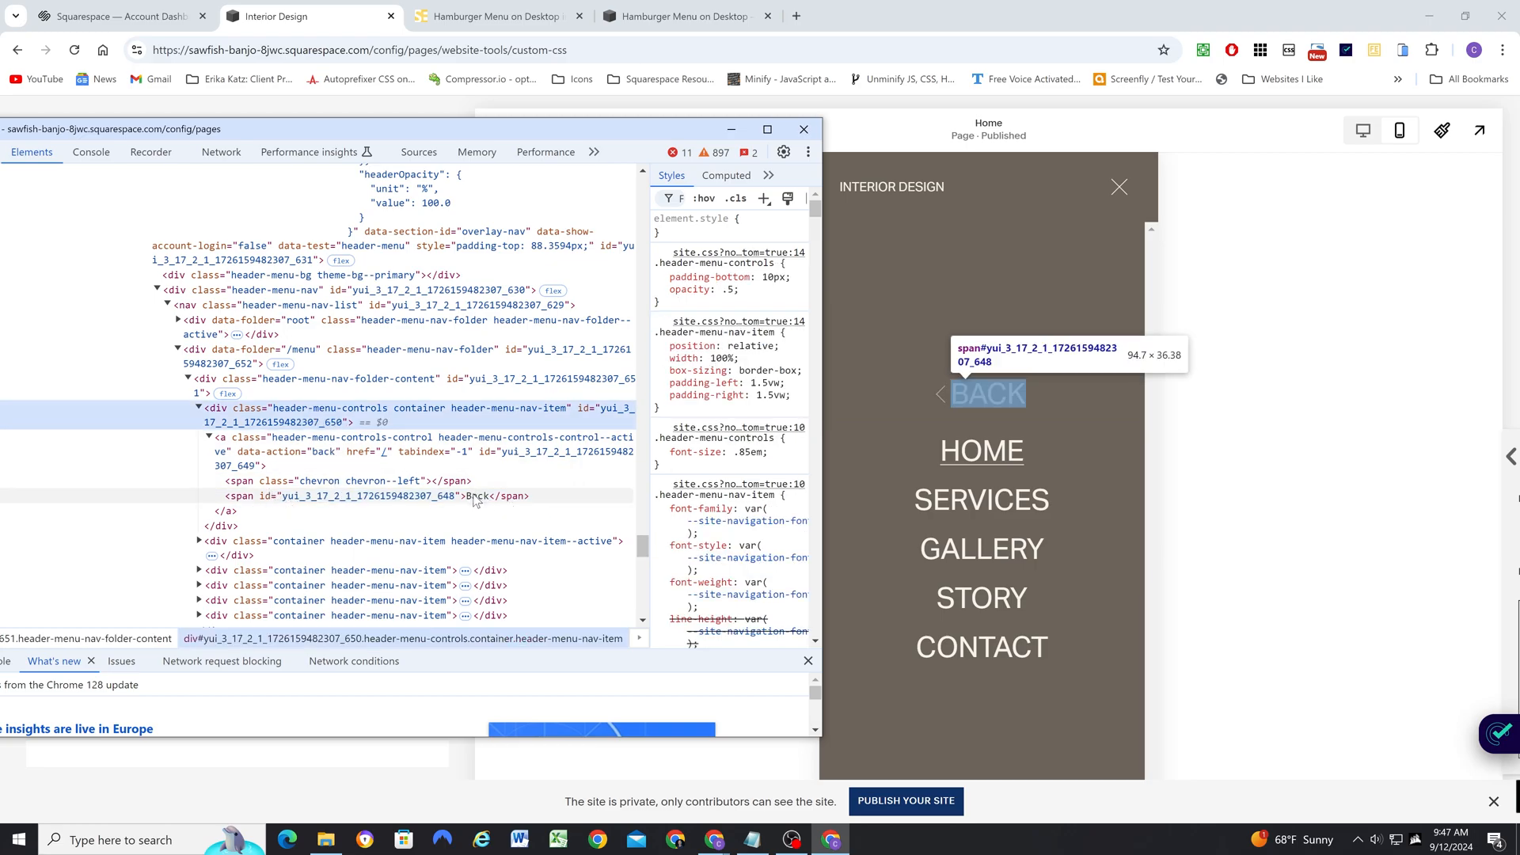
# - Explore the chevron and back anchor, then select the header-menu-controls container
pyautogui.click(355, 481)
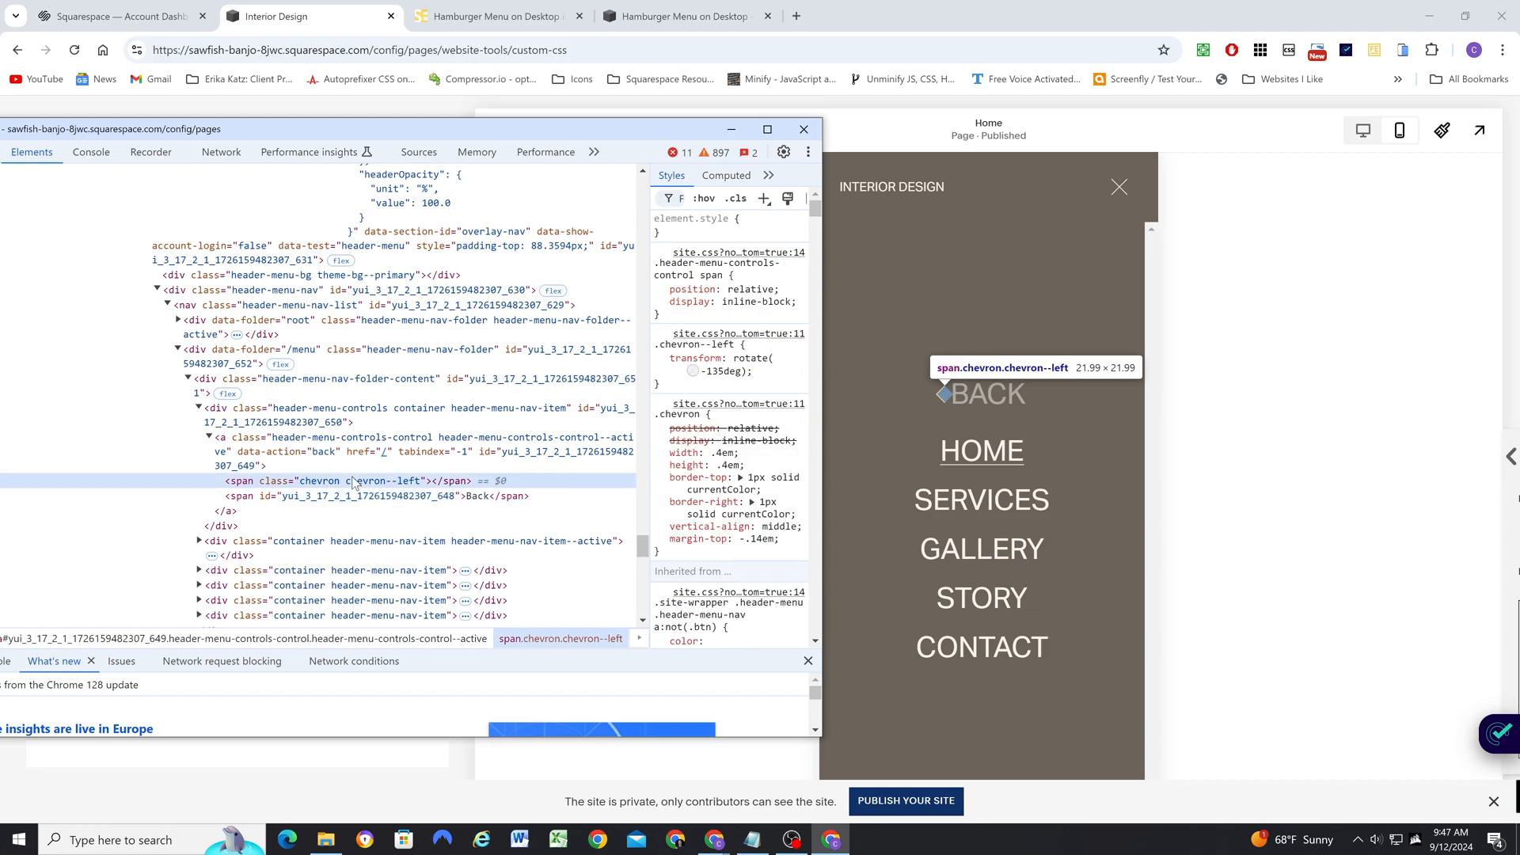
pyautogui.click(361, 443)
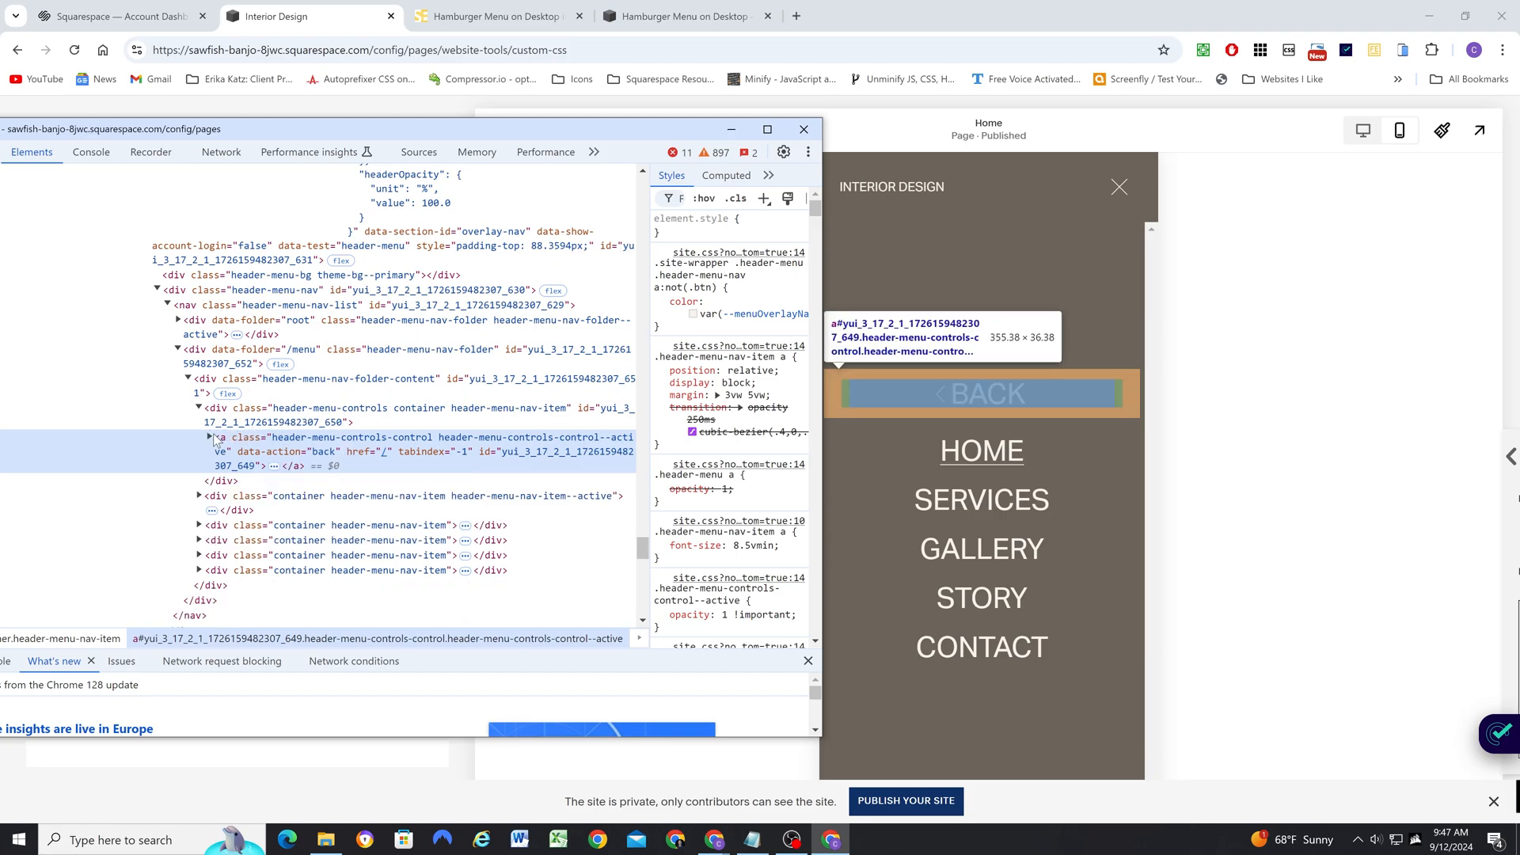
pyautogui.click(210, 437)
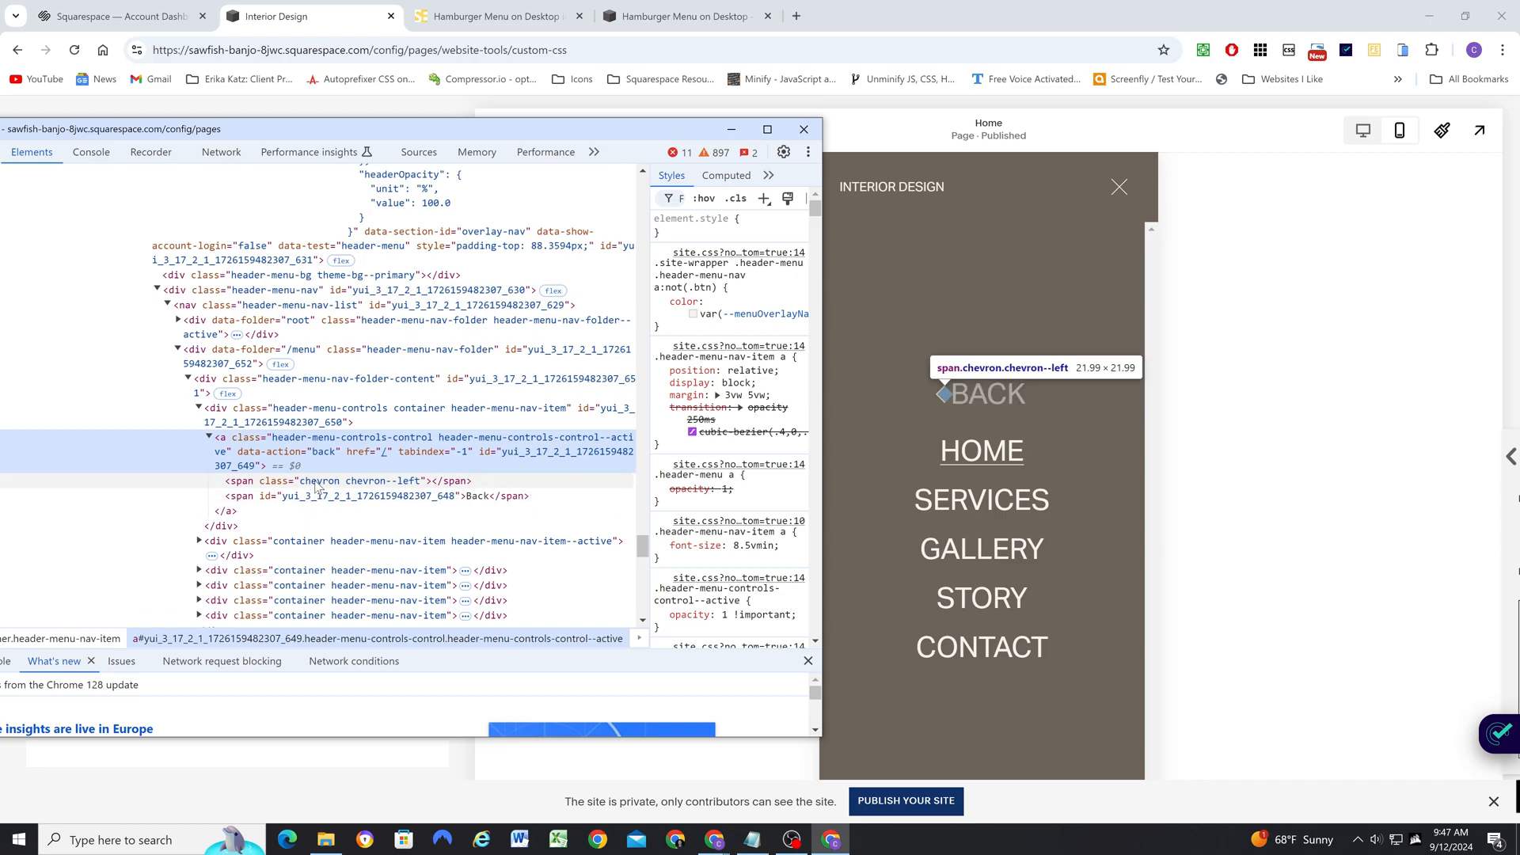
pyautogui.moveTo(283, 453)
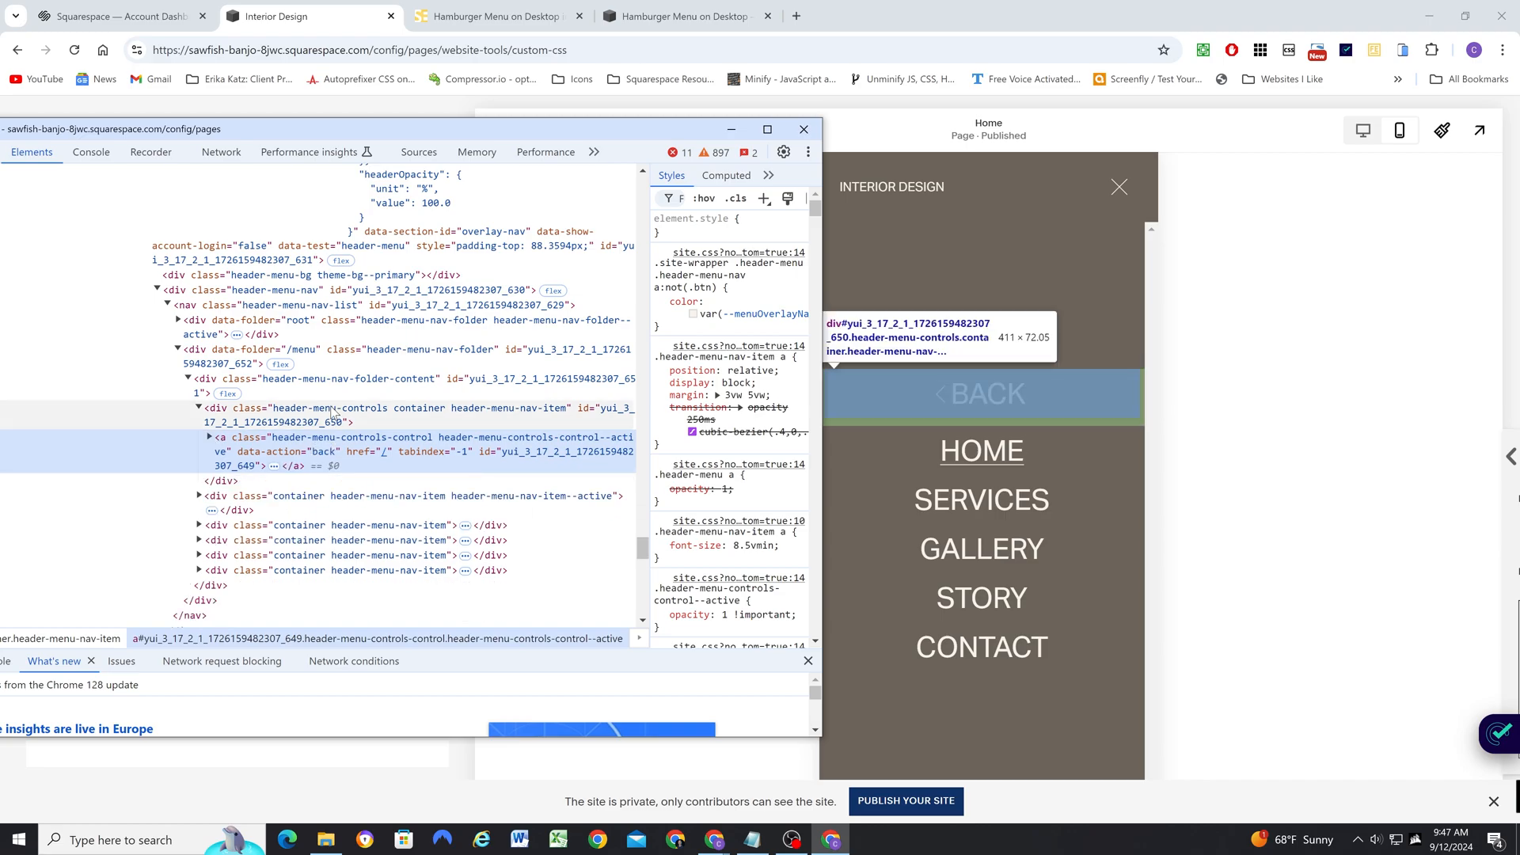
pyautogui.click(317, 409)
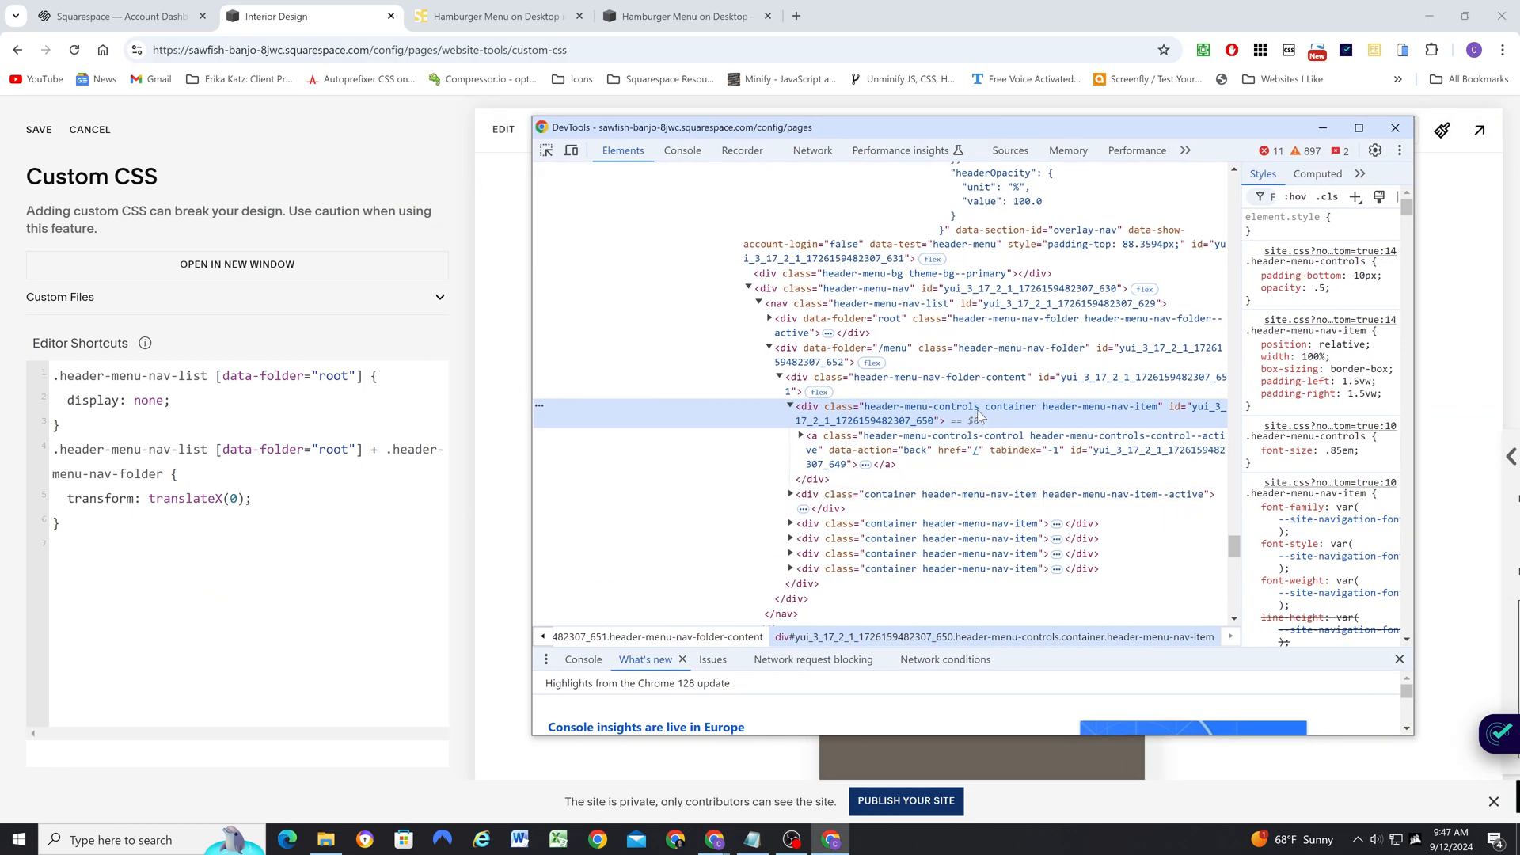
pyautogui.moveTo(906, 412)
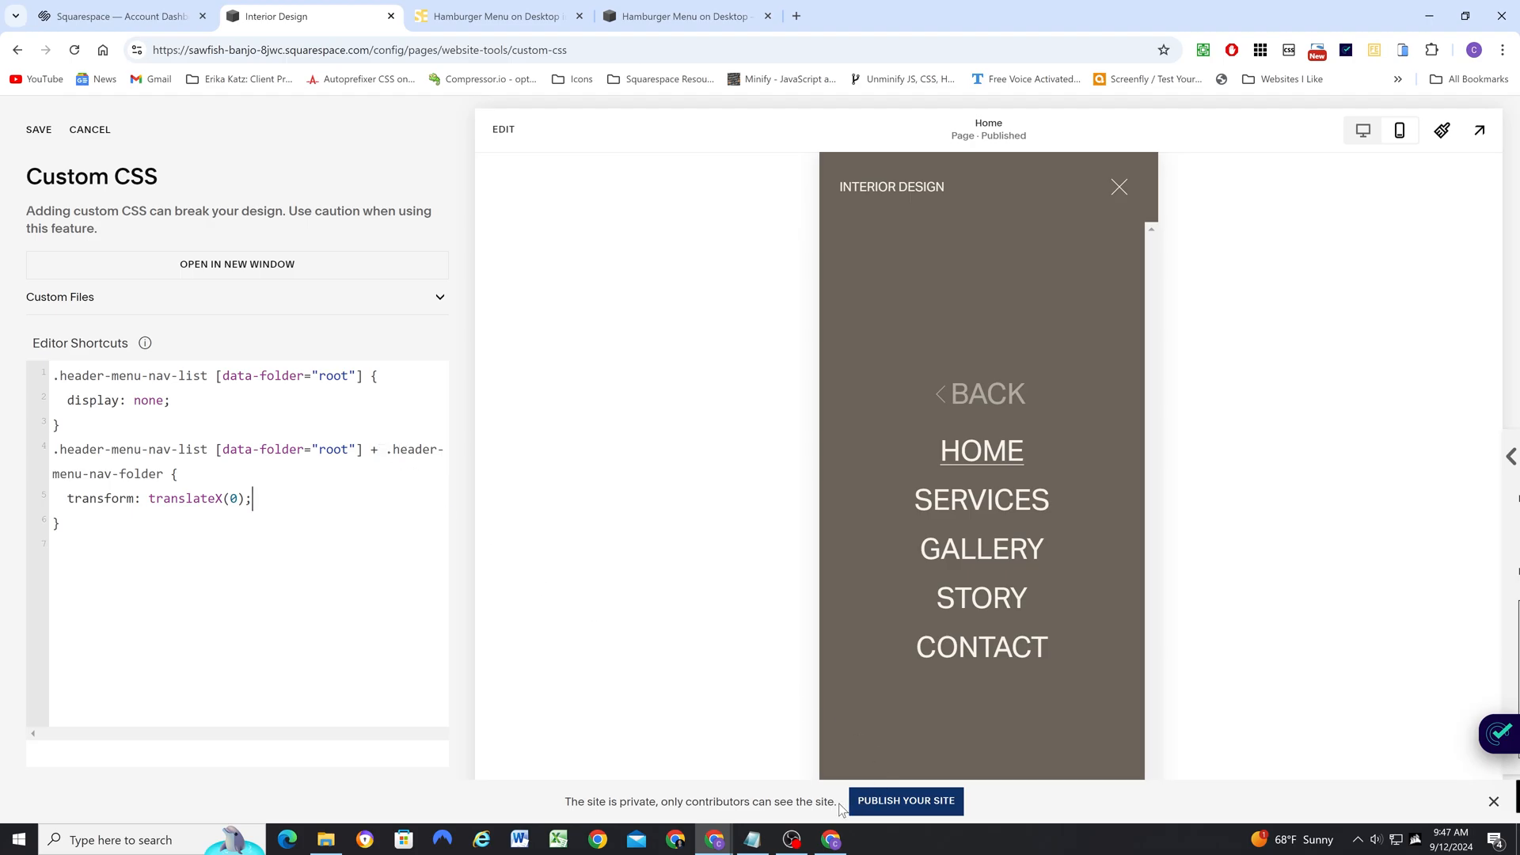
# - Add a nested .header-menu-controls { display: none; } rule to hide BACK
pyautogui.press('F12')
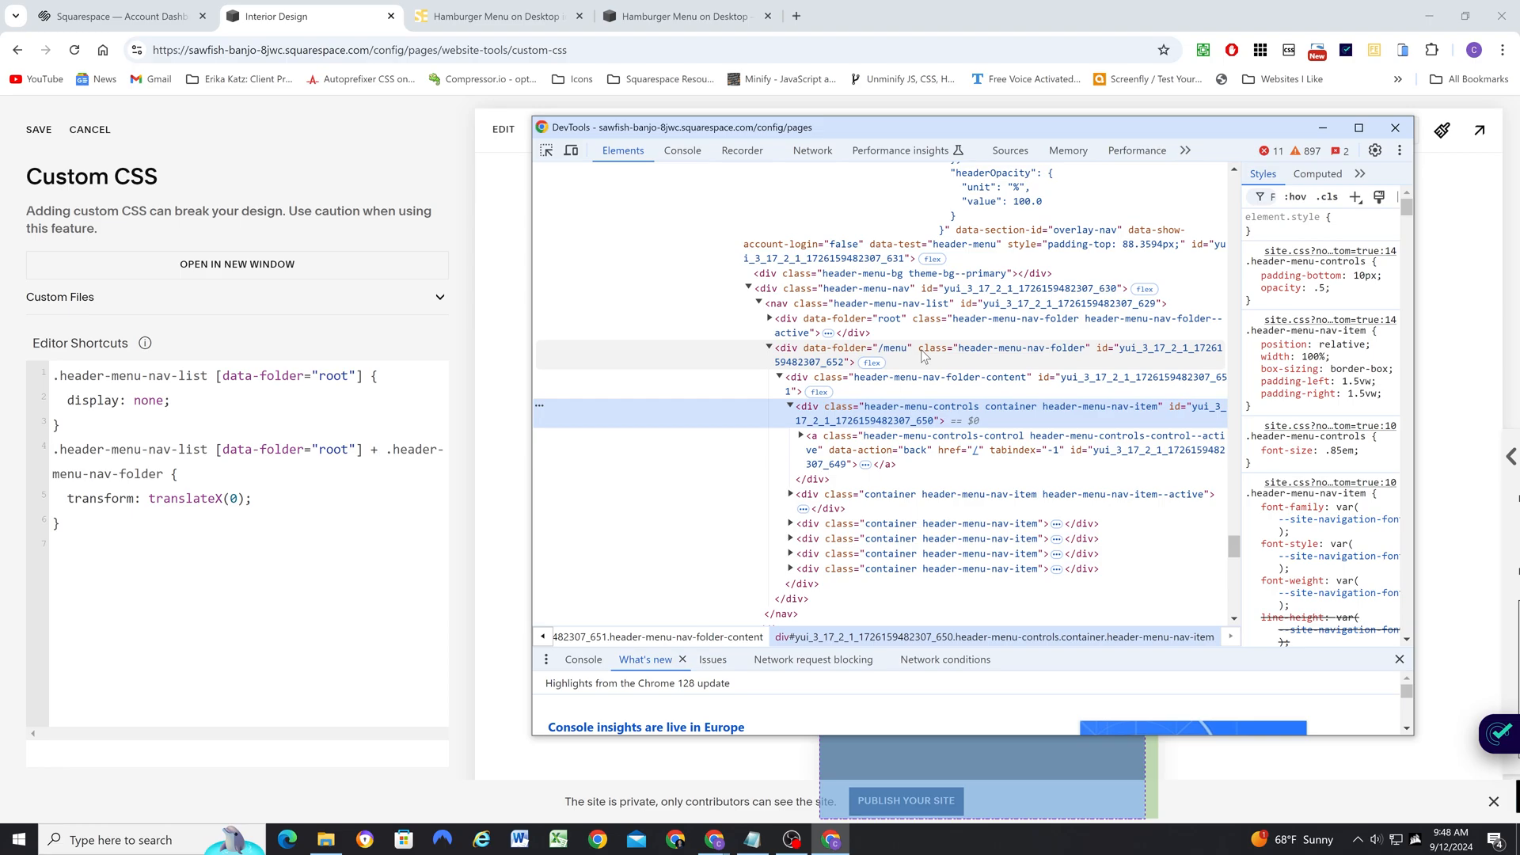
pyautogui.moveTo(885, 347)
pyautogui.write('.')
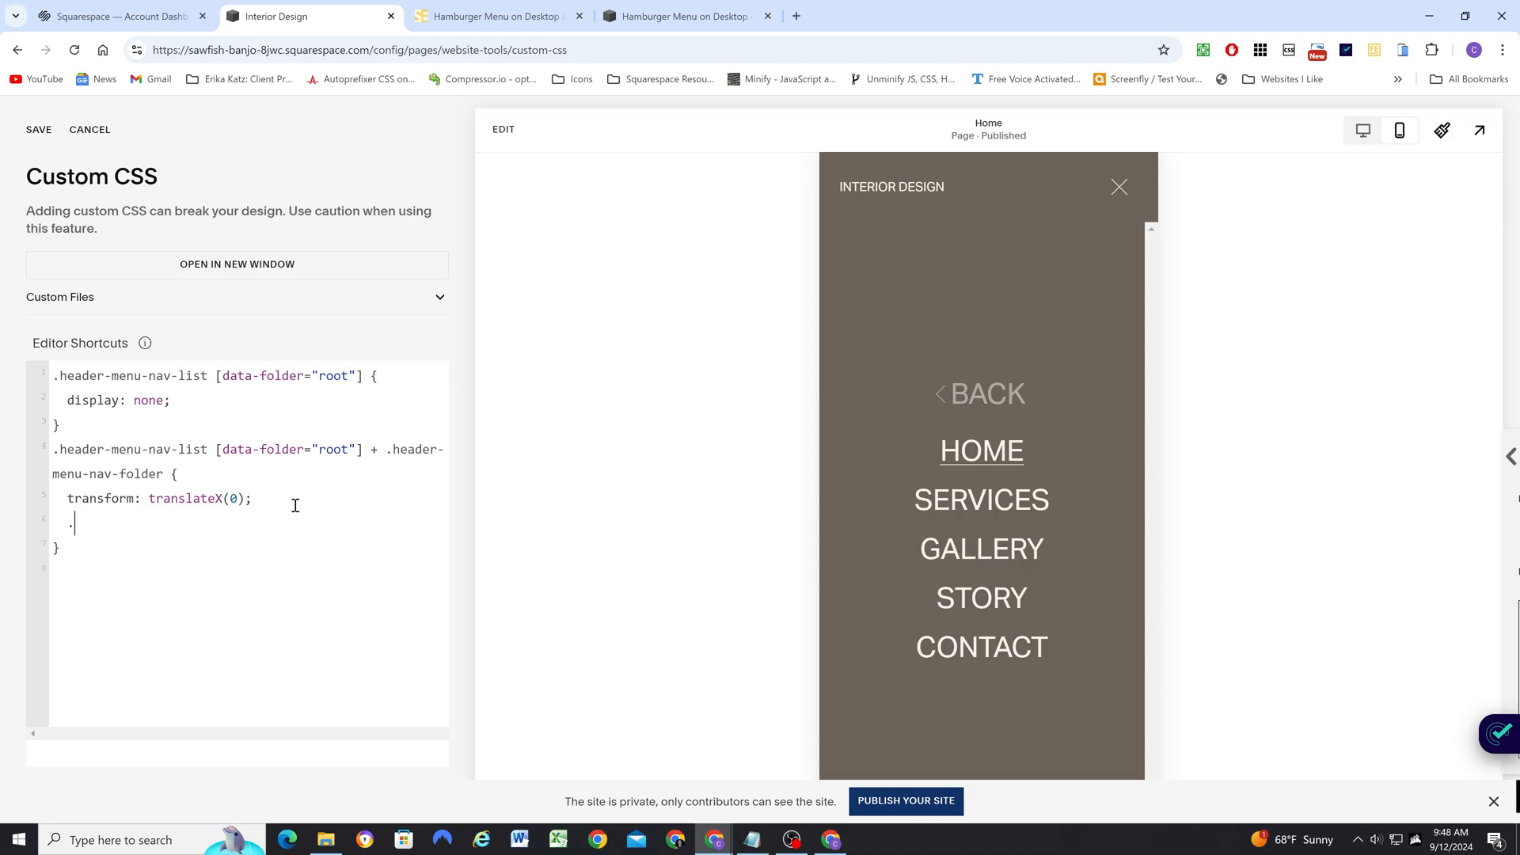
pyautogui.write('header-menu-controls {')
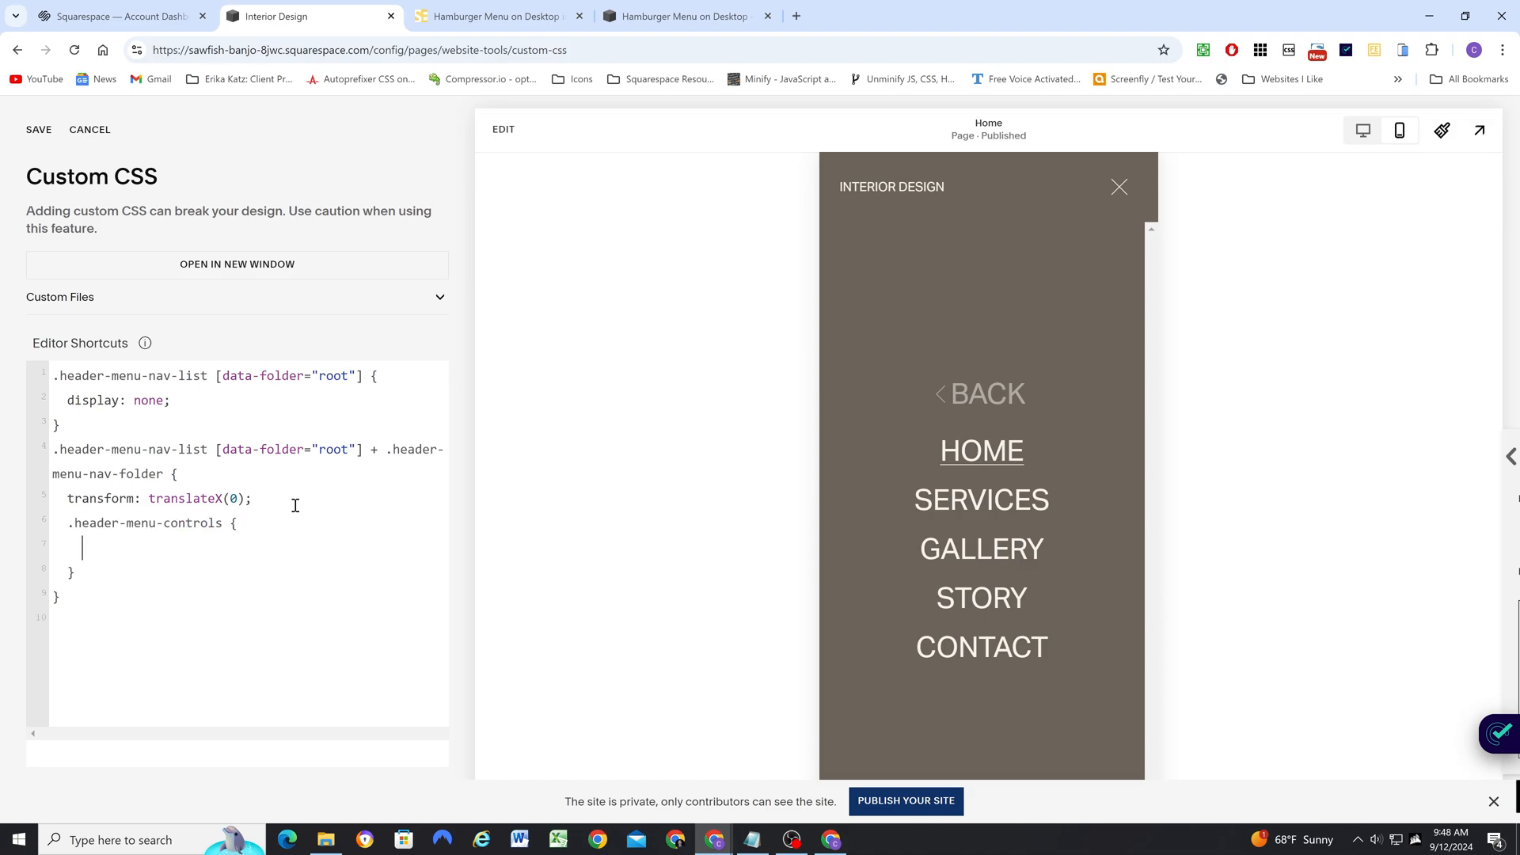
pyautogui.write('displ')
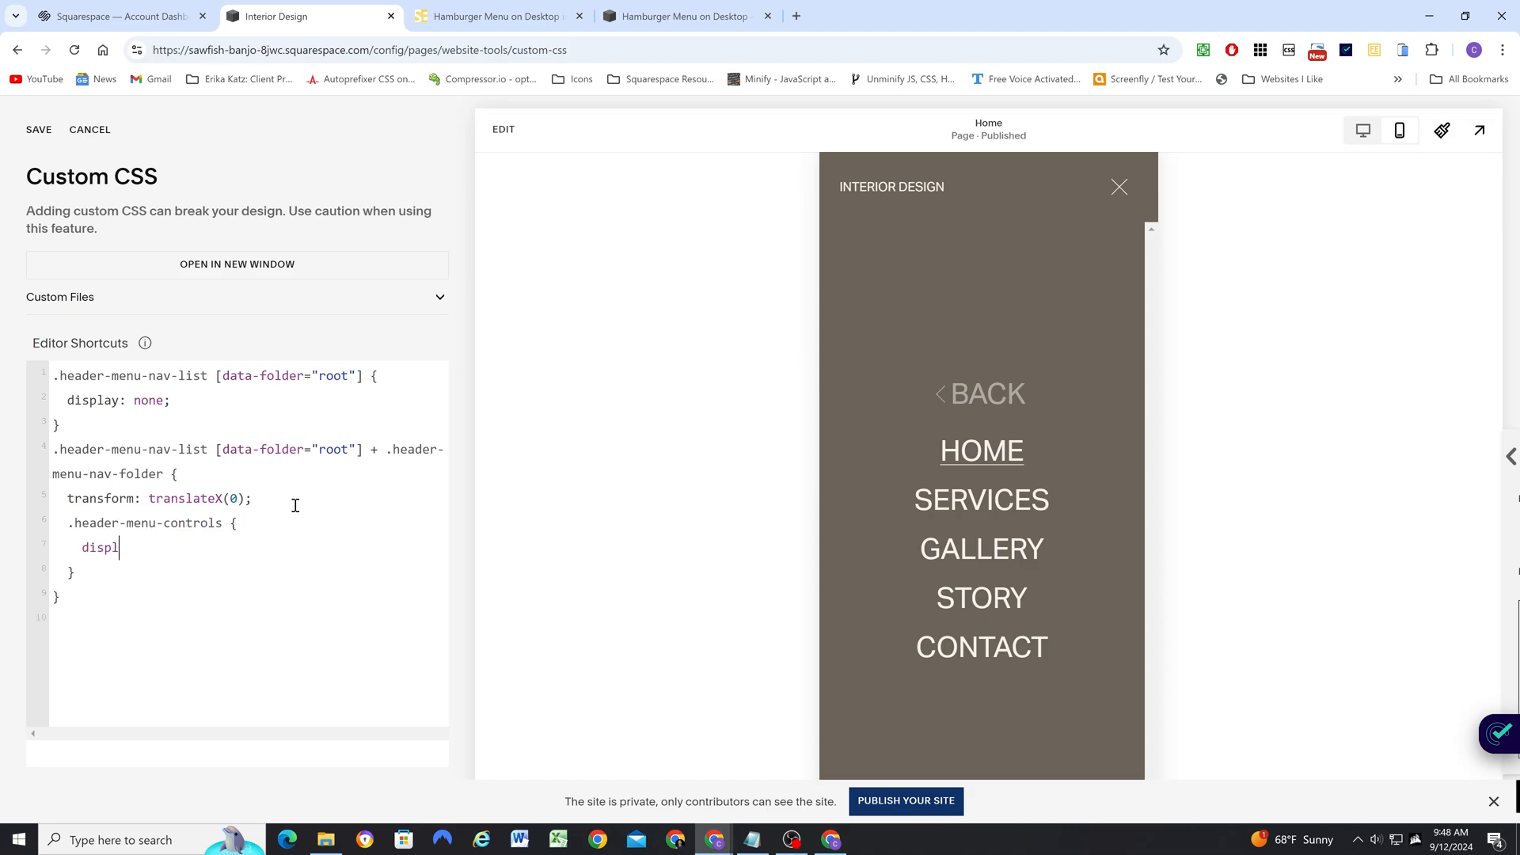
pyautogui.write('ay: none;')
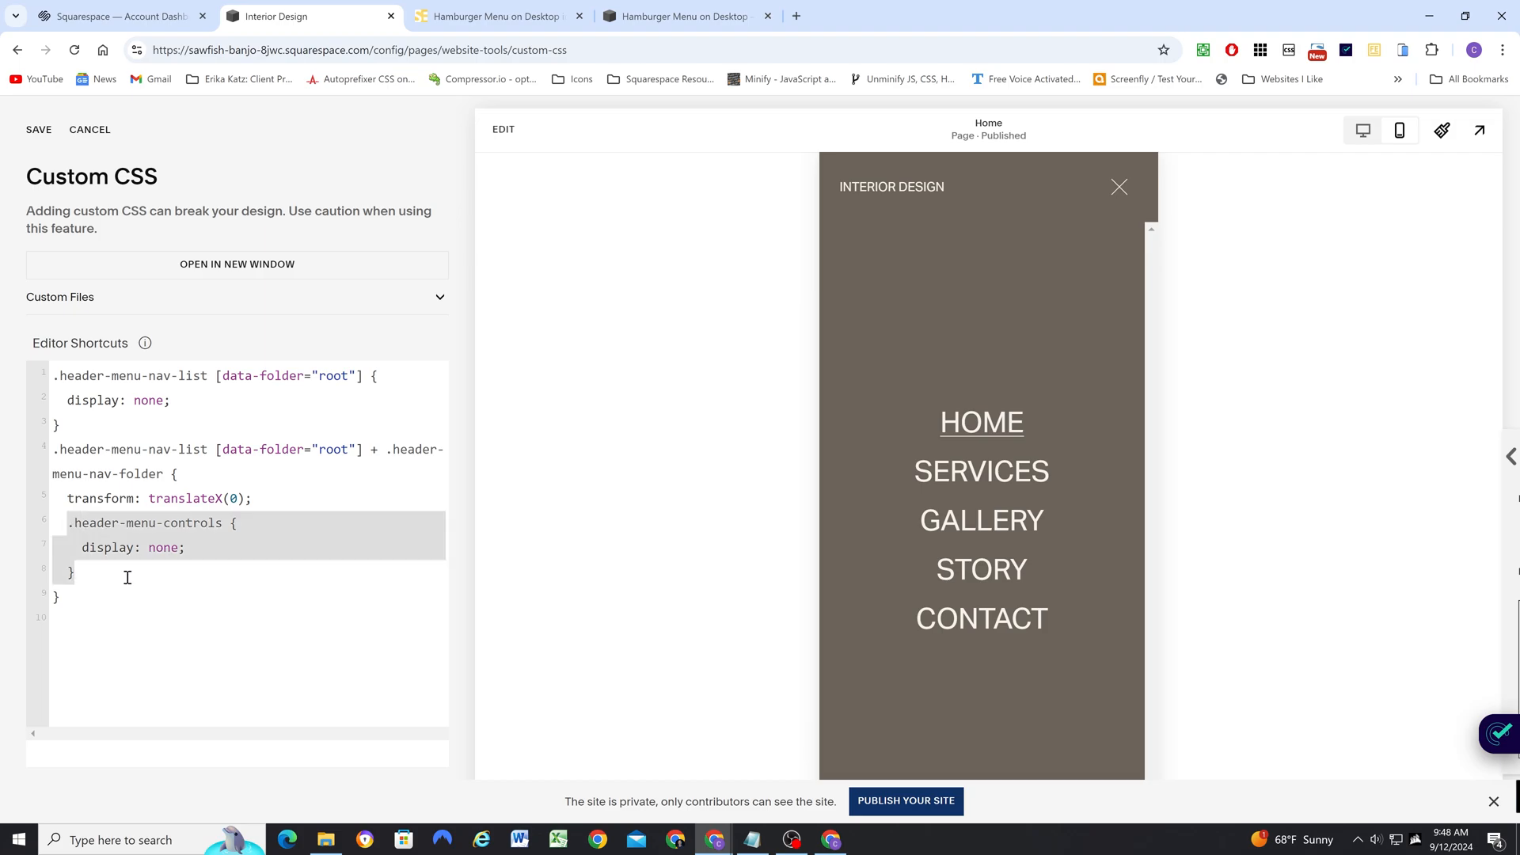
pyautogui.moveTo(49, 523)
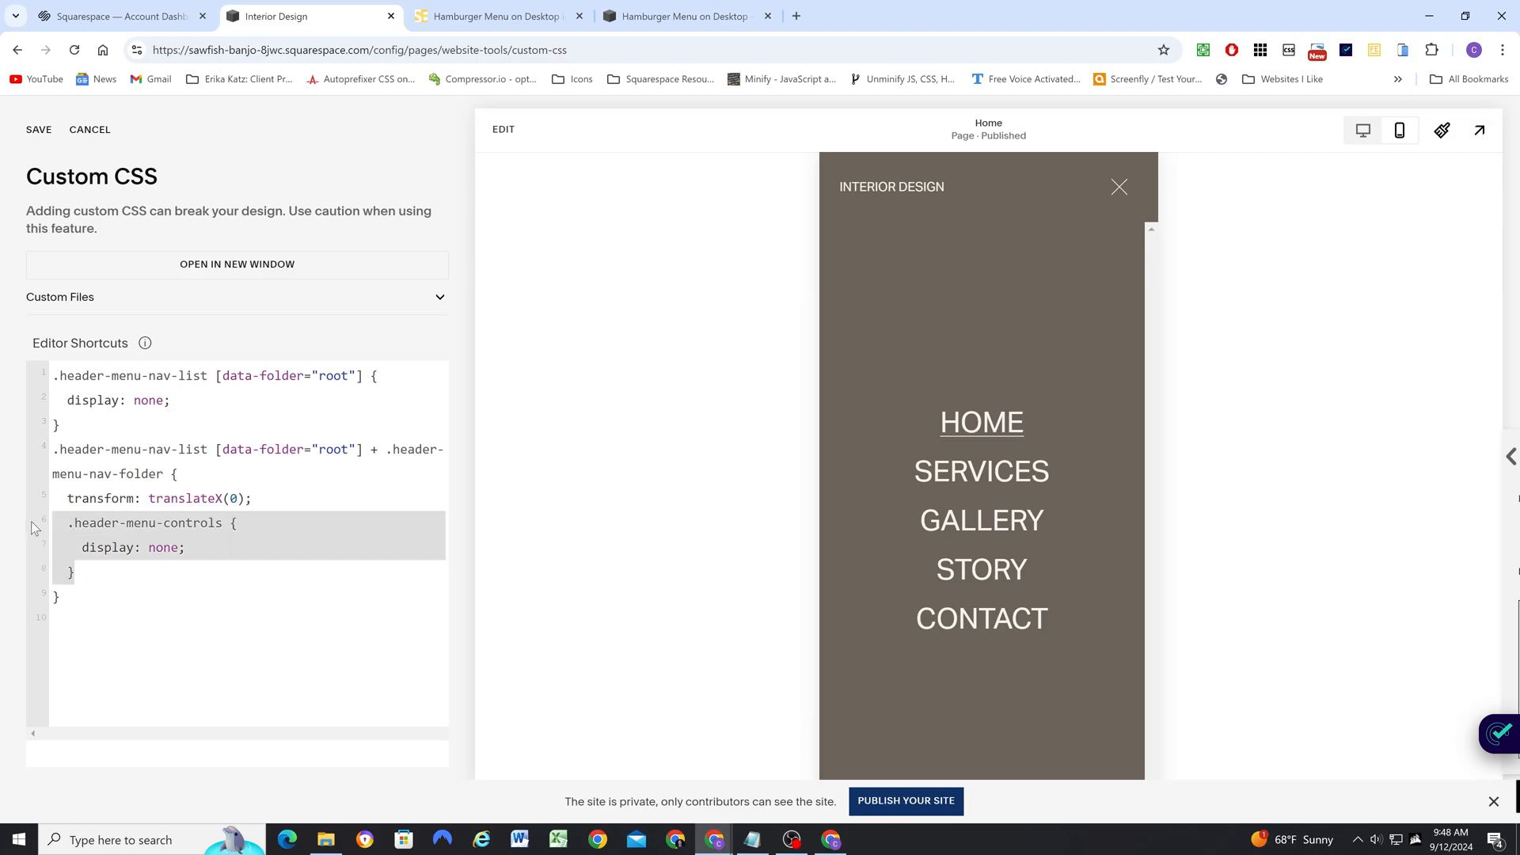
# - Draft a flattened .header-menu-nav-list [data-folder="root"] + .header-menu-nav-folder { display: none; } selector version
pyautogui.click(117, 571)
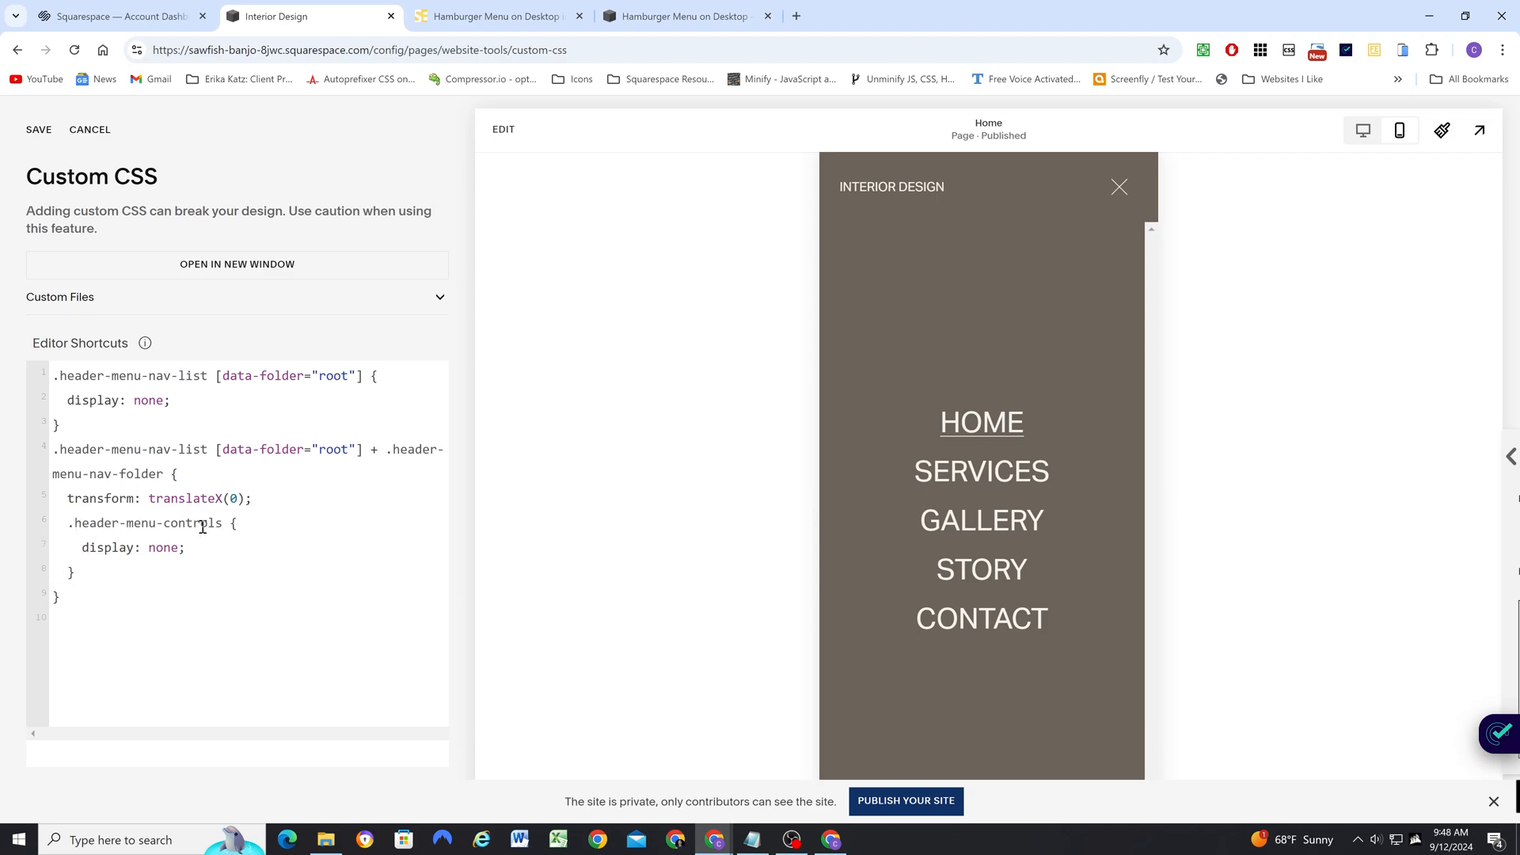
pyautogui.doubleClick(146, 523)
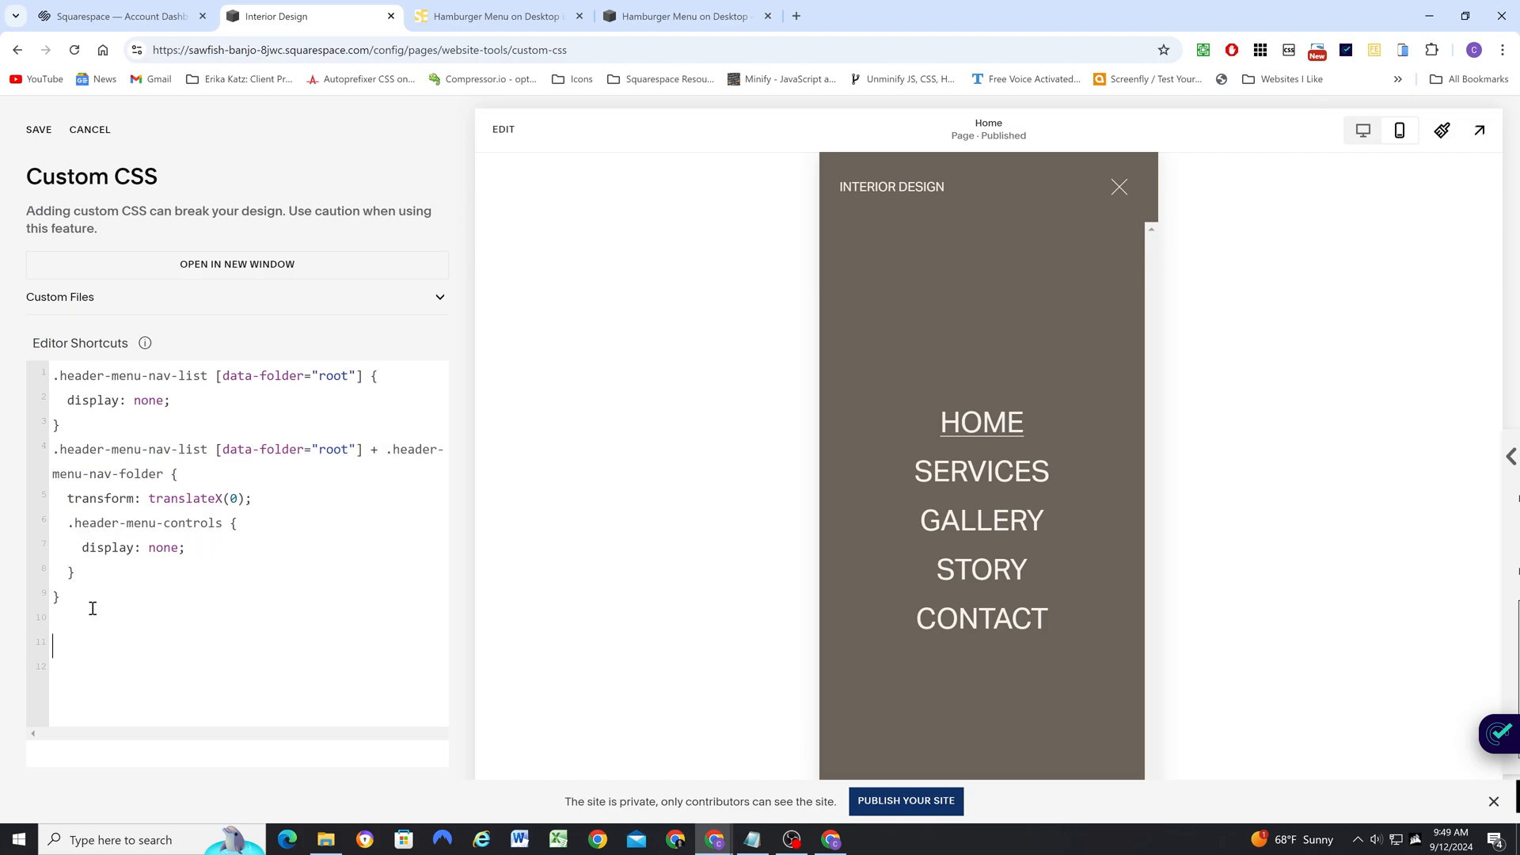
pyautogui.write('.header-menu-nav-list [data-folder="root"] + .header-menu-nav-folder .header-menu-controls')
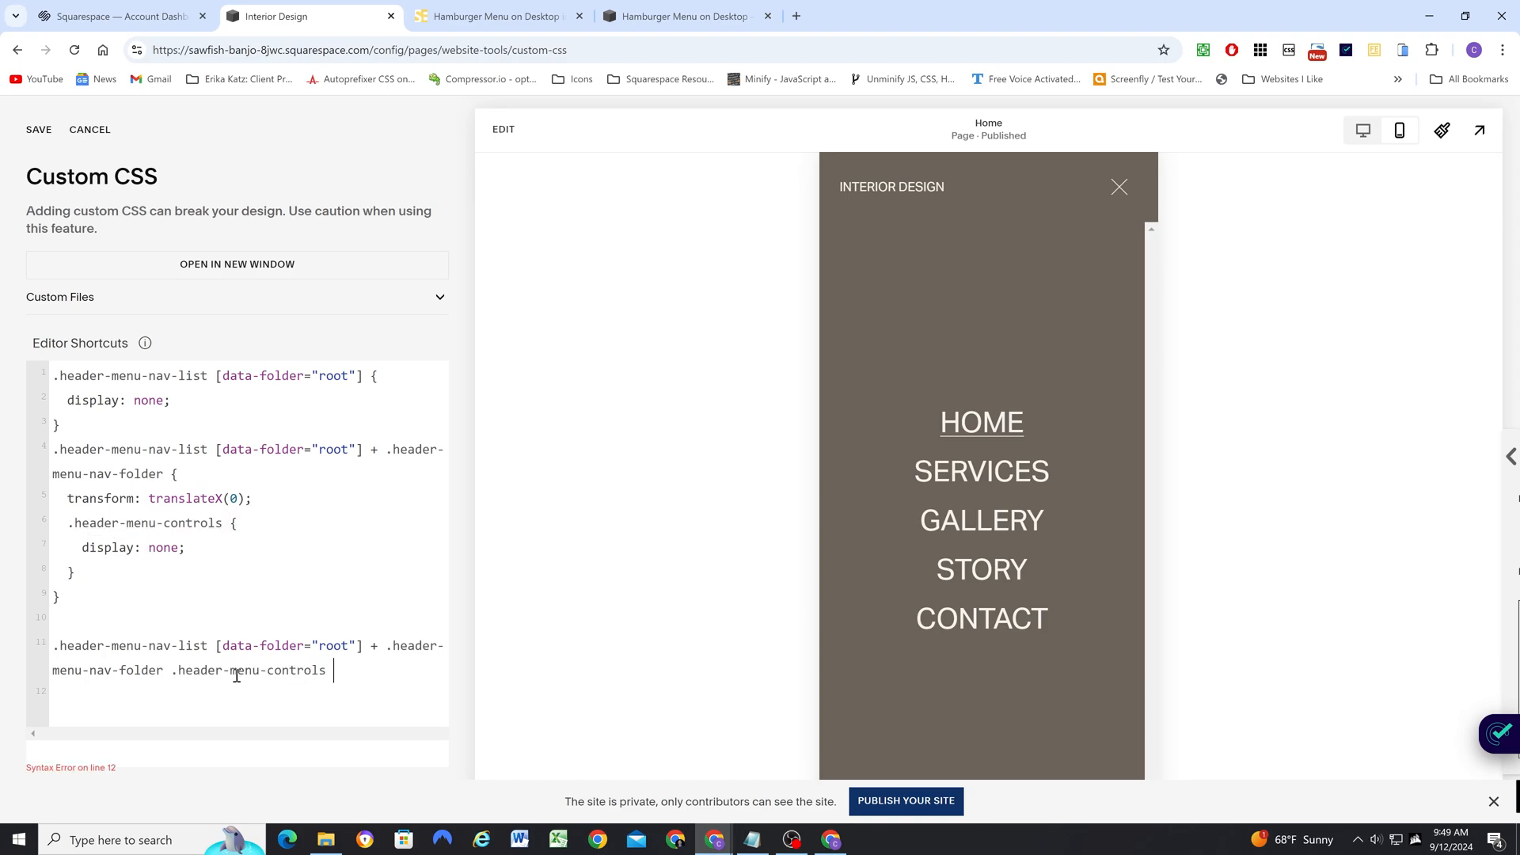
pyautogui.write('{')
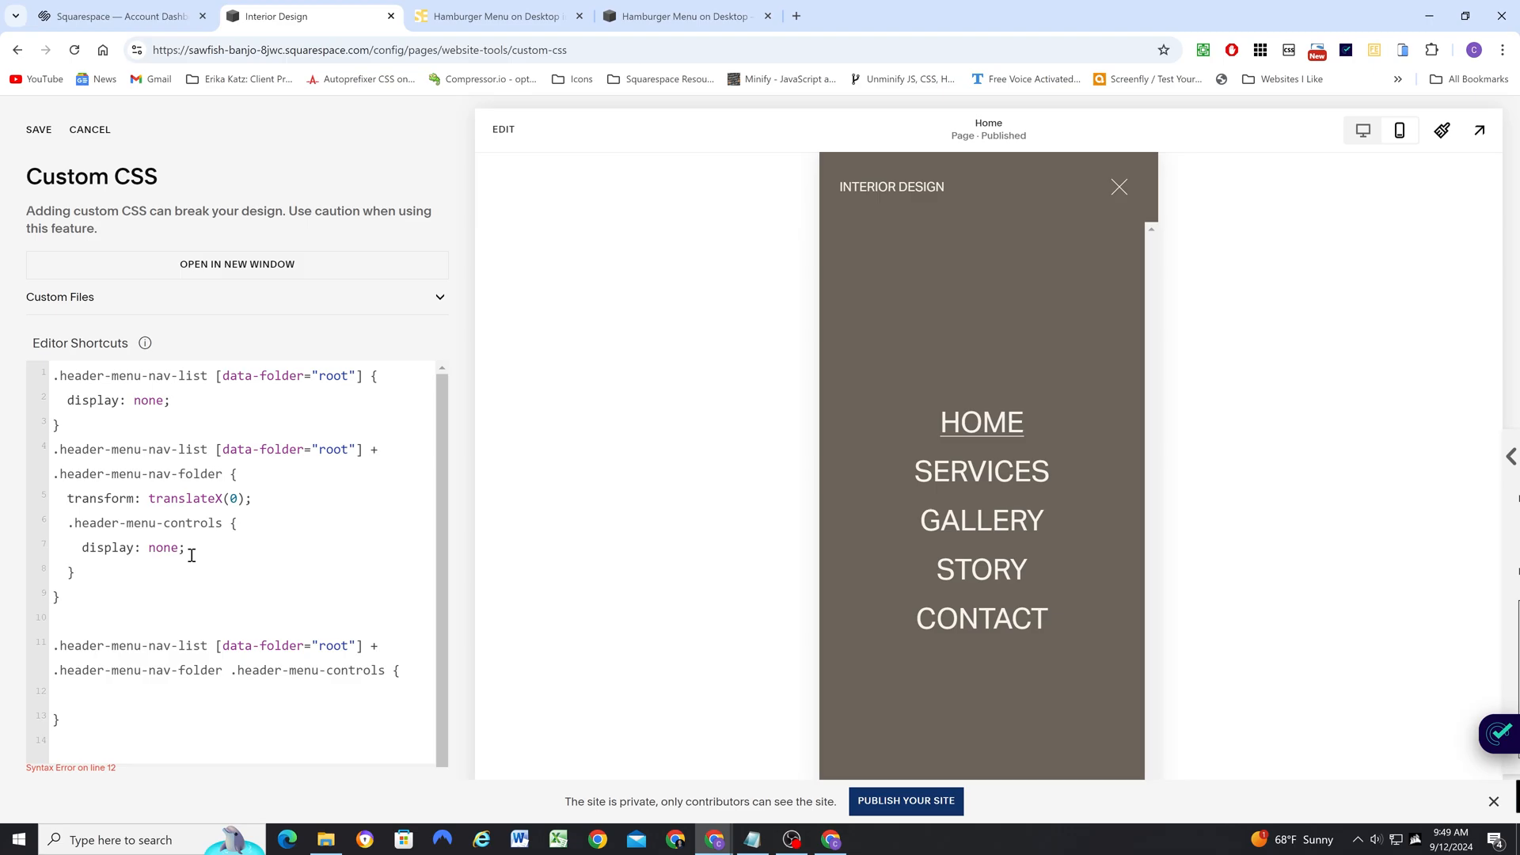
pyautogui.write('display: none;')
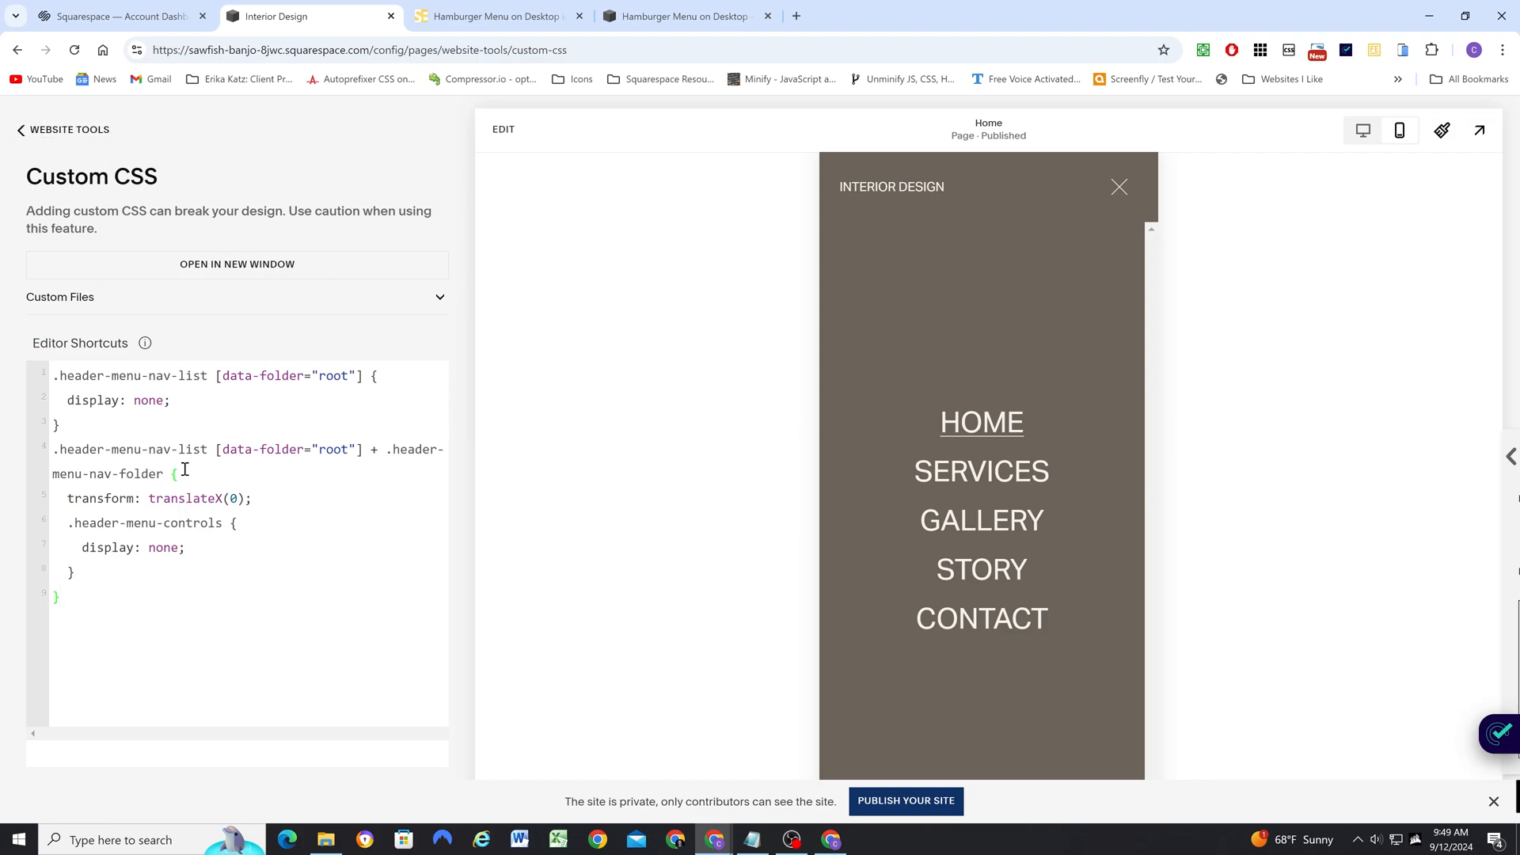
# - Toggle the mobile hamburger menu to confirm the page links list directly
pyautogui.click(1118, 187)
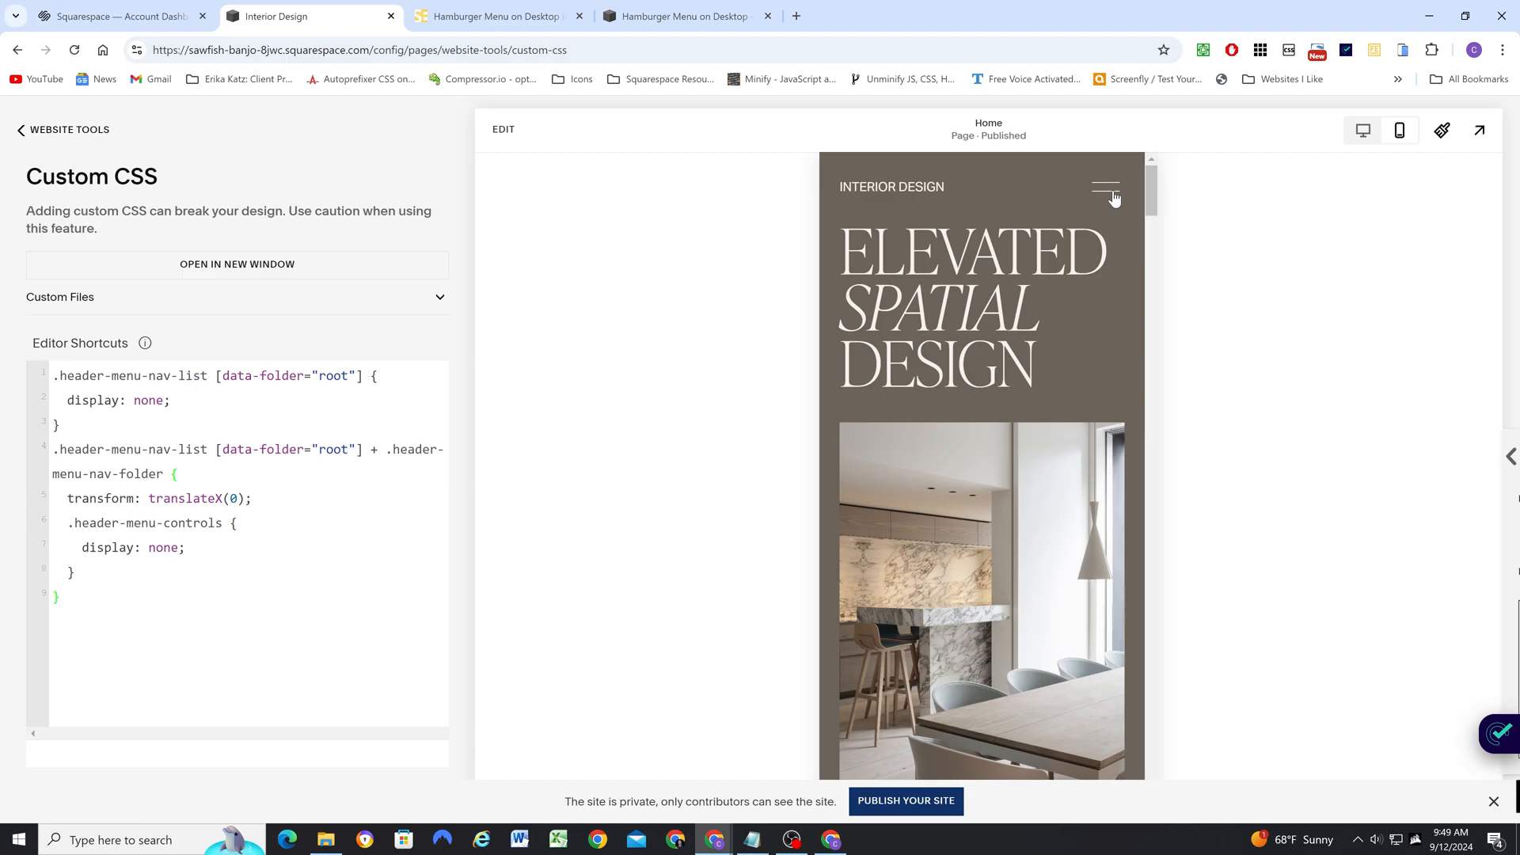
pyautogui.click(1105, 186)
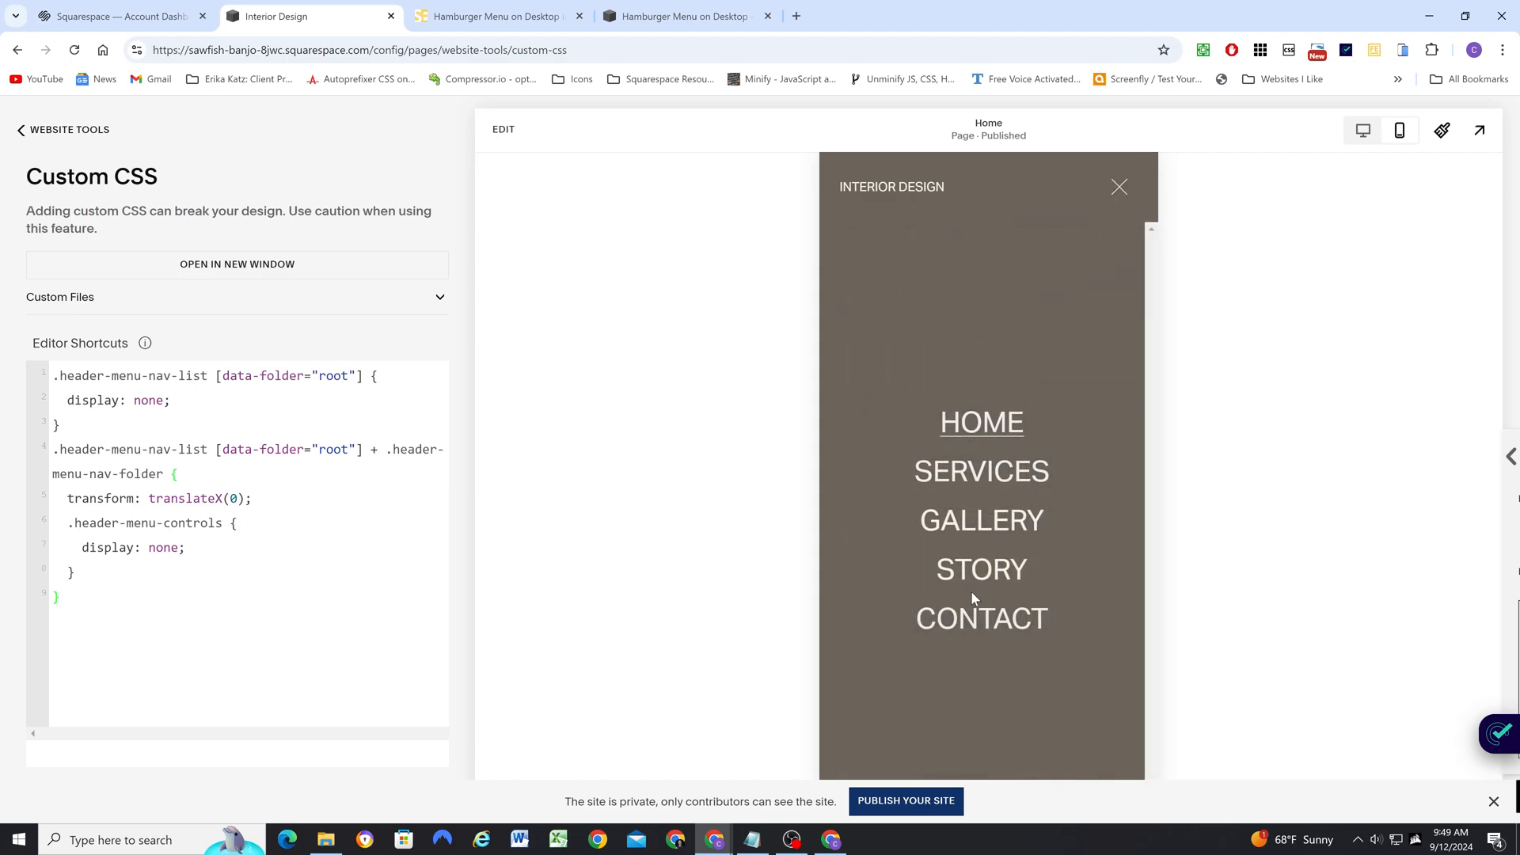
pyautogui.moveTo(1143, 196)
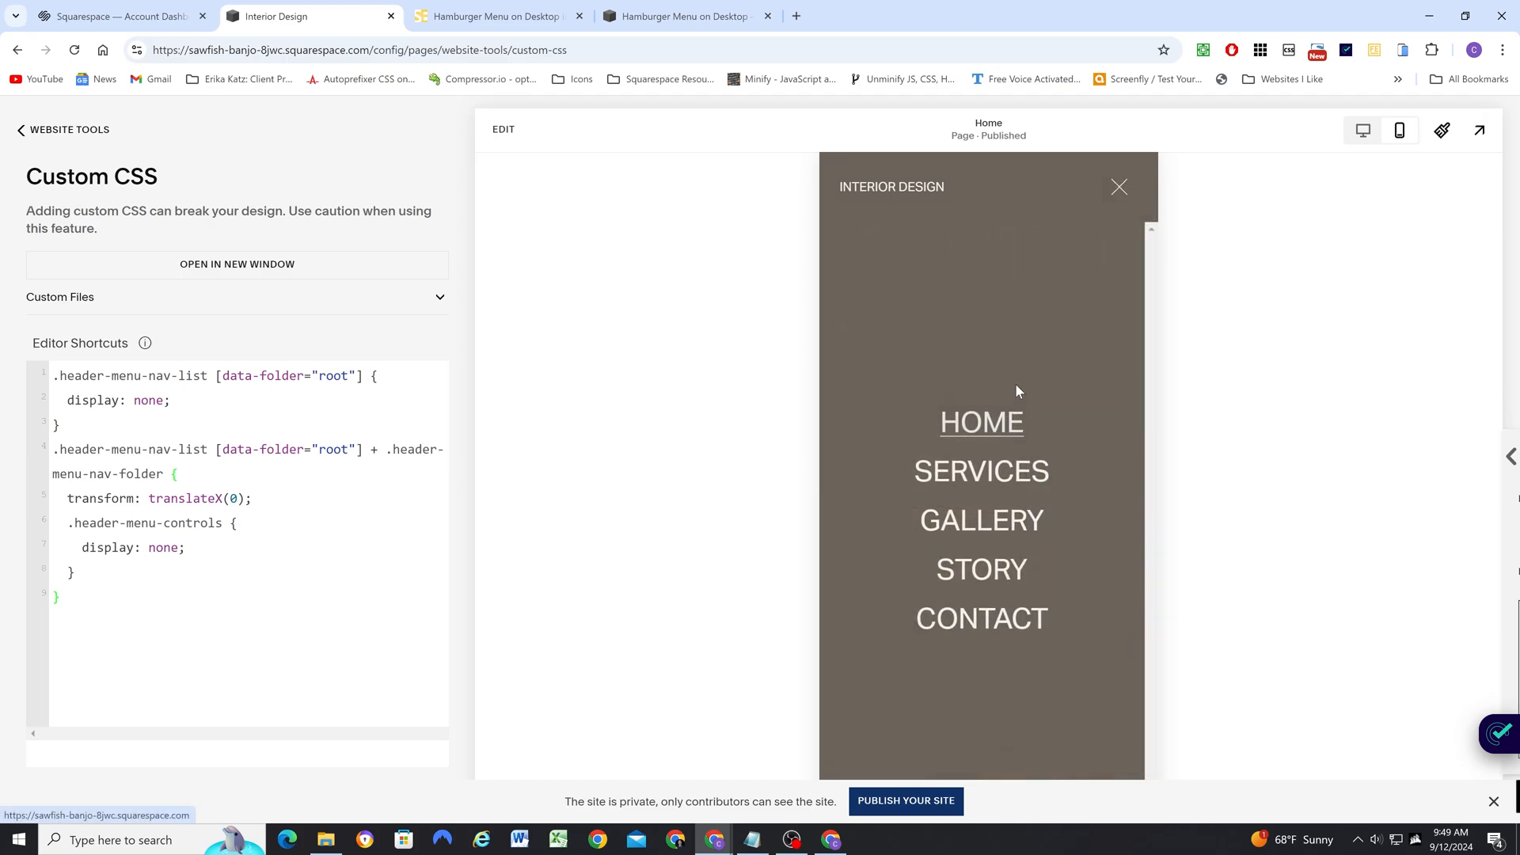
pyautogui.moveTo(1116, 187)
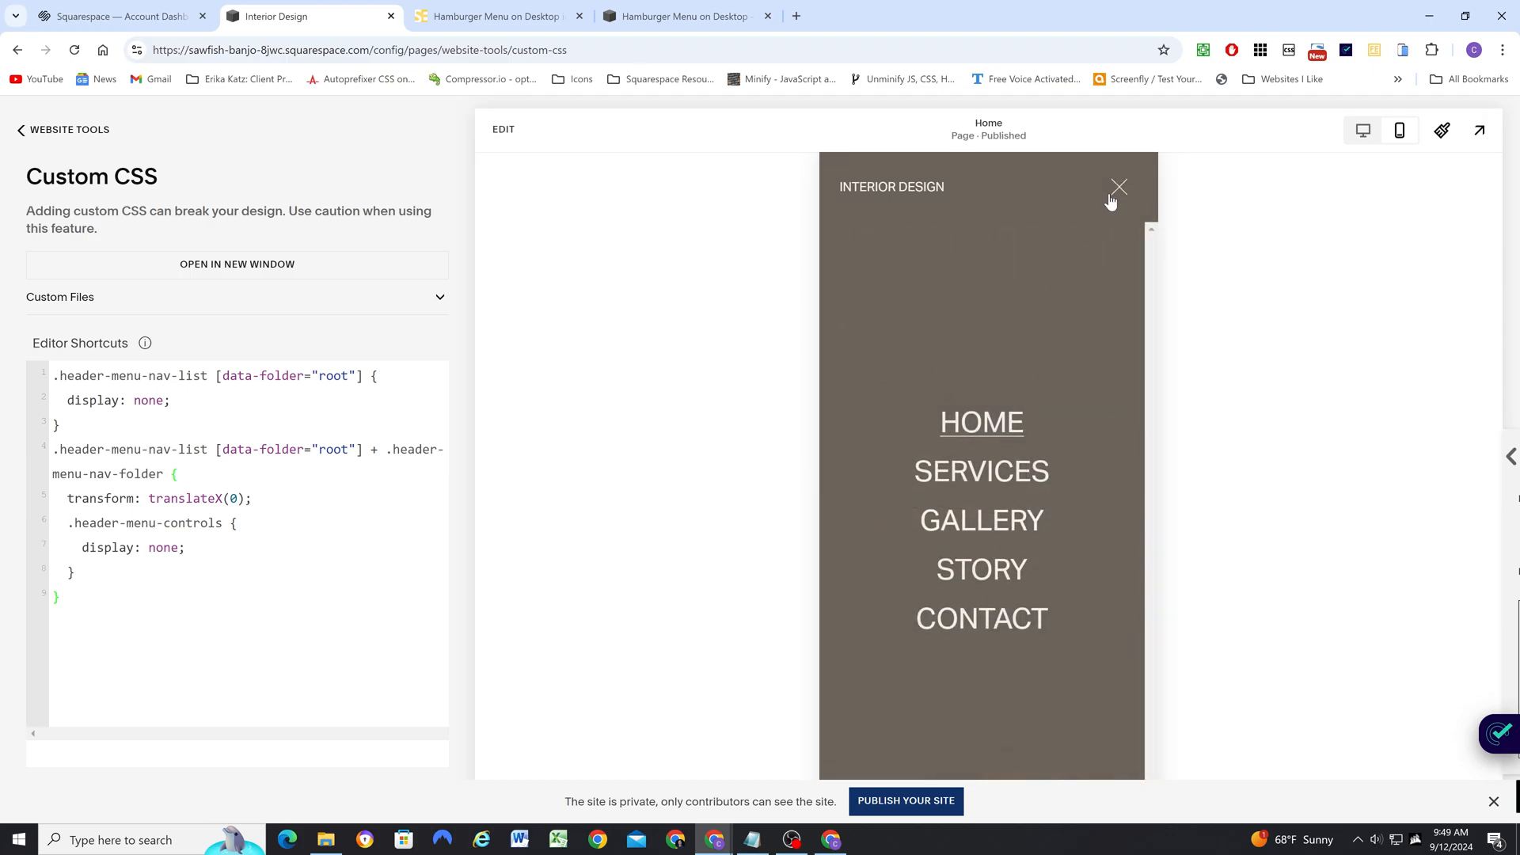
pyautogui.click(1118, 187)
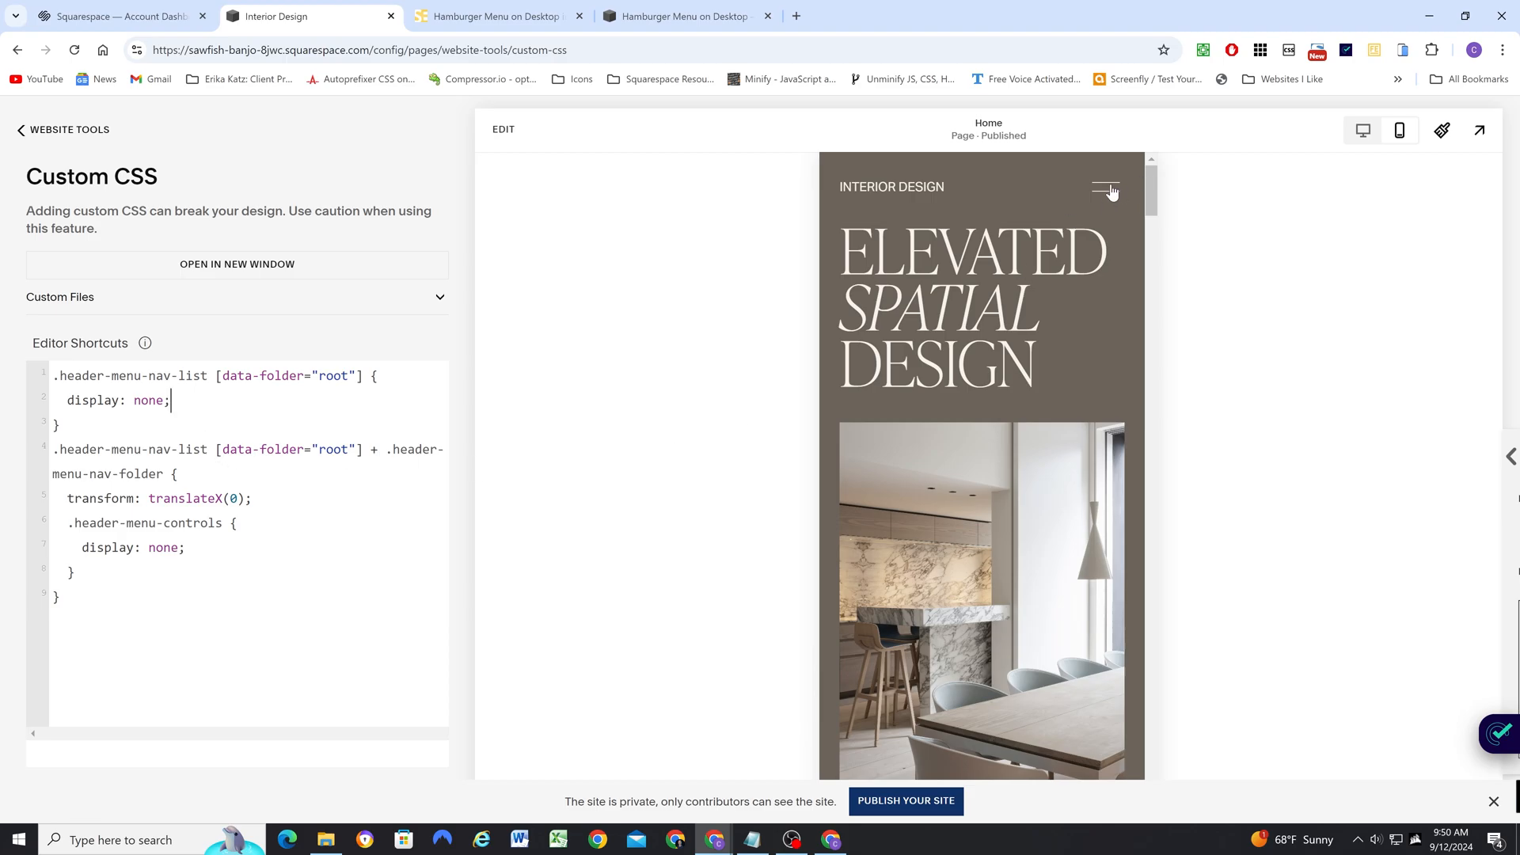
pyautogui.click(1105, 190)
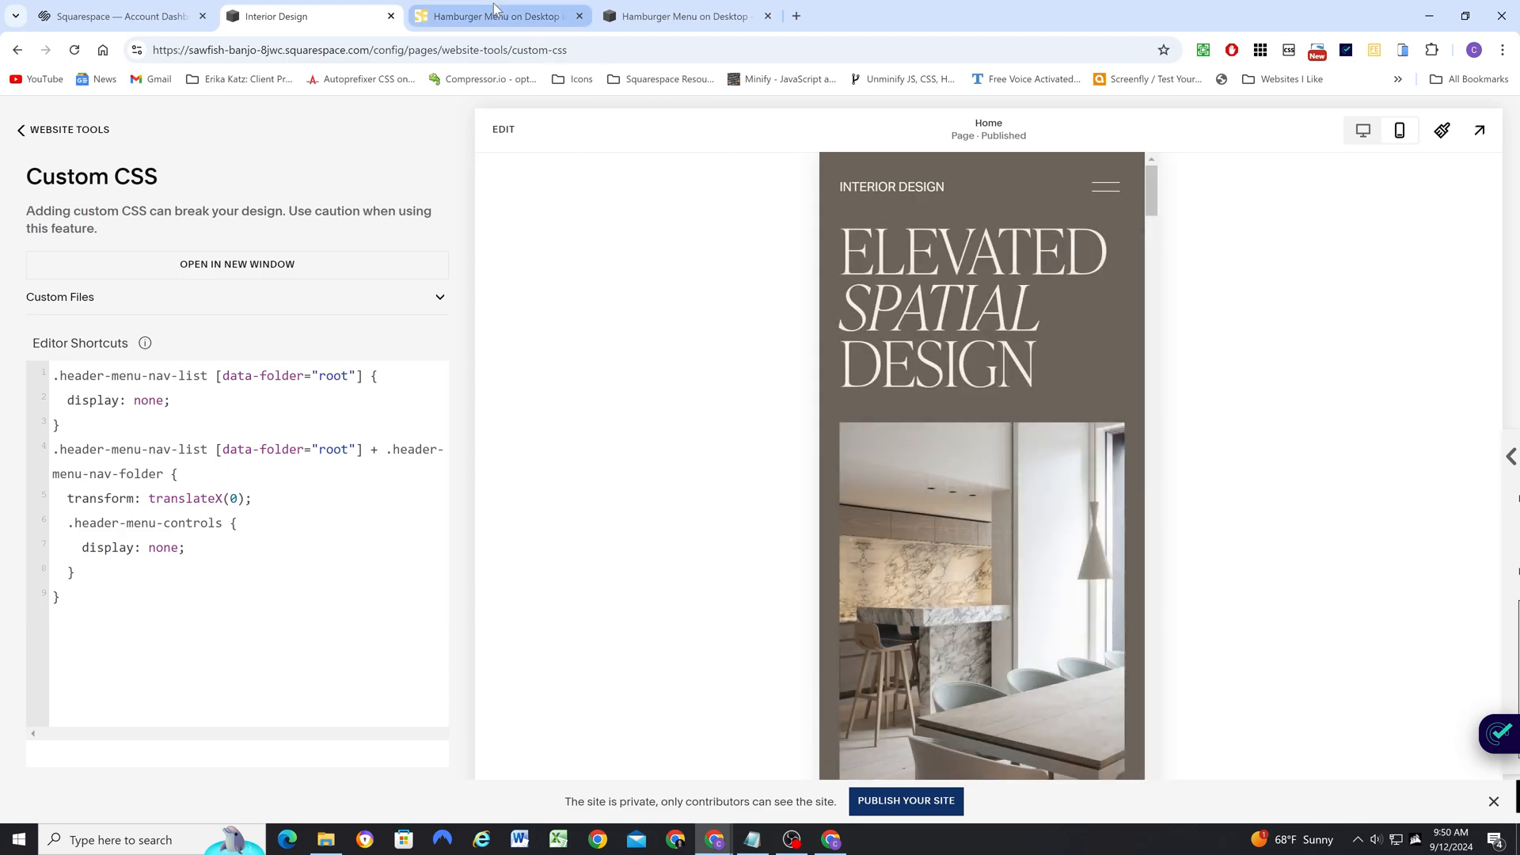
# - Switch the preview to Desktop View, then go to the Hamburger Menu plugin demo tab
pyautogui.click(502, 15)
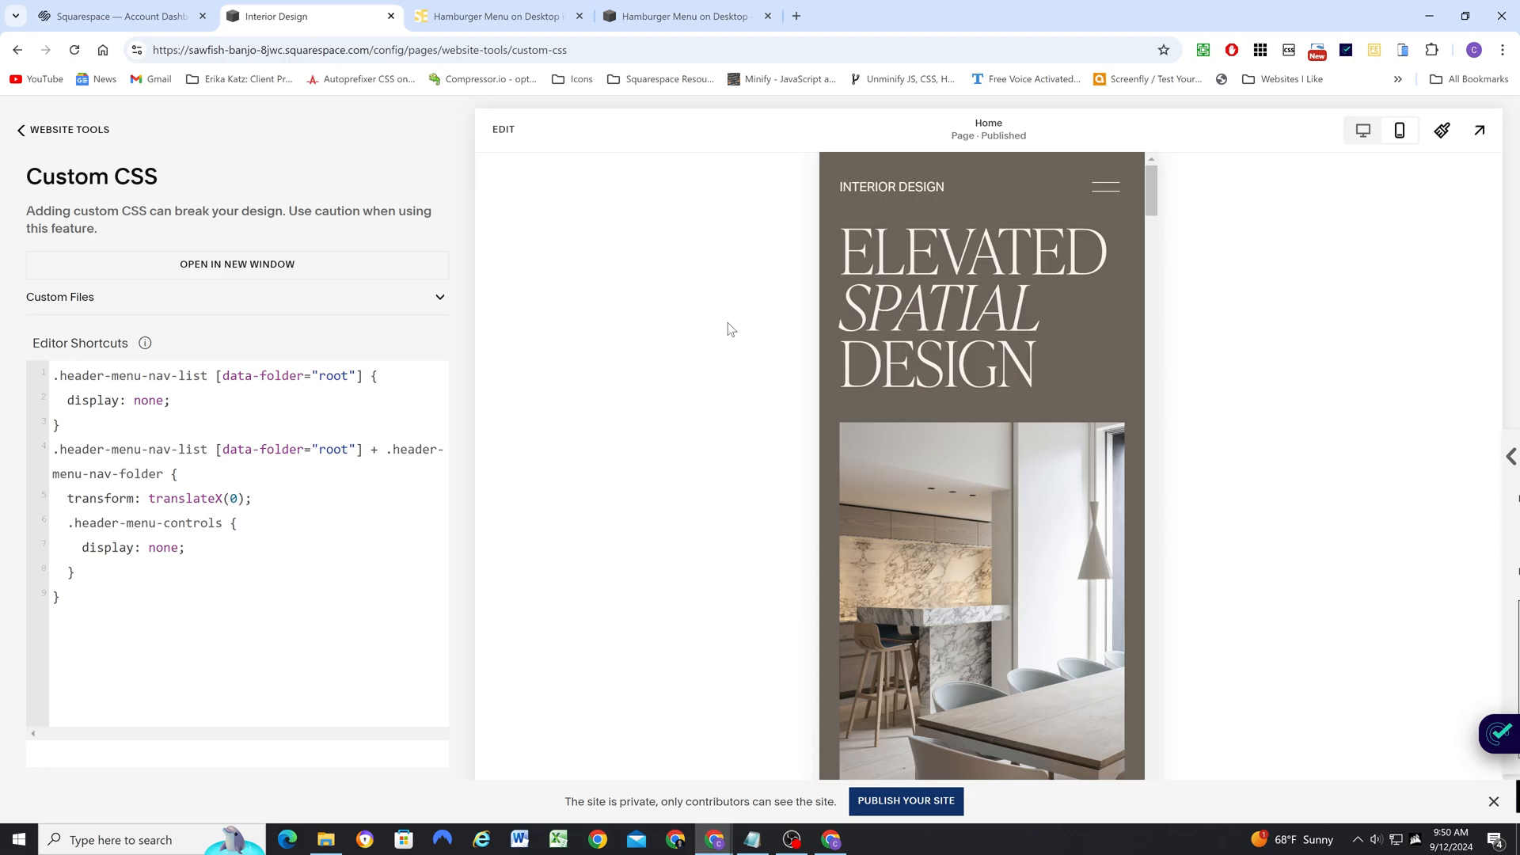
pyautogui.click(1105, 187)
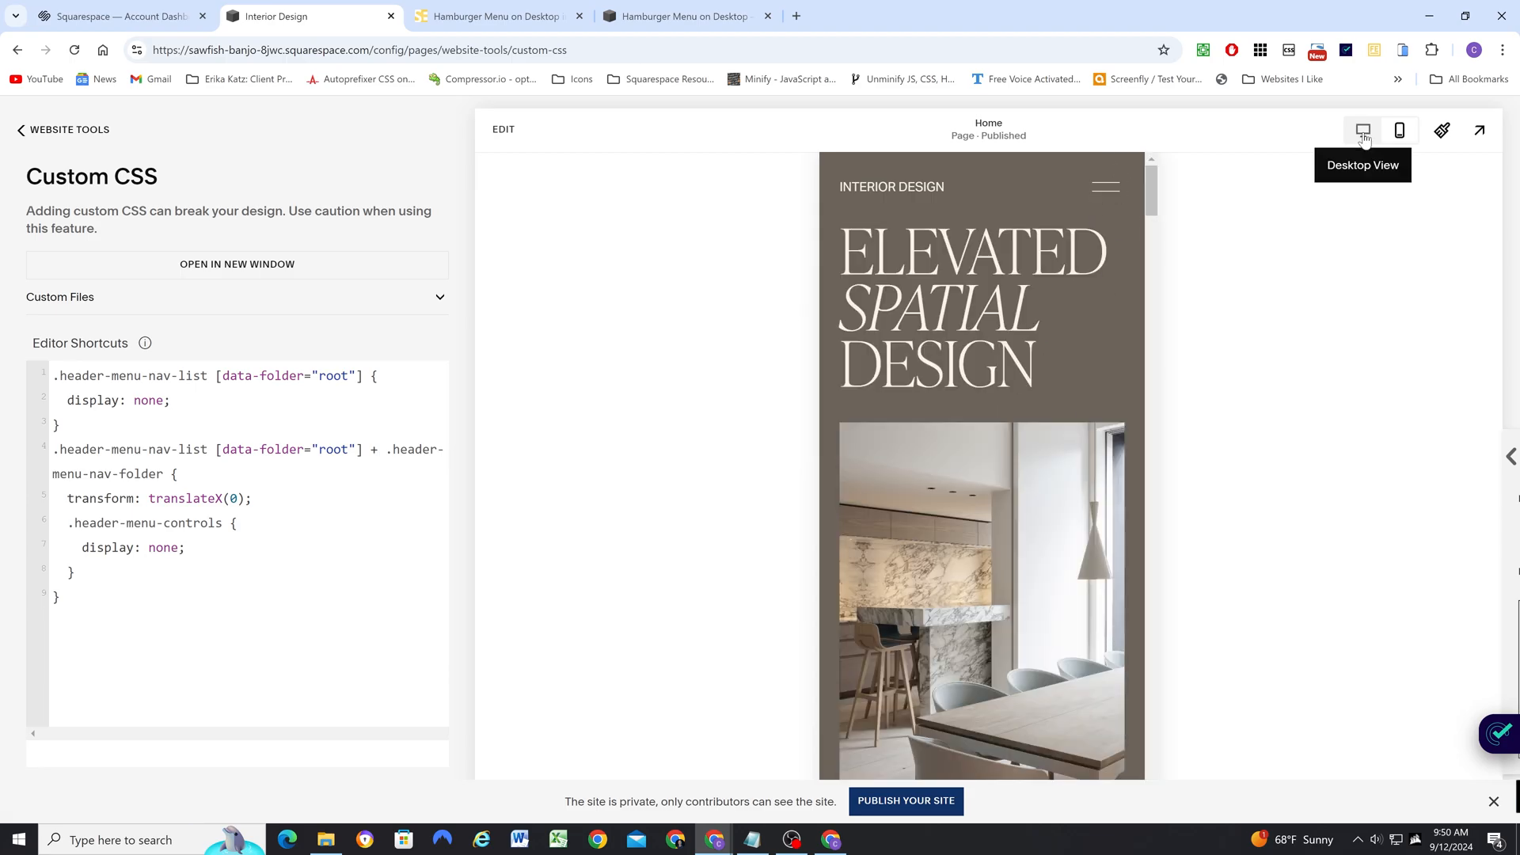
pyautogui.click(1361, 130)
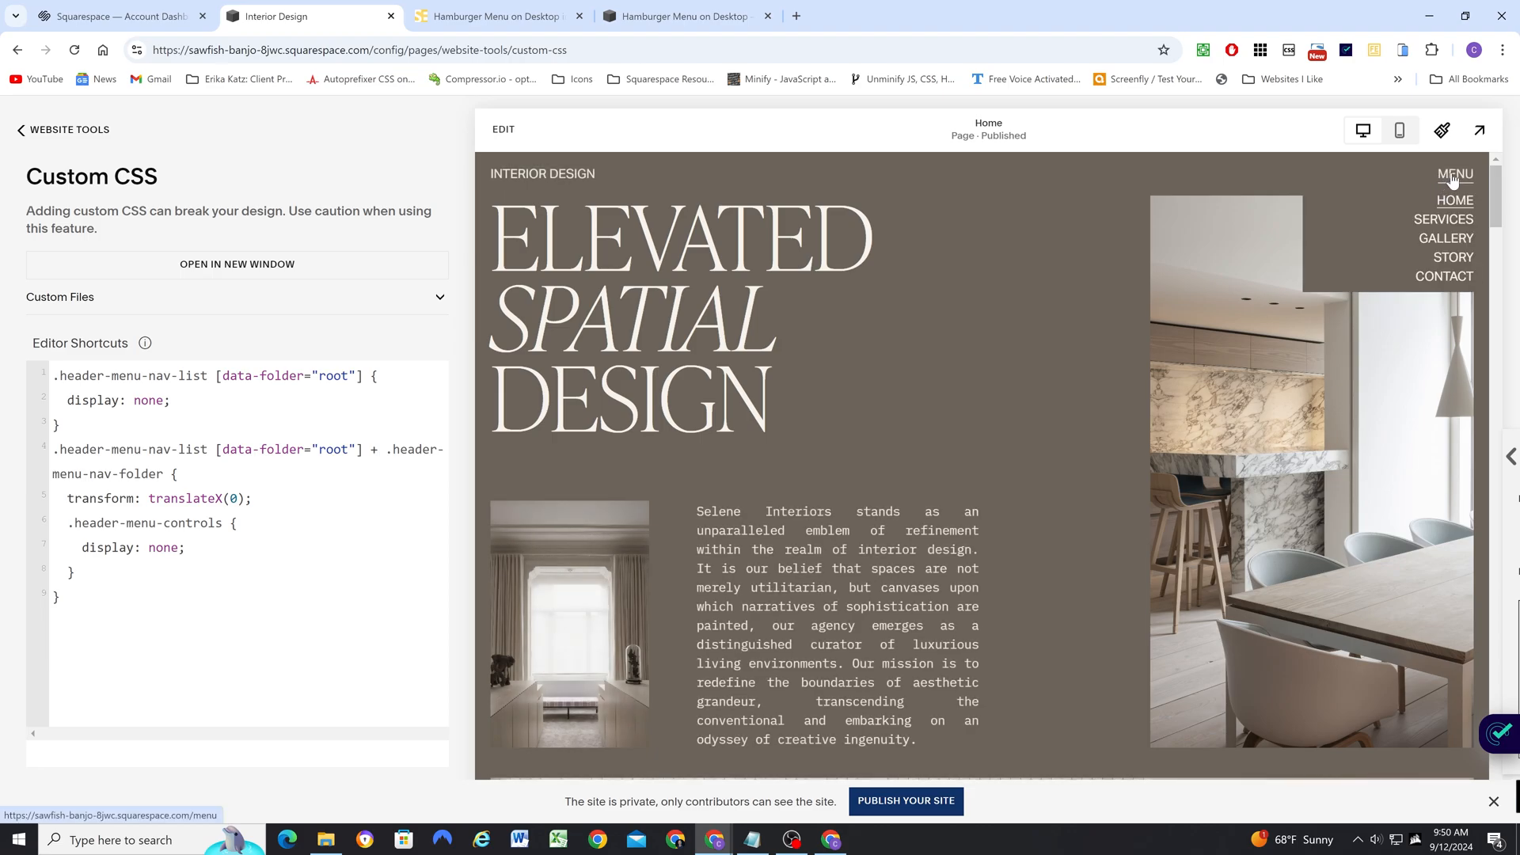
pyautogui.moveTo(1451, 257)
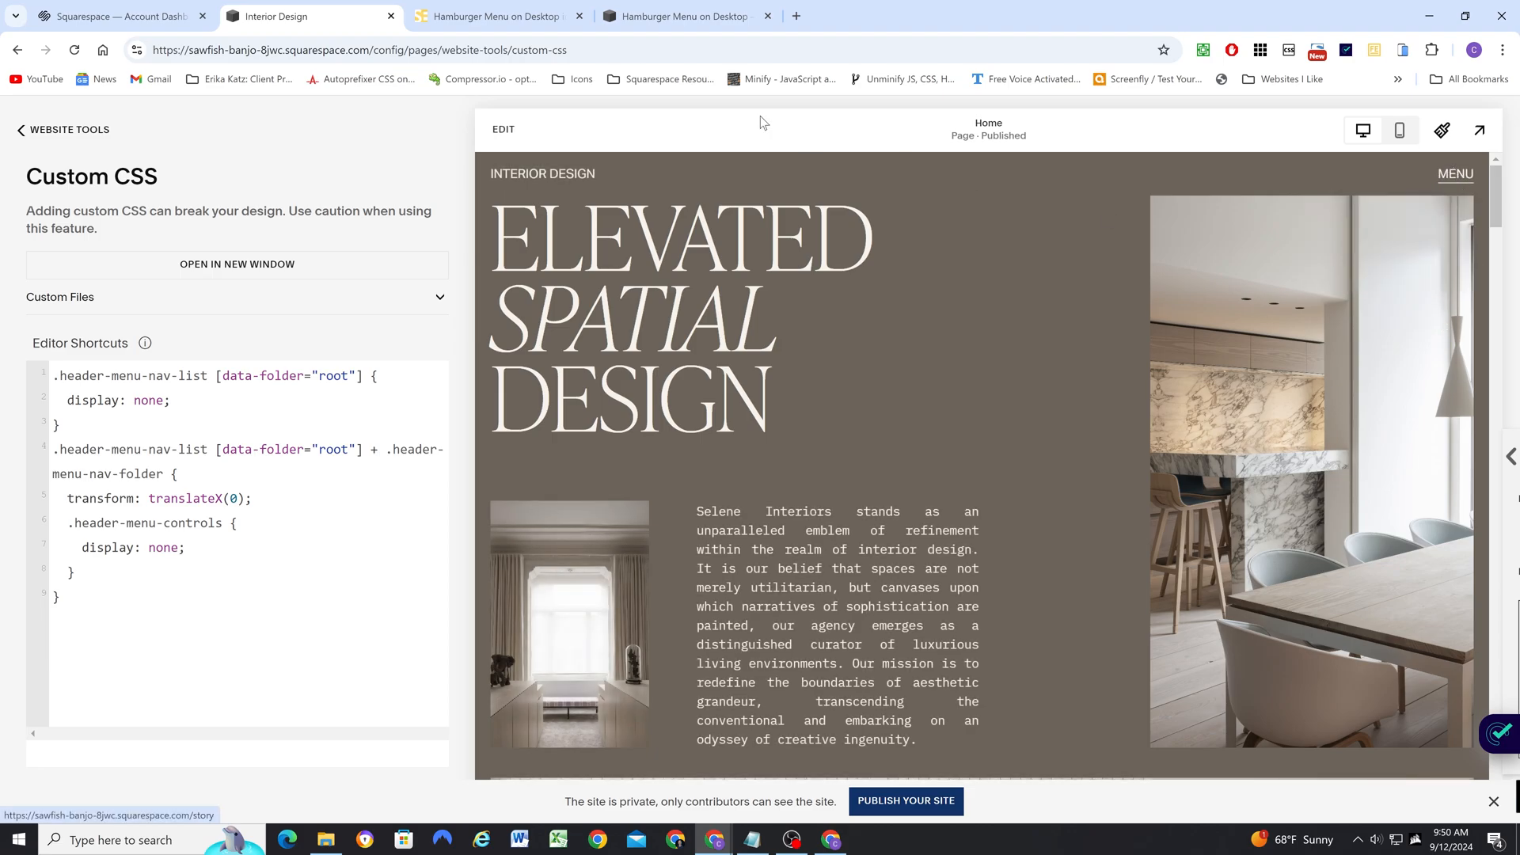
pyautogui.click(681, 16)
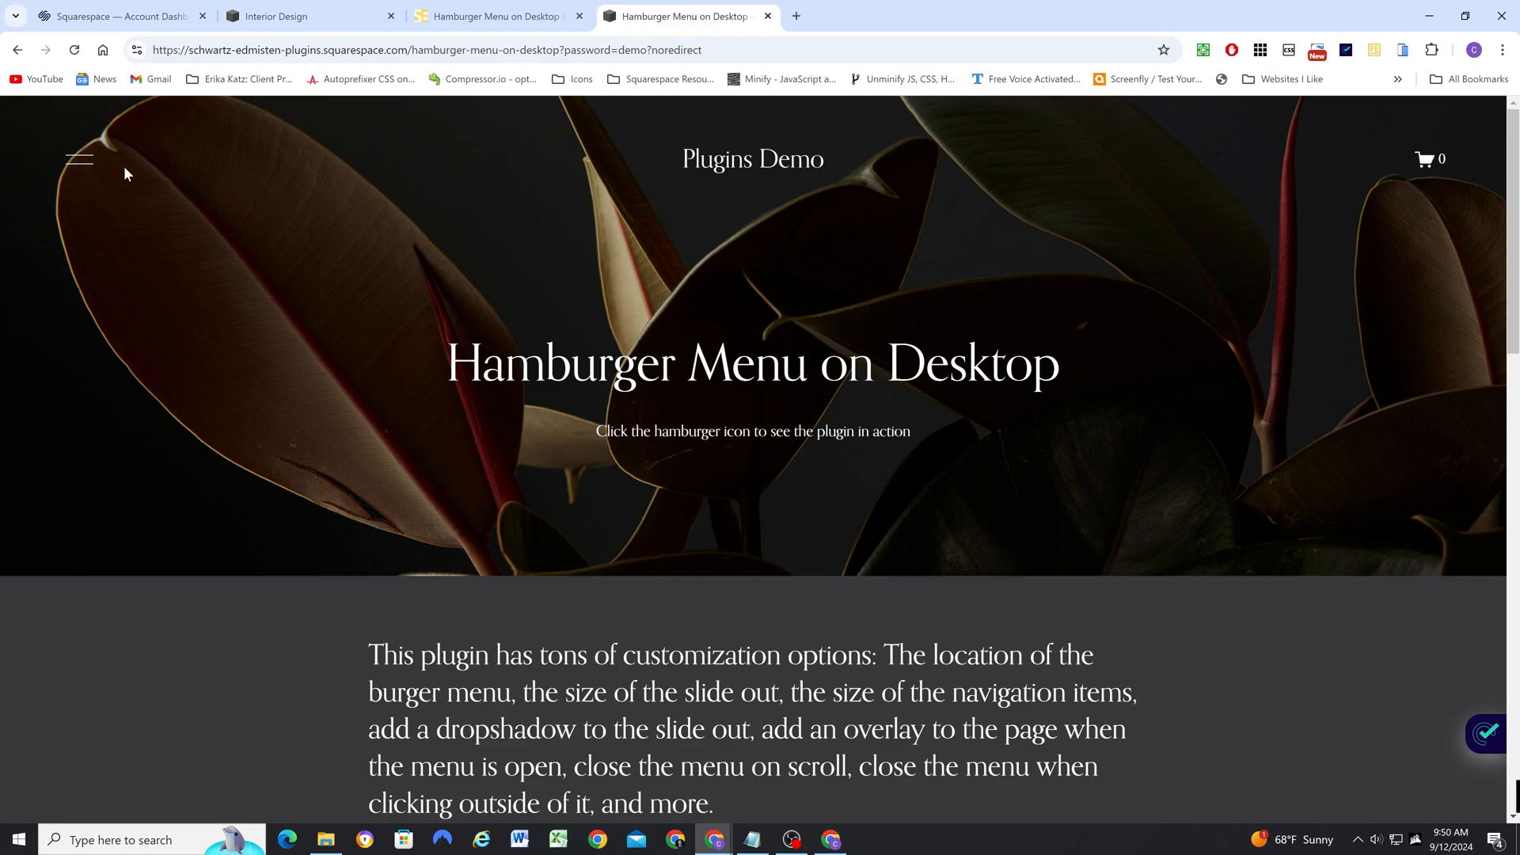
# - Toggle the demo's slide-out menu and scroll the plugin's product page
pyautogui.click(79, 158)
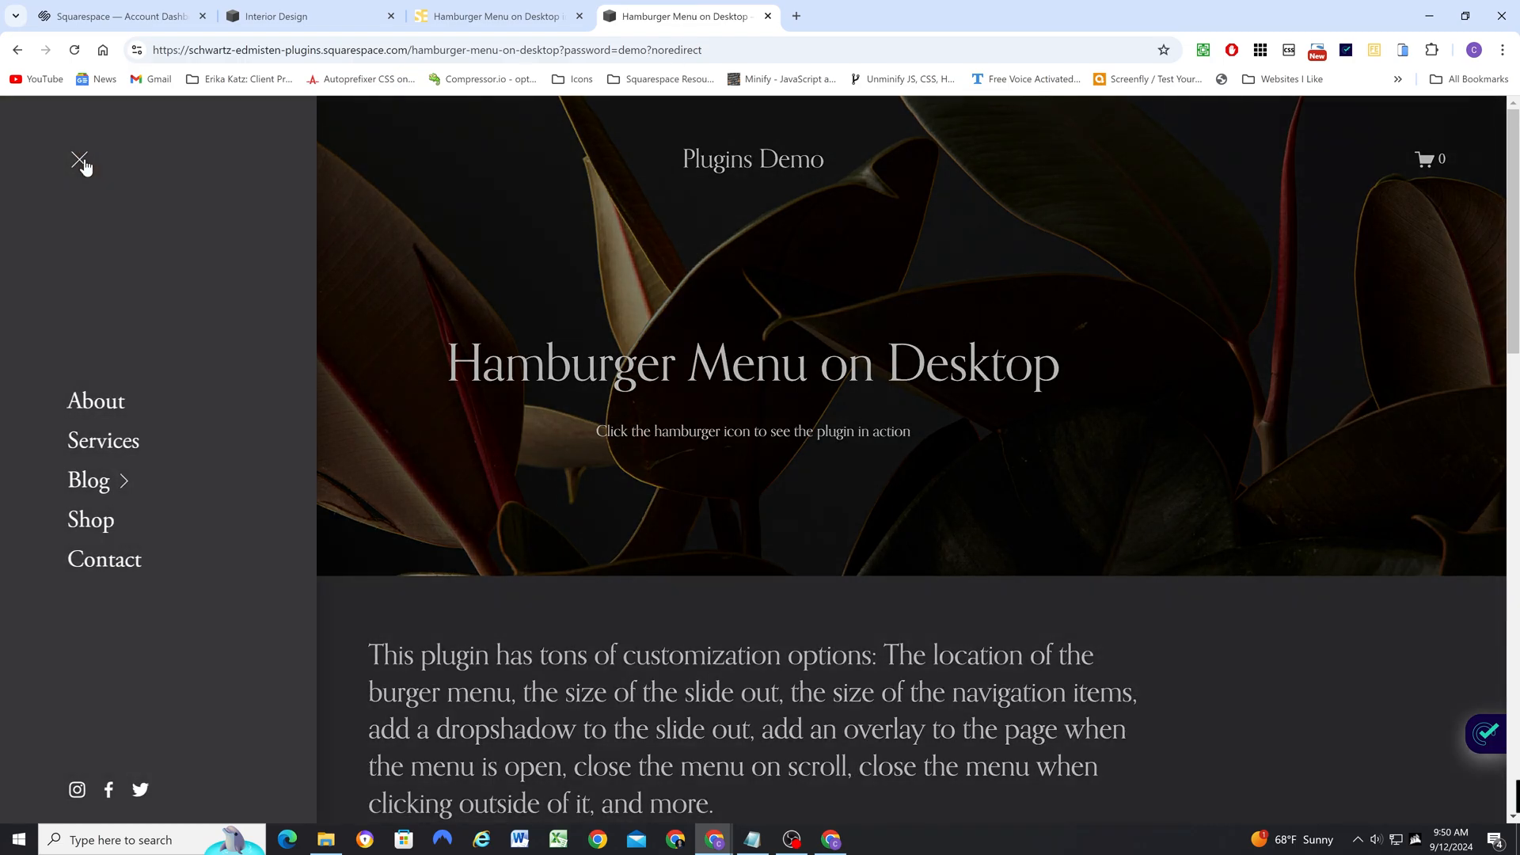
pyautogui.click(79, 158)
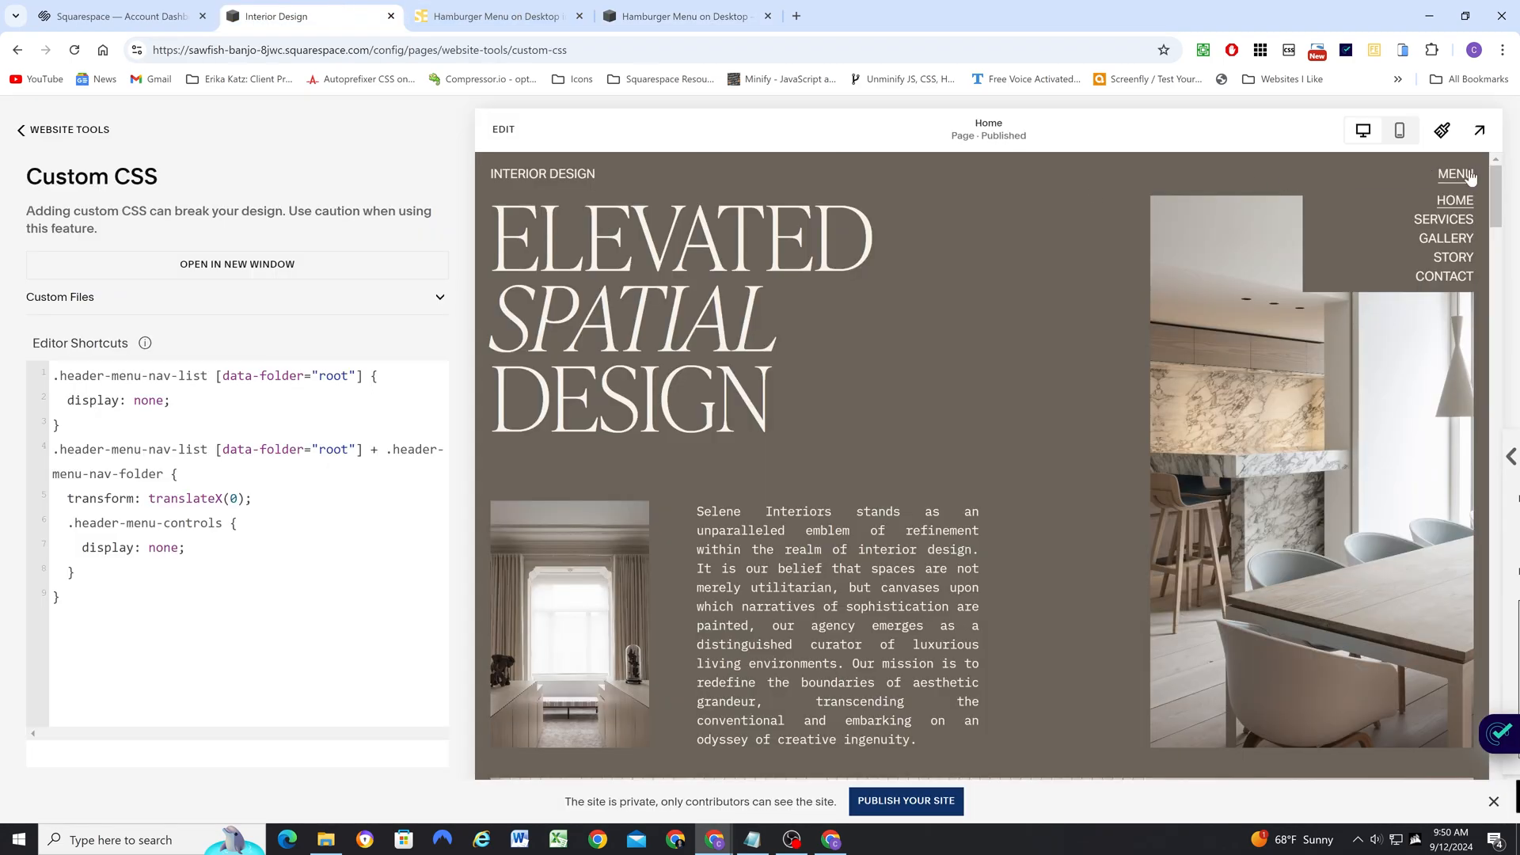
pyautogui.click(679, 14)
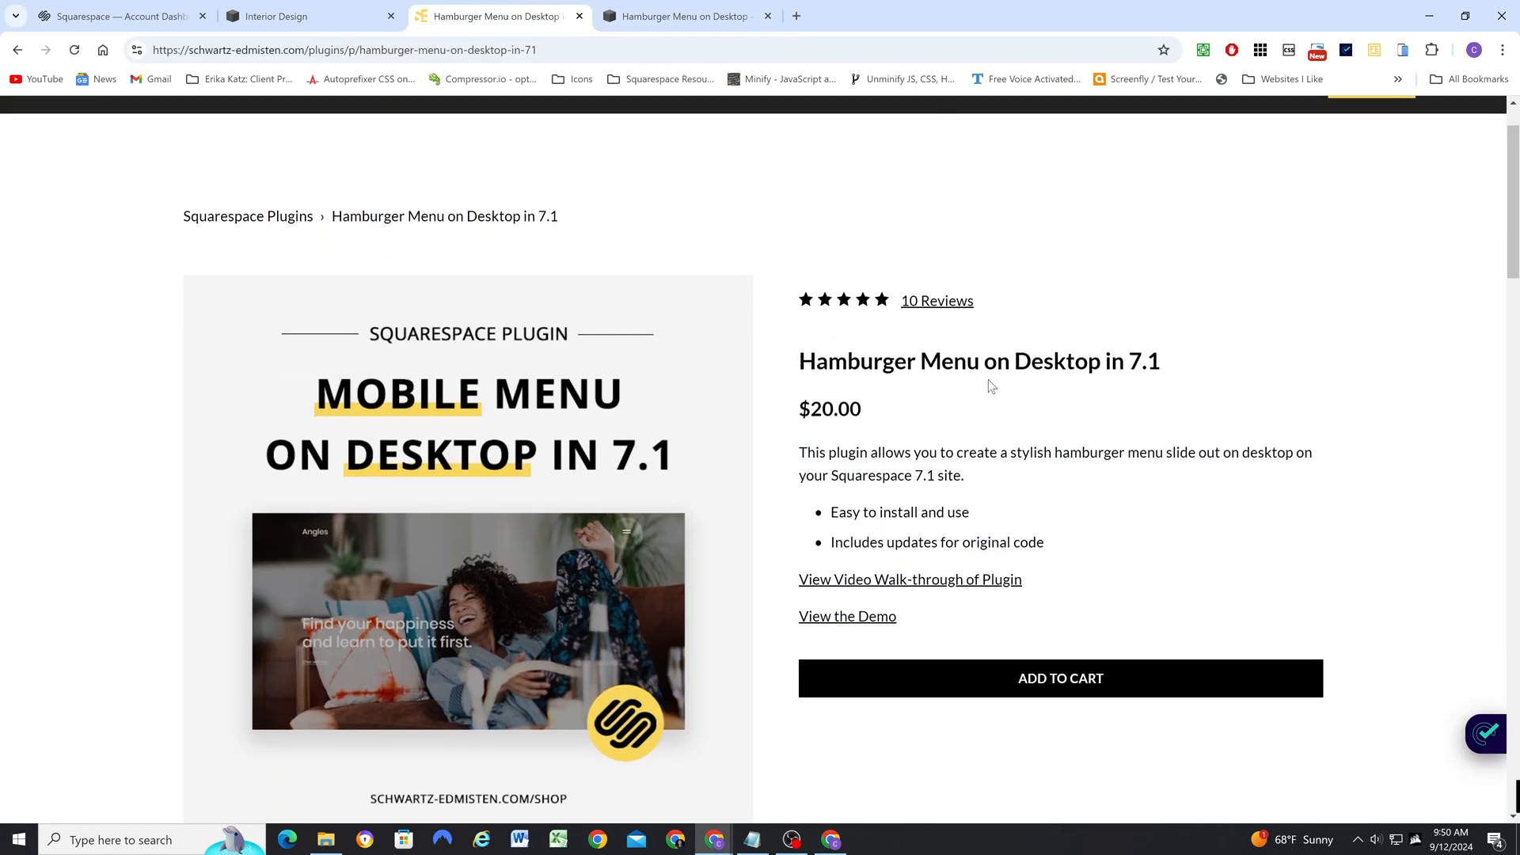
pyautogui.scroll(-3)
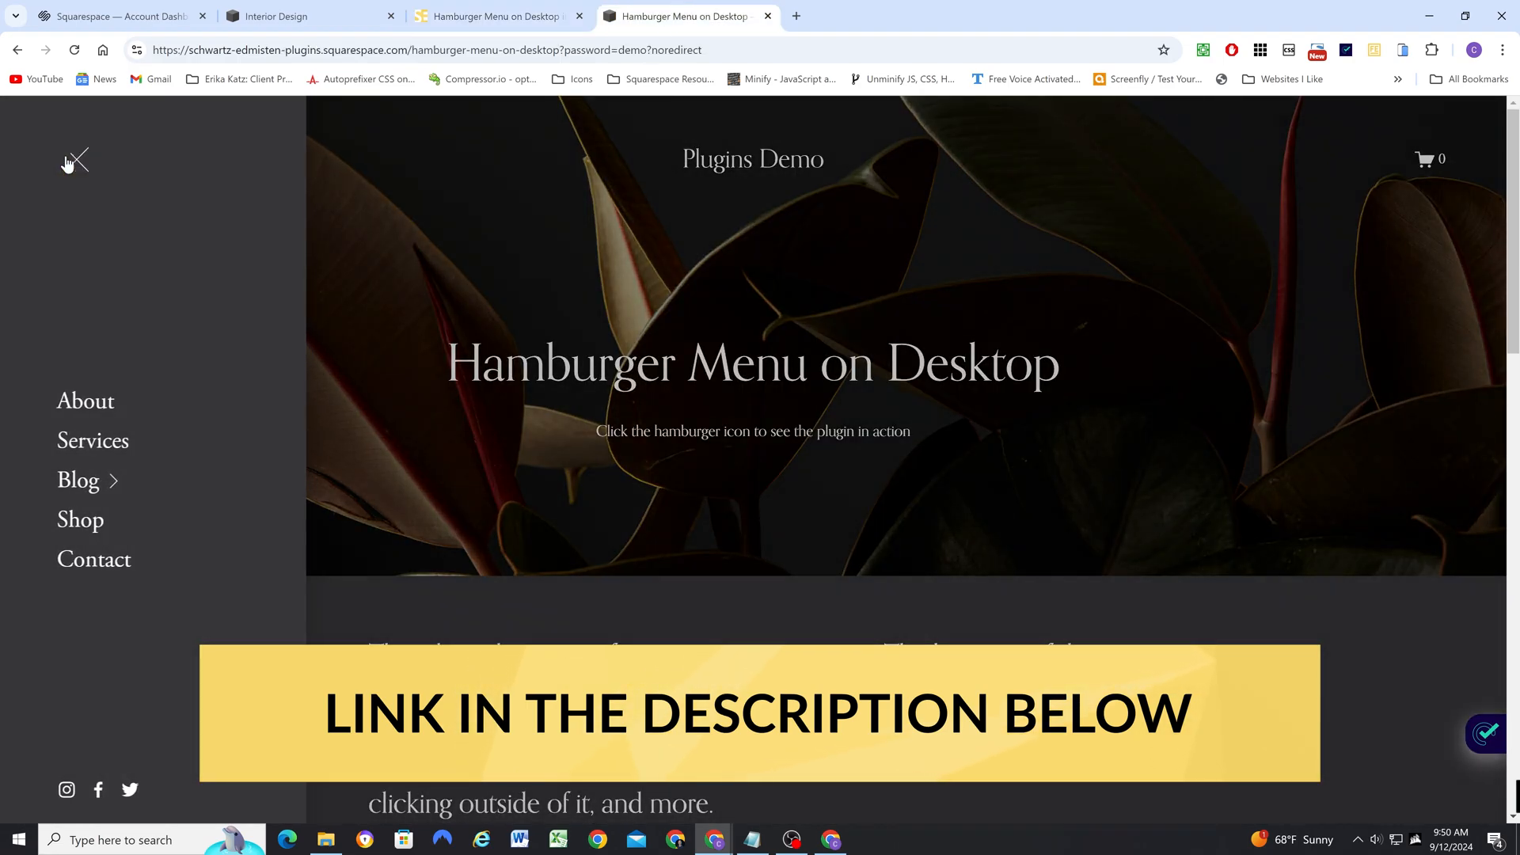
# - Open and close the demo's slide-out hamburger menu several times to compare
pyautogui.click(79, 160)
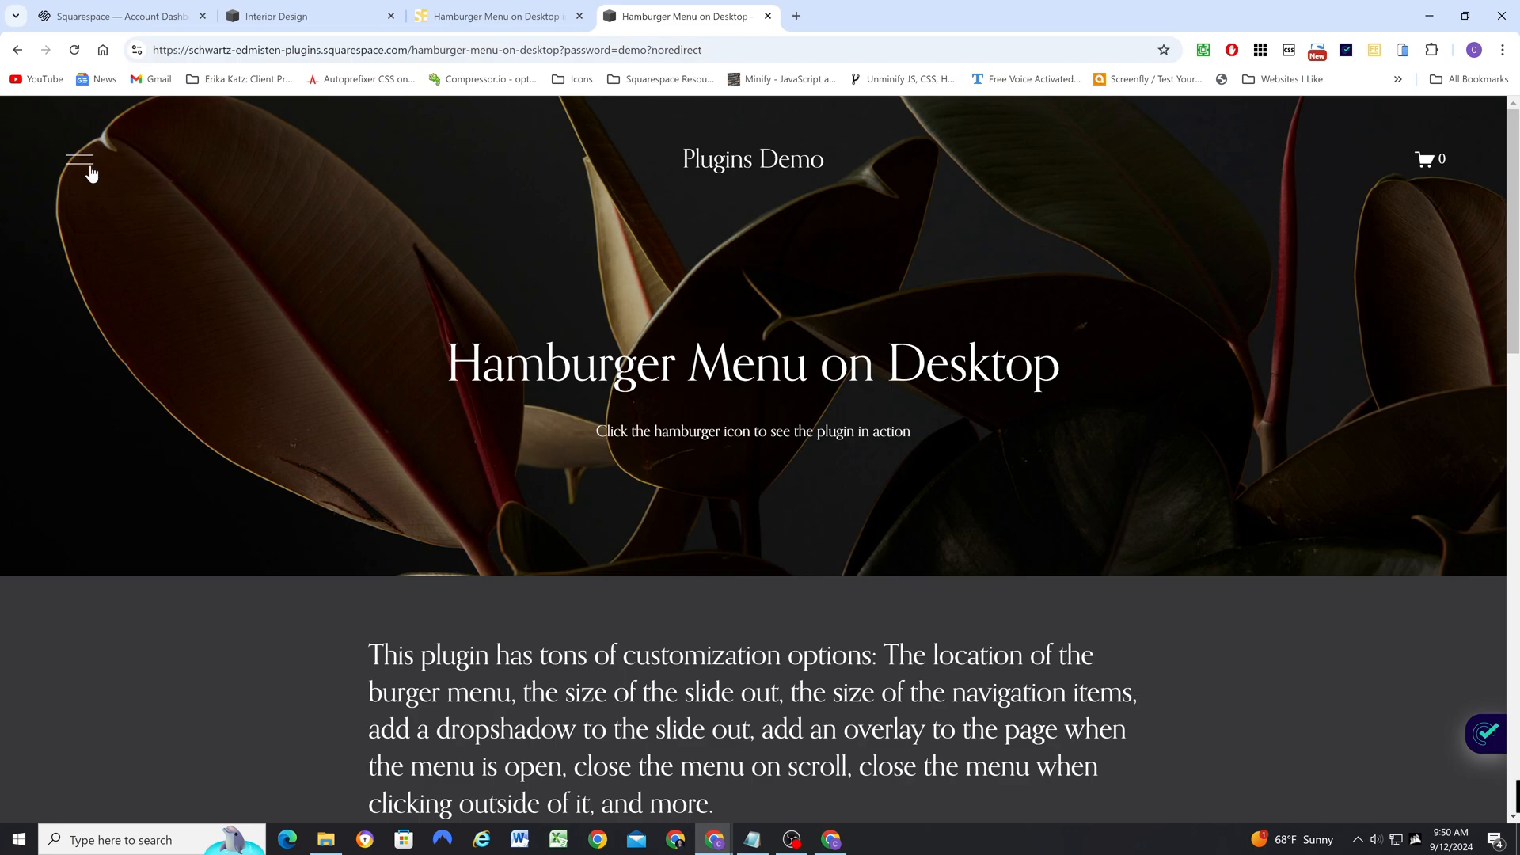
pyautogui.click(77, 157)
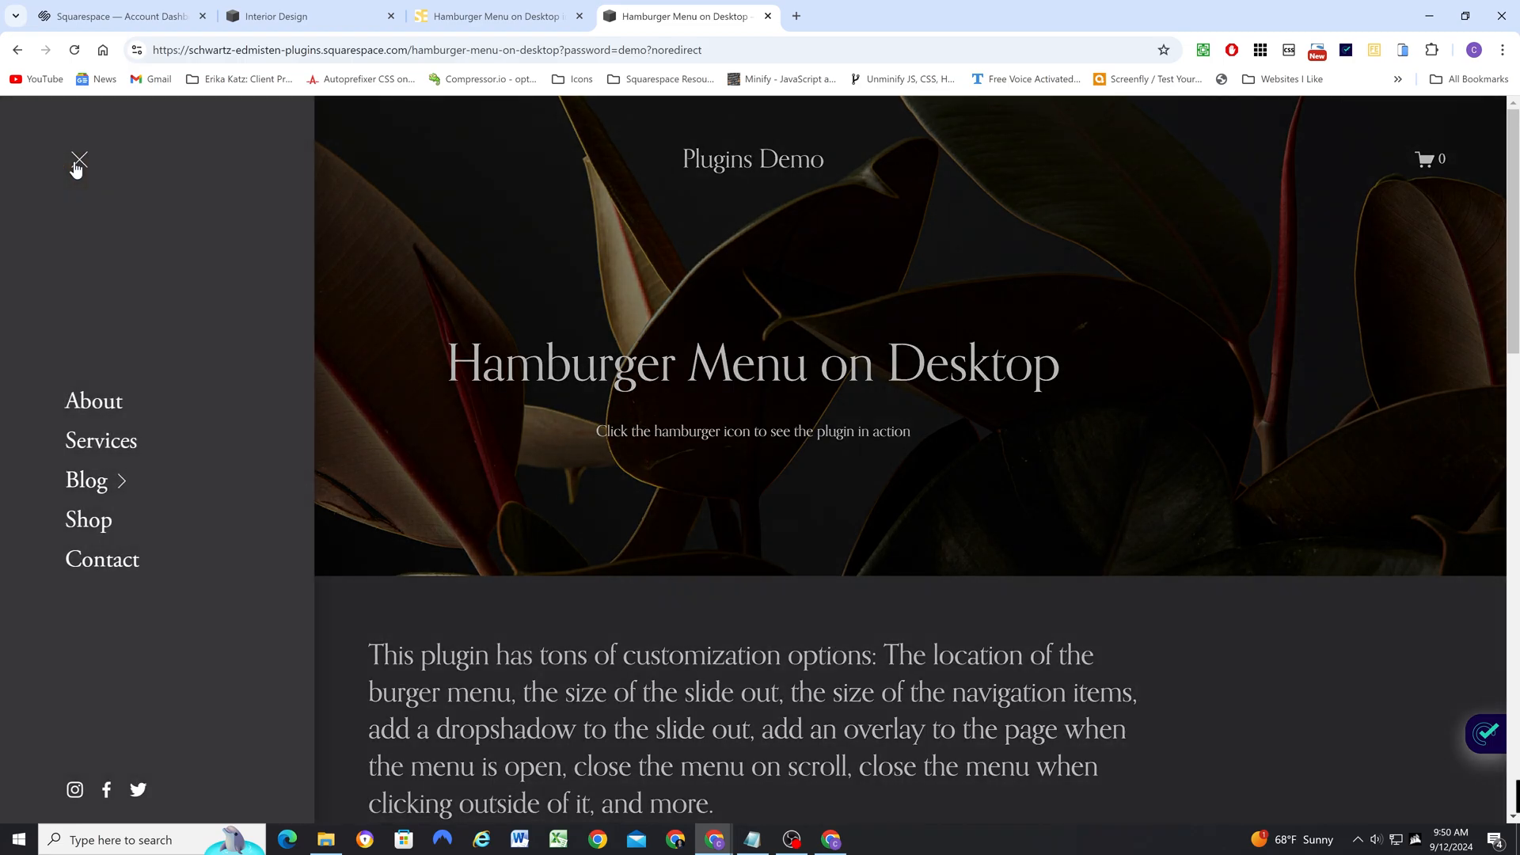
pyautogui.click(80, 155)
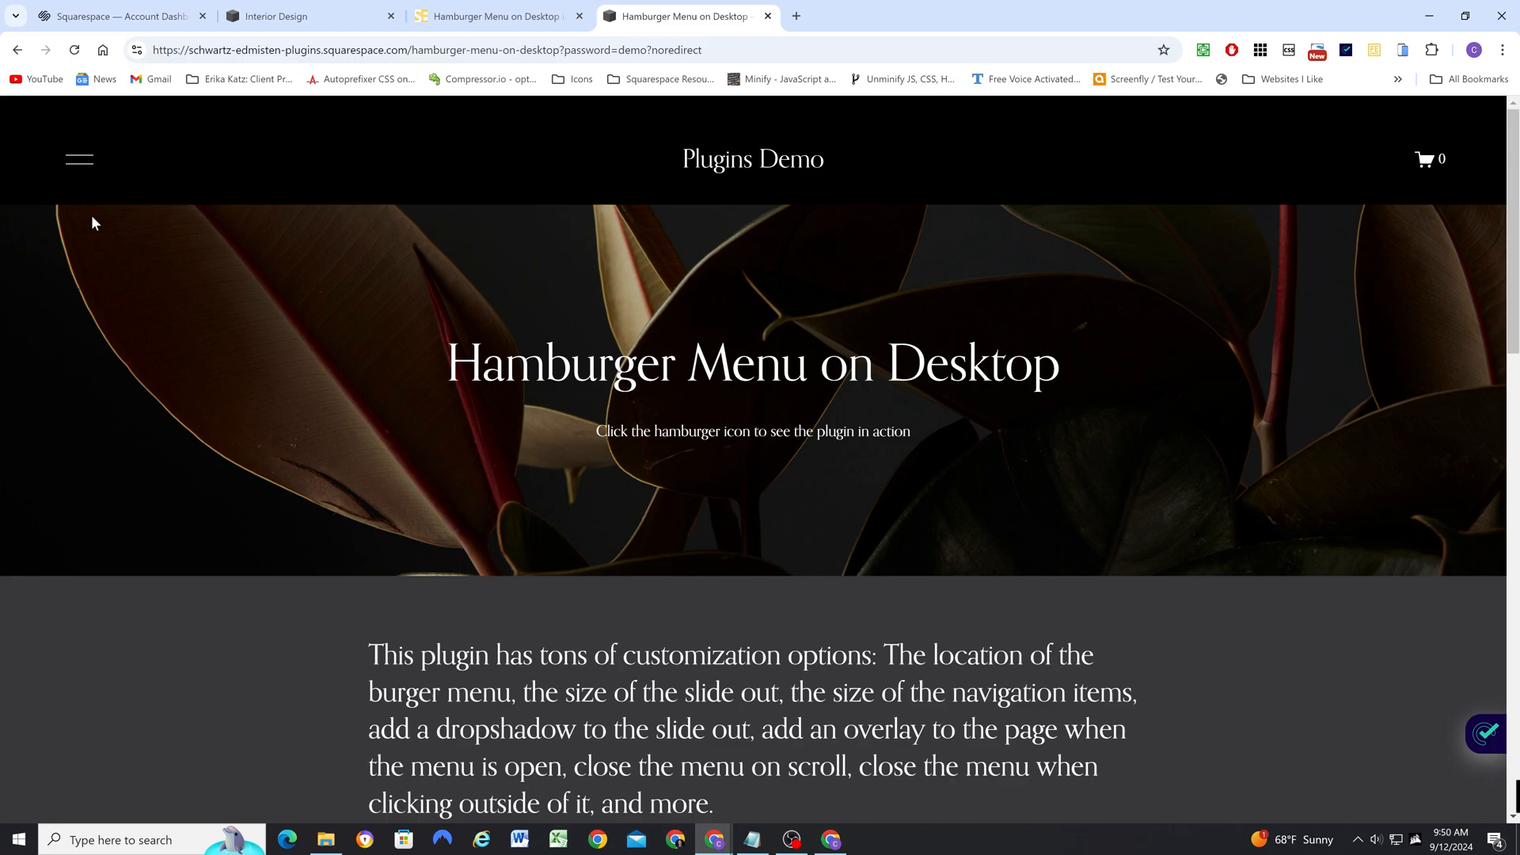
pyautogui.click(80, 158)
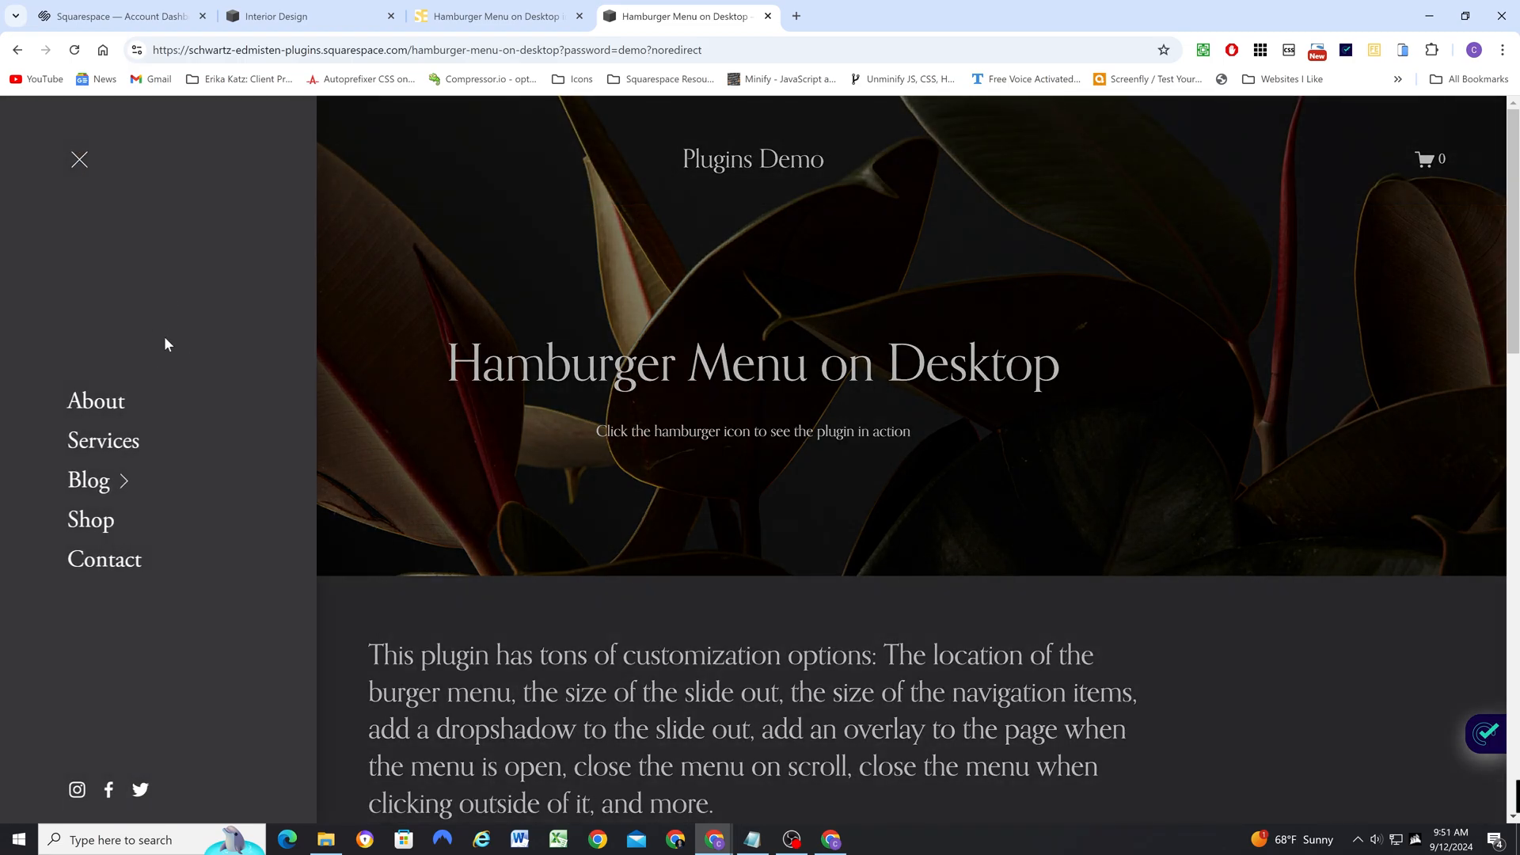
pyautogui.moveTo(190, 242)
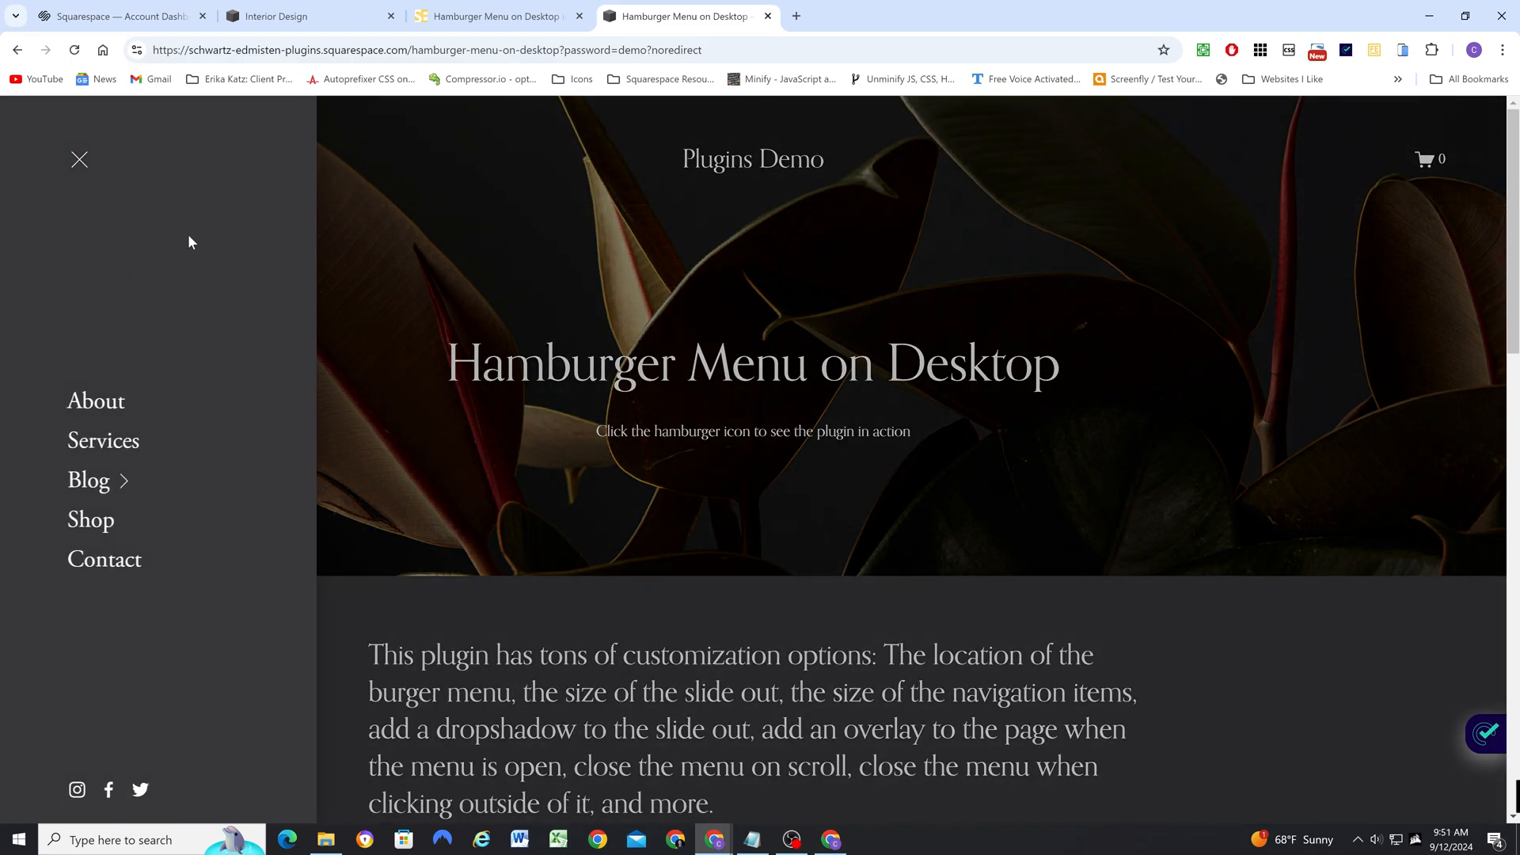
pyautogui.click(80, 158)
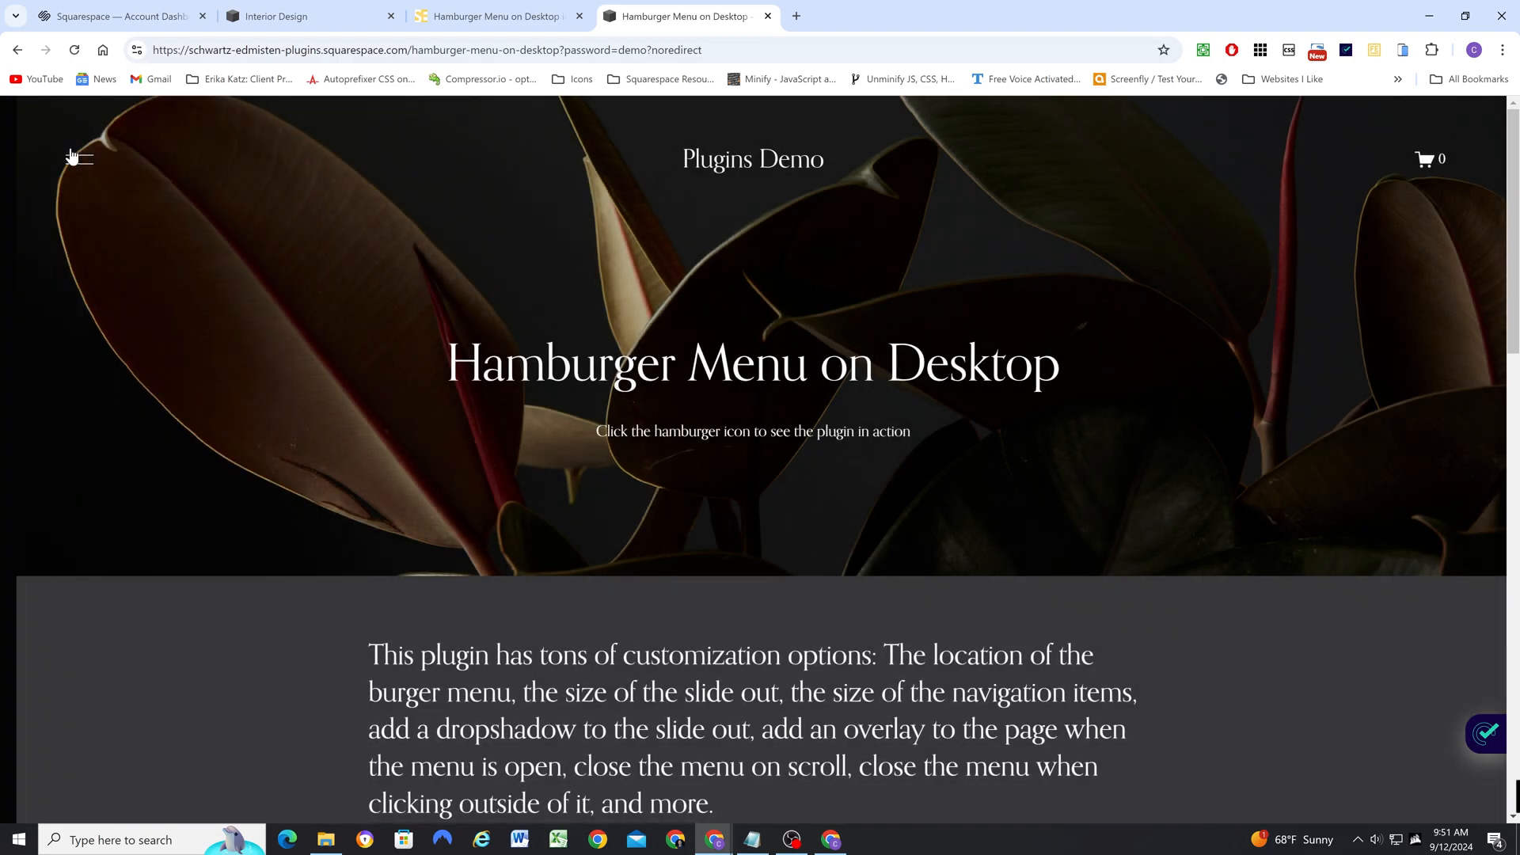
pyautogui.moveTo(146, 161)
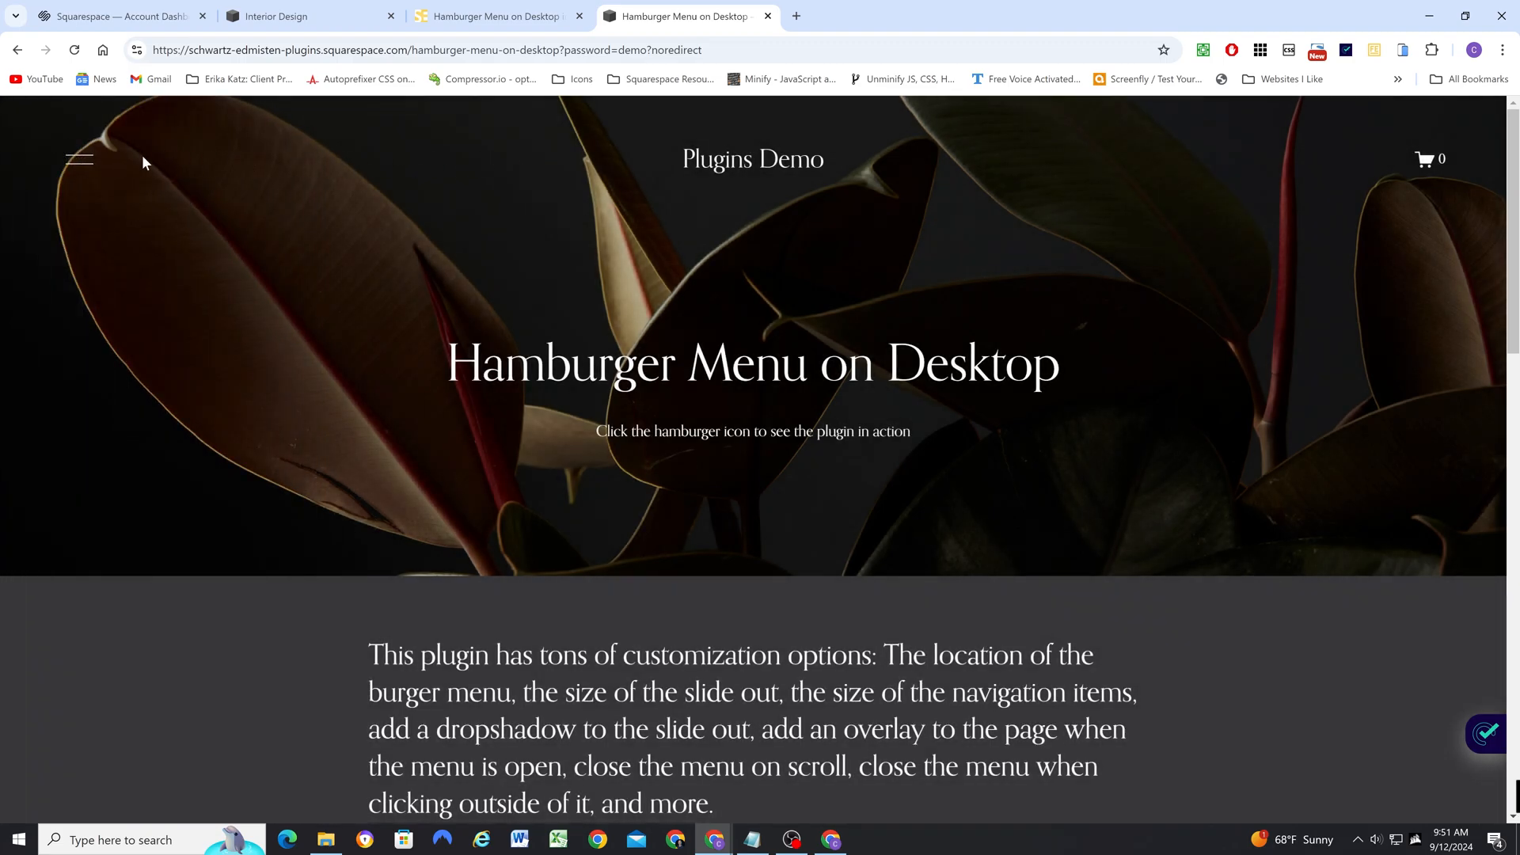
pyautogui.click(79, 159)
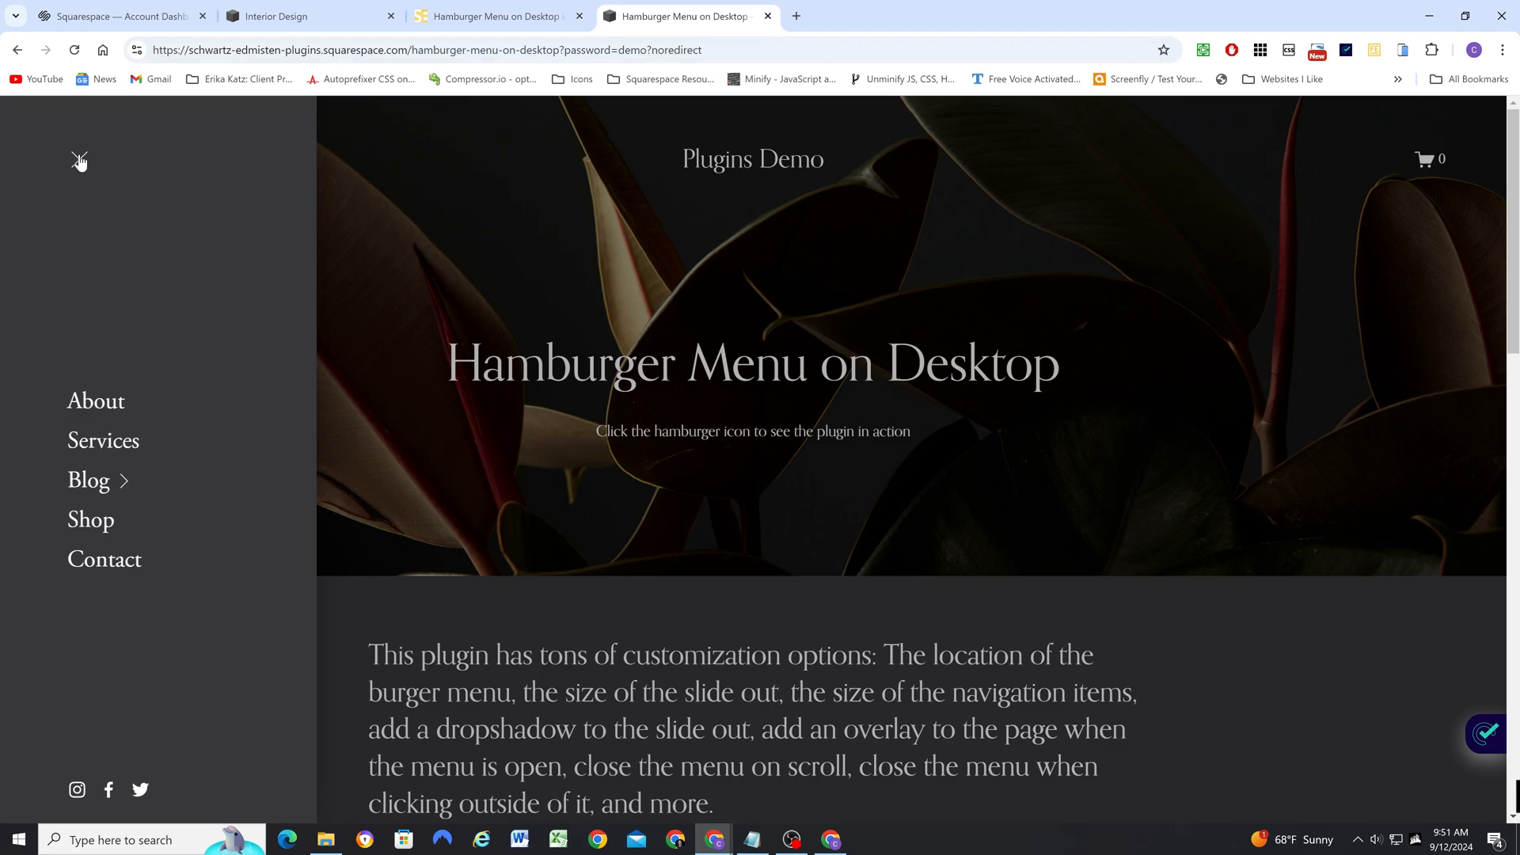
pyautogui.click(80, 158)
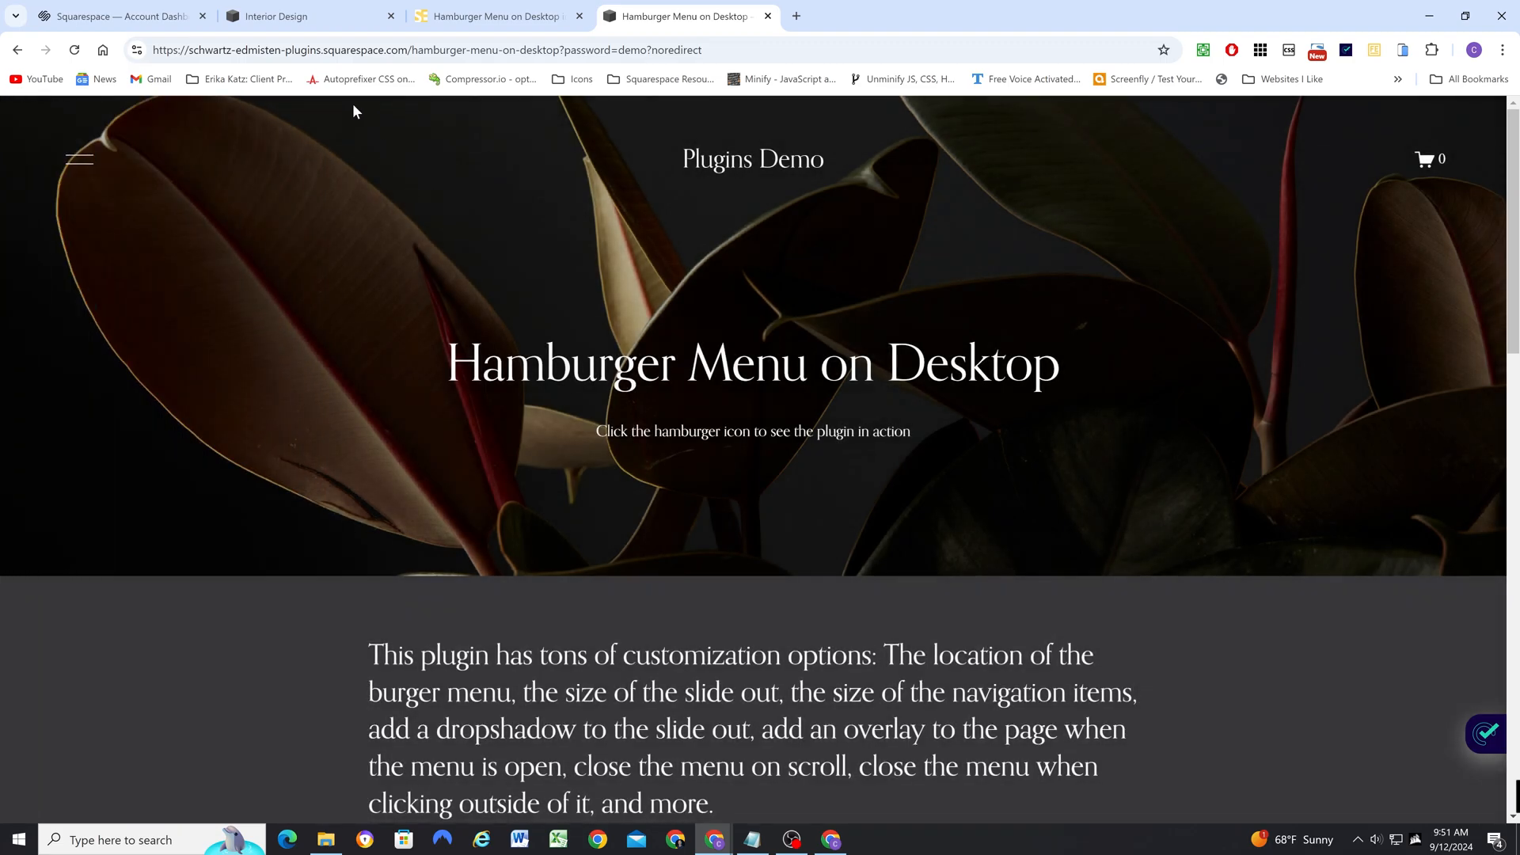
# - Return to the Interior Design editor and preview the site full-window
pyautogui.click(277, 15)
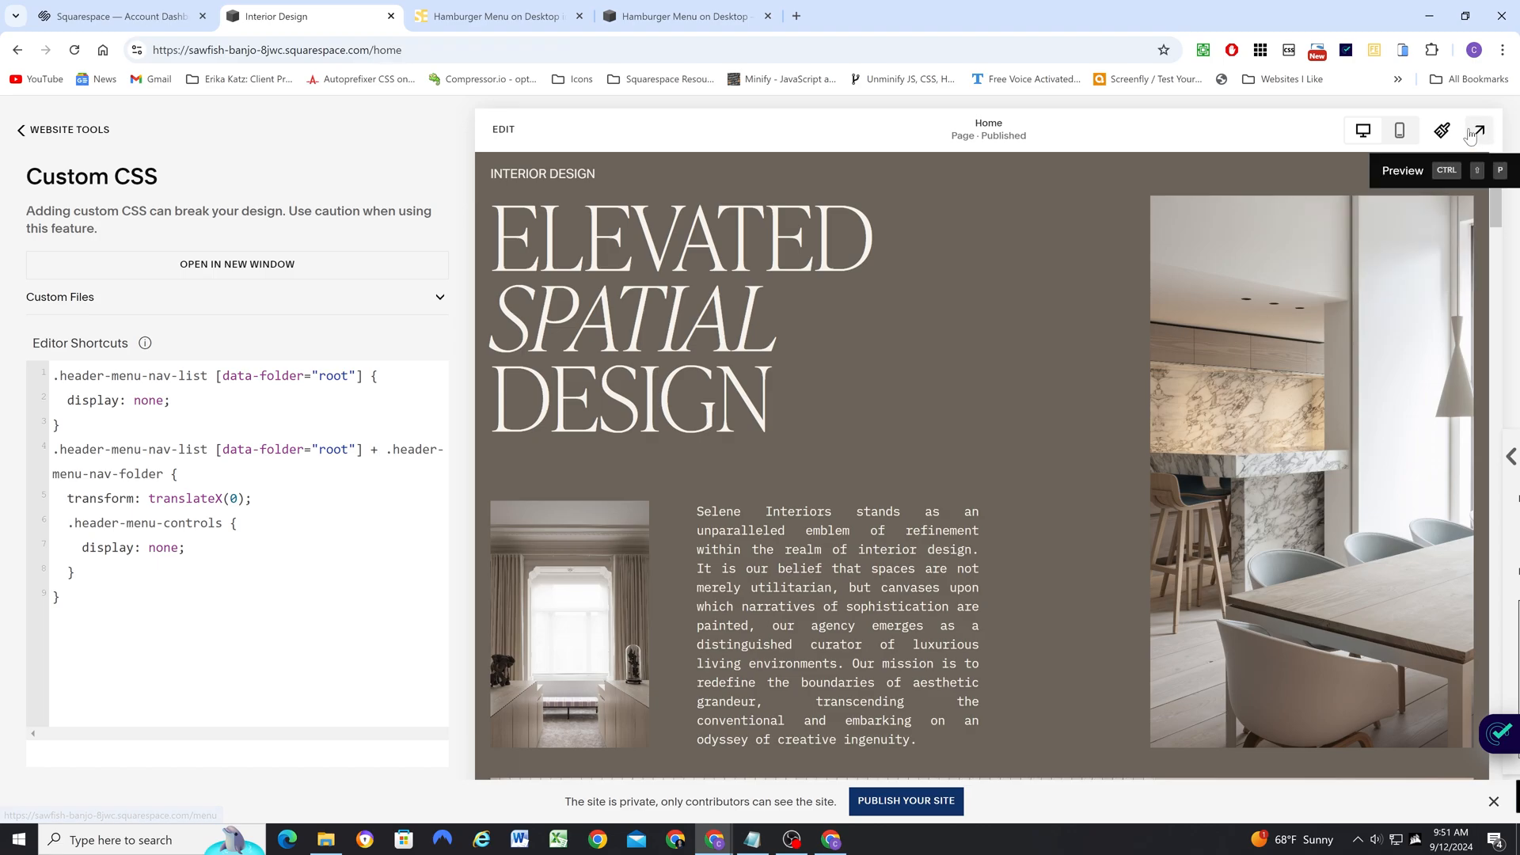
pyautogui.click(1479, 132)
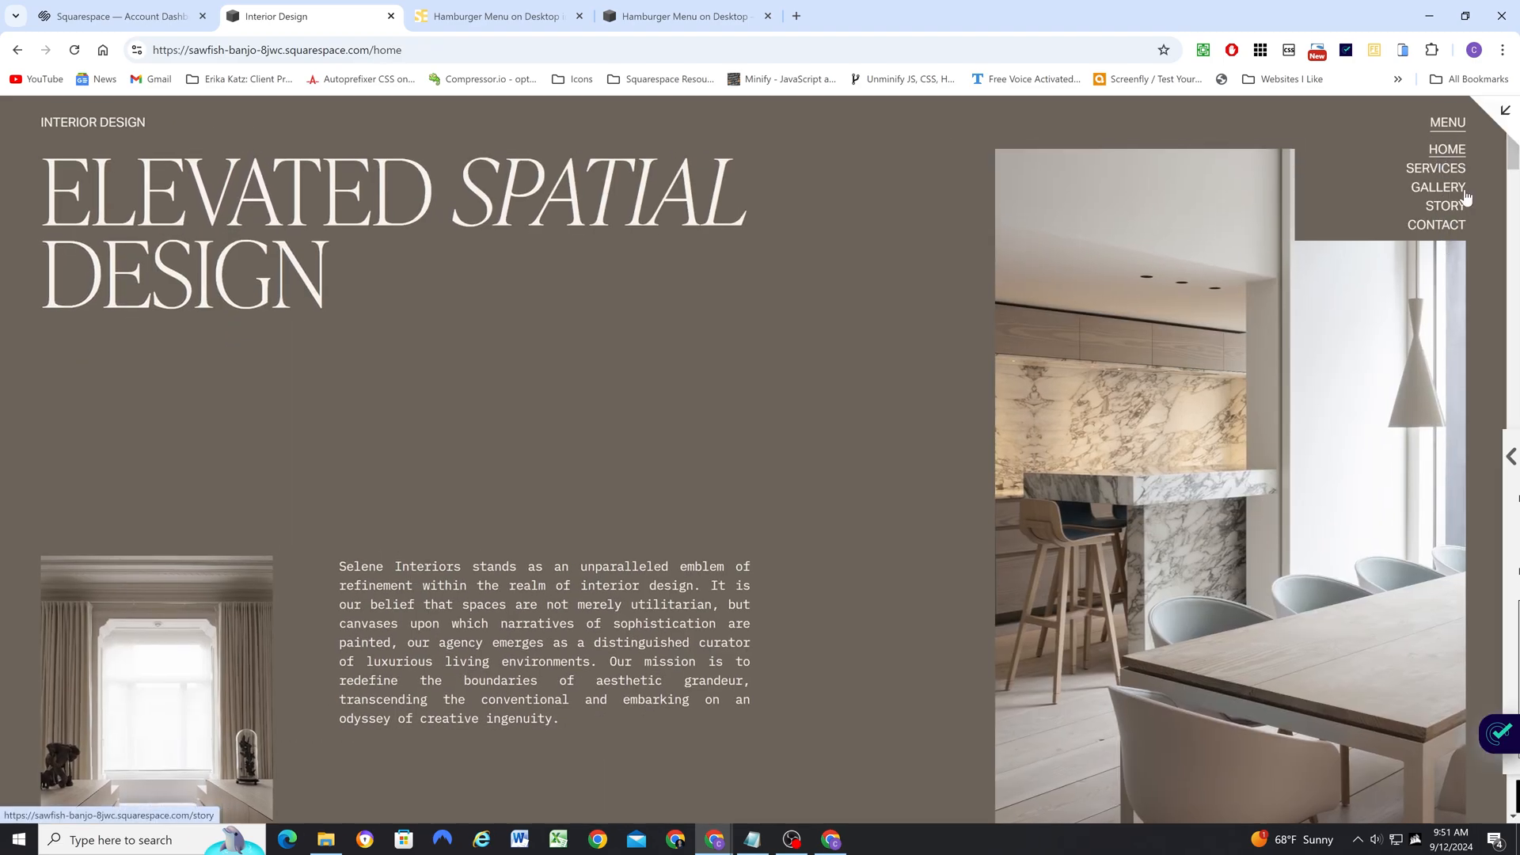